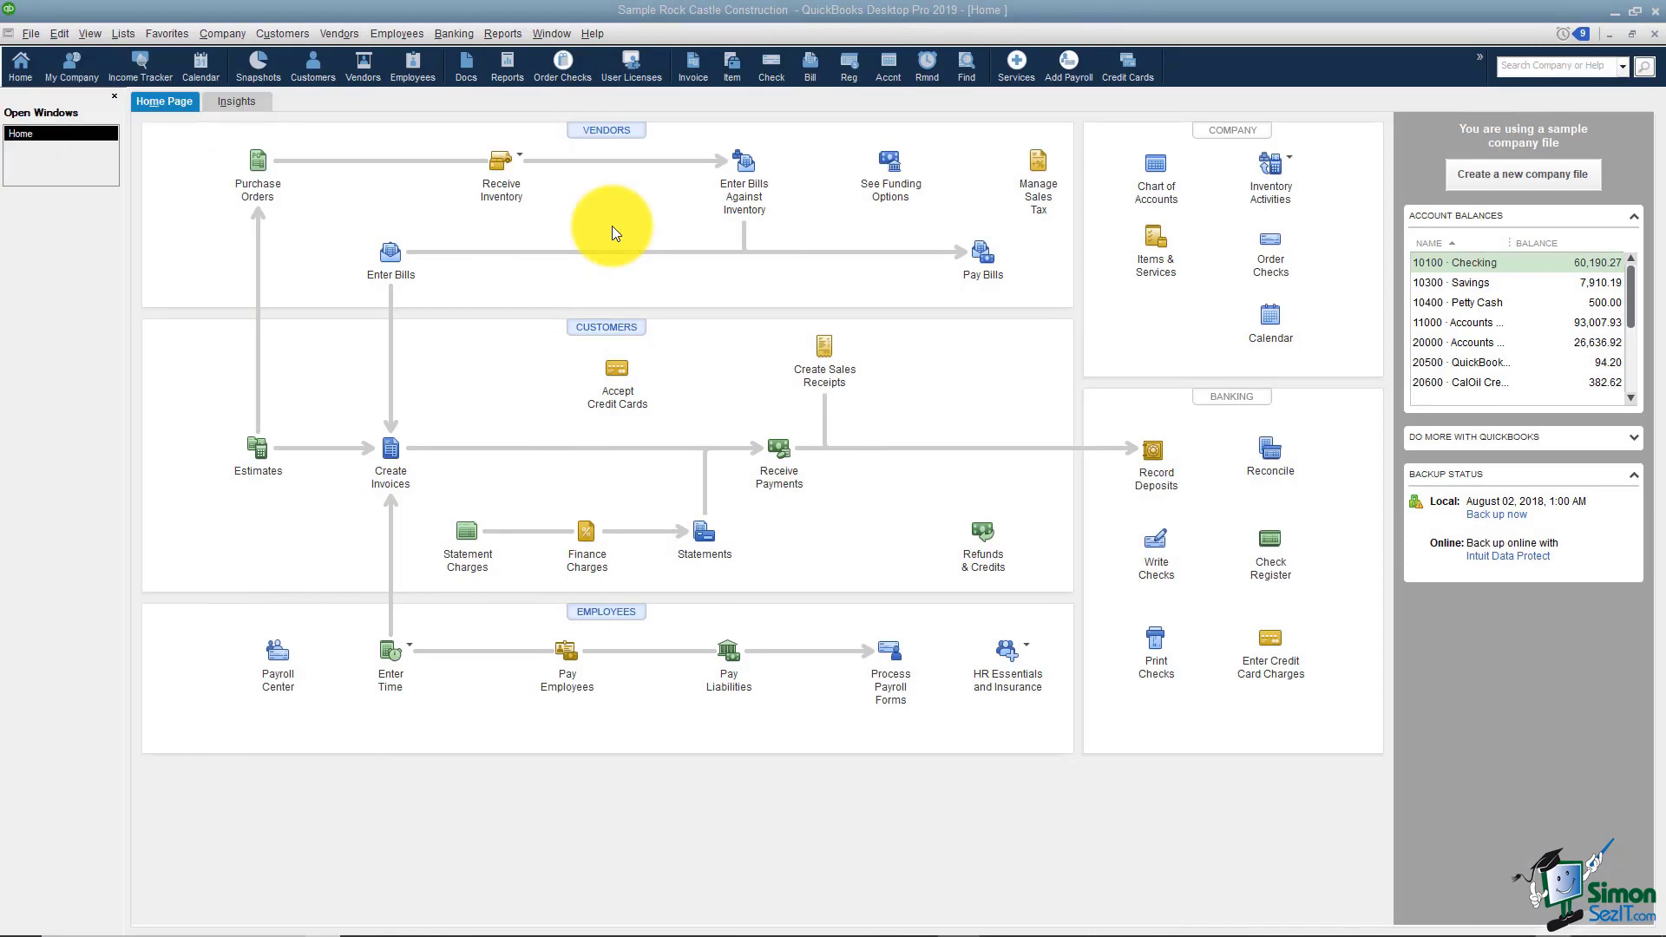
pyautogui.moveTo(597, 235)
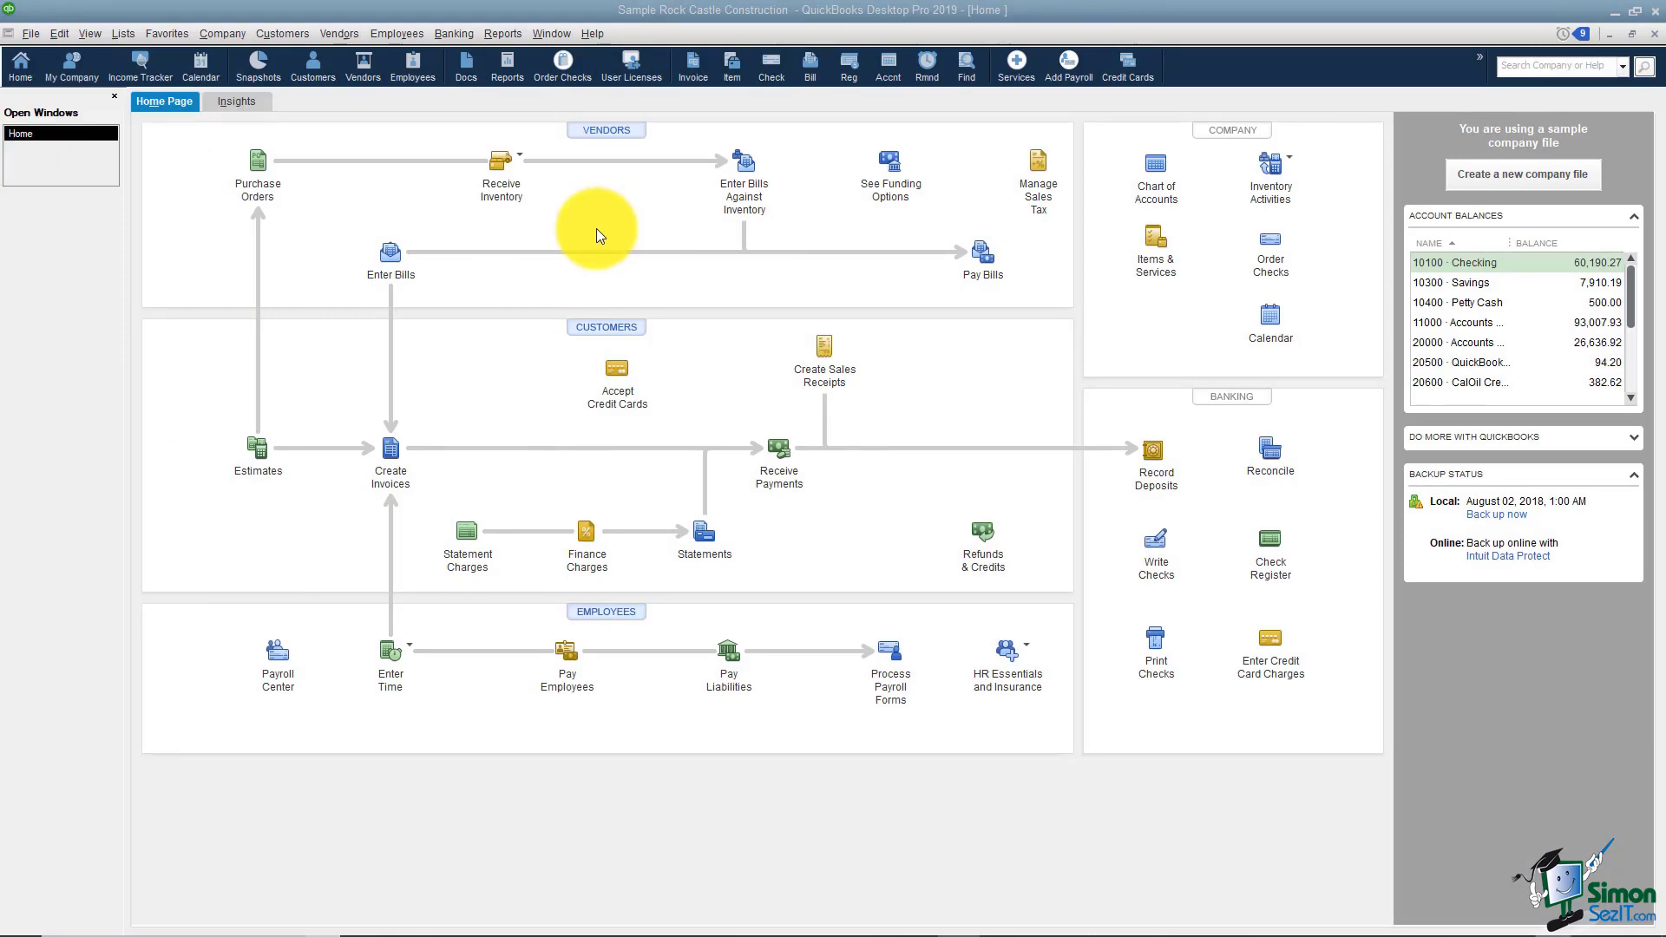
# - Open the Report Center from the Reports menu to list Company & Financial profit and loss reports
pyautogui.click(502, 33)
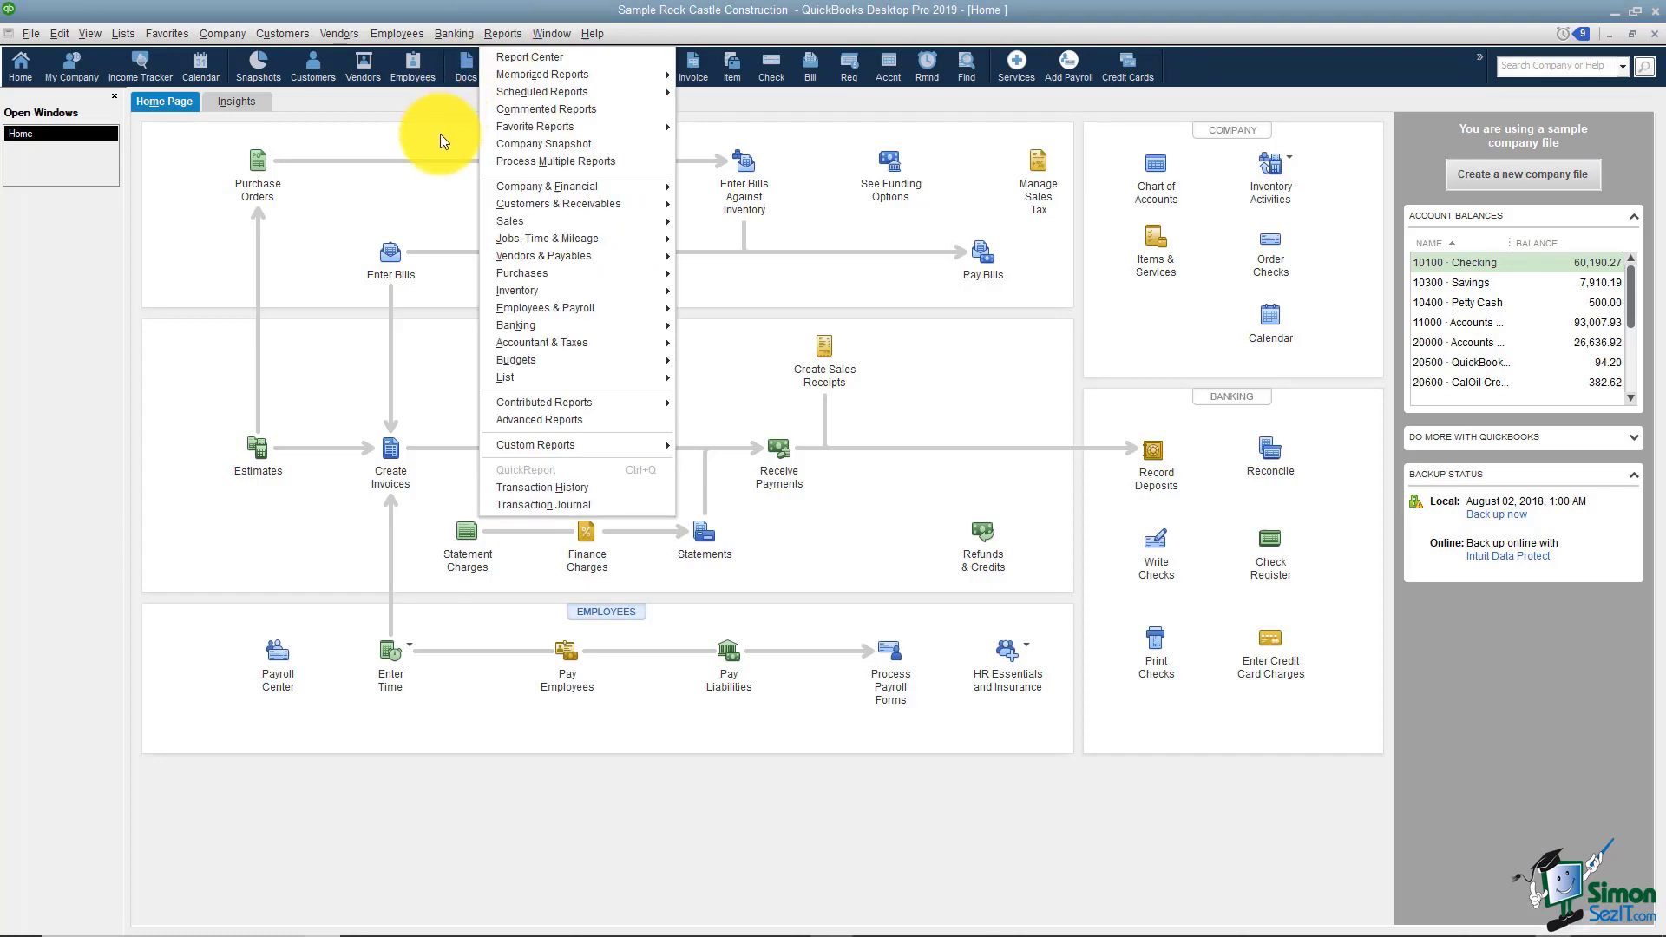
pyautogui.click(501, 33)
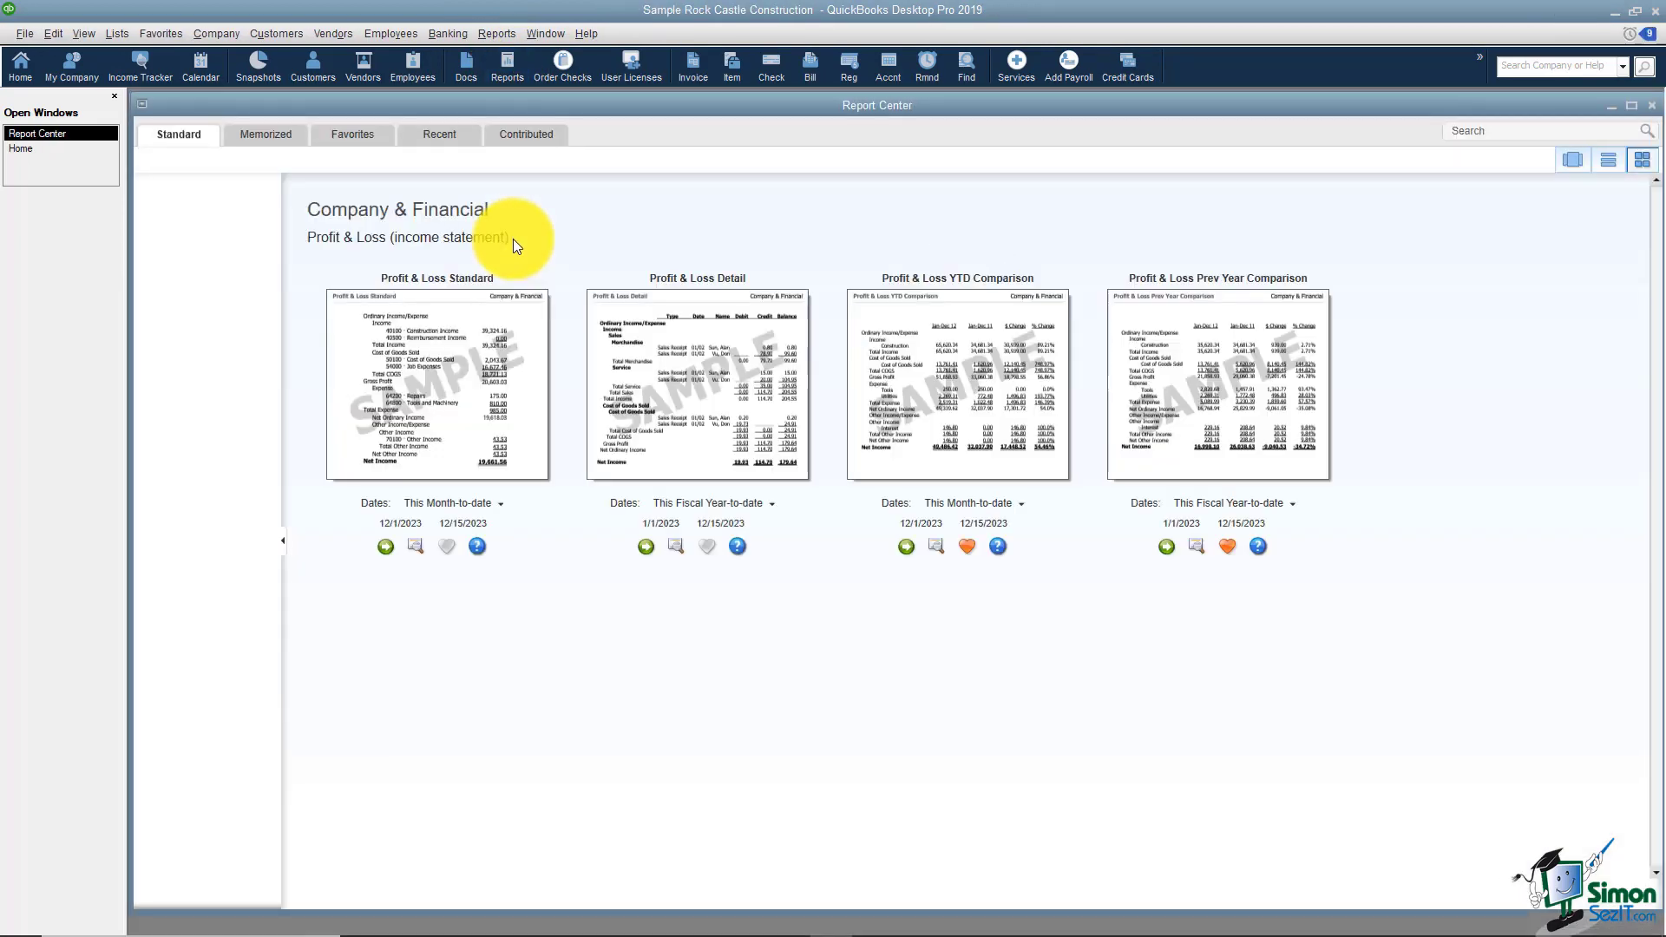
pyautogui.click(496, 33)
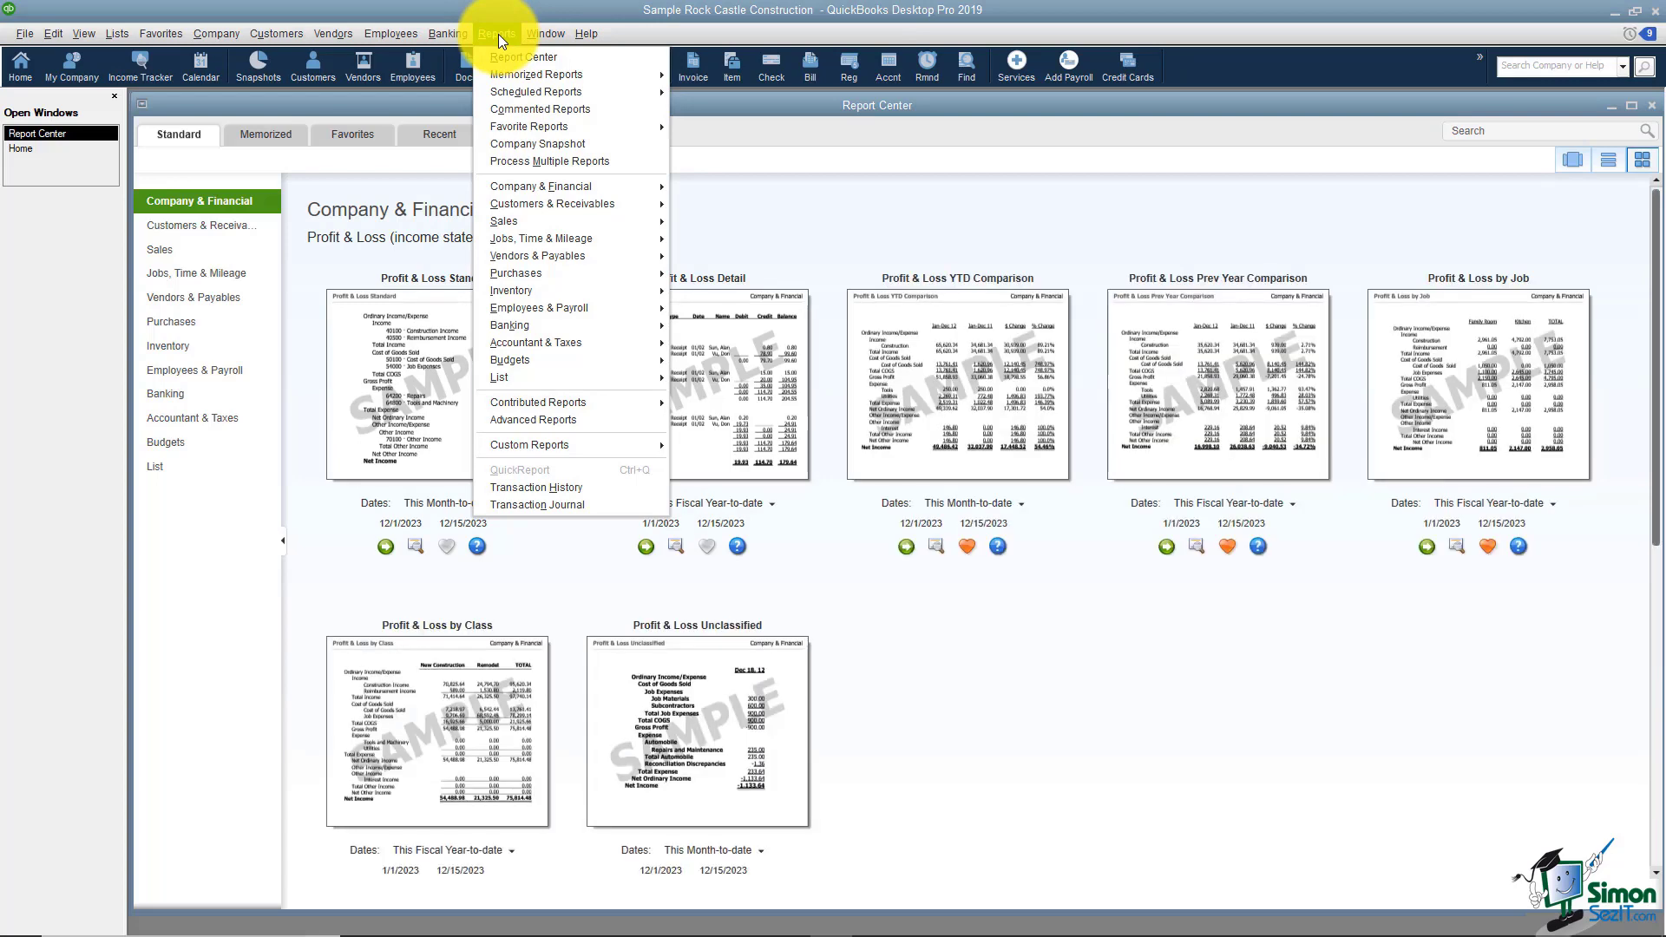
pyautogui.moveTo(535, 189)
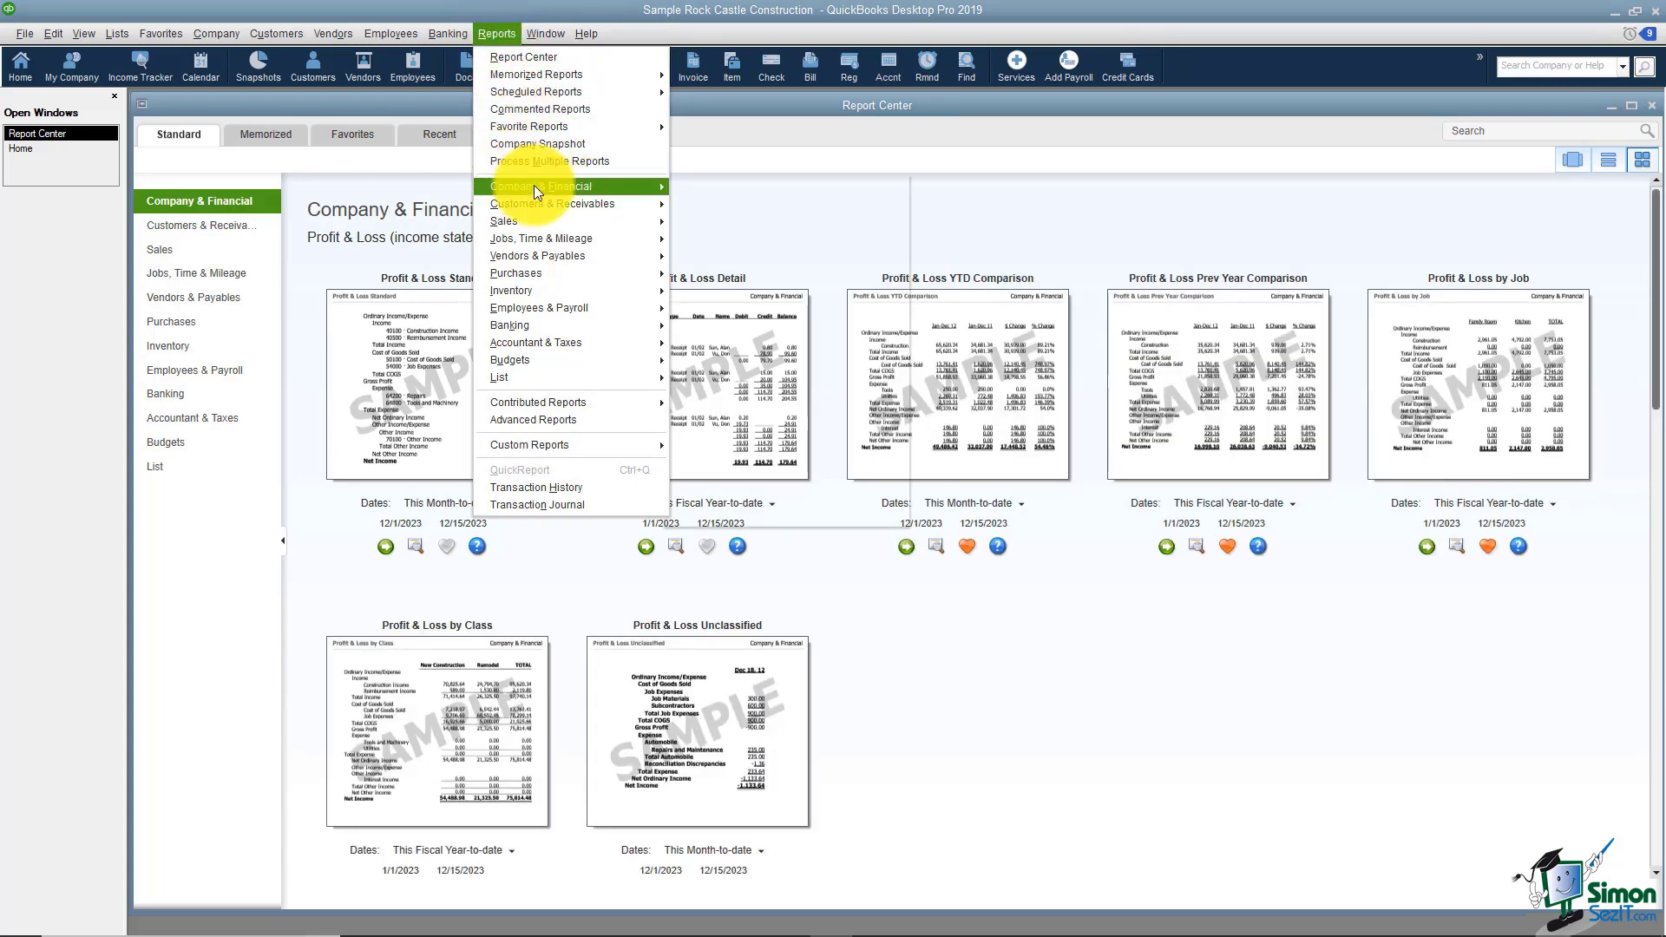
pyautogui.moveTo(498, 376)
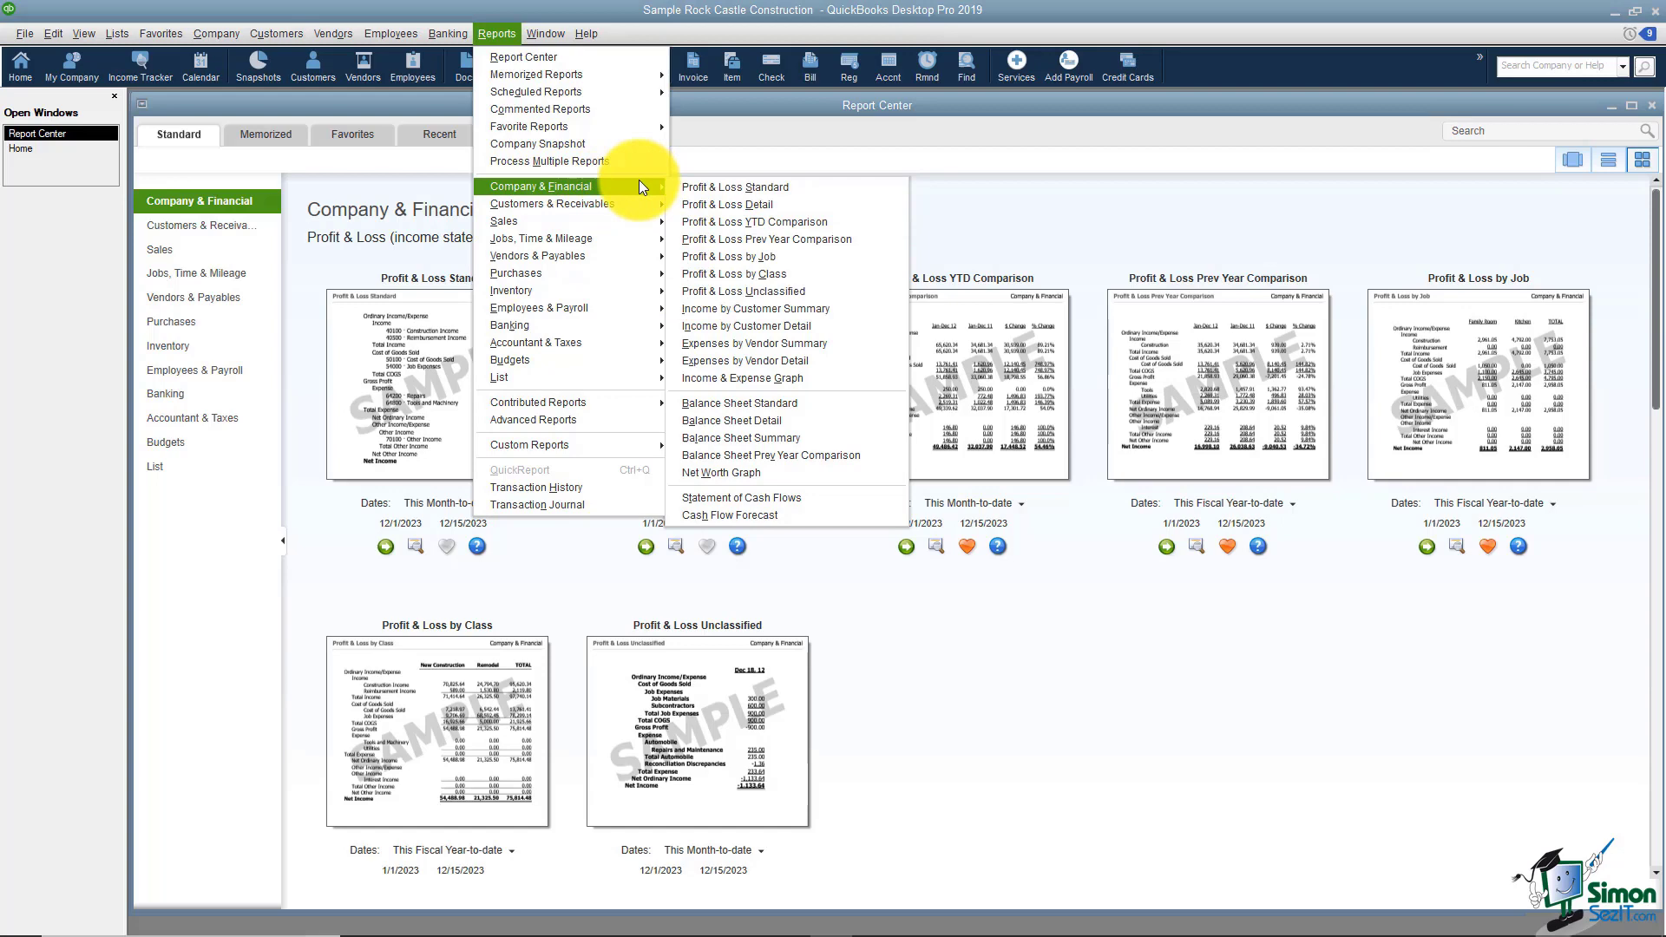
pyautogui.moveTo(562, 342)
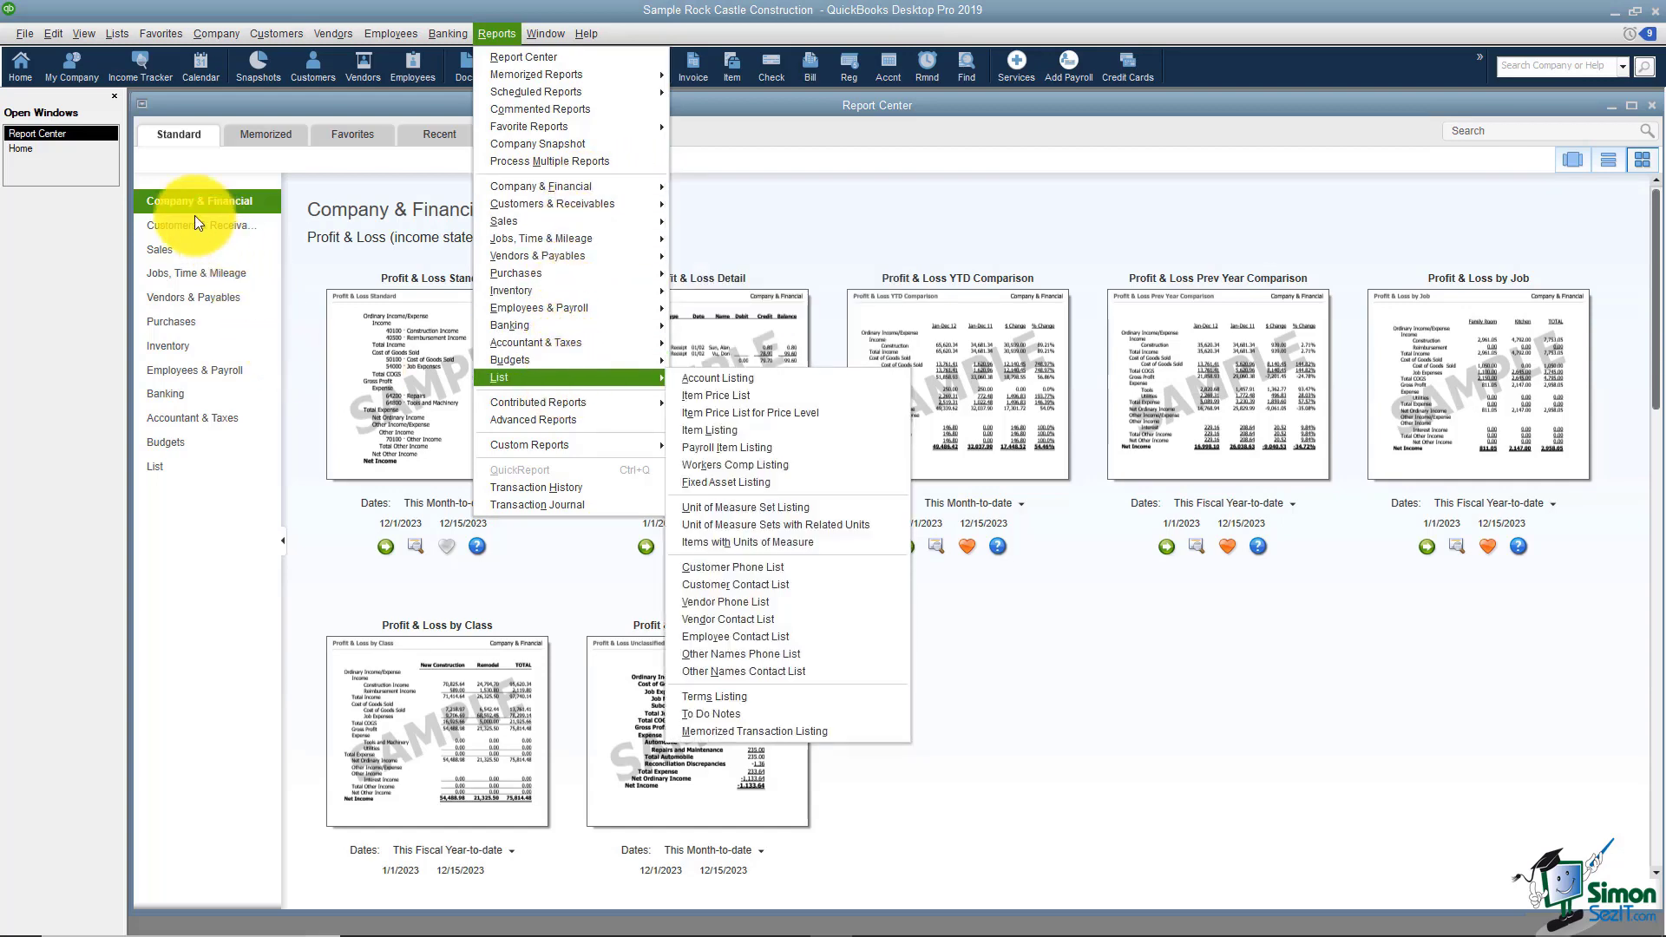
pyautogui.moveTo(515, 273)
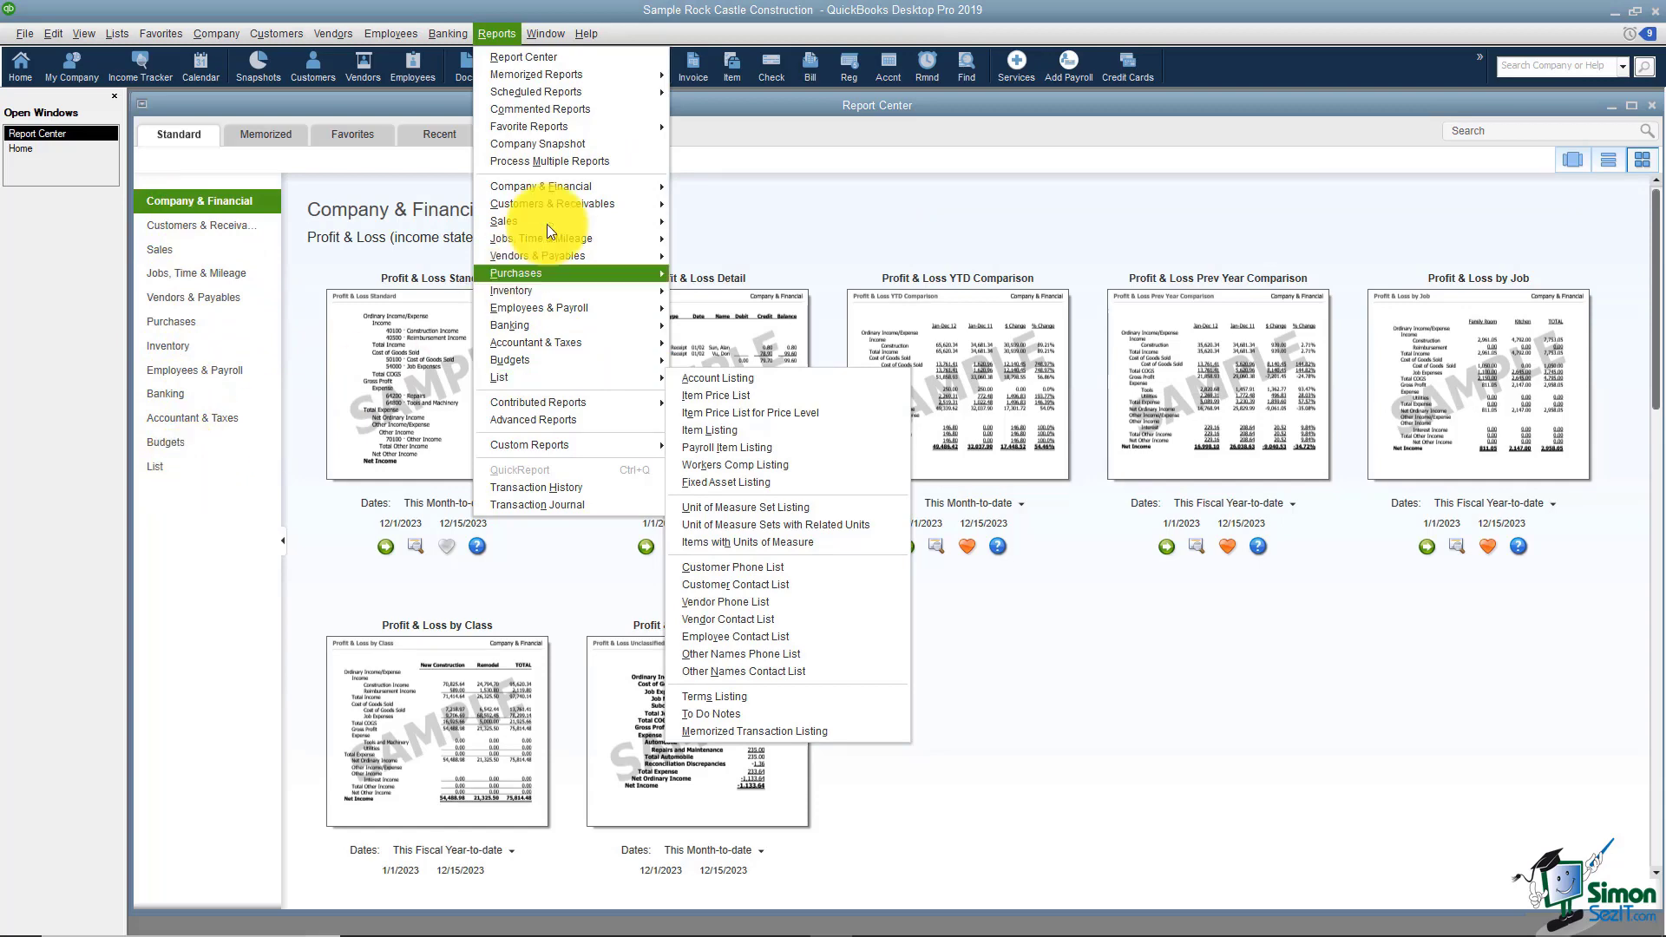
pyautogui.moveTo(552, 207)
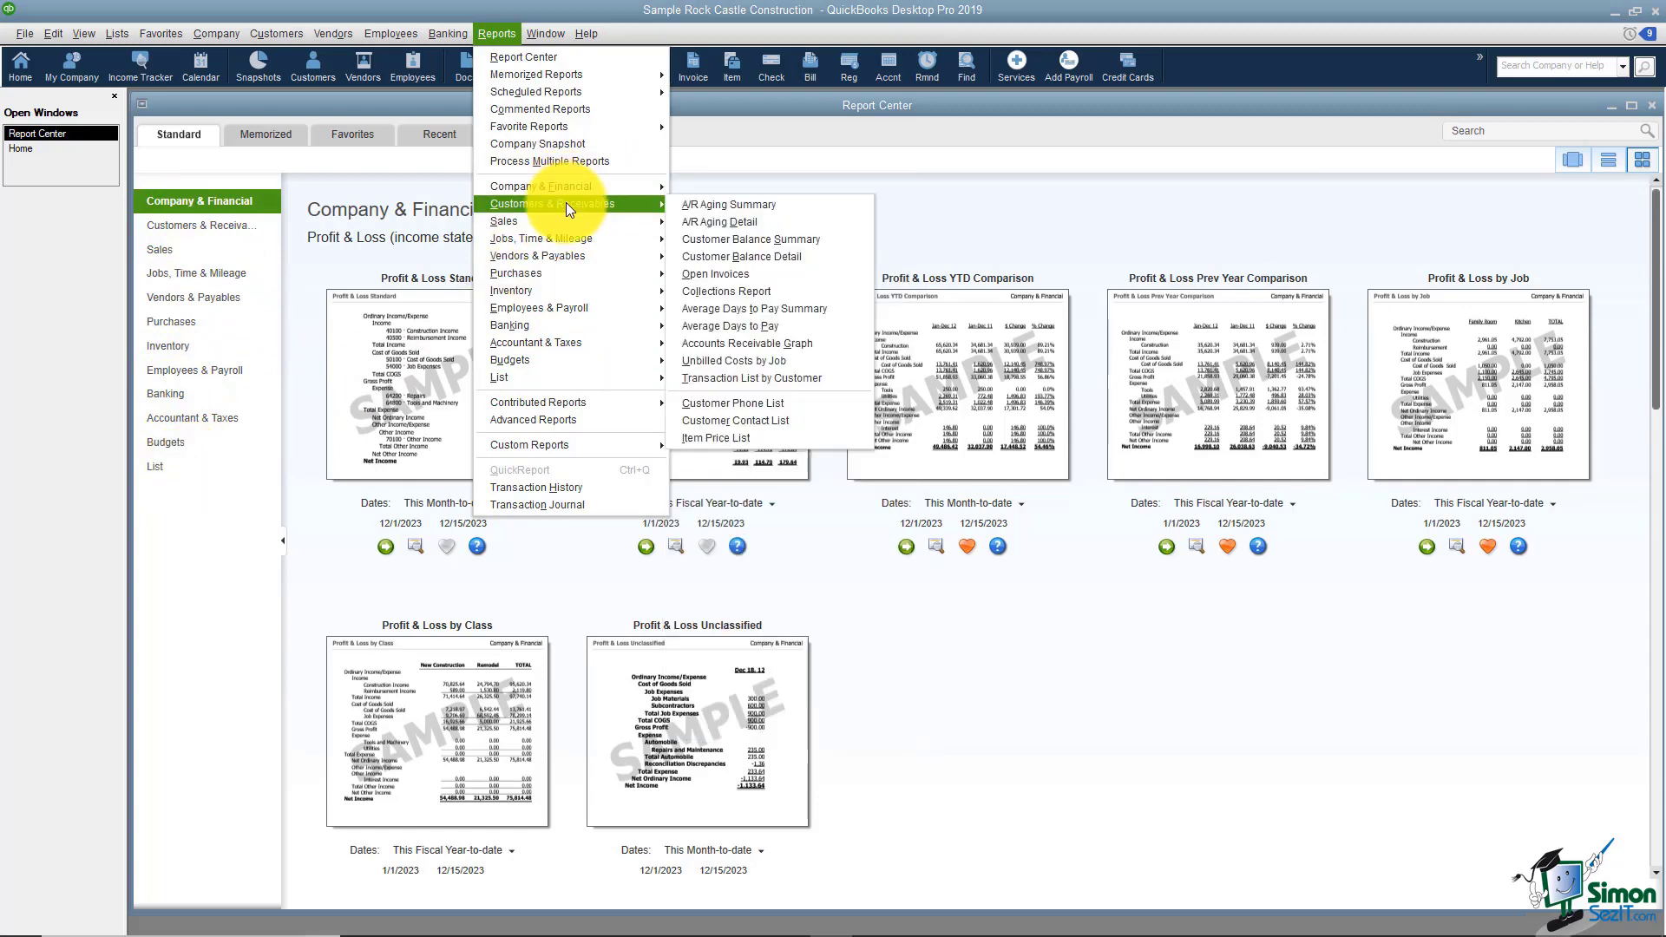
pyautogui.moveTo(217, 247)
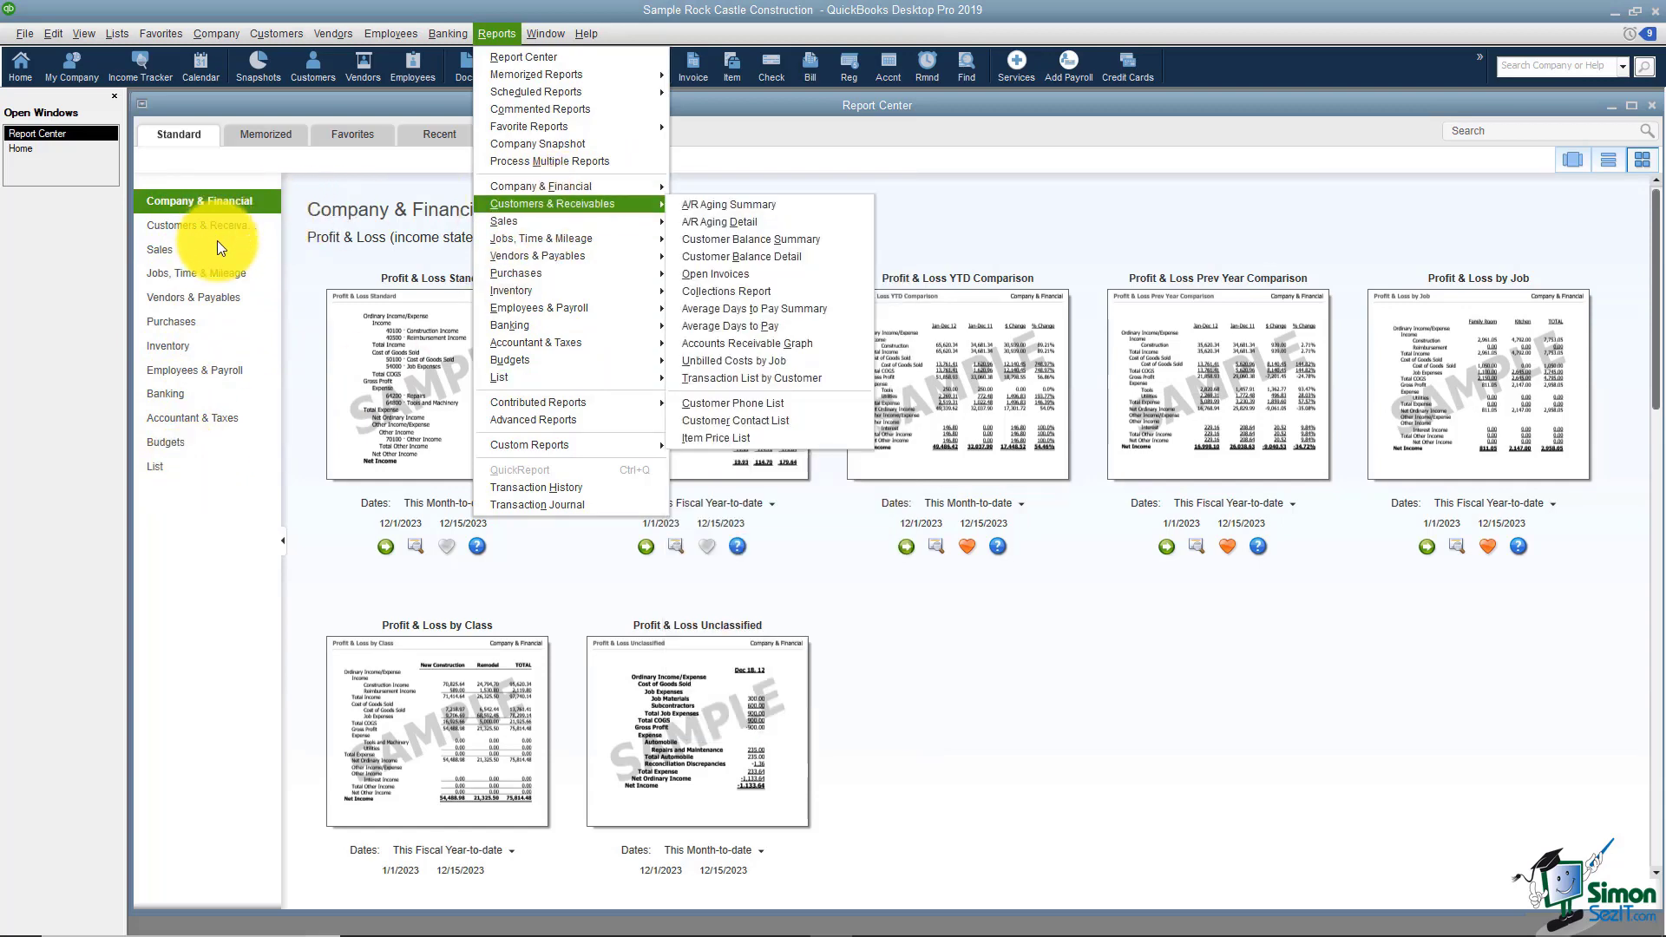
pyautogui.moveTo(216, 205)
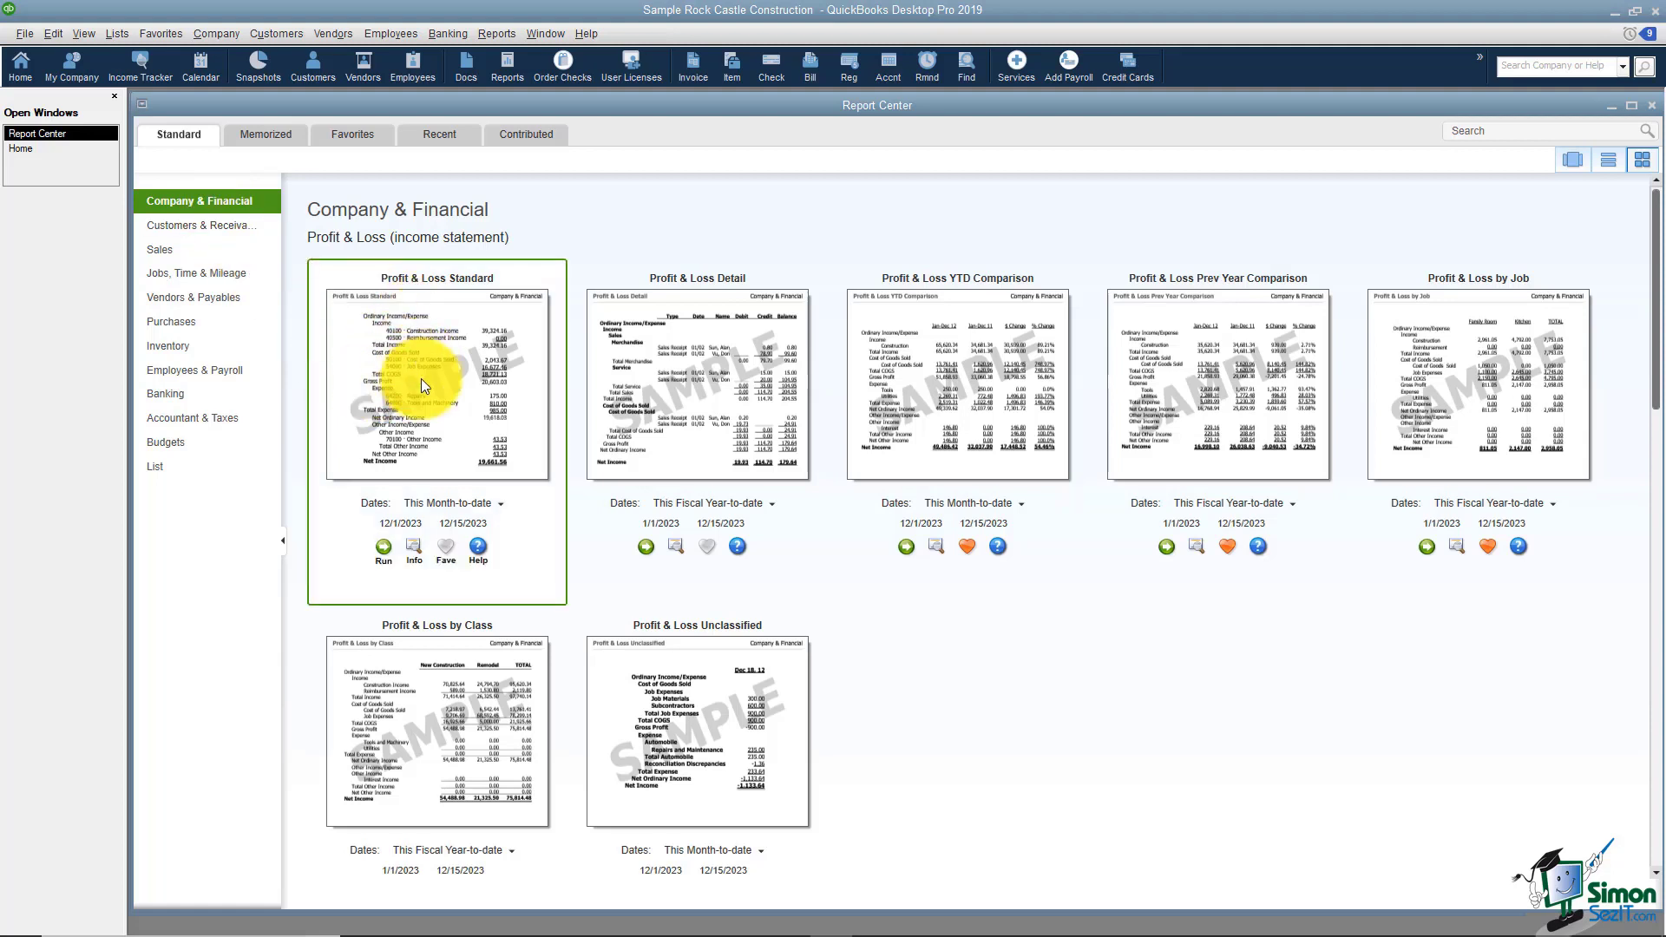
pyautogui.moveTo(486, 312)
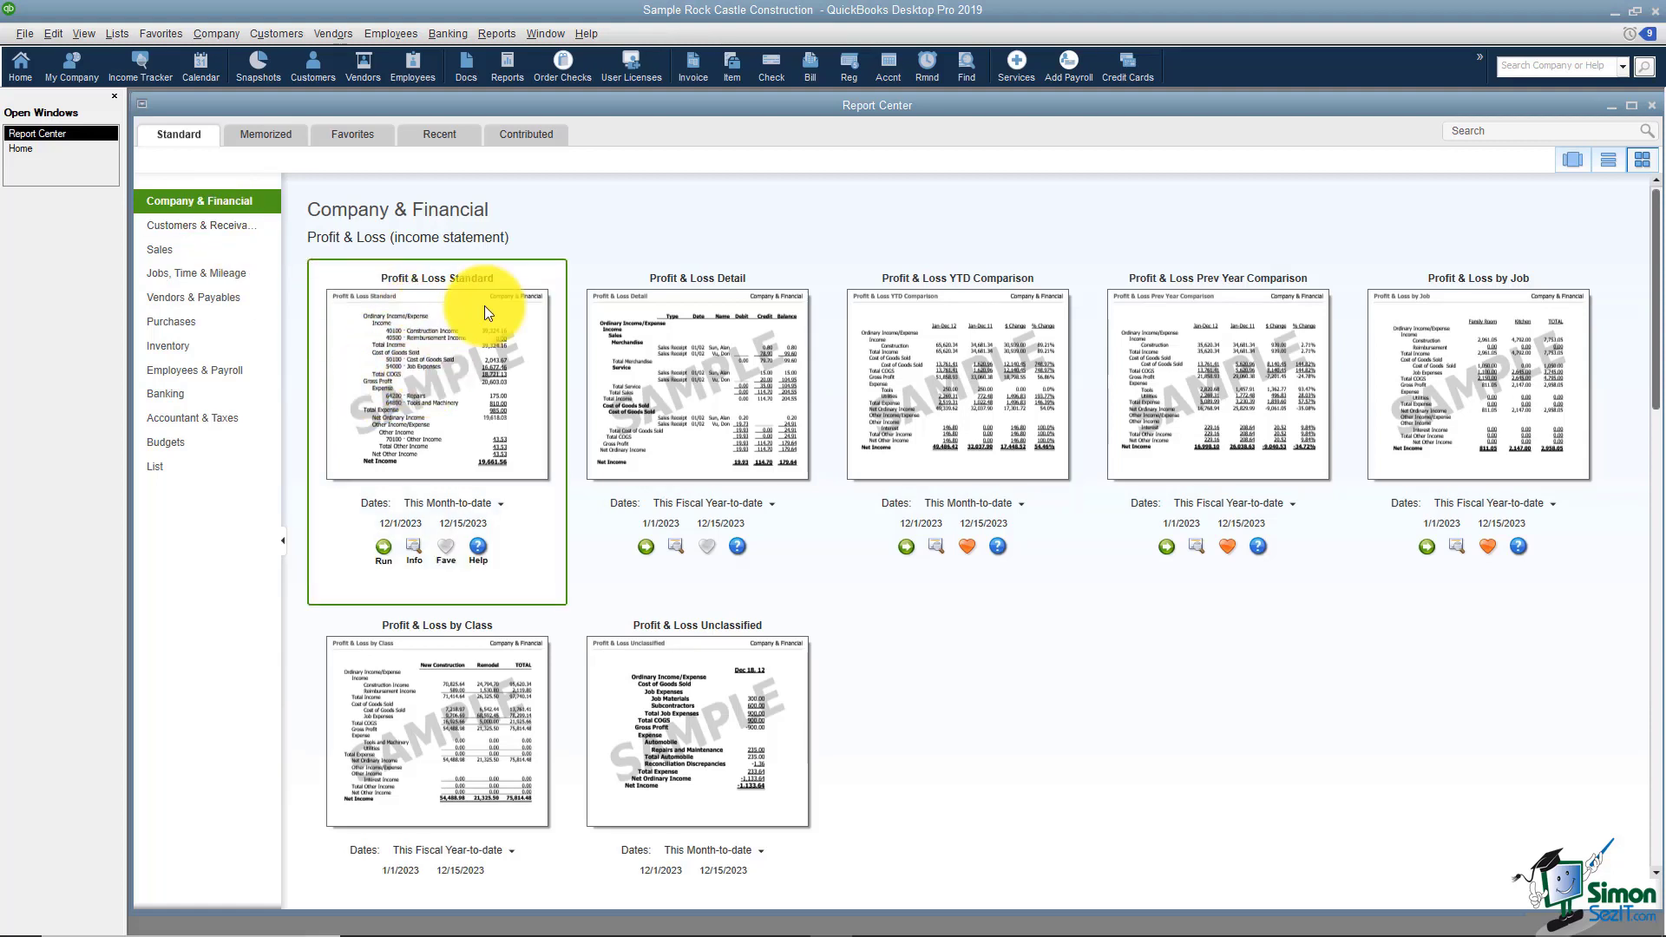
pyautogui.moveTo(552, 228)
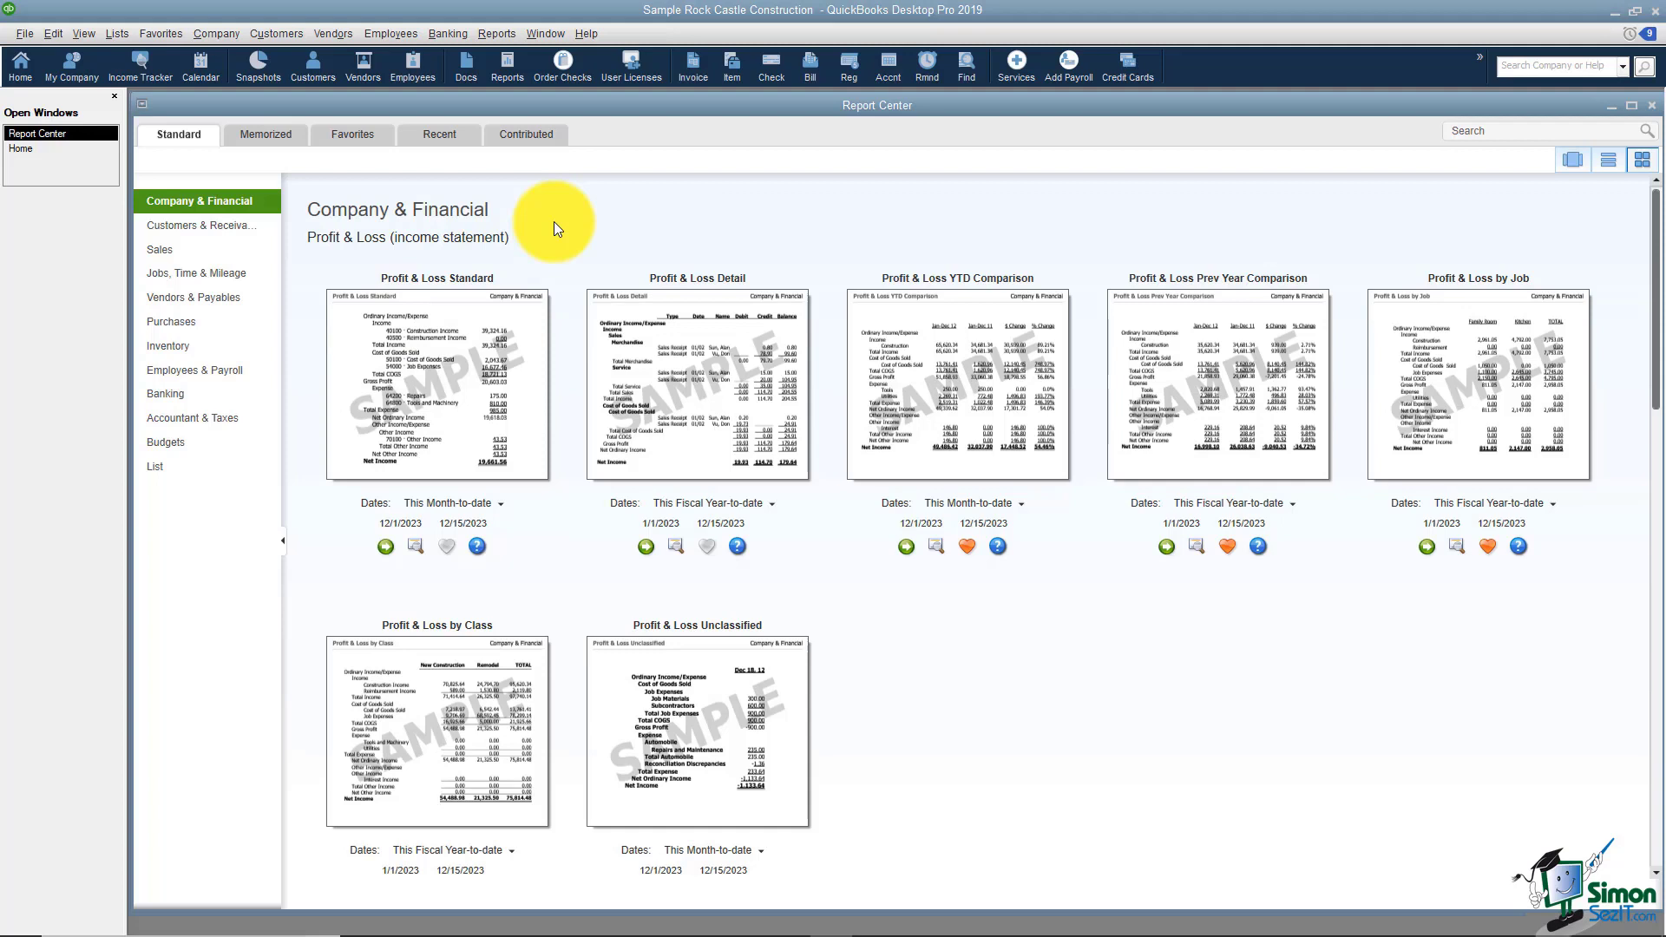
pyautogui.moveTo(560, 509)
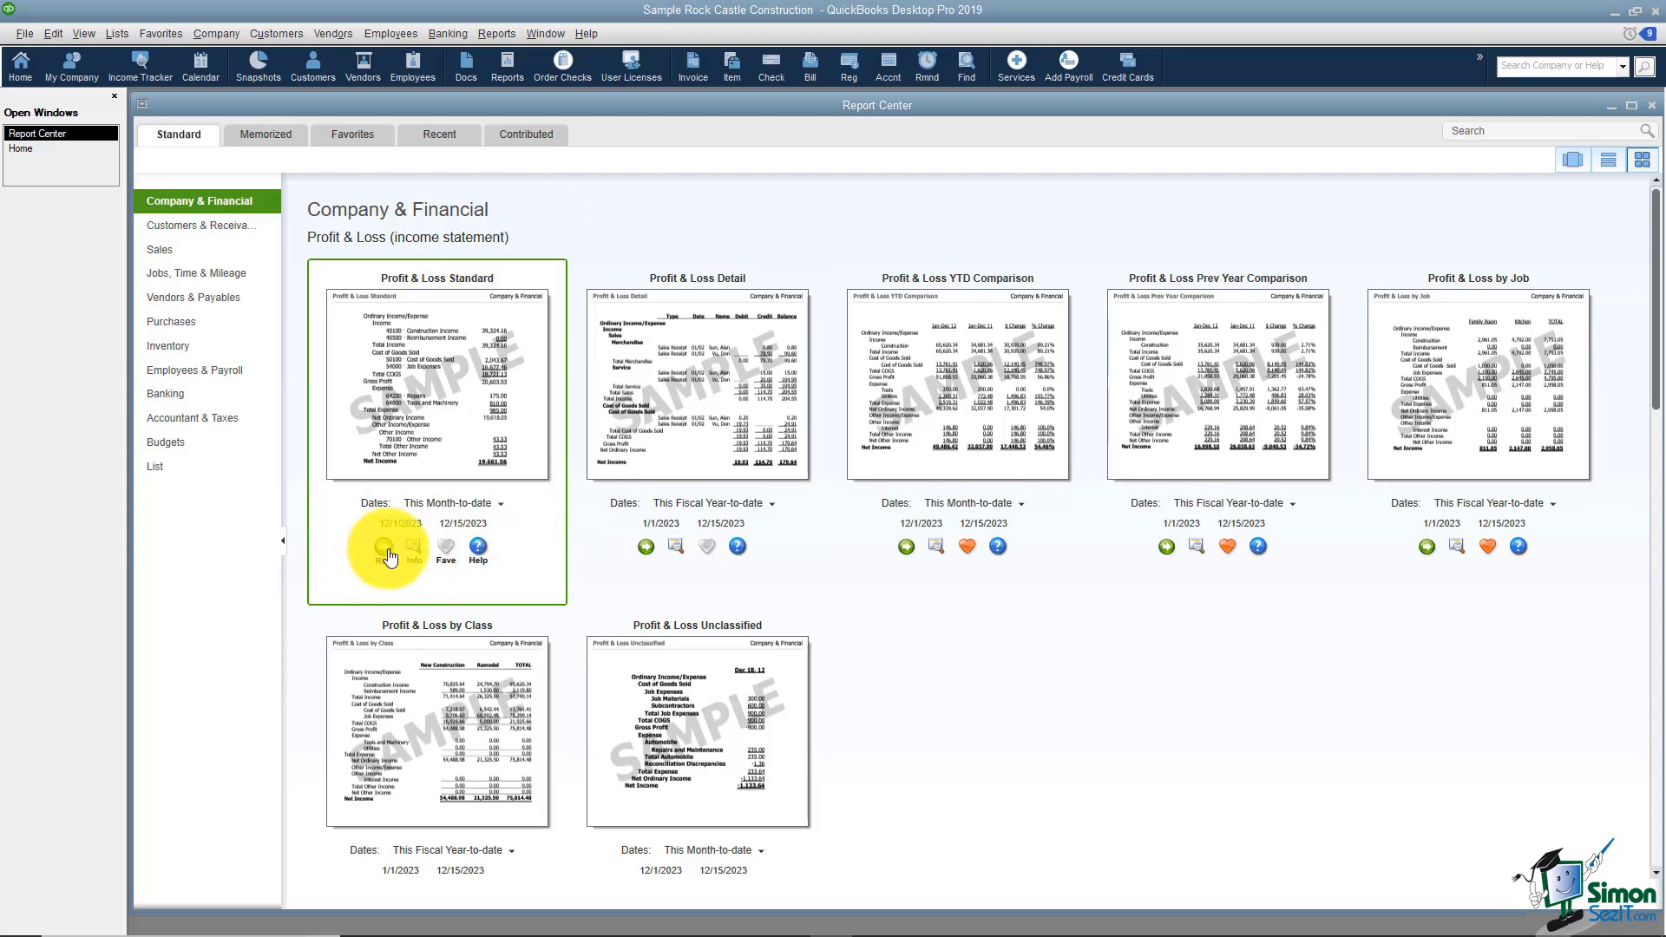
pyautogui.click(388, 545)
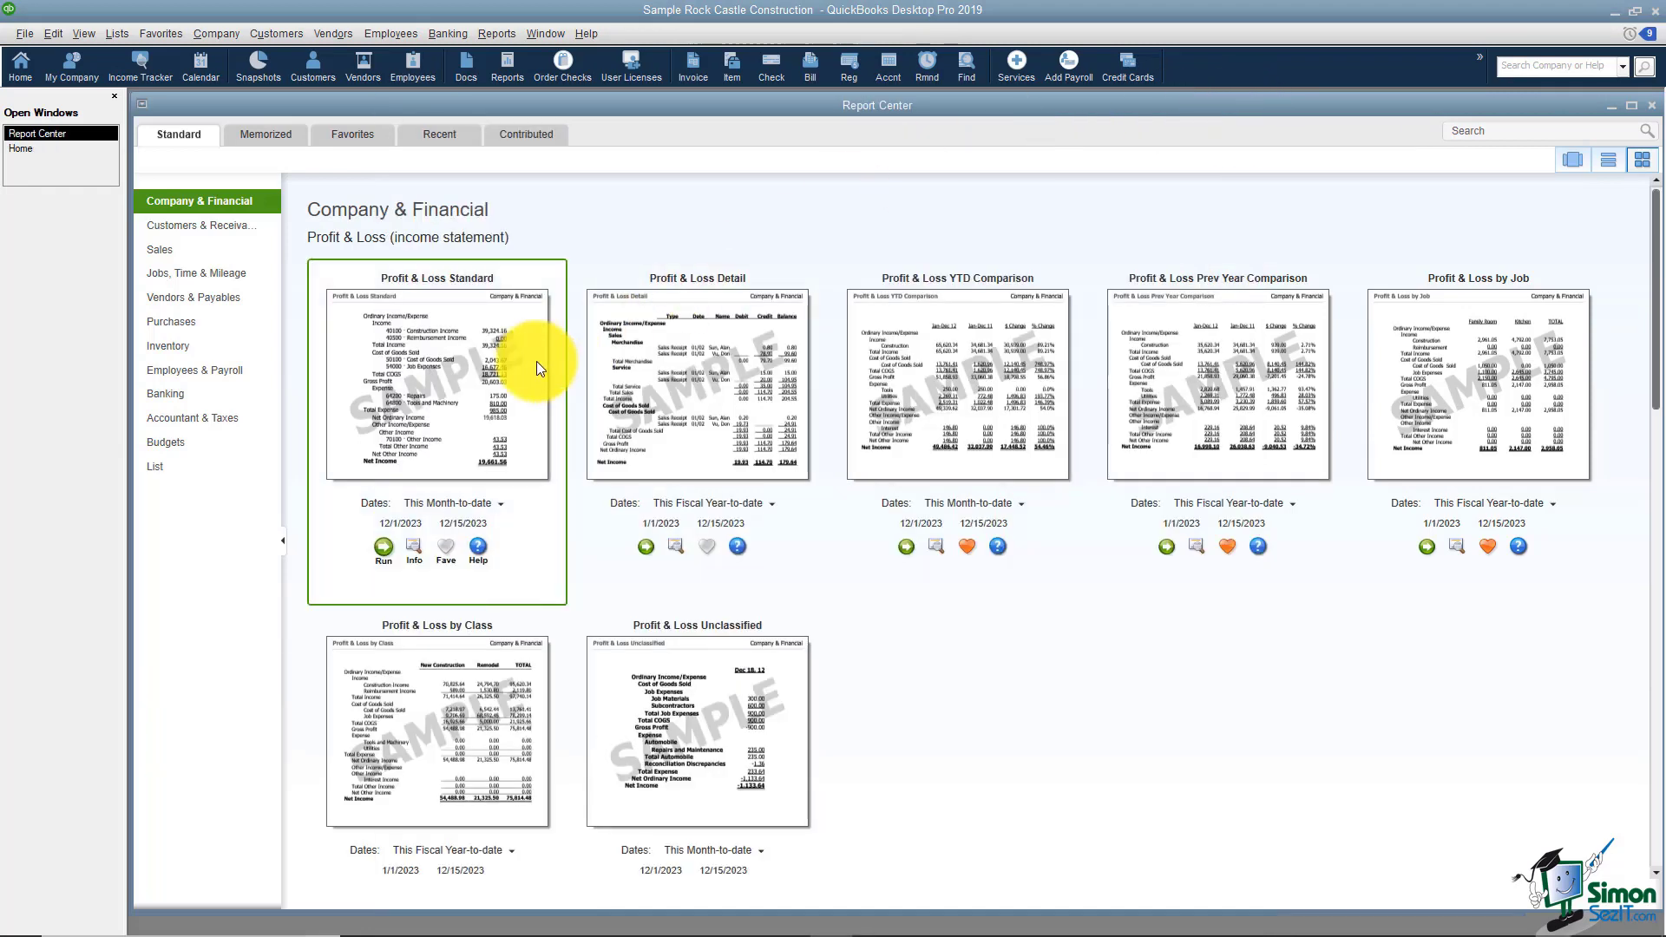
pyautogui.moveTo(497, 492)
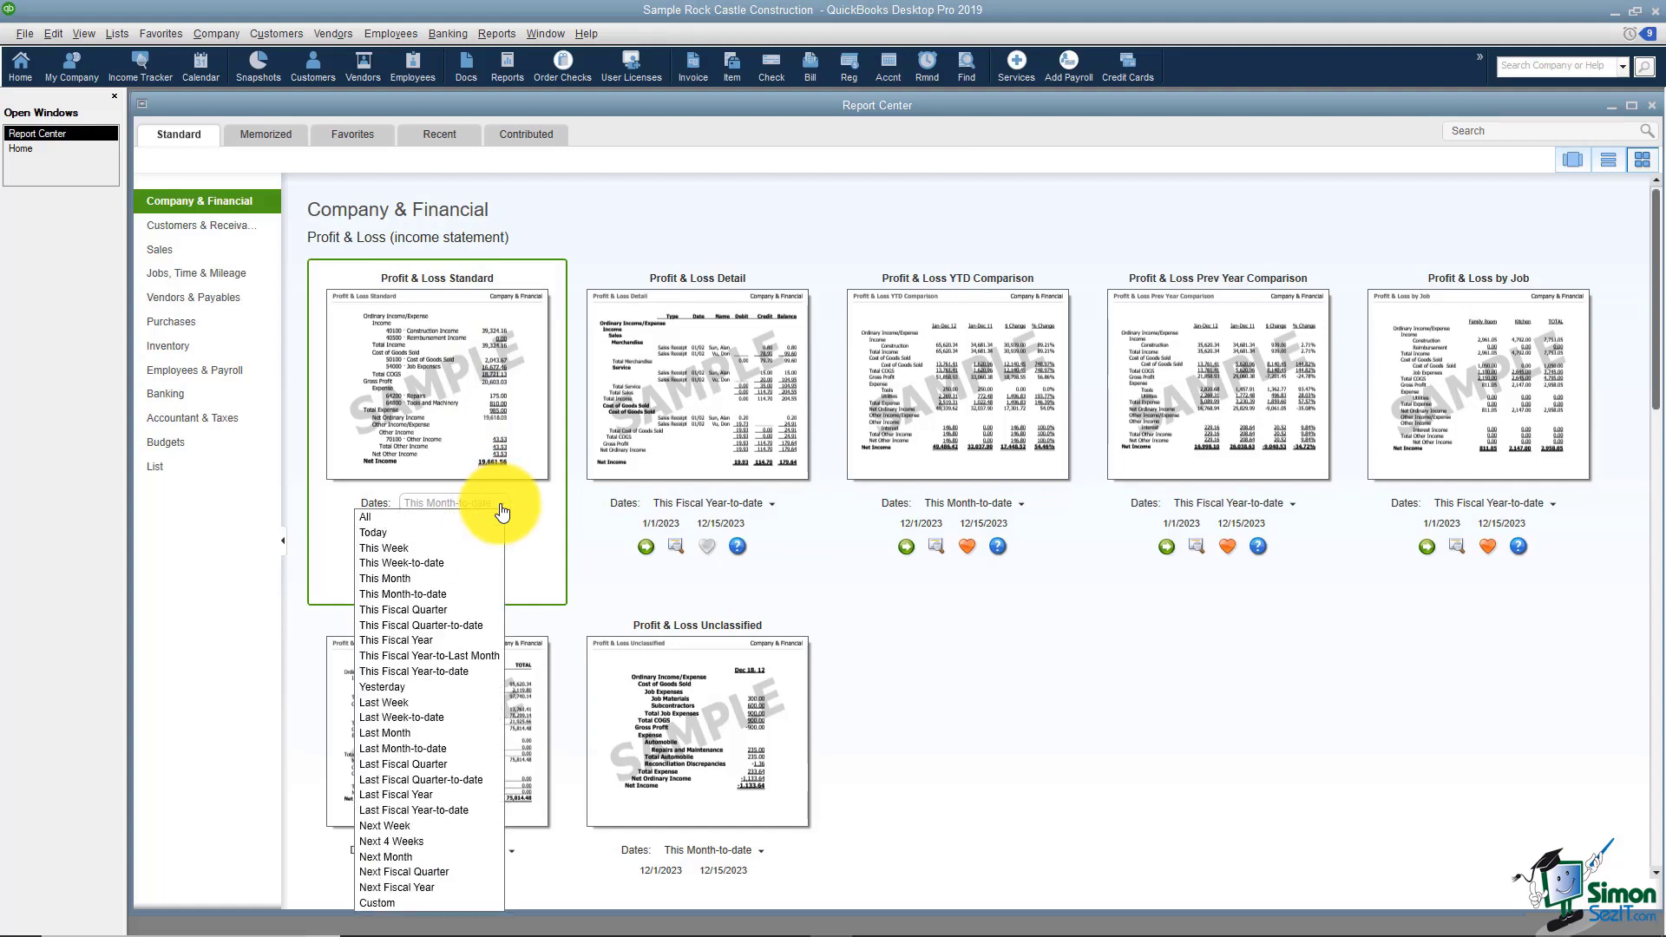
pyautogui.click(403, 593)
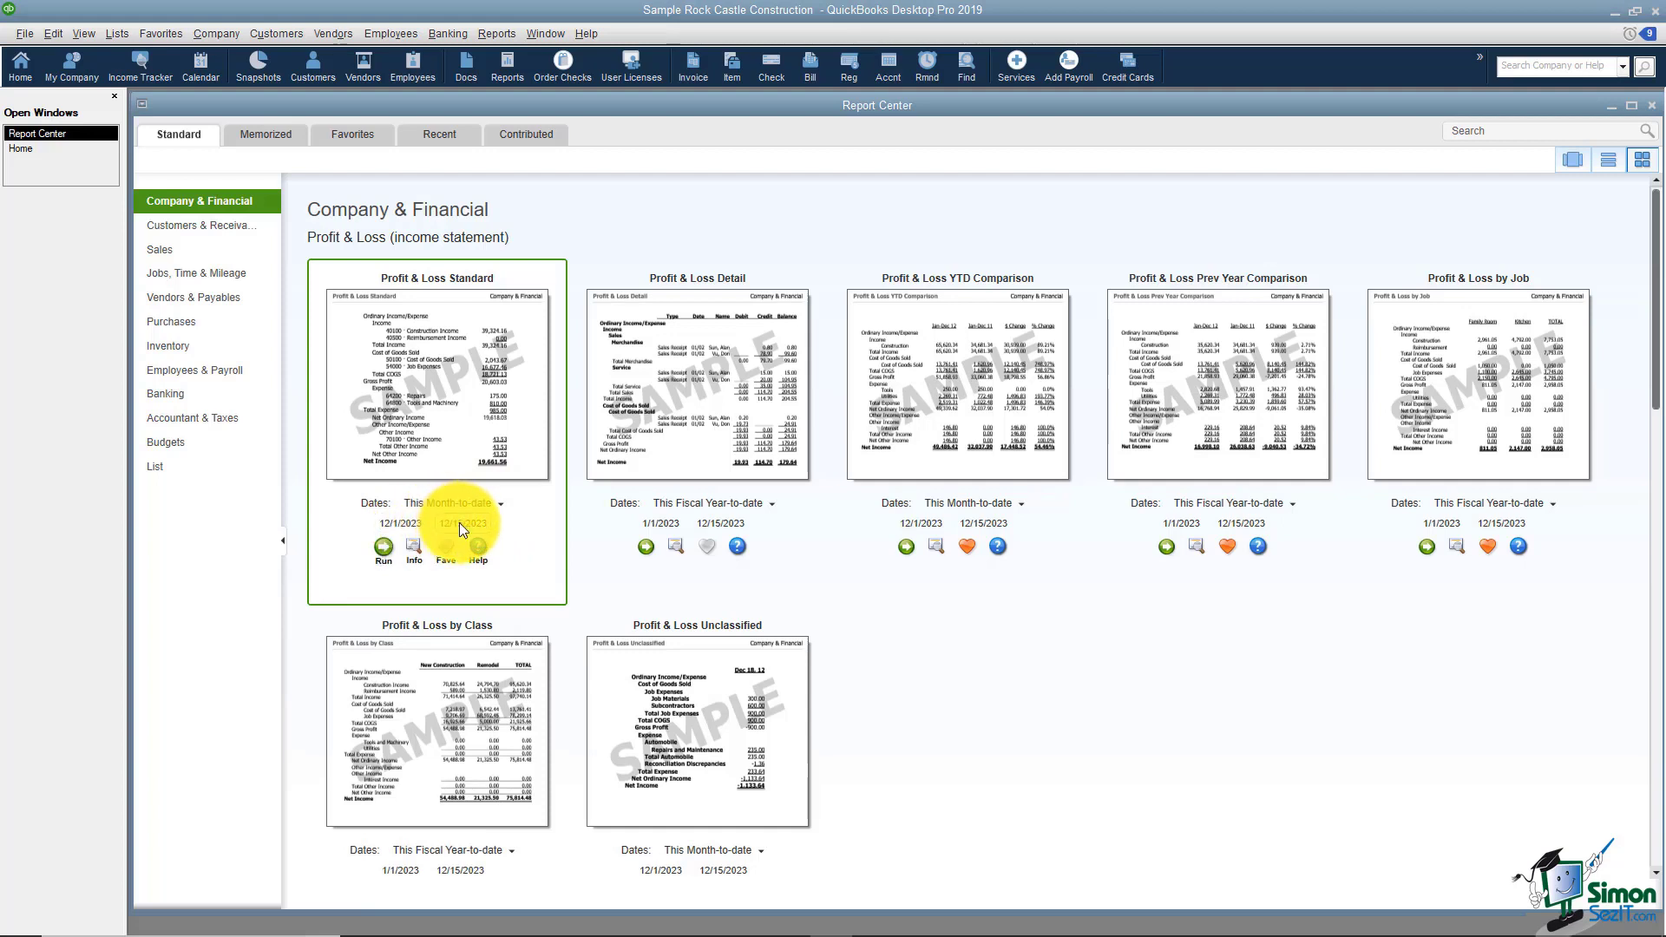
pyautogui.click(472, 522)
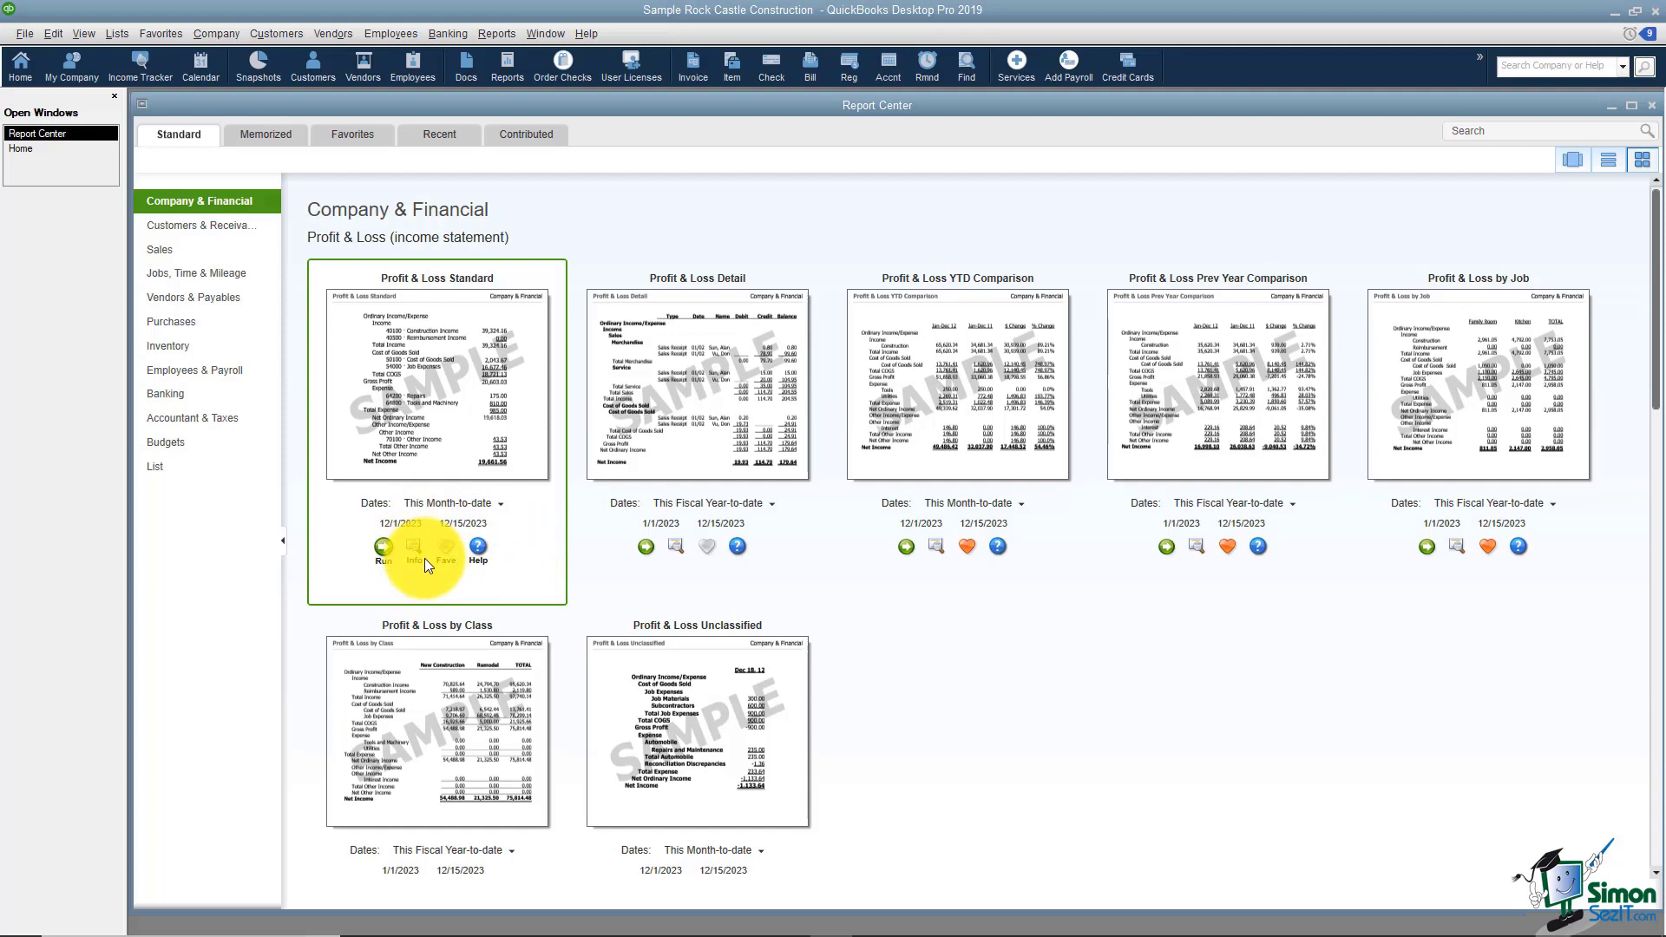
pyautogui.moveTo(446, 572)
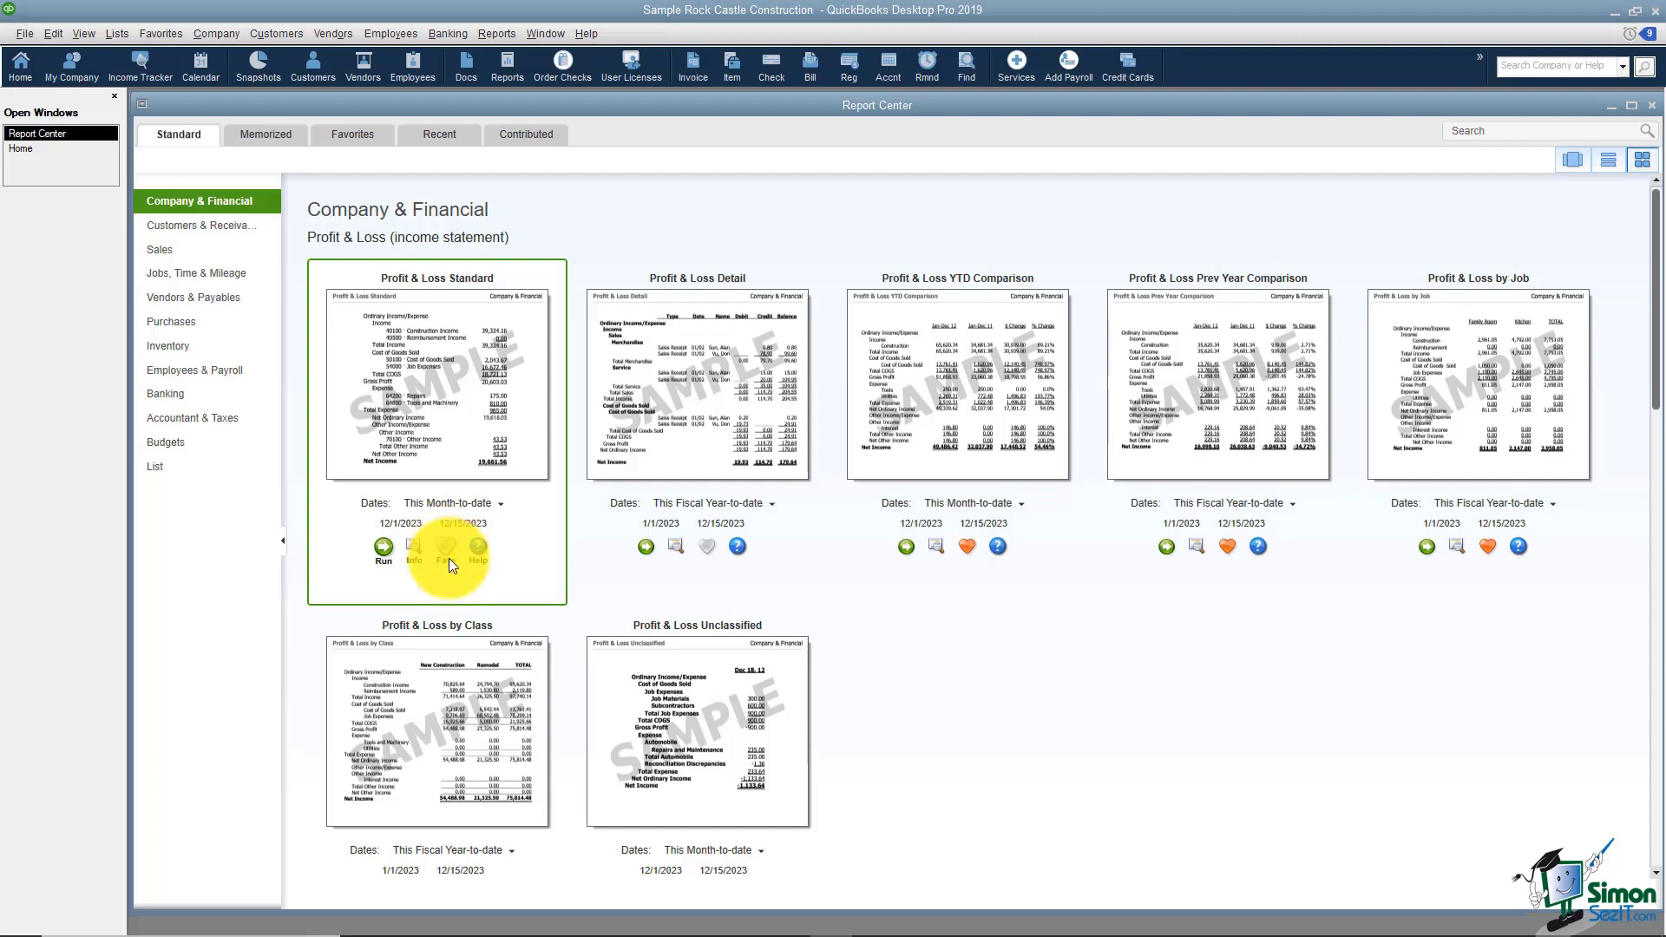
pyautogui.moveTo(444, 573)
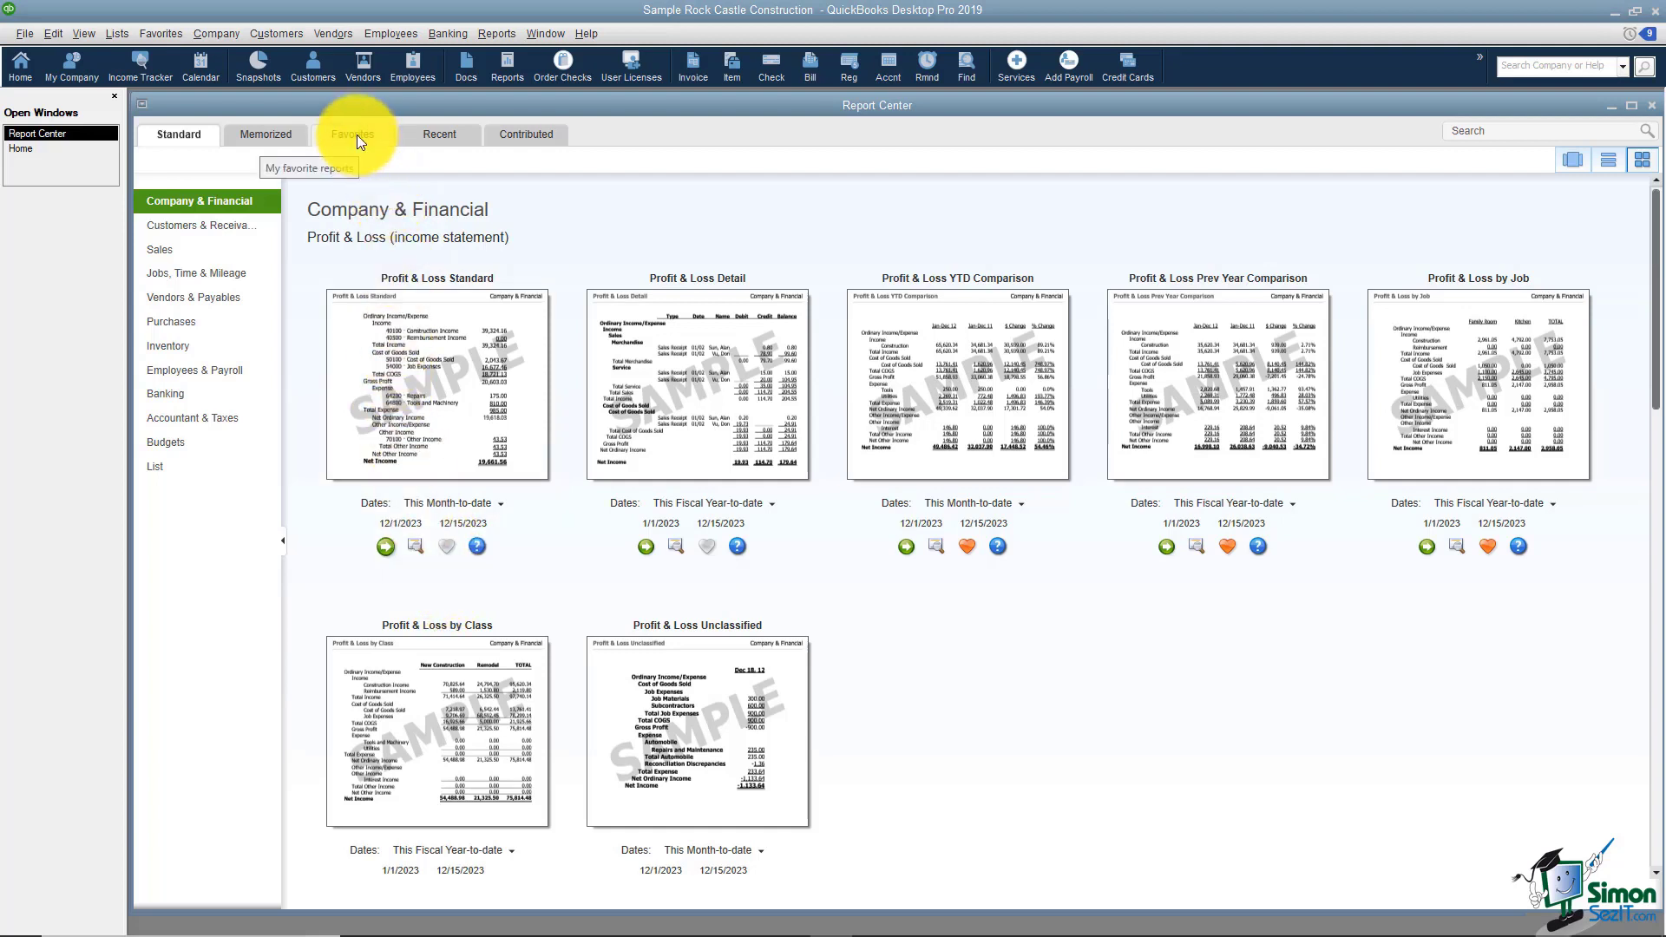
# - Cycle through Favorites and Standard to the Memorized tab showing Balance Sheet and Trial Balance
pyautogui.click(350, 134)
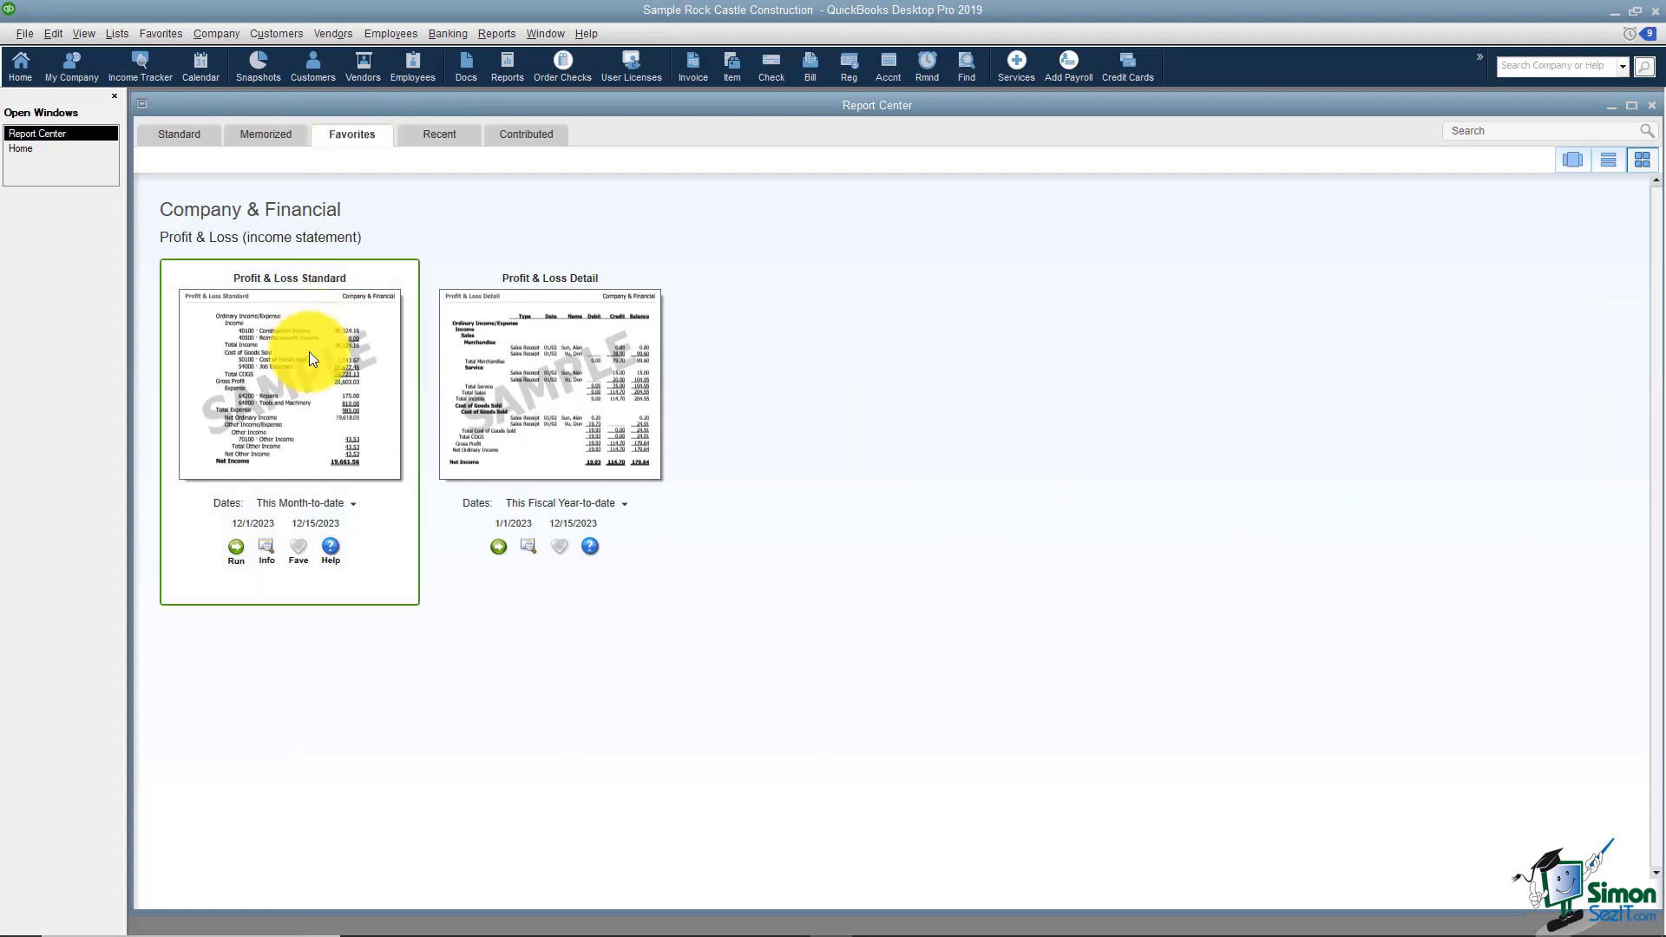
pyautogui.moveTo(310, 373)
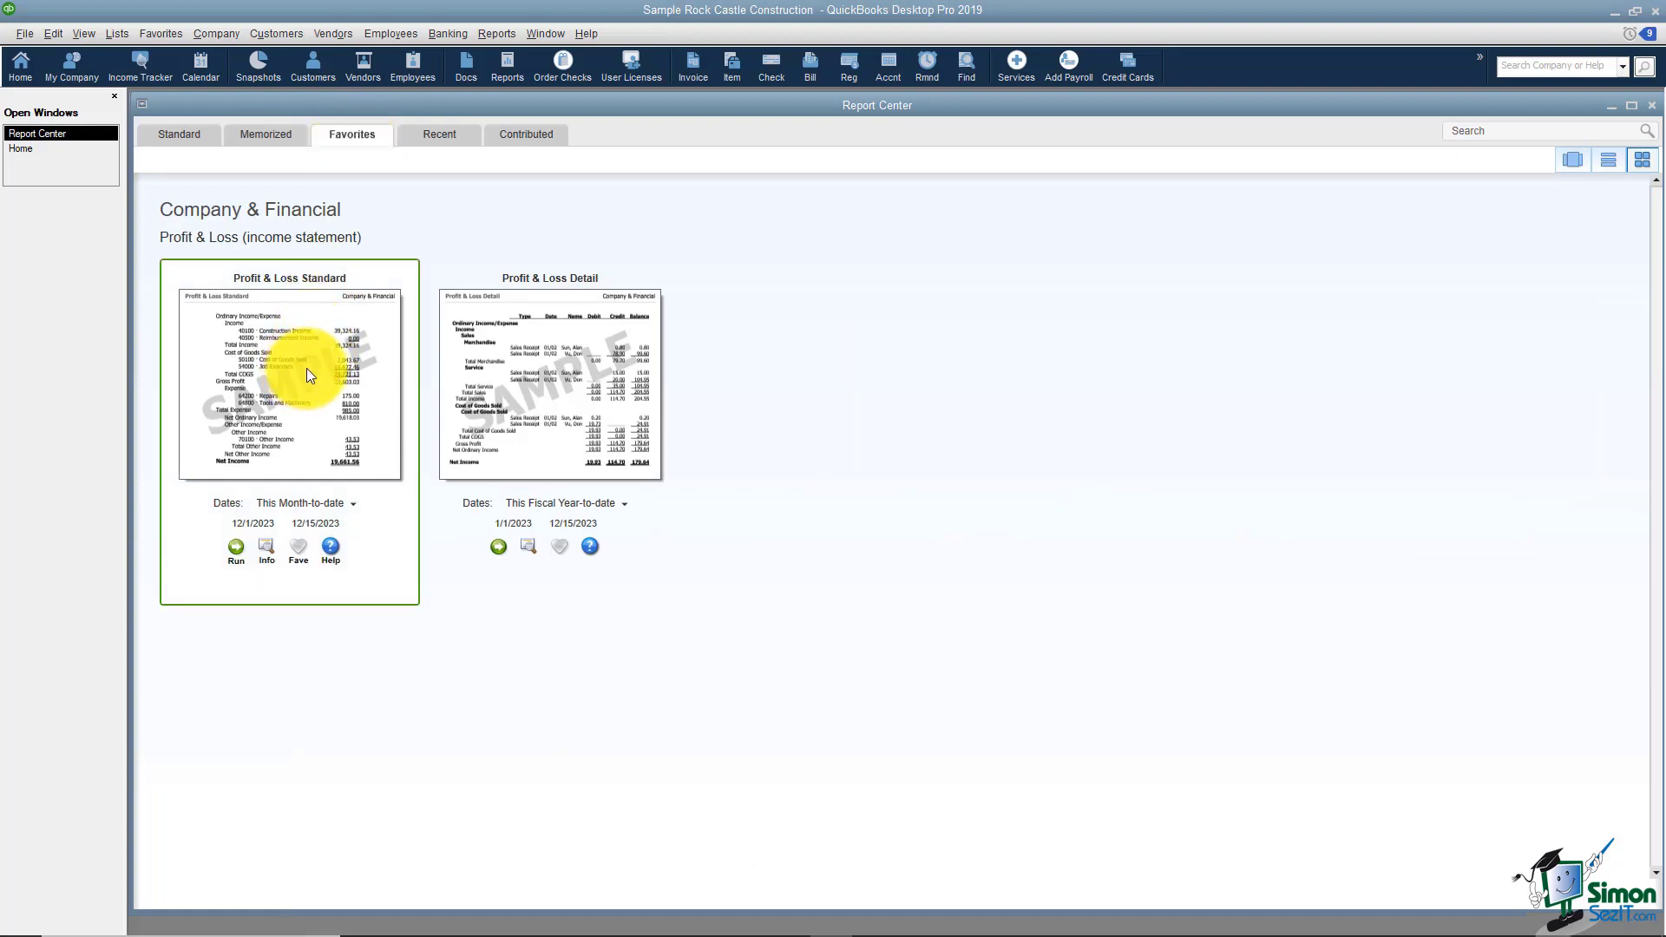
pyautogui.click(177, 134)
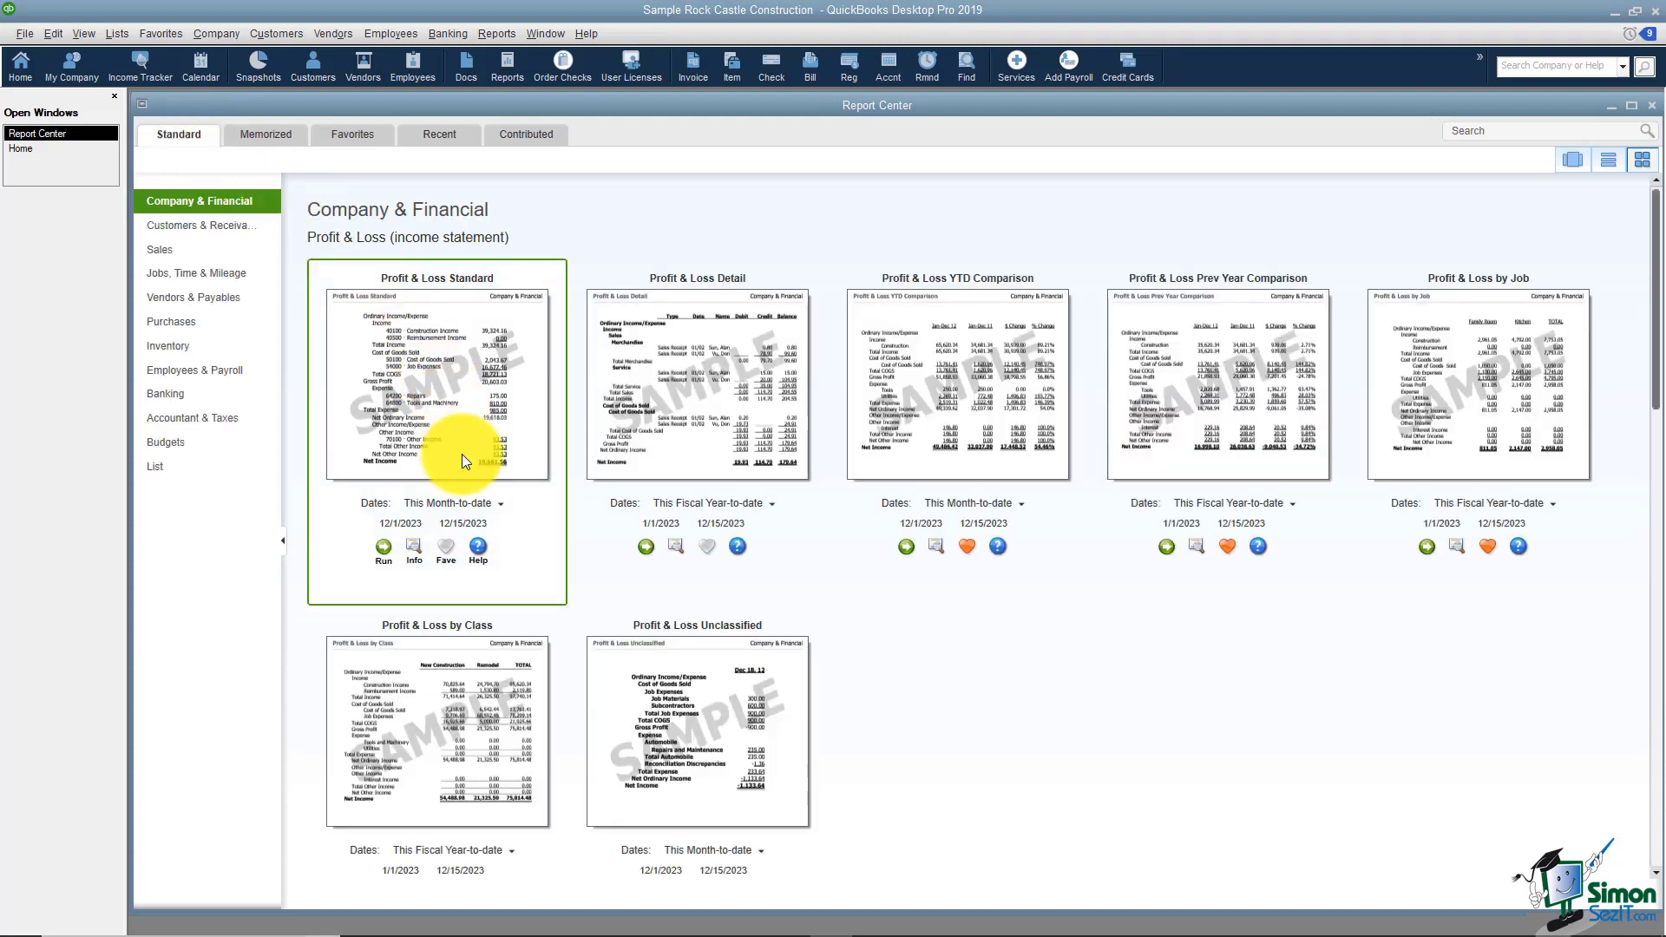
pyautogui.moveTo(281, 135)
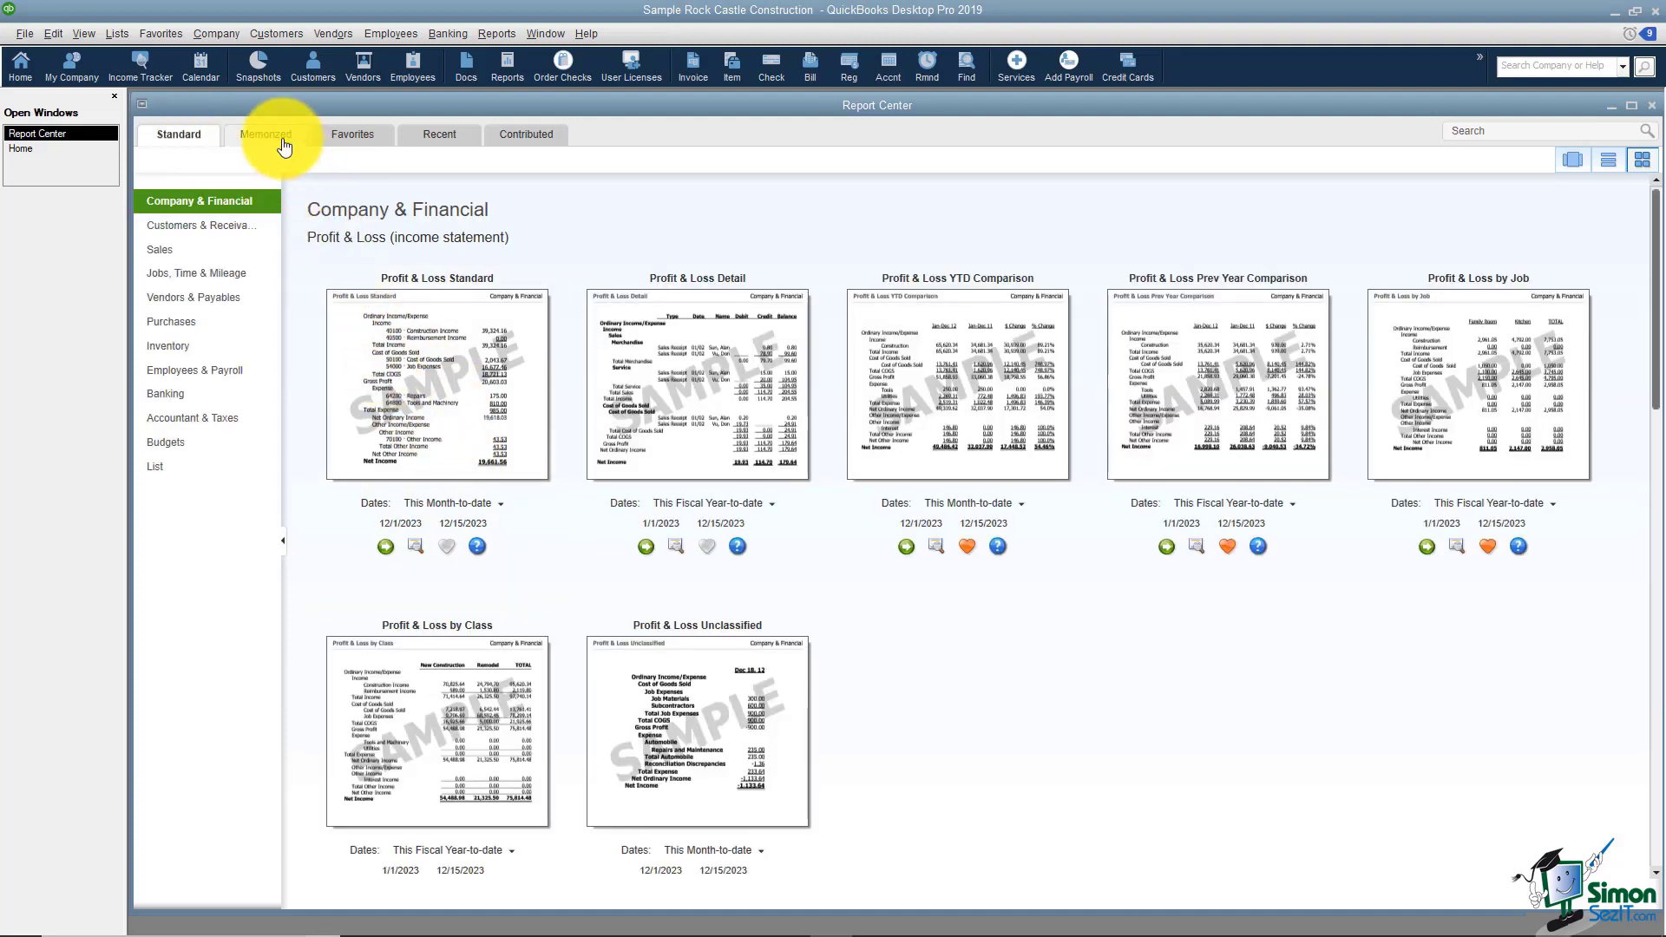
pyautogui.click(264, 133)
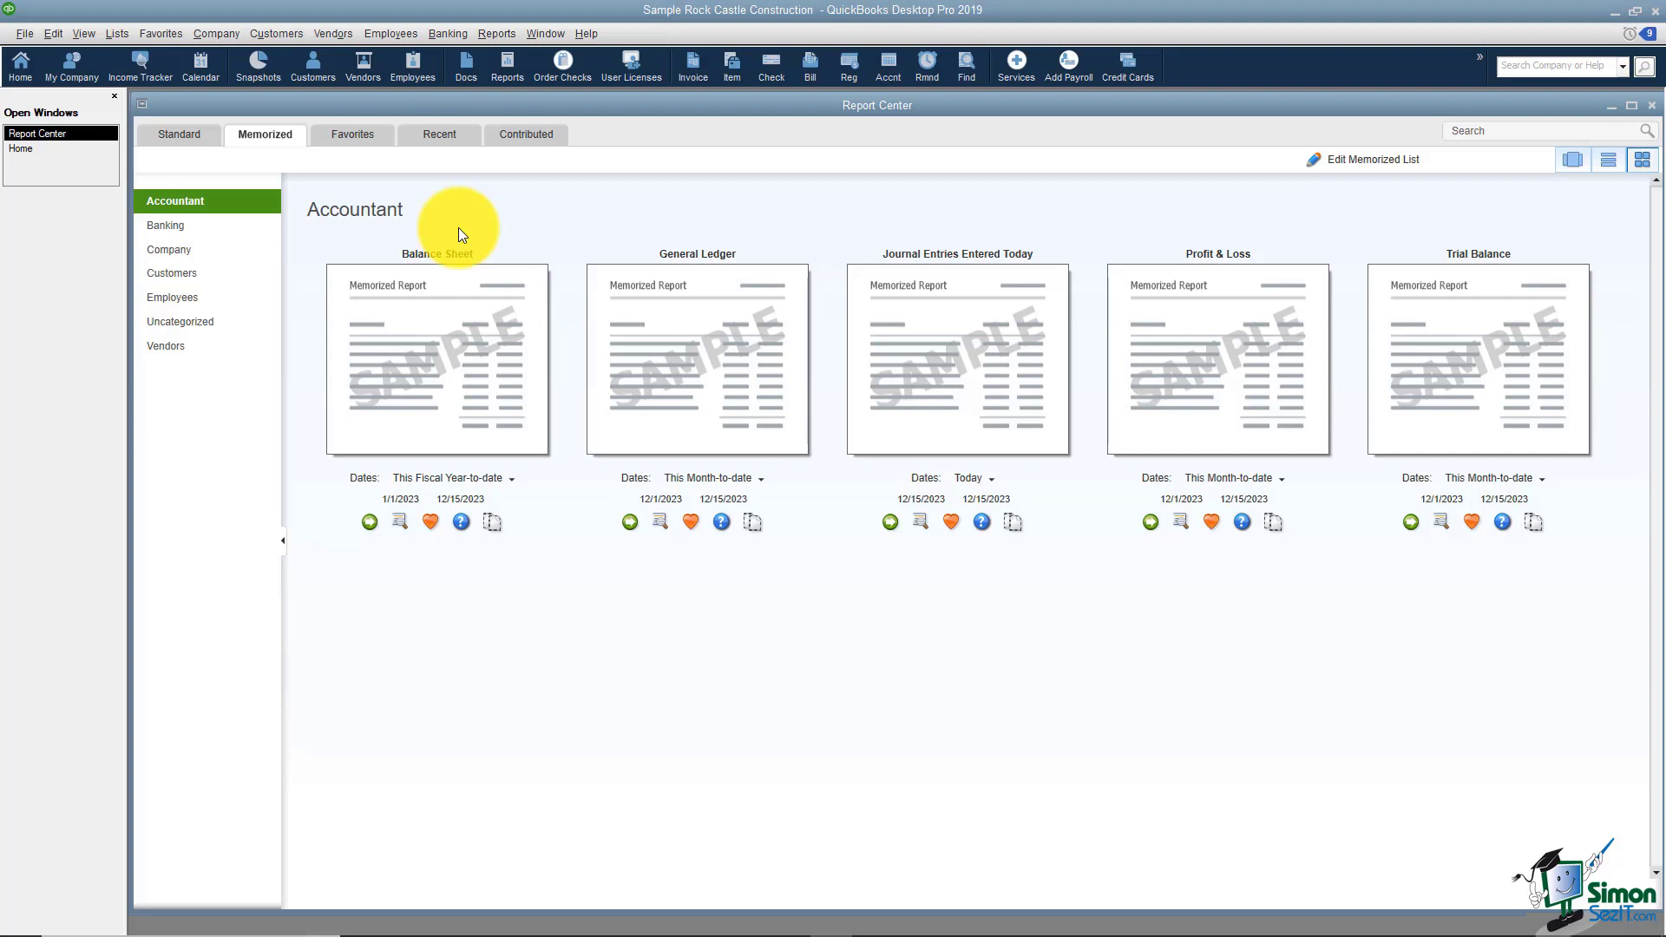
# - View Favorites and Recent reports, then switch to the Contributed shared-reports tab
pyautogui.click(352, 134)
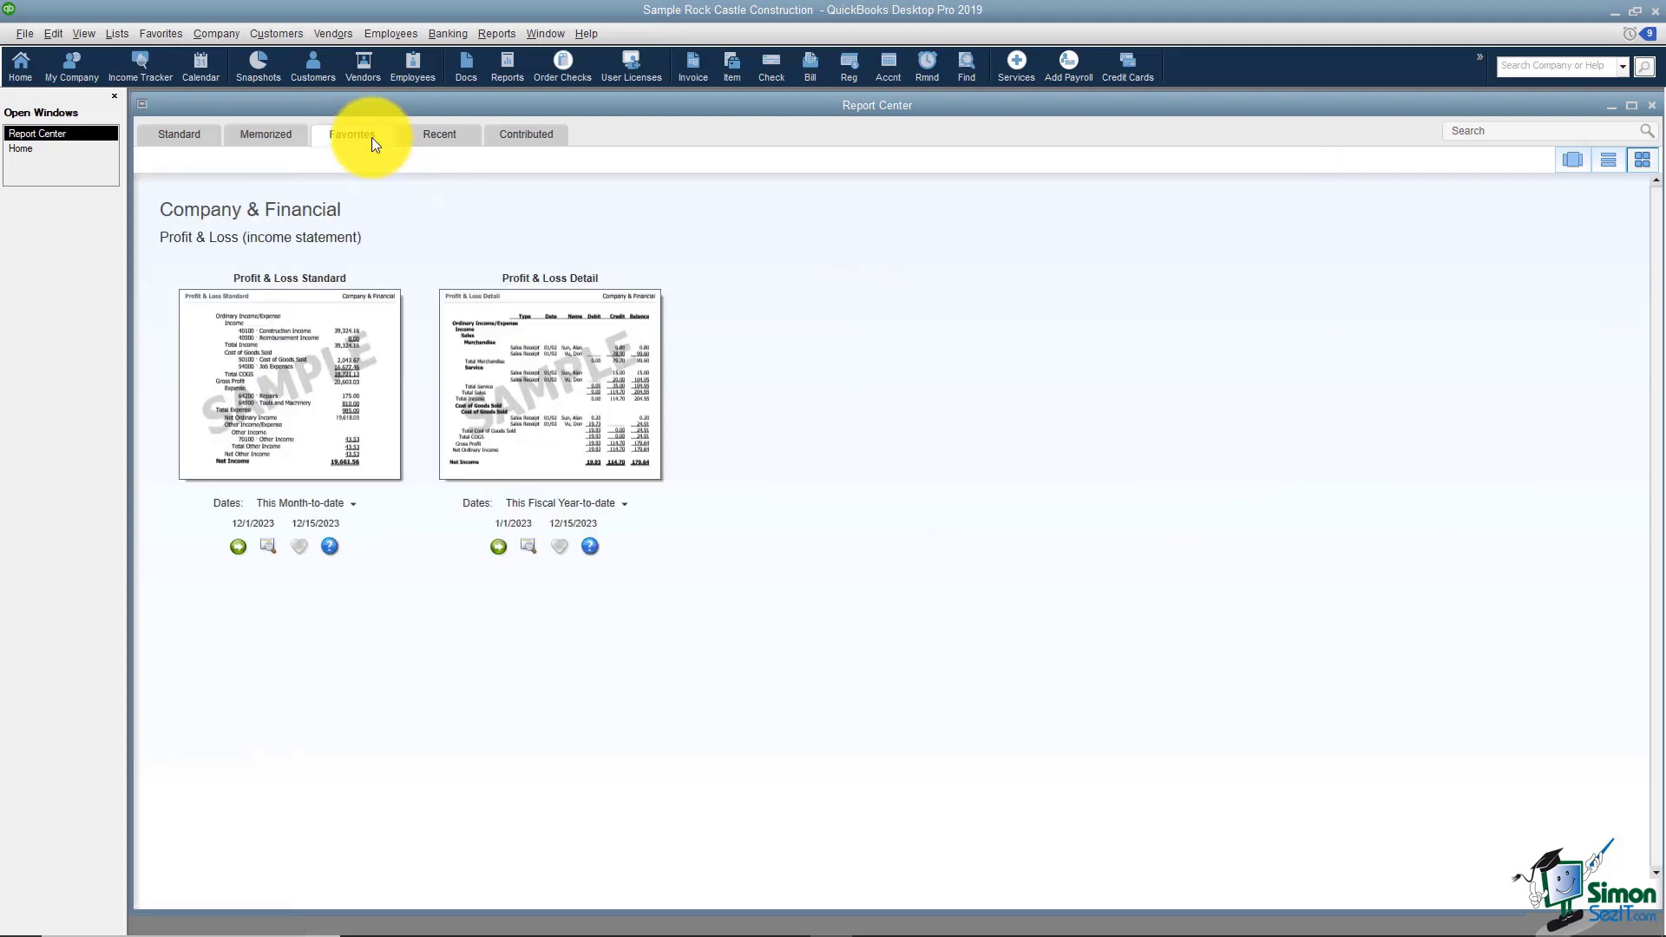
pyautogui.click(437, 134)
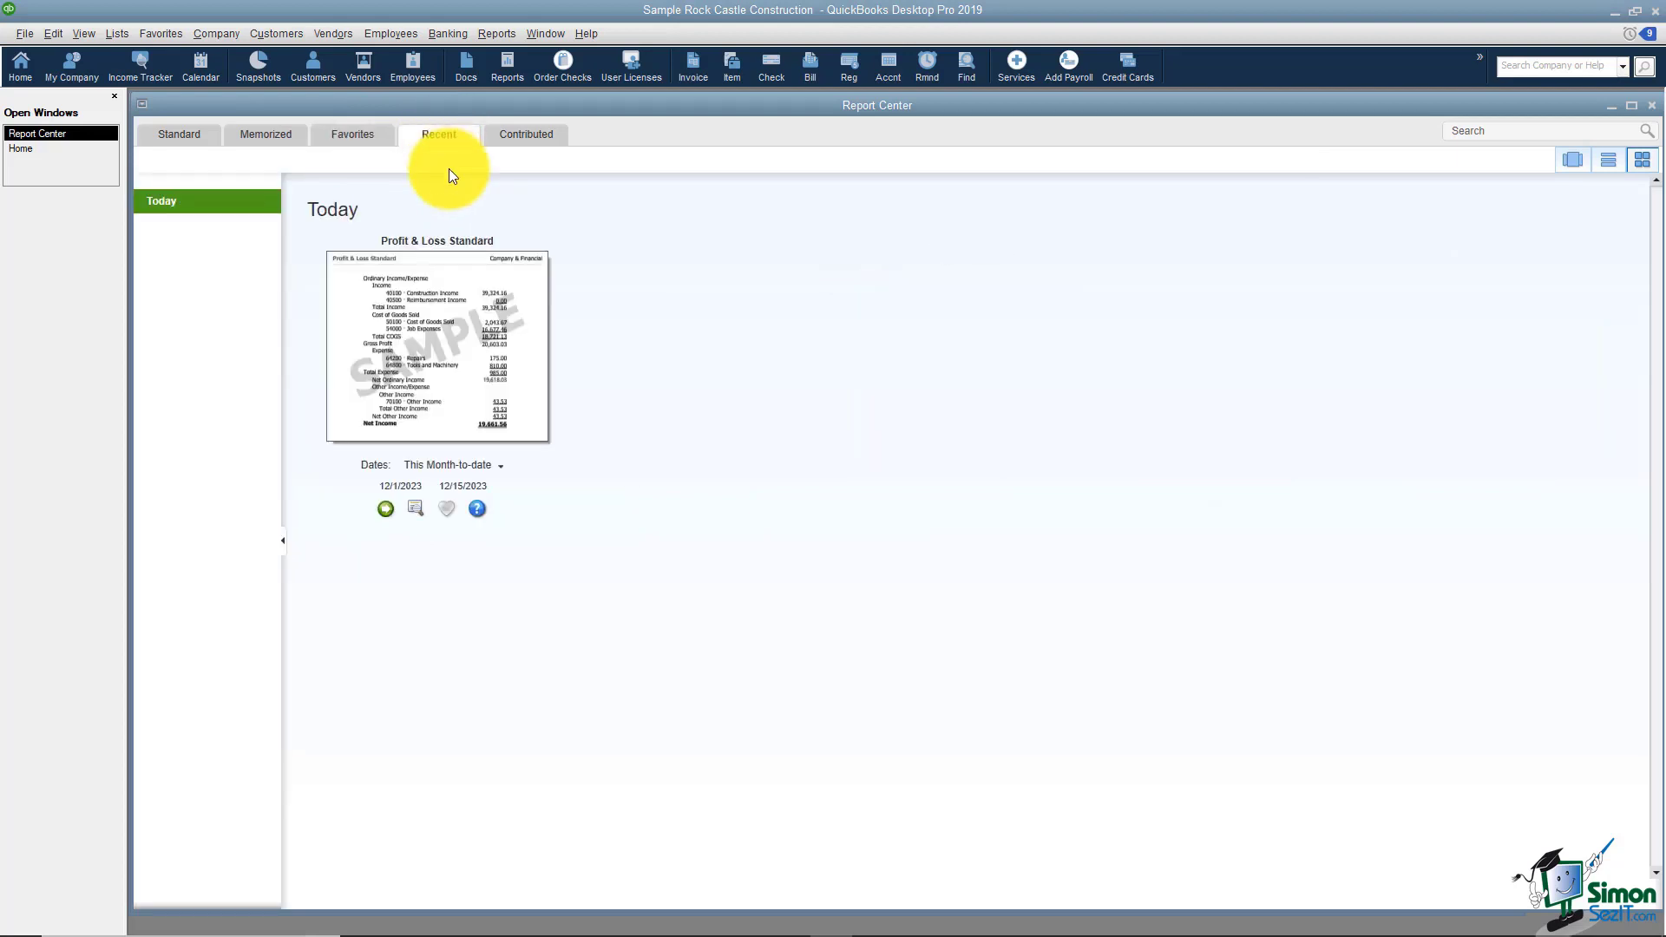
pyautogui.moveTo(671, 374)
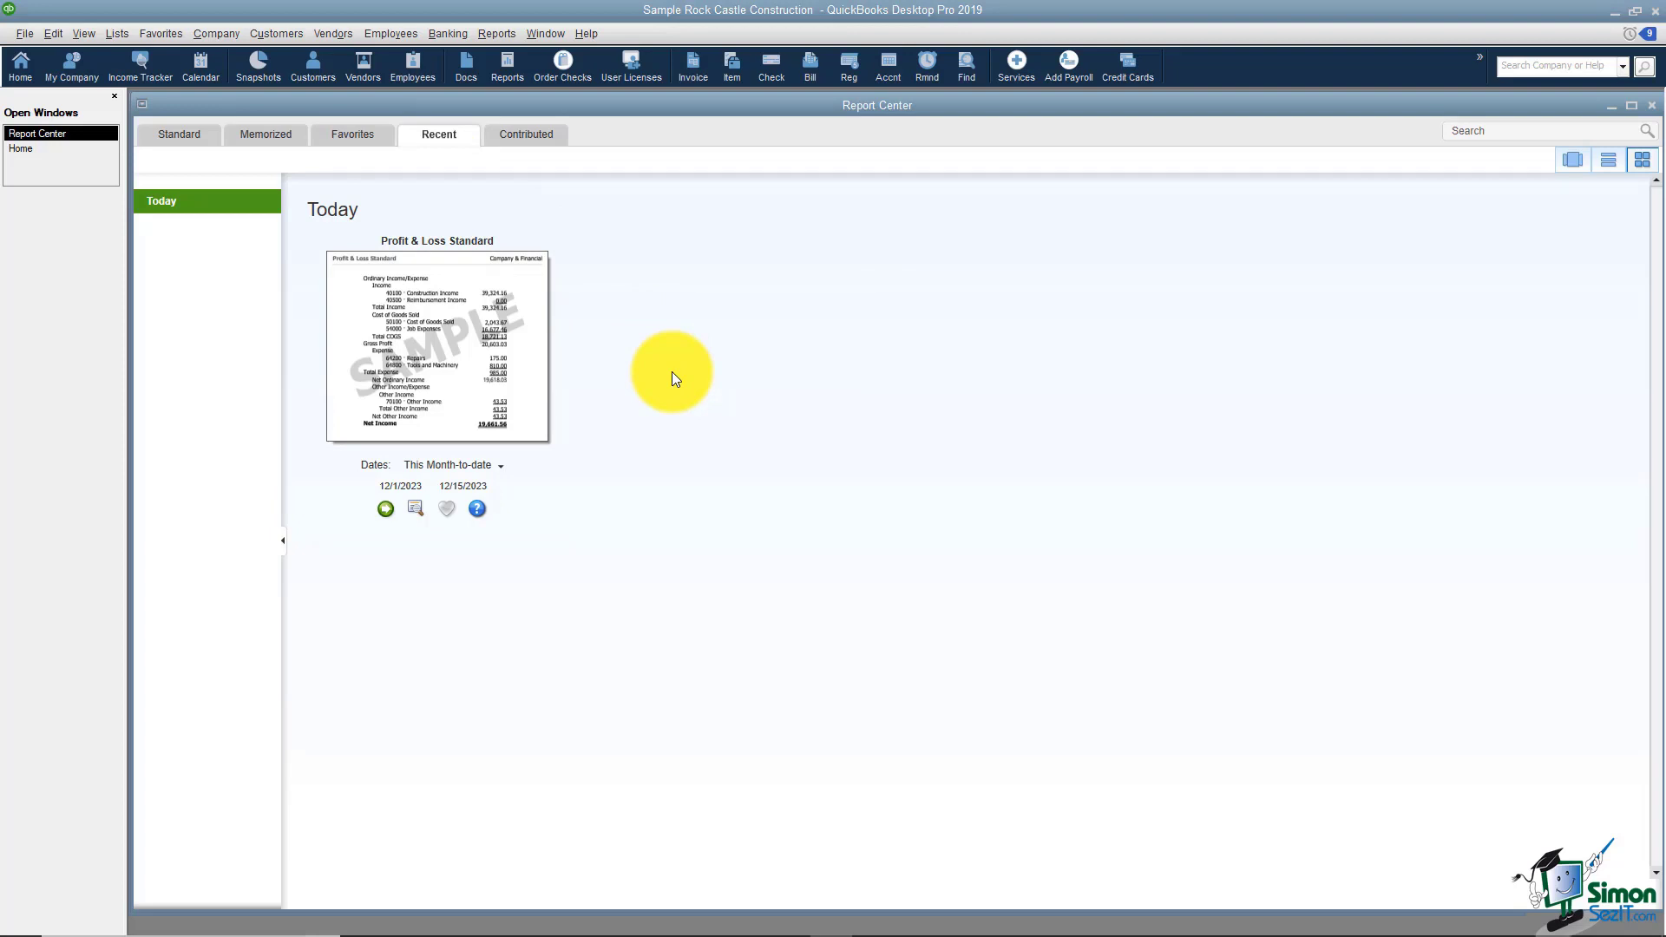
pyautogui.moveTo(525, 134)
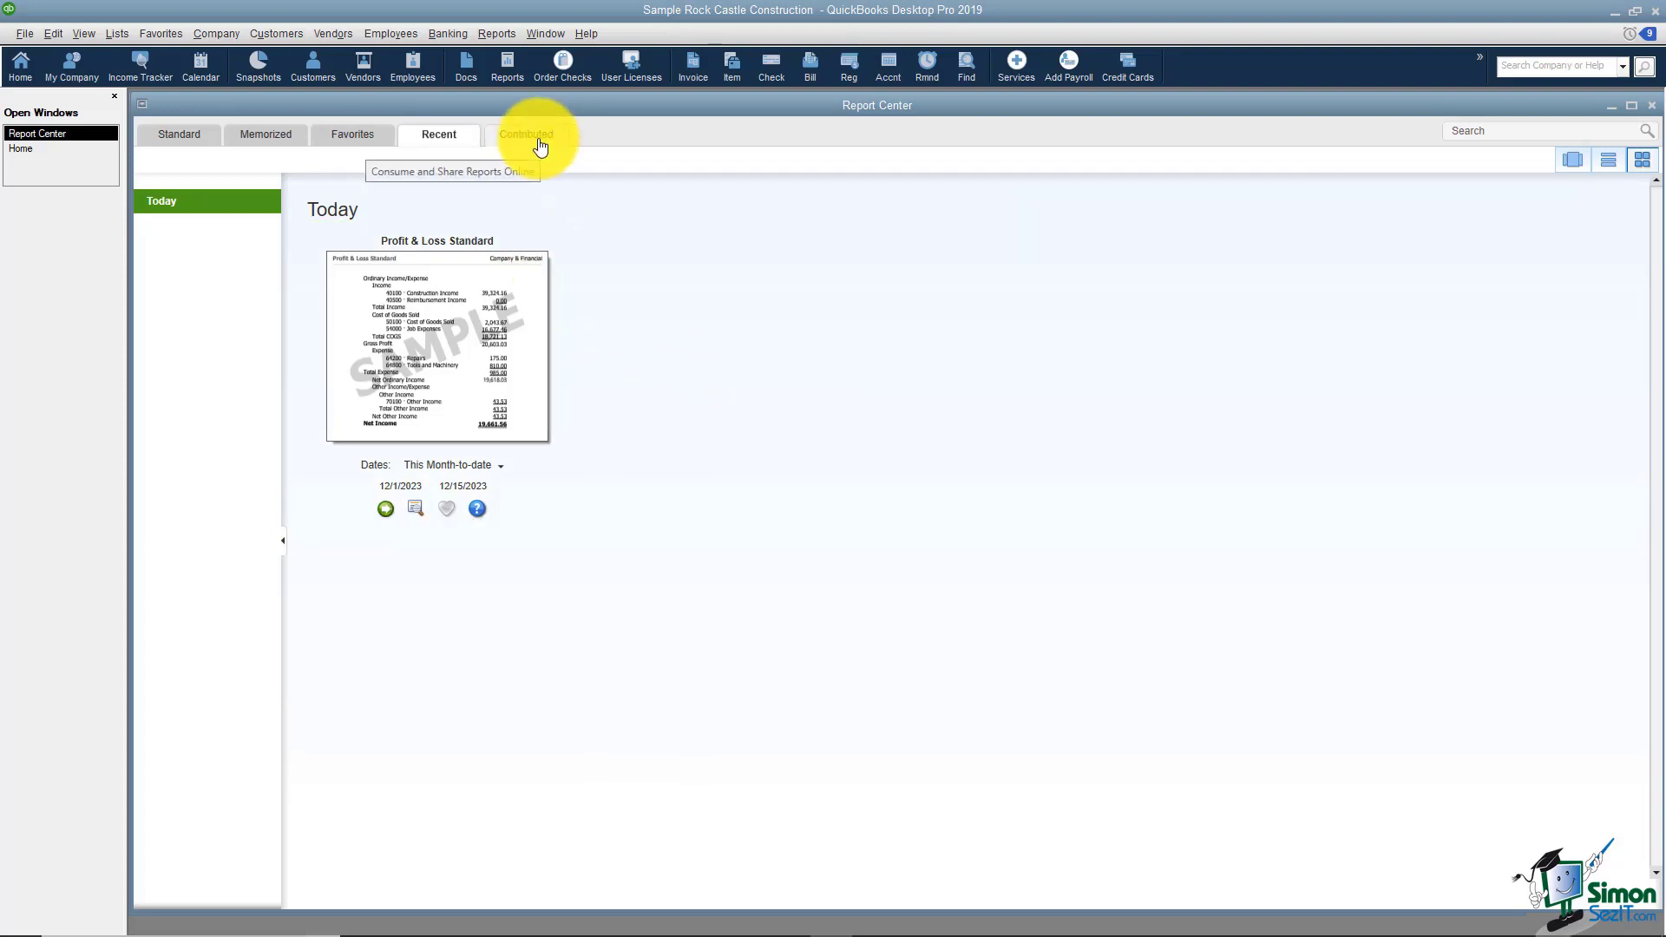
pyautogui.click(525, 133)
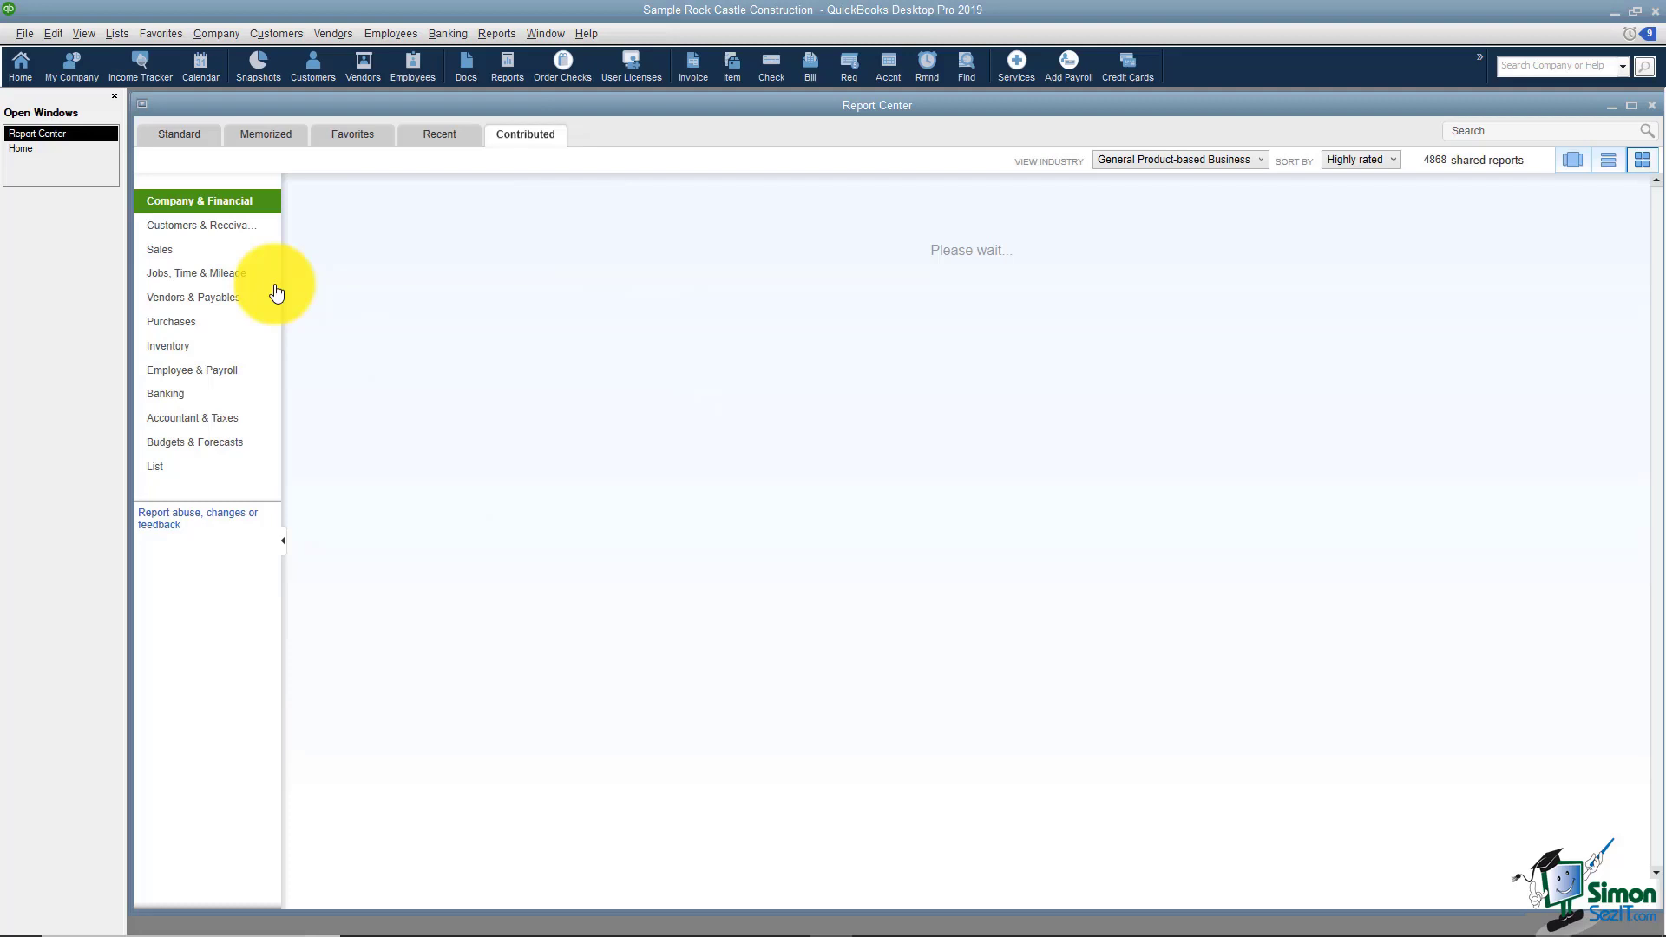
# - Browse the 106 contributed Customers & Receivables reports, then bring up the Reports menu
pyautogui.click(202, 226)
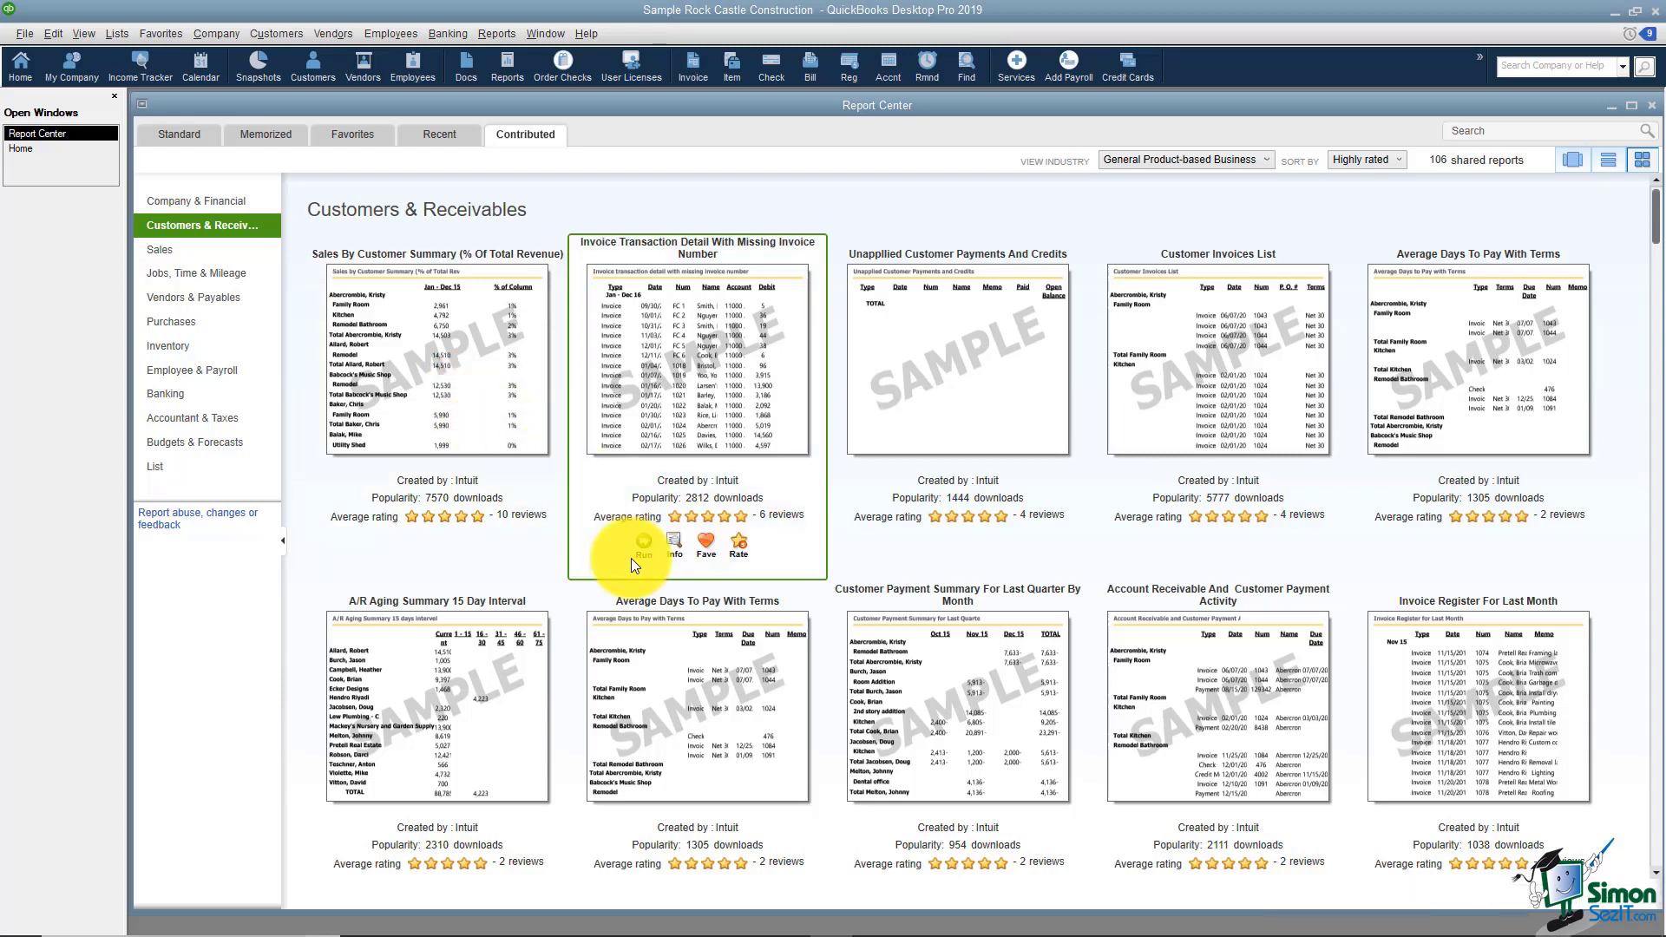
pyautogui.moveTo(1116, 506)
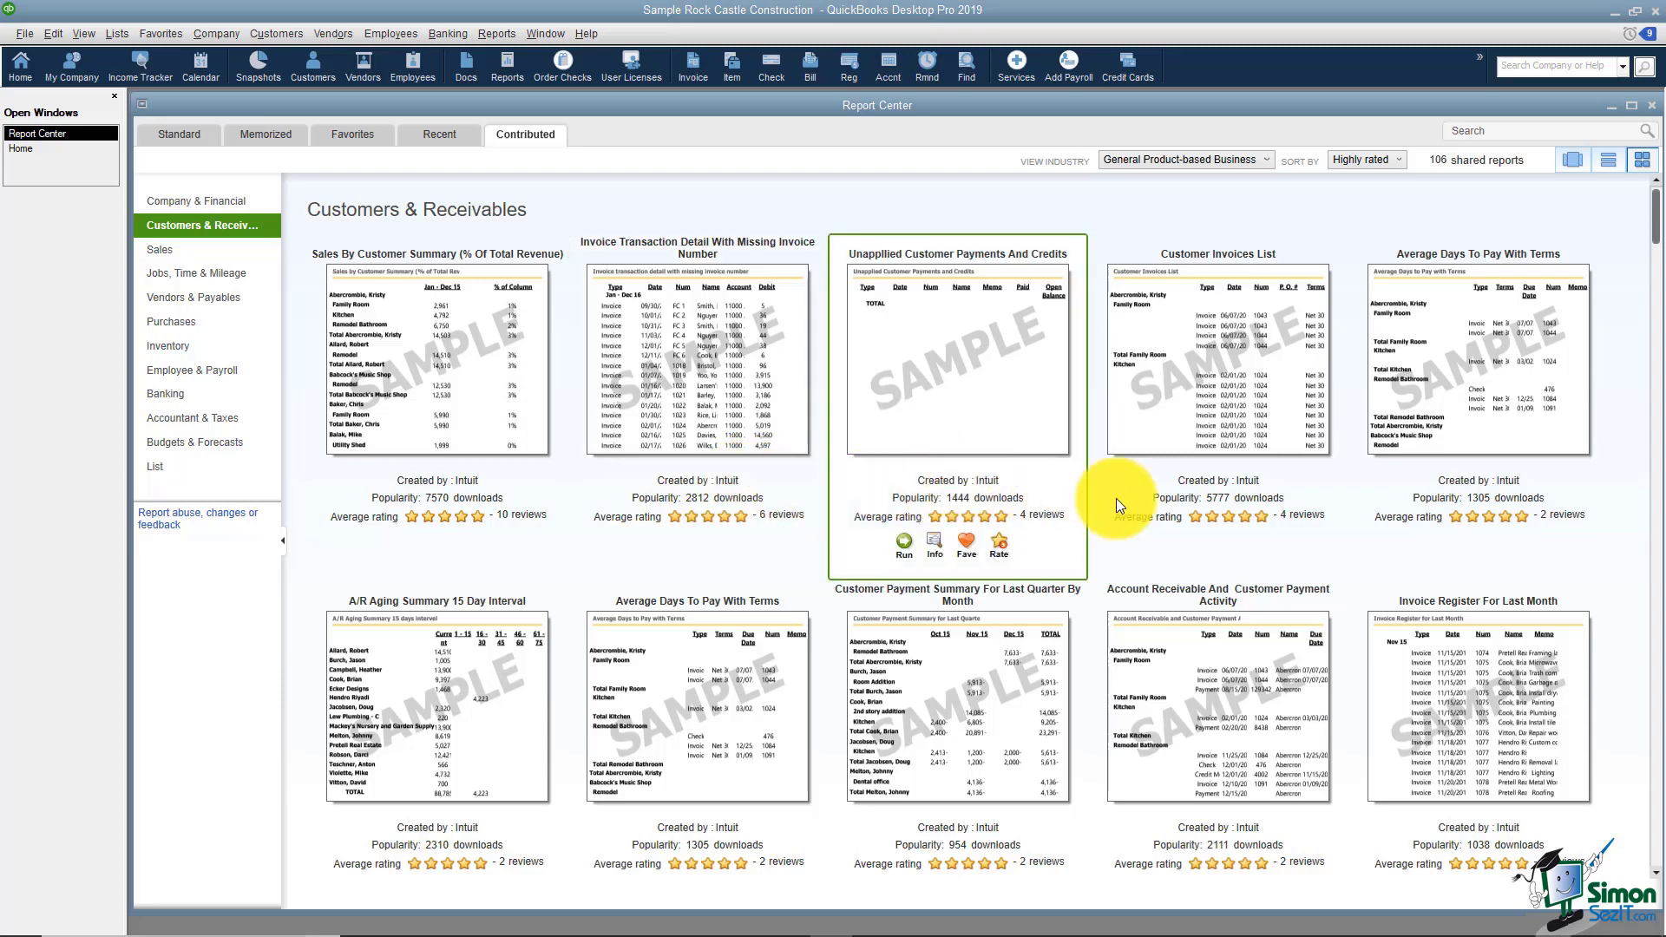
pyautogui.scroll(-3)
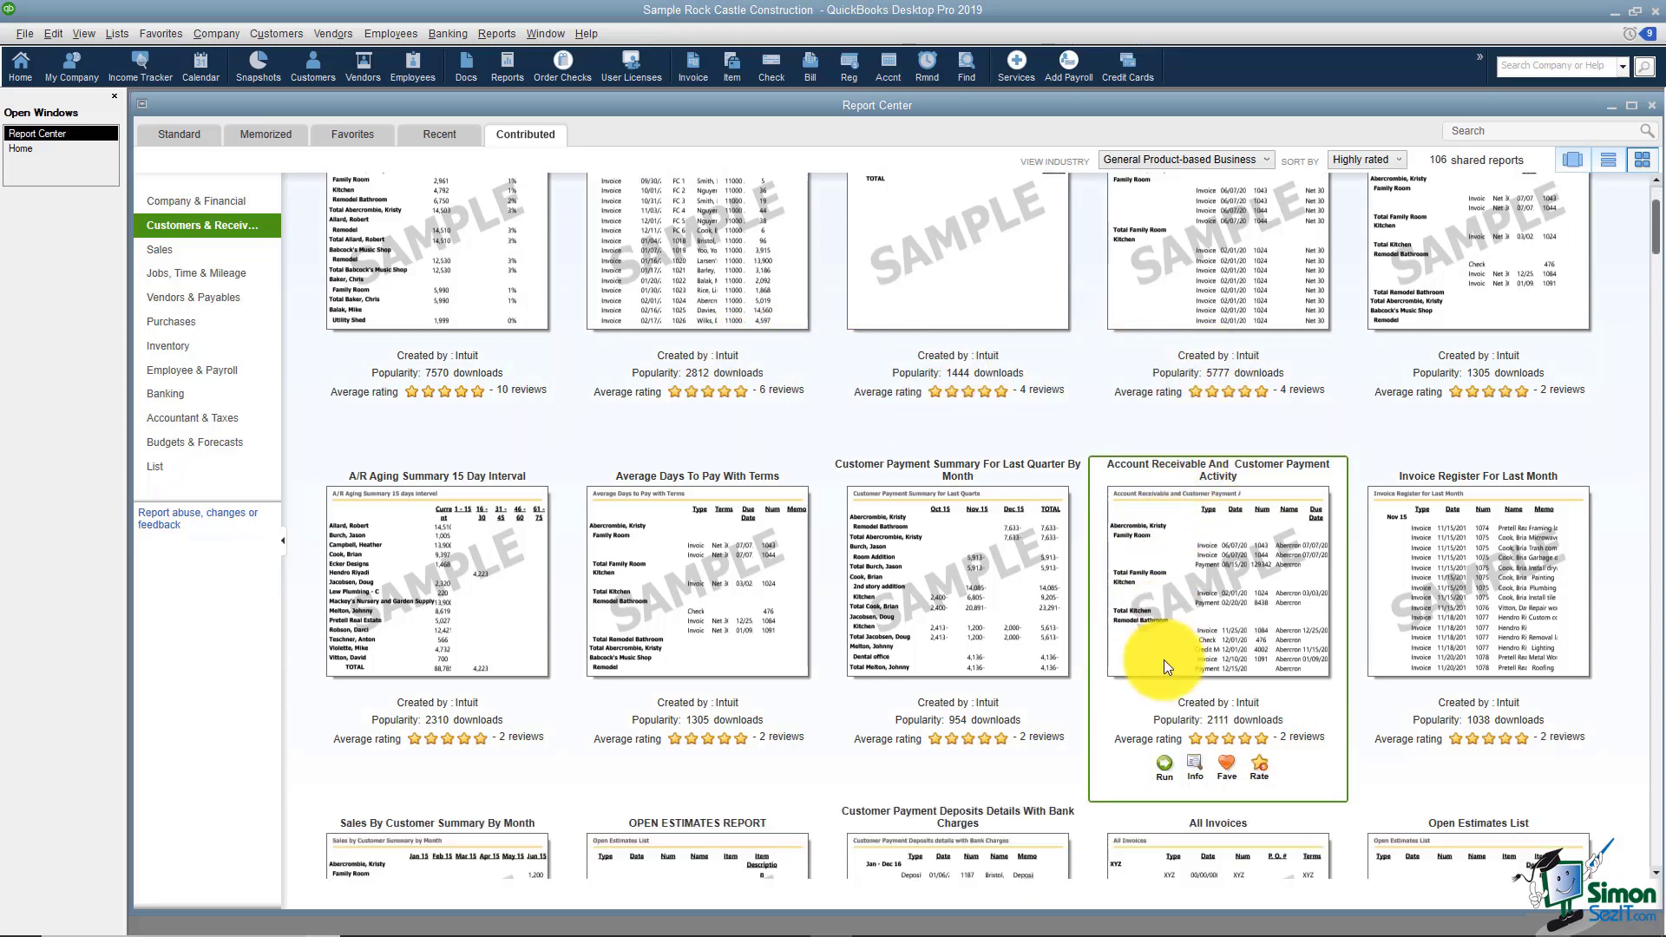
pyautogui.scroll(-3)
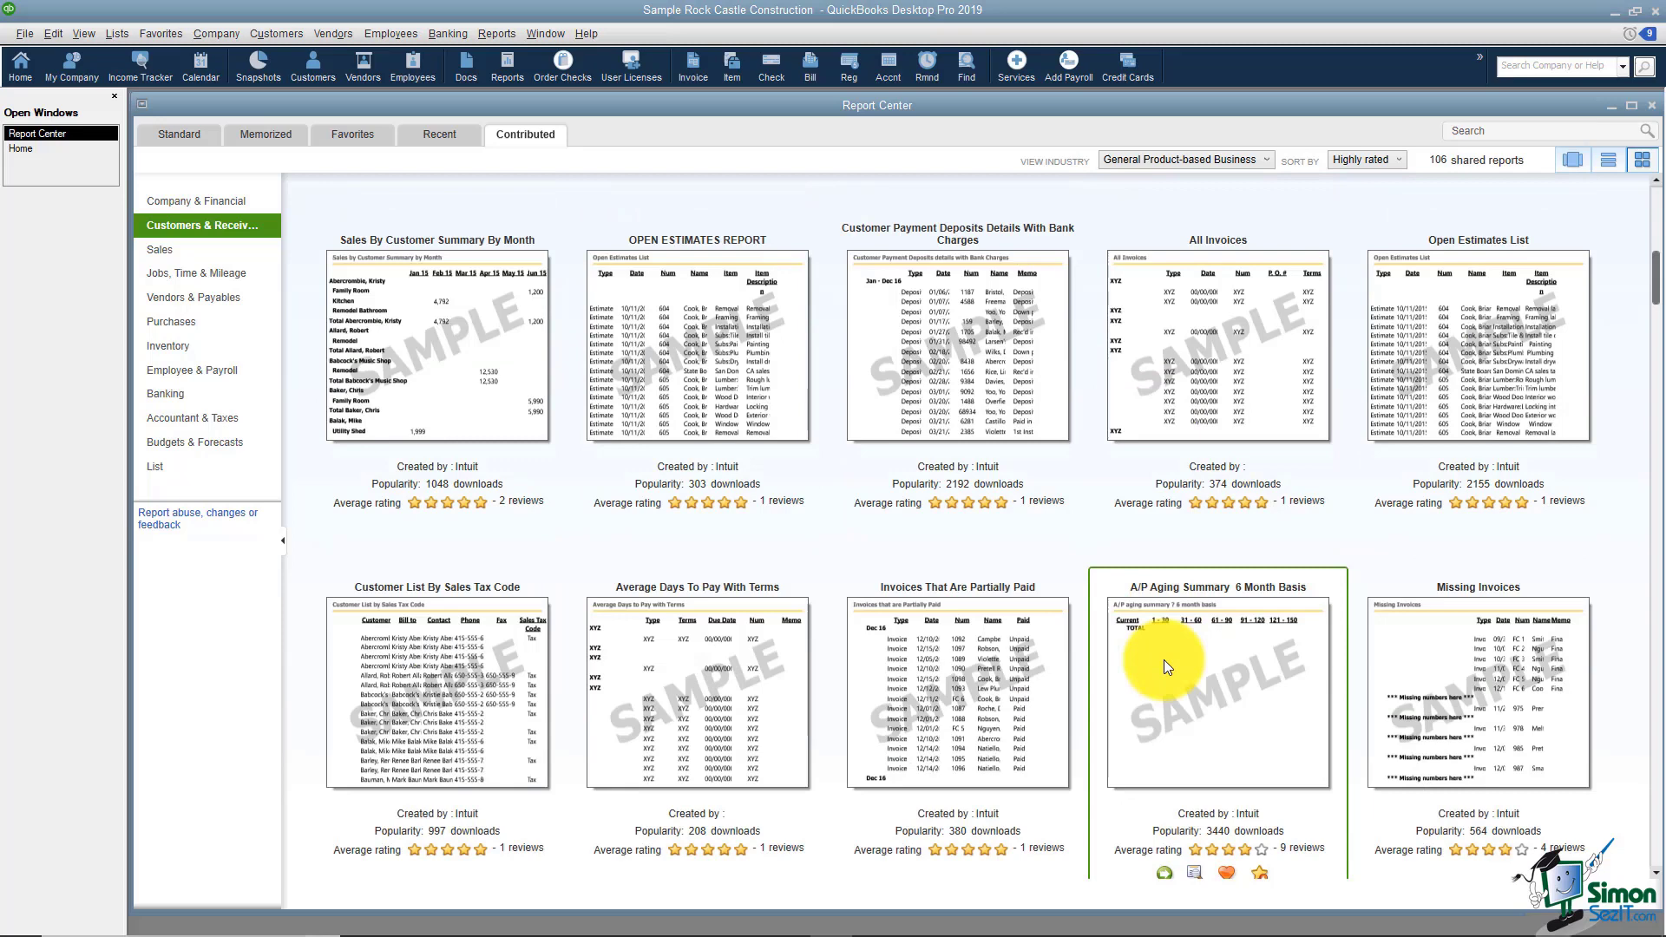
pyautogui.scroll(-3)
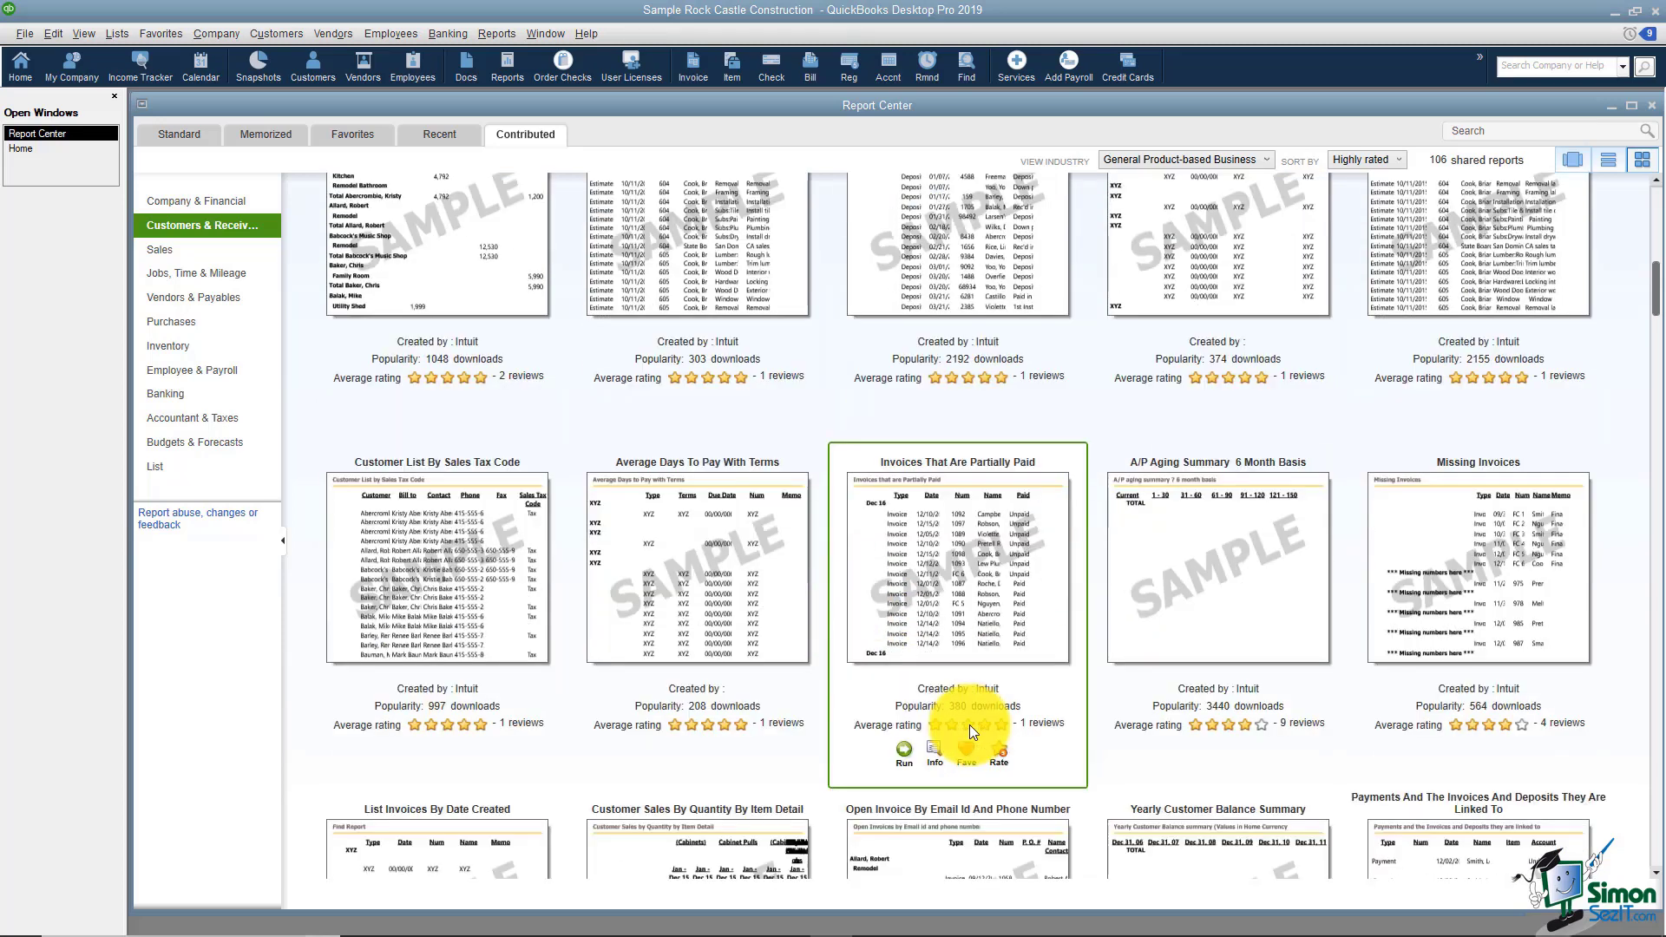
pyautogui.scroll(-3)
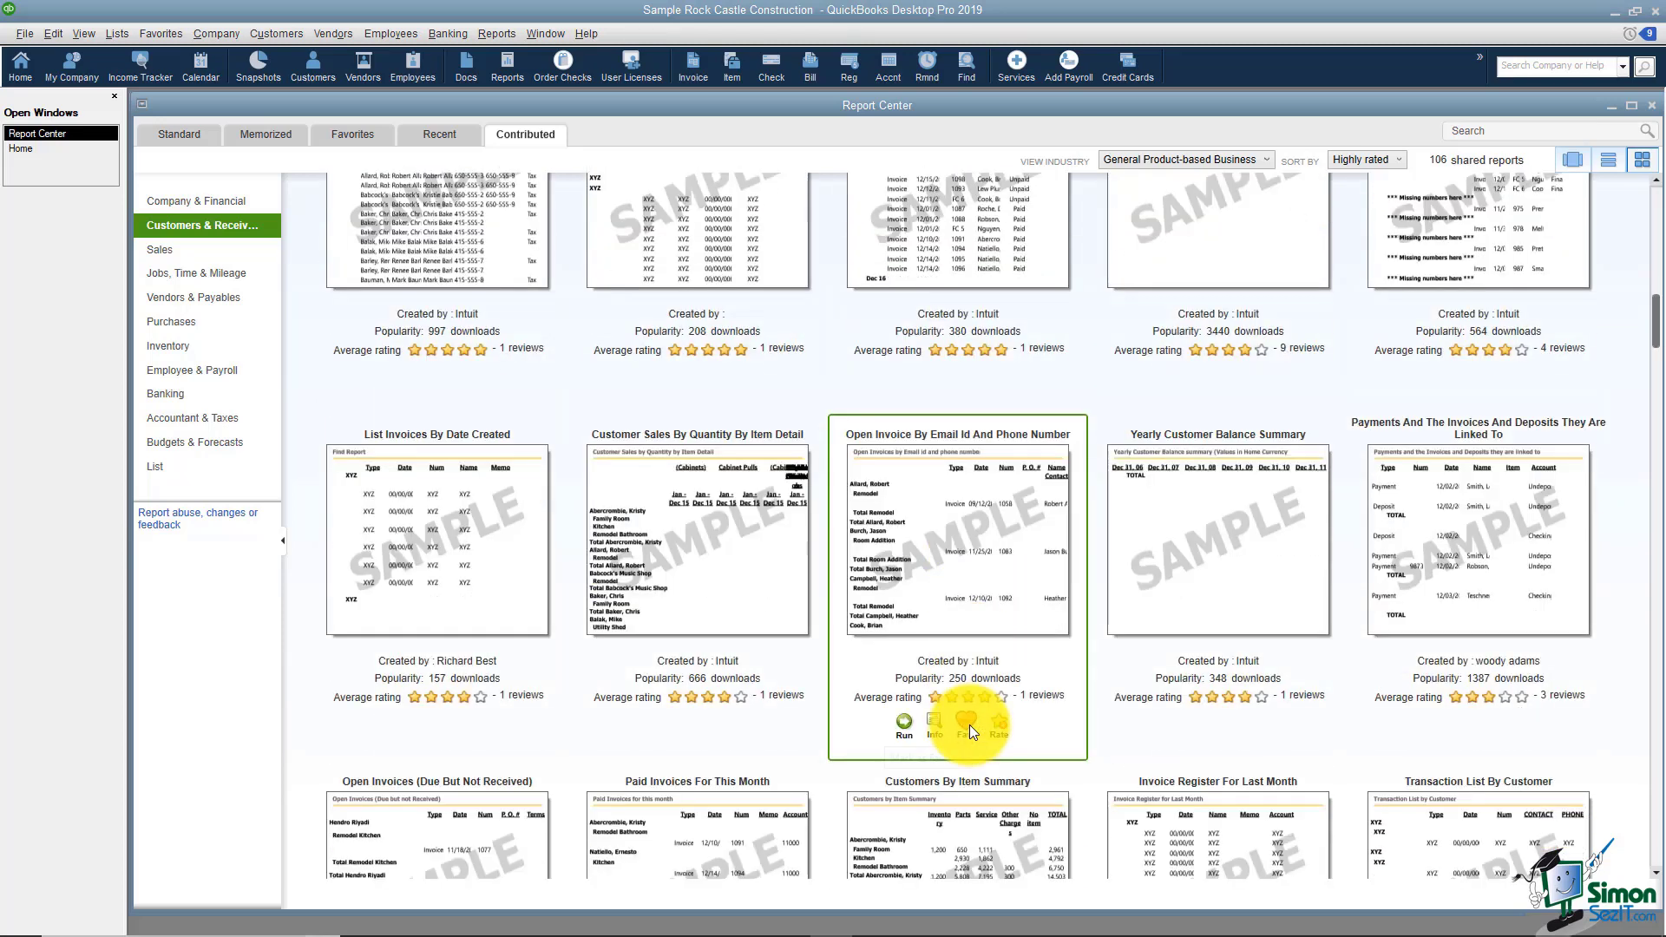
pyautogui.scroll(-3)
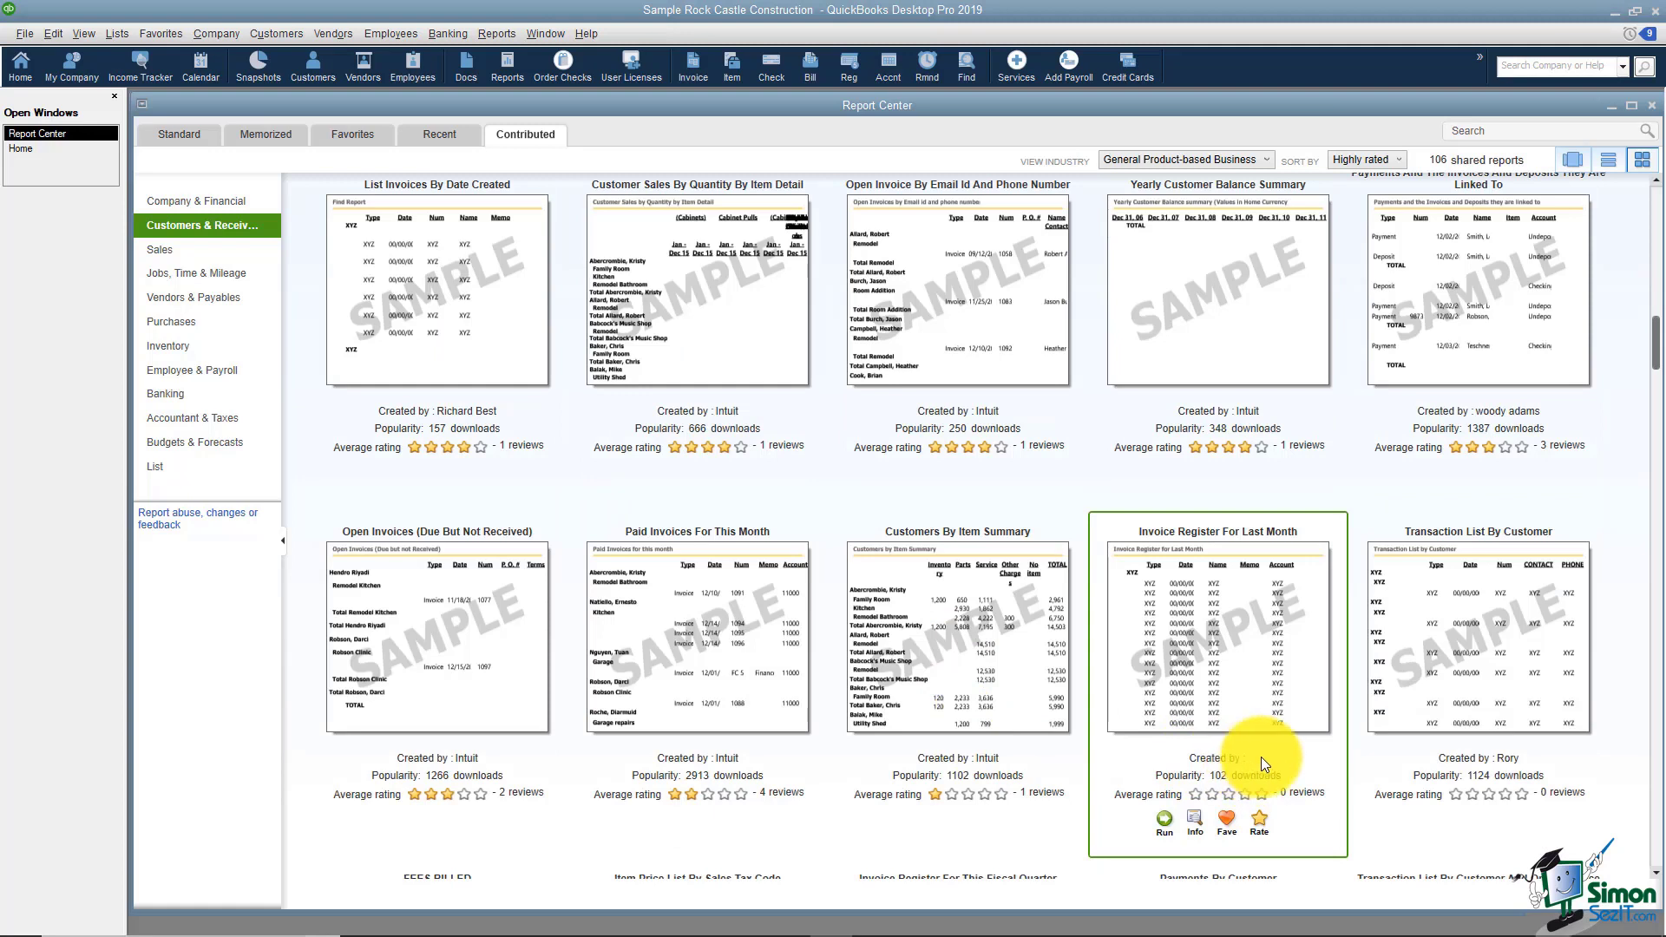
pyautogui.moveTo(1530, 770)
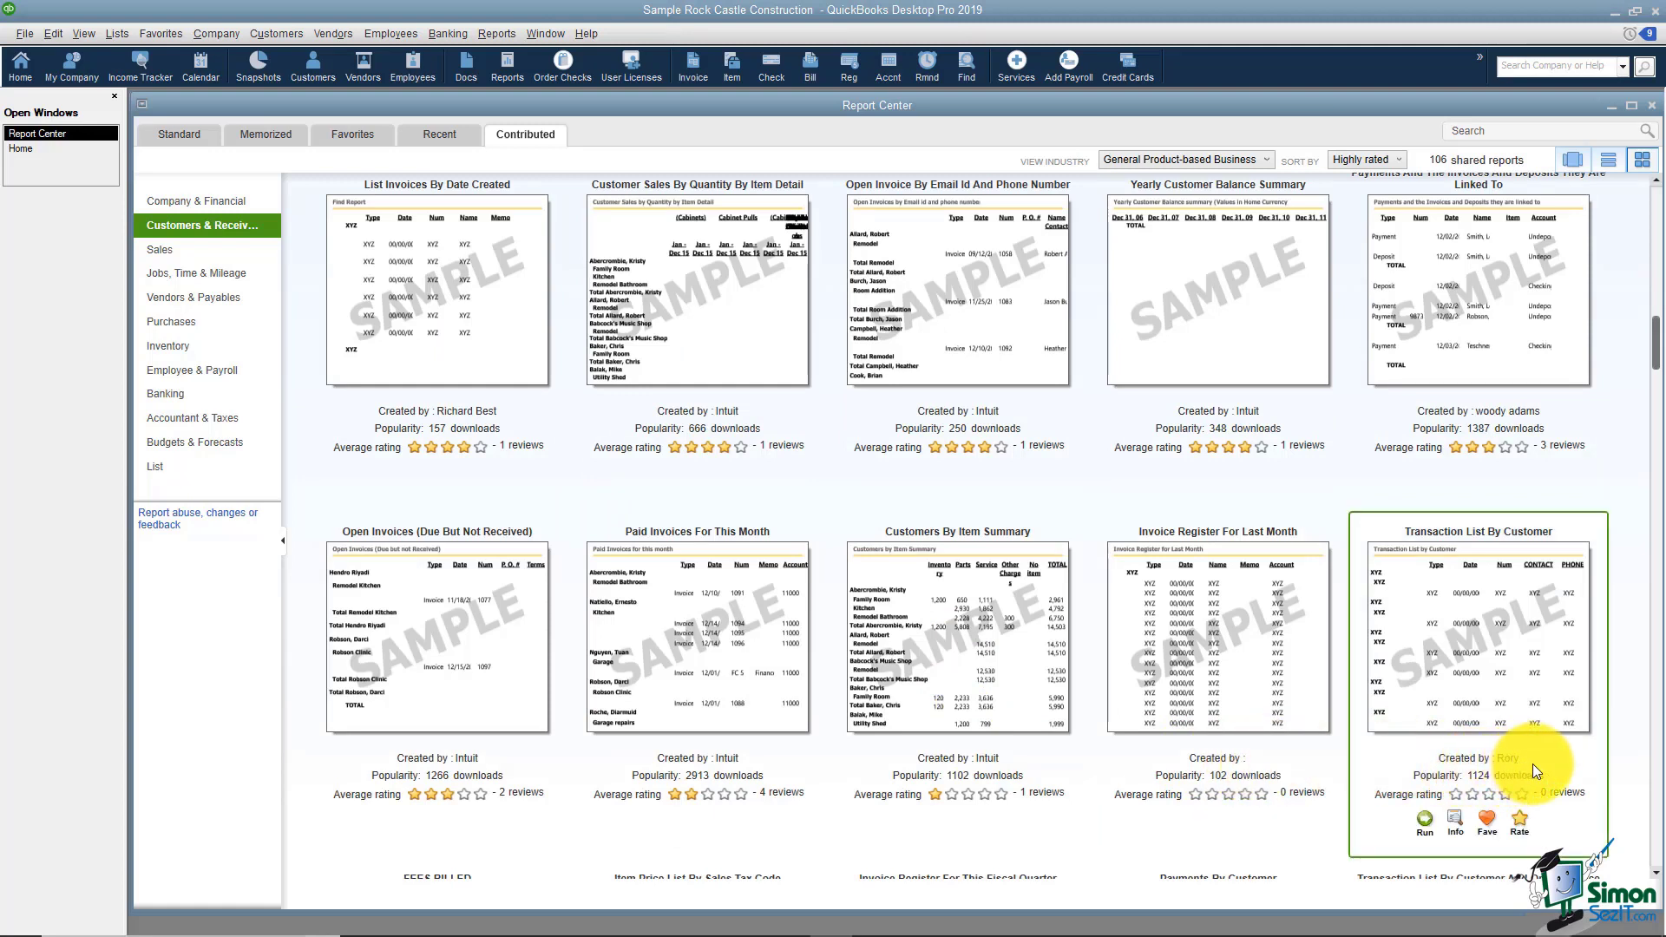
pyautogui.moveTo(1547, 758)
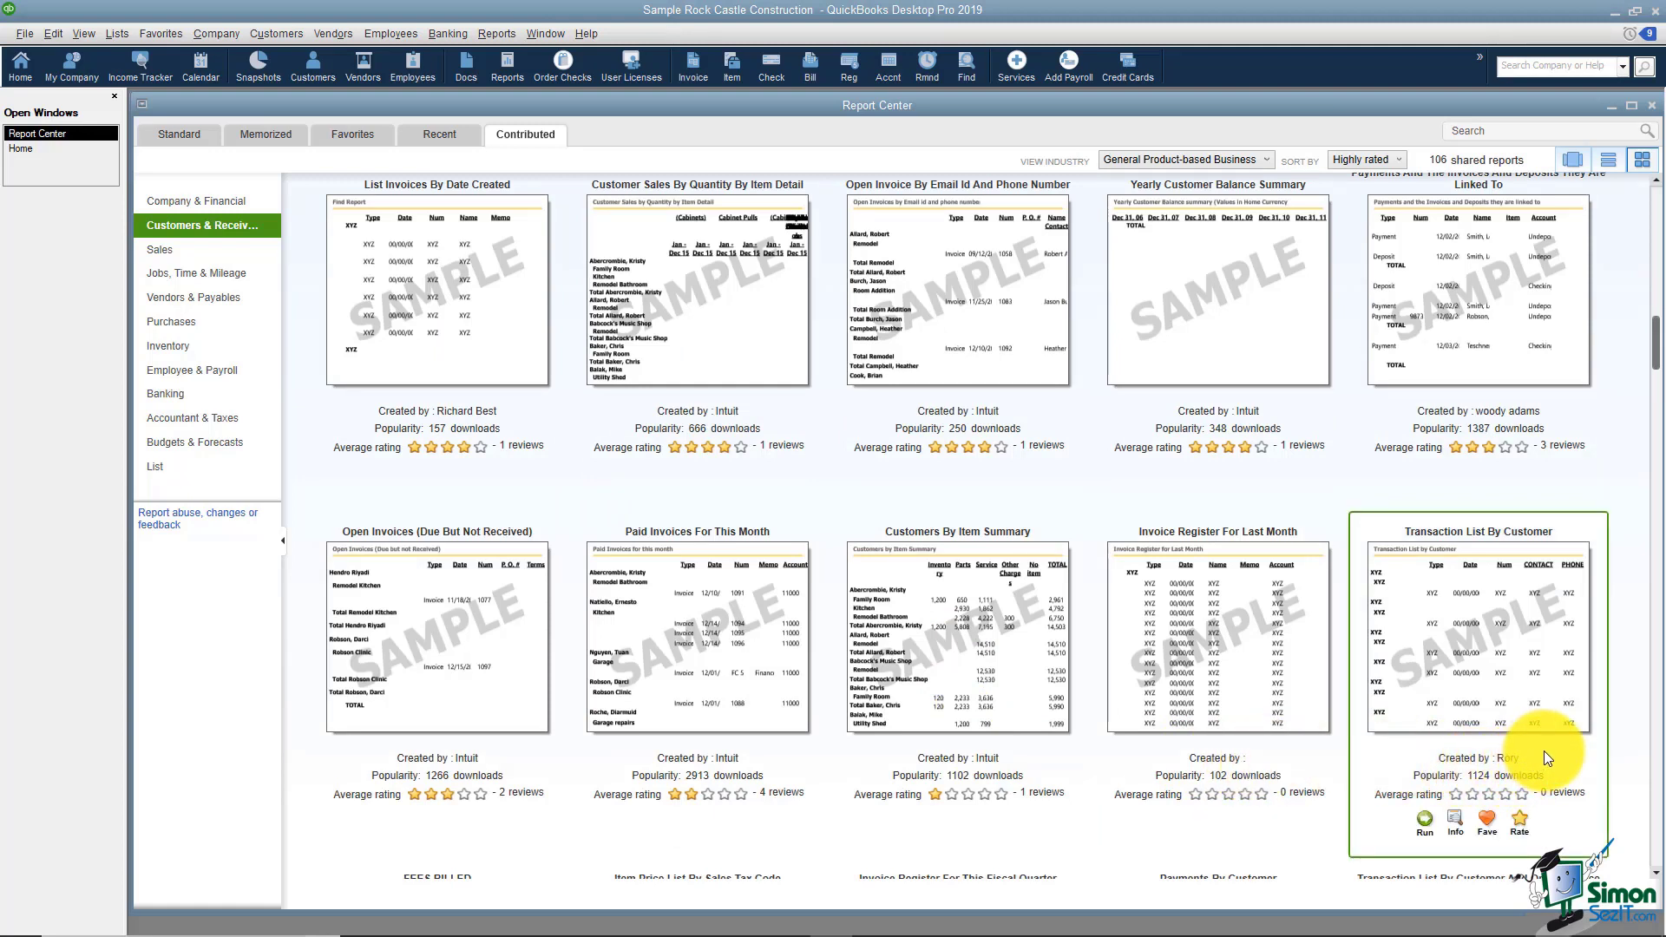
pyautogui.moveTo(1514, 782)
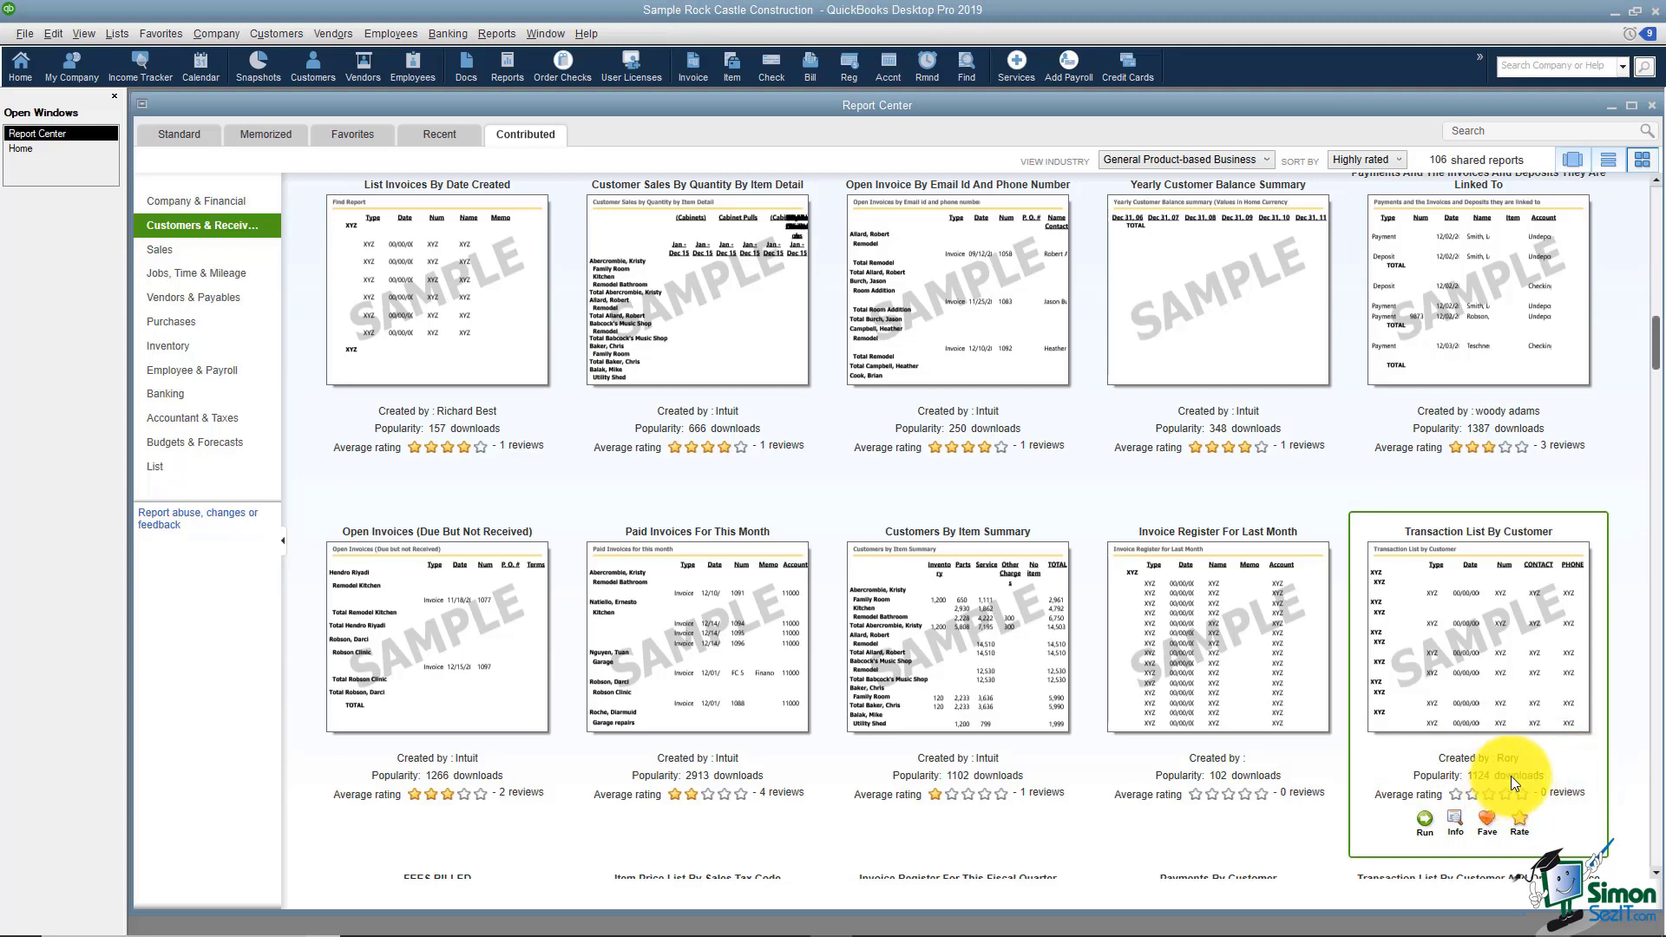
pyautogui.moveTo(1562, 802)
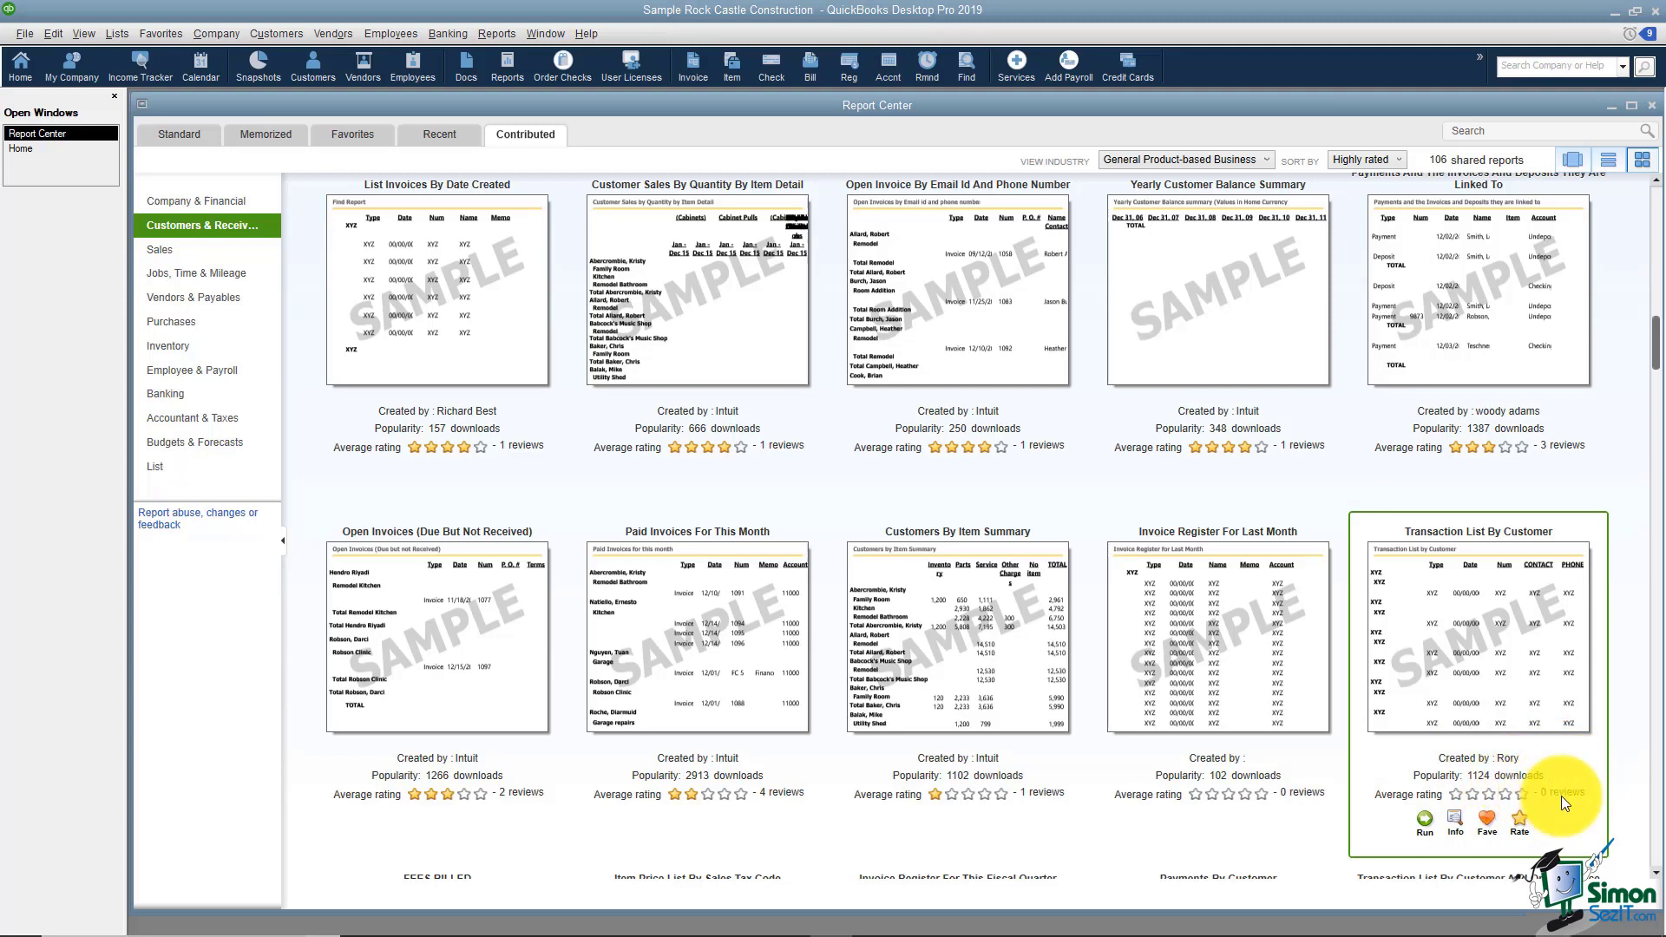
pyautogui.moveTo(1542, 581)
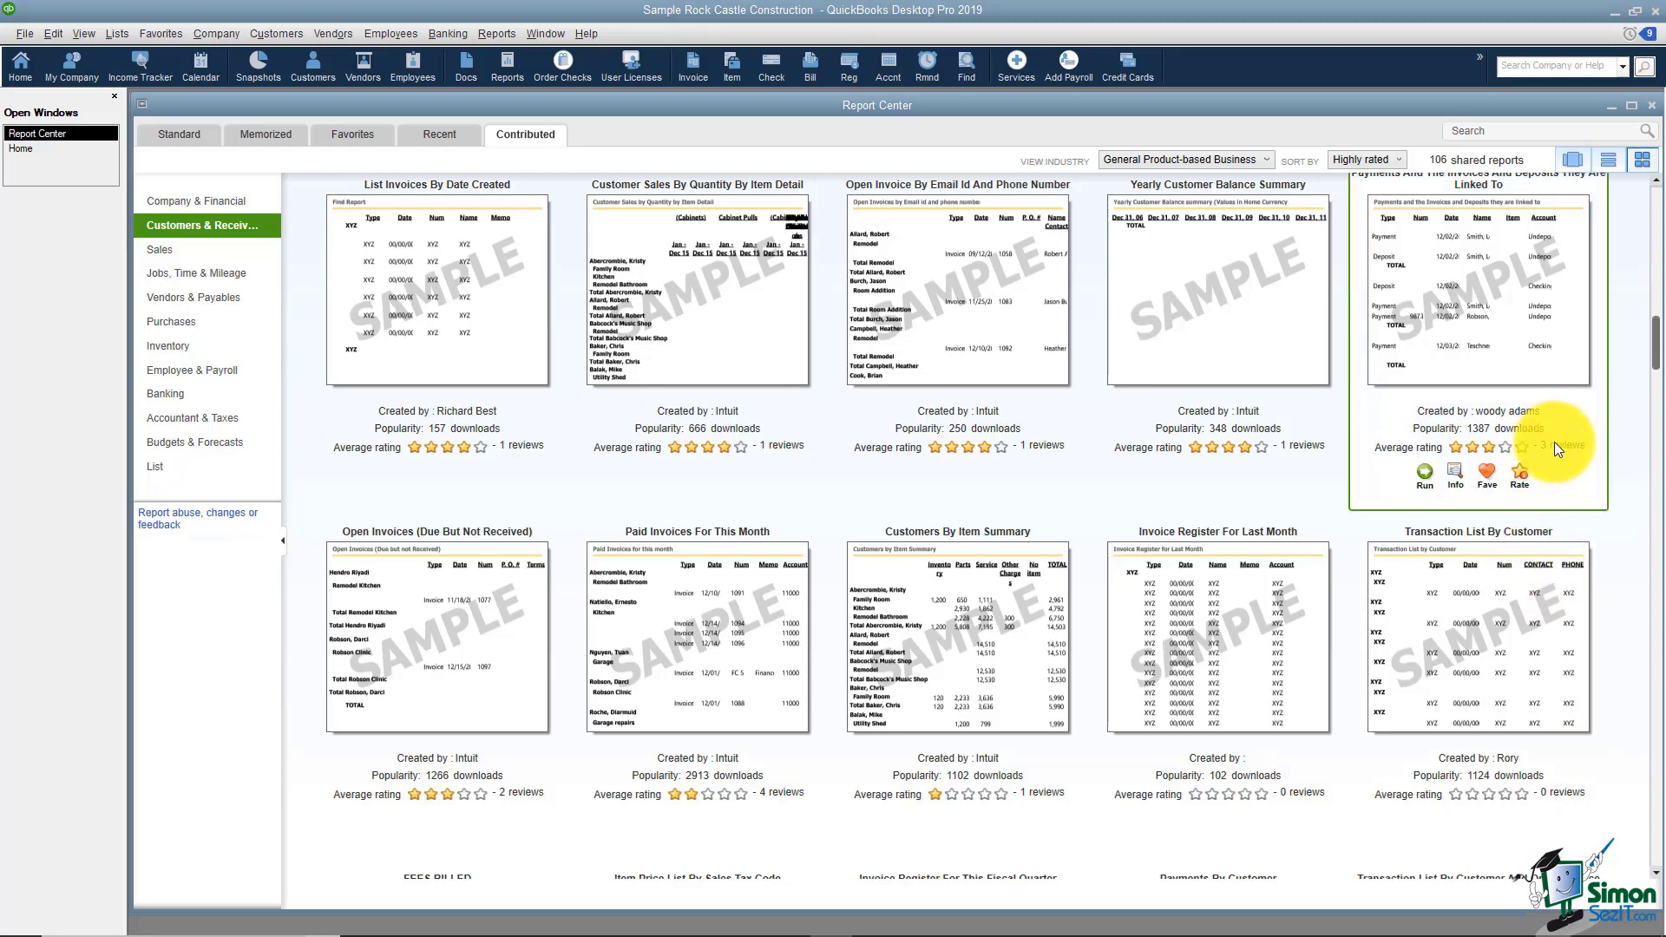
pyautogui.scroll(3)
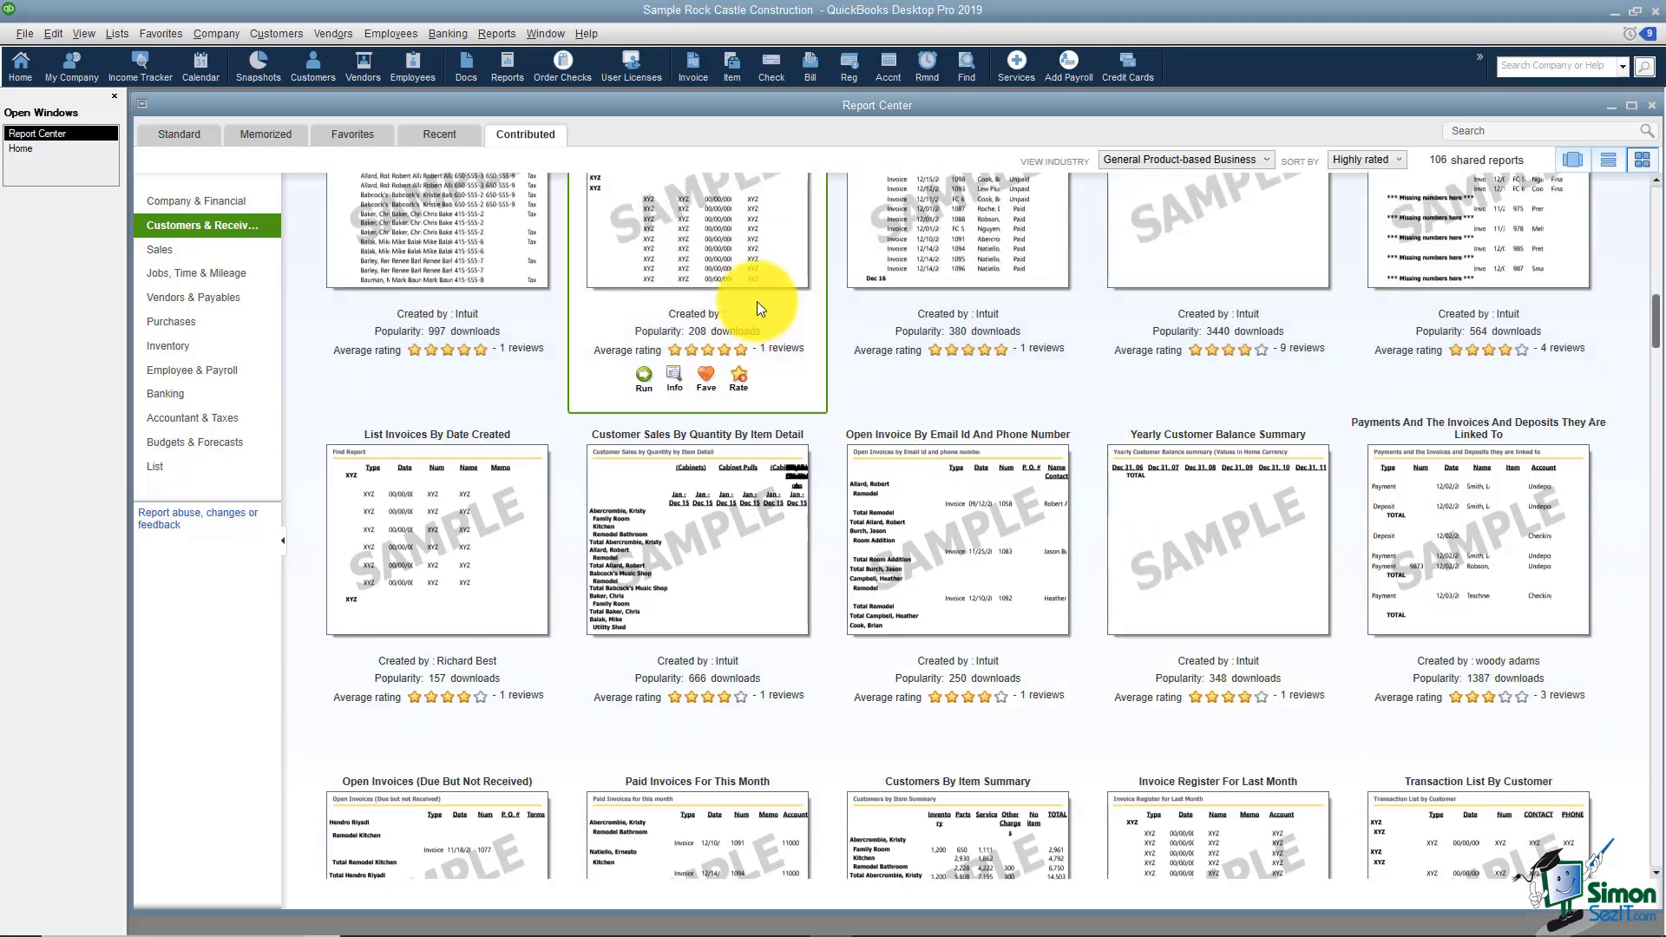
pyautogui.click(493, 33)
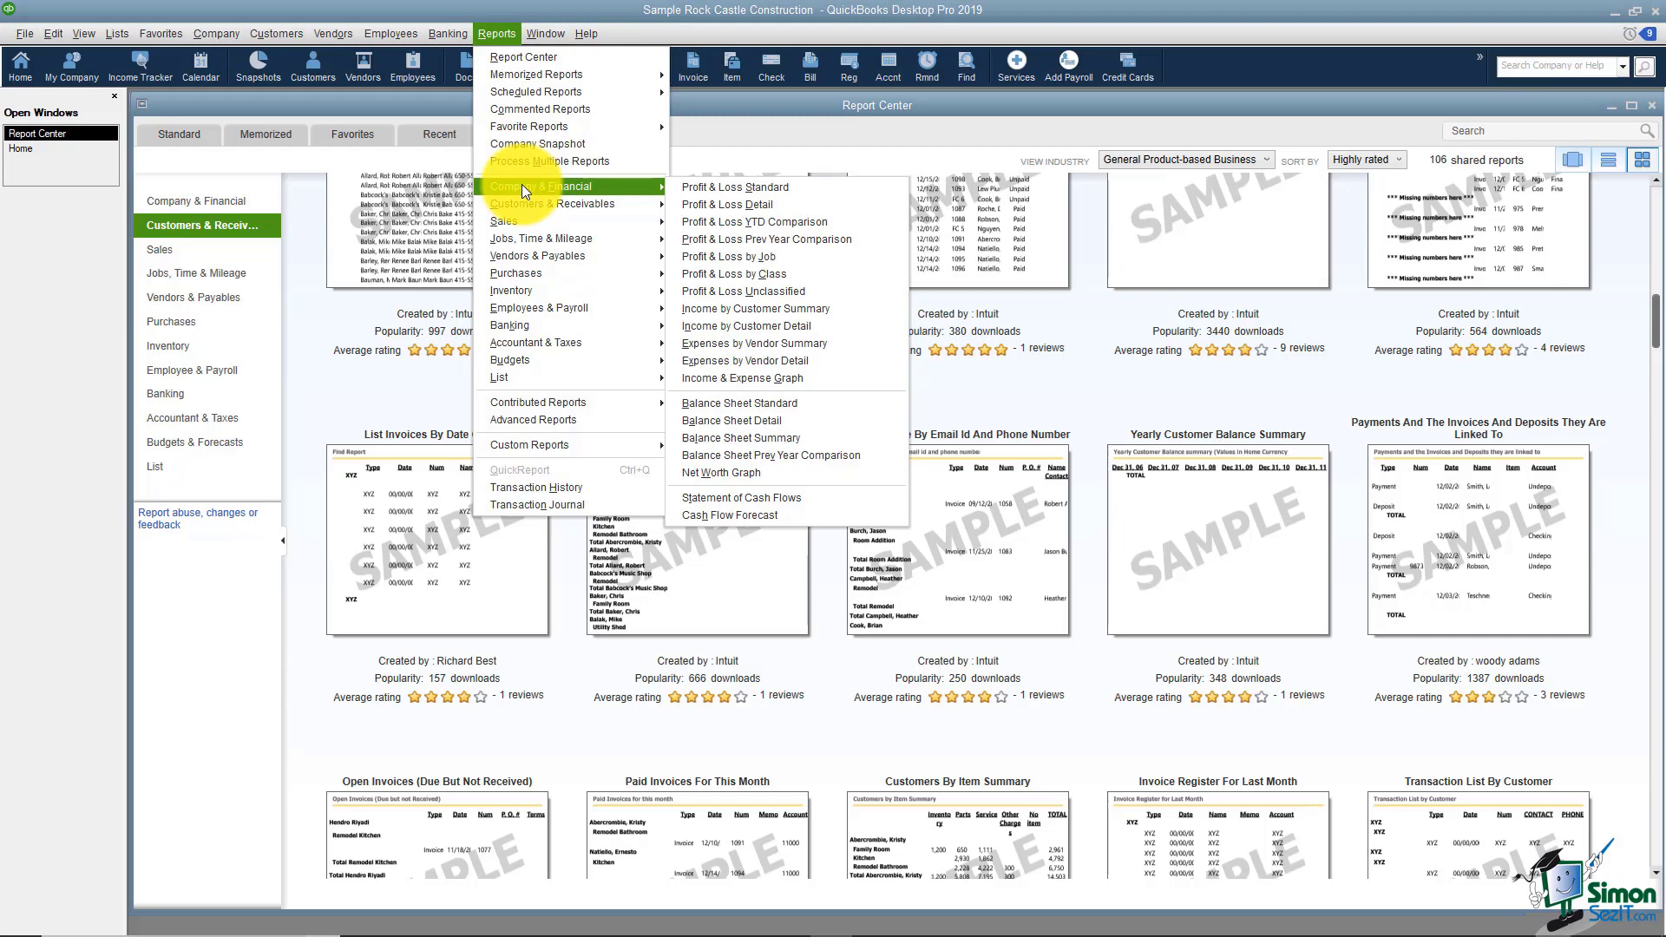
pyautogui.moveTo(735, 188)
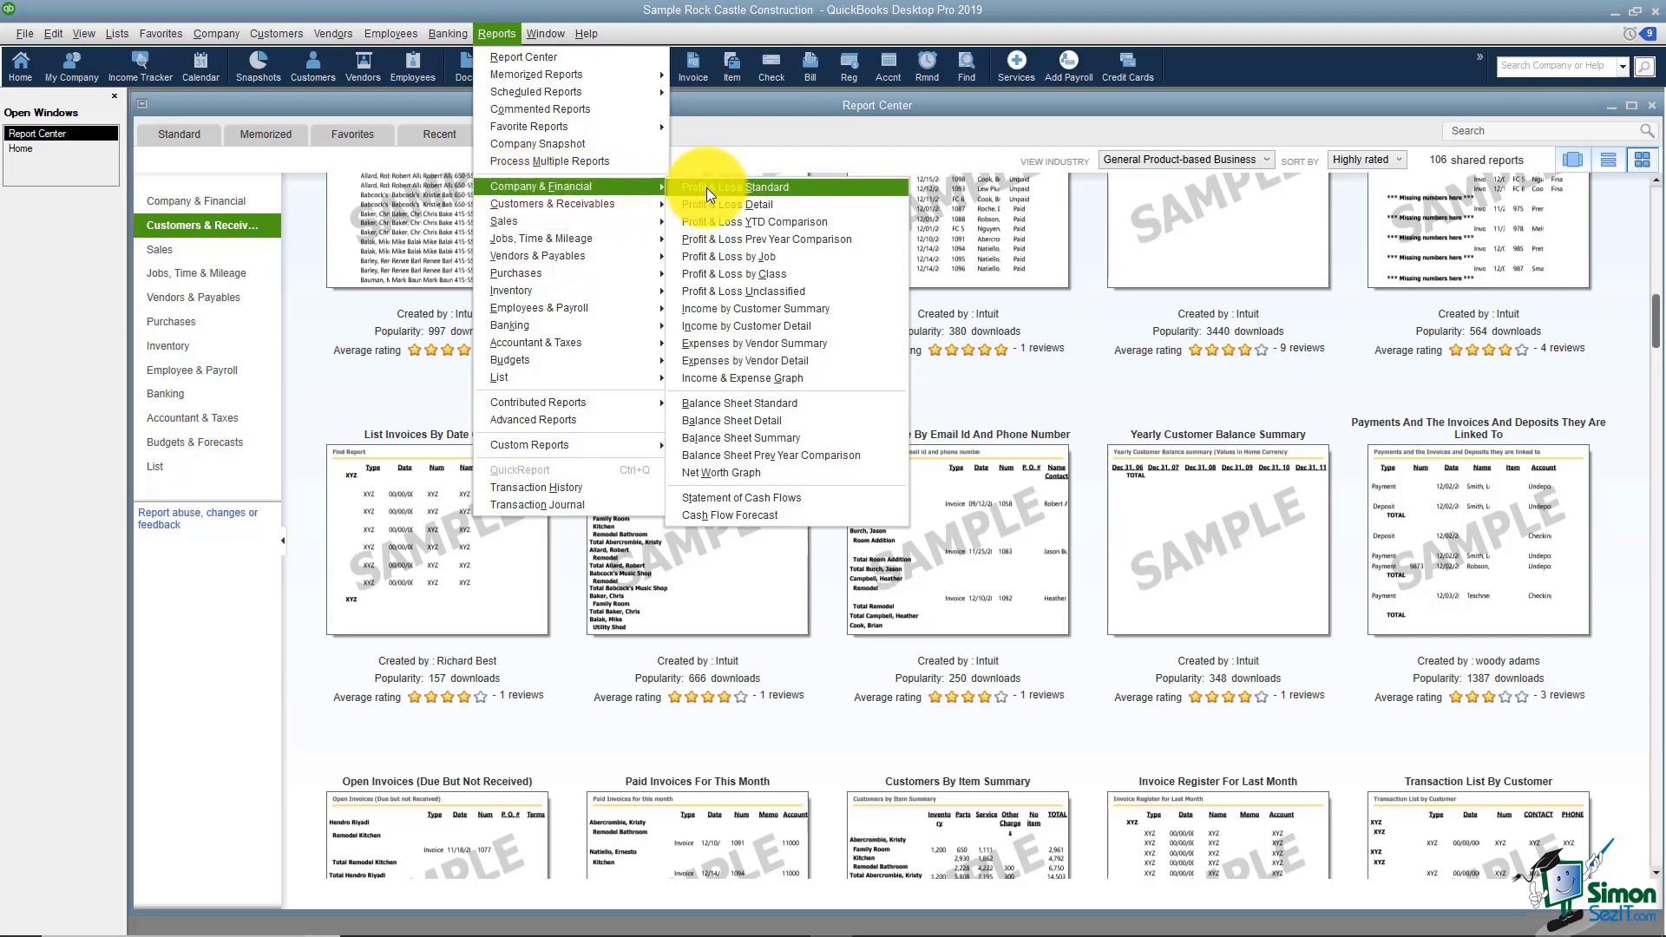
pyautogui.moveTo(738, 403)
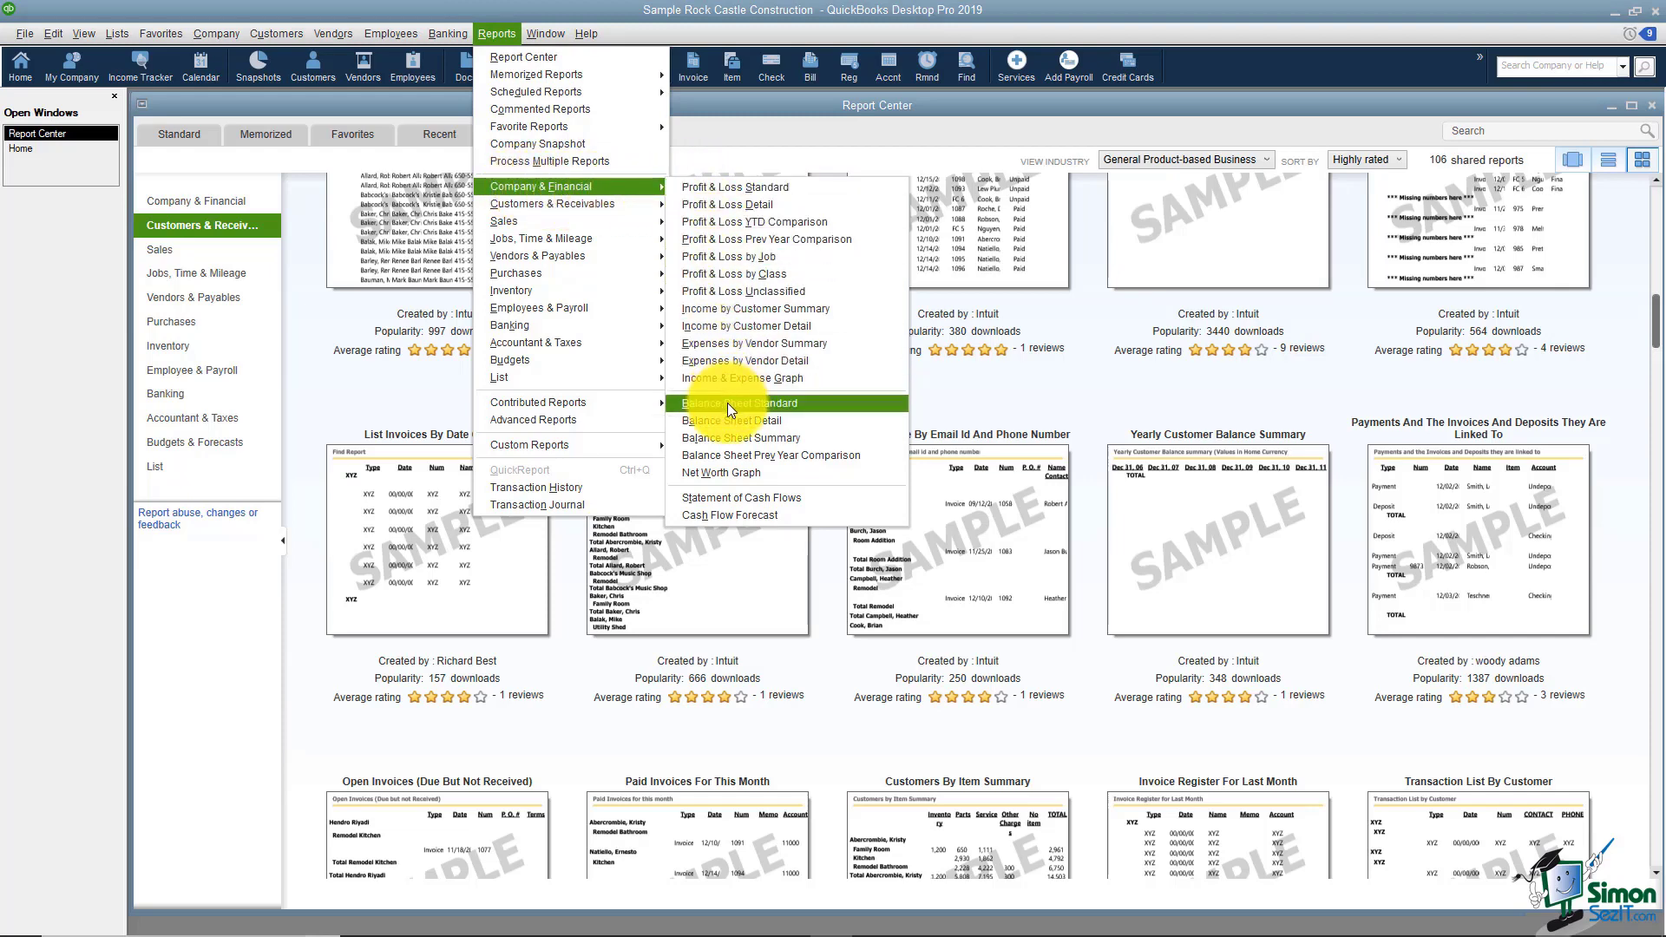
pyautogui.moveTo(743, 379)
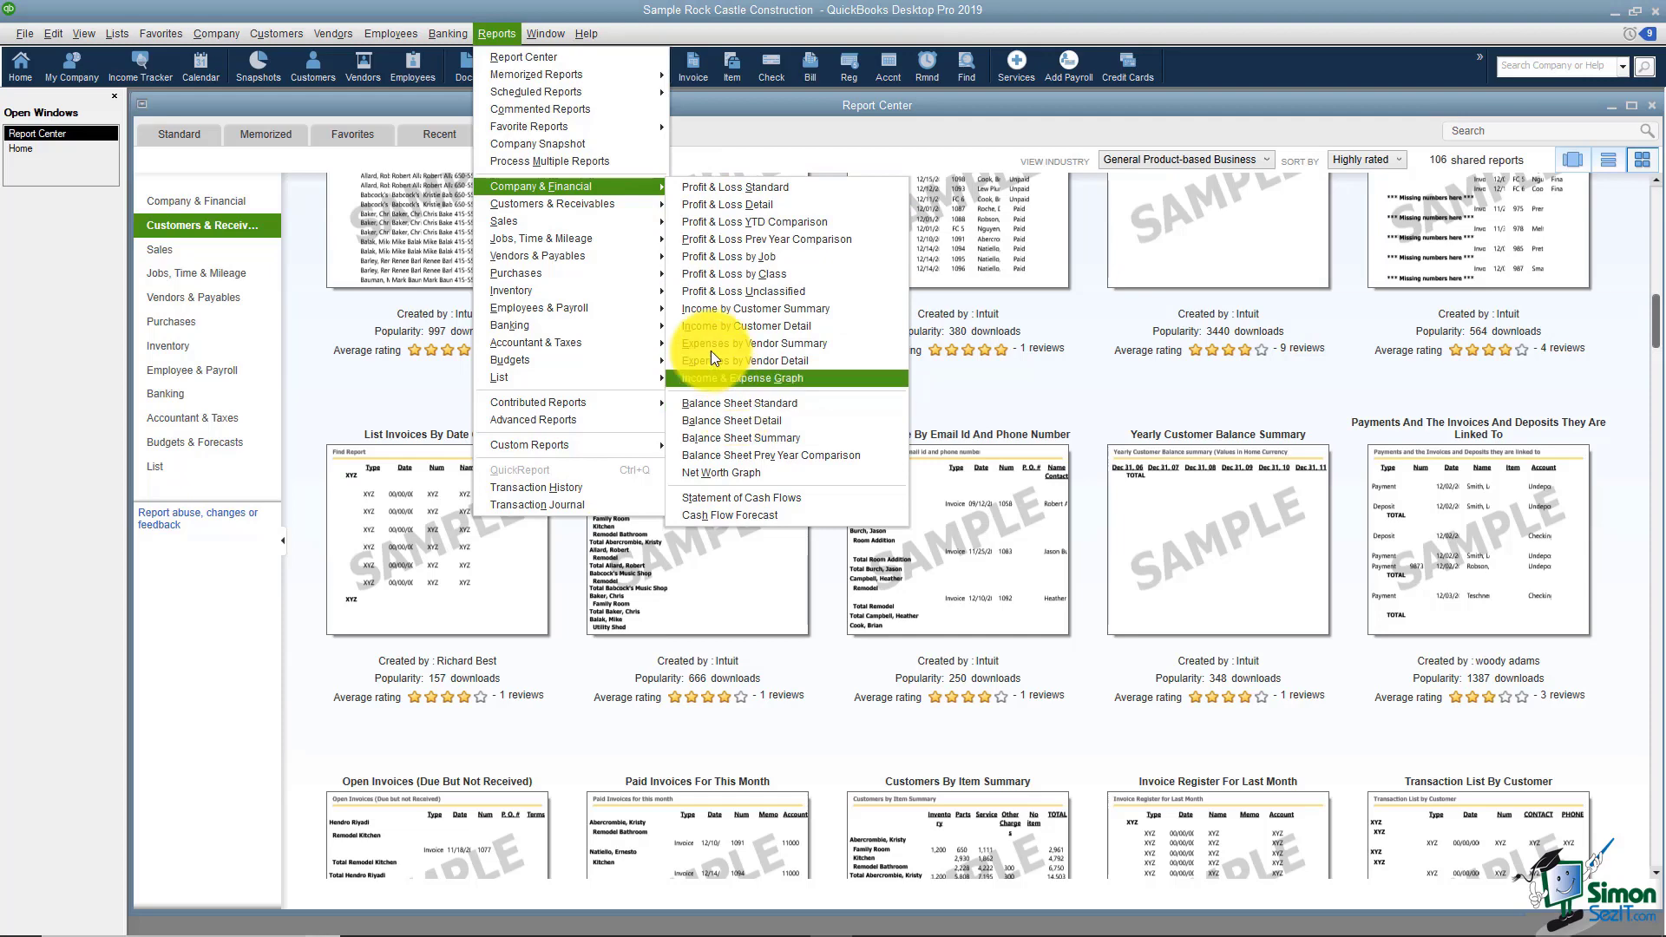
# - Open Profit & Loss Standard maximized and scroll through to net income 15,045.96
pyautogui.click(734, 187)
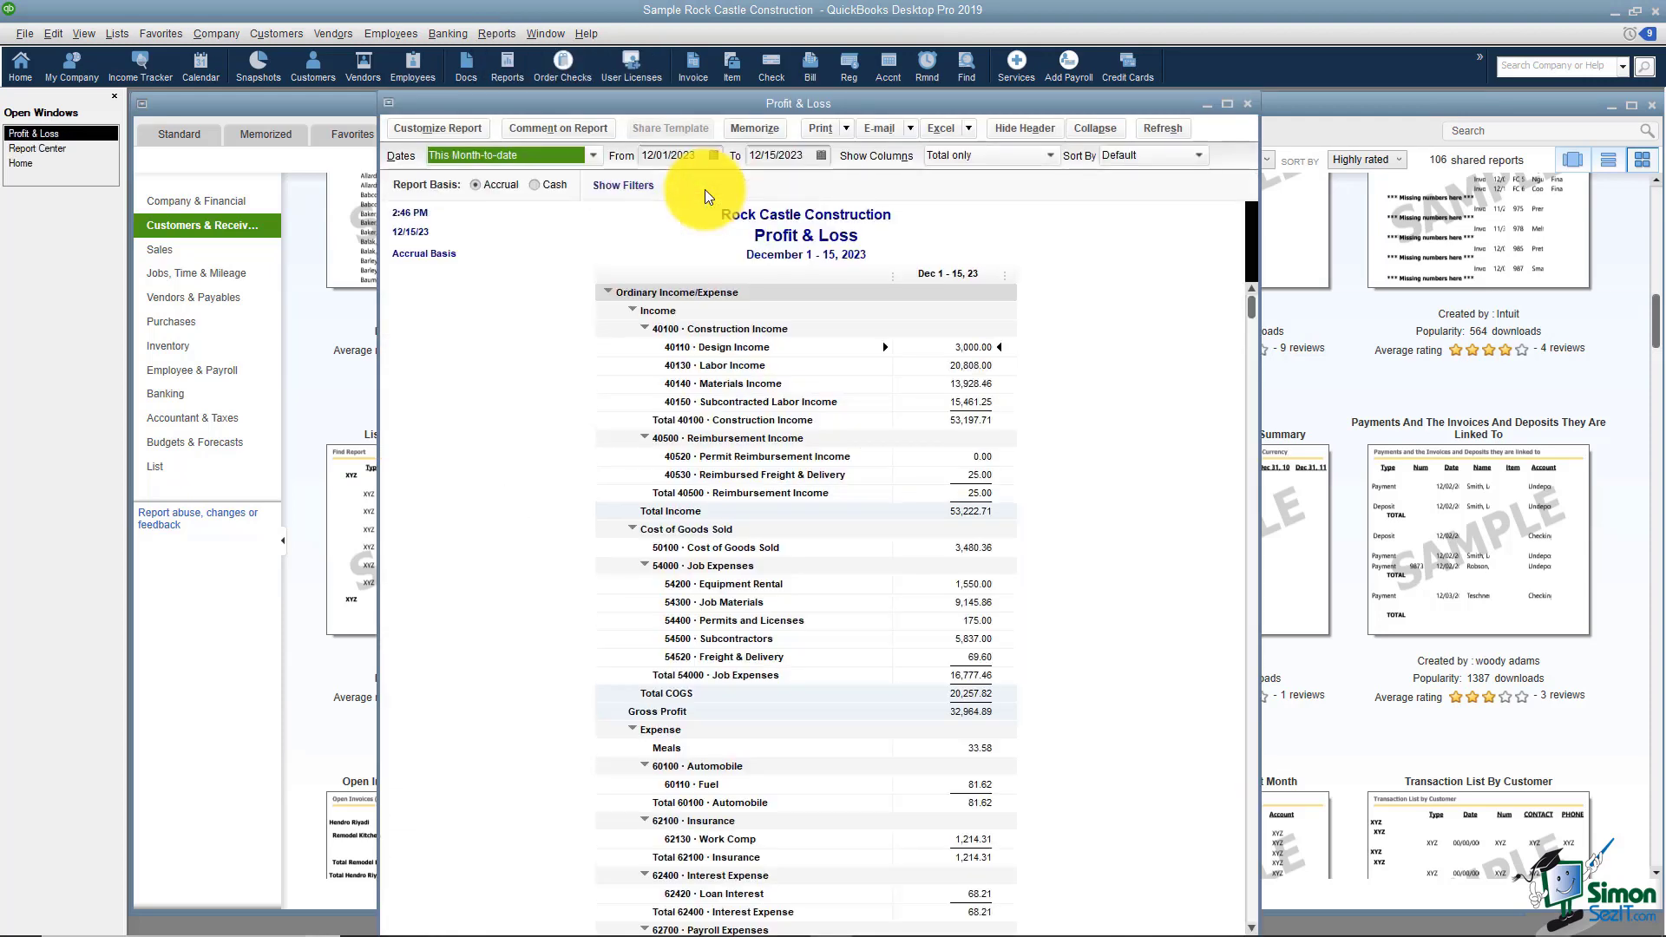
pyautogui.click(1224, 103)
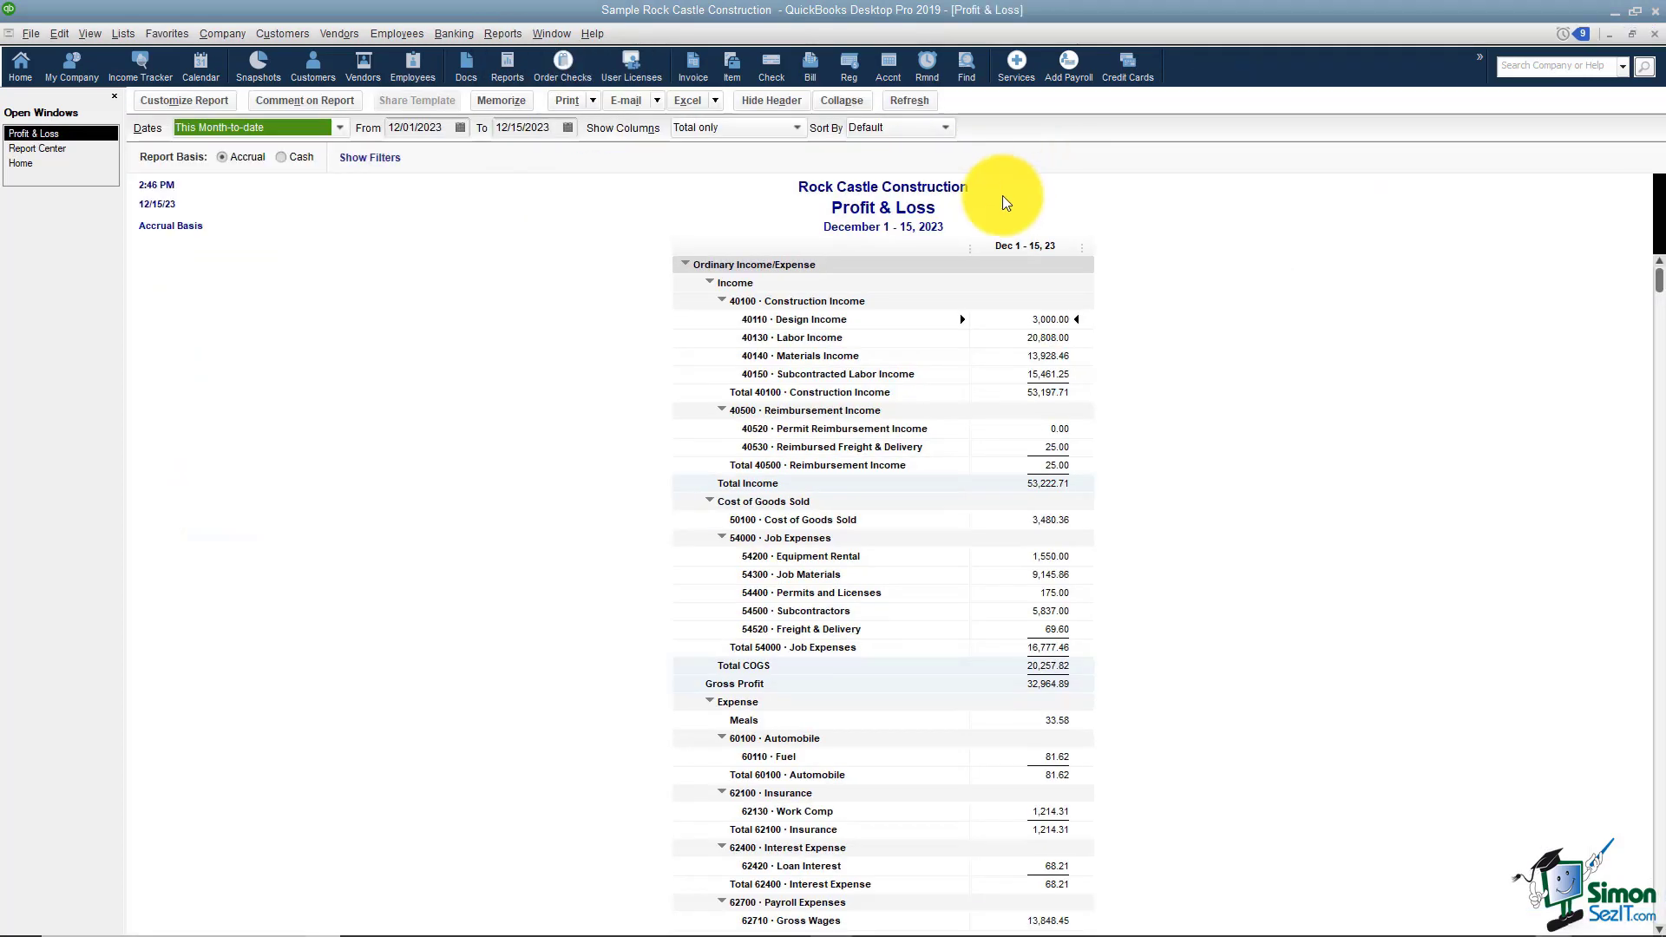
pyautogui.moveTo(1189, 218)
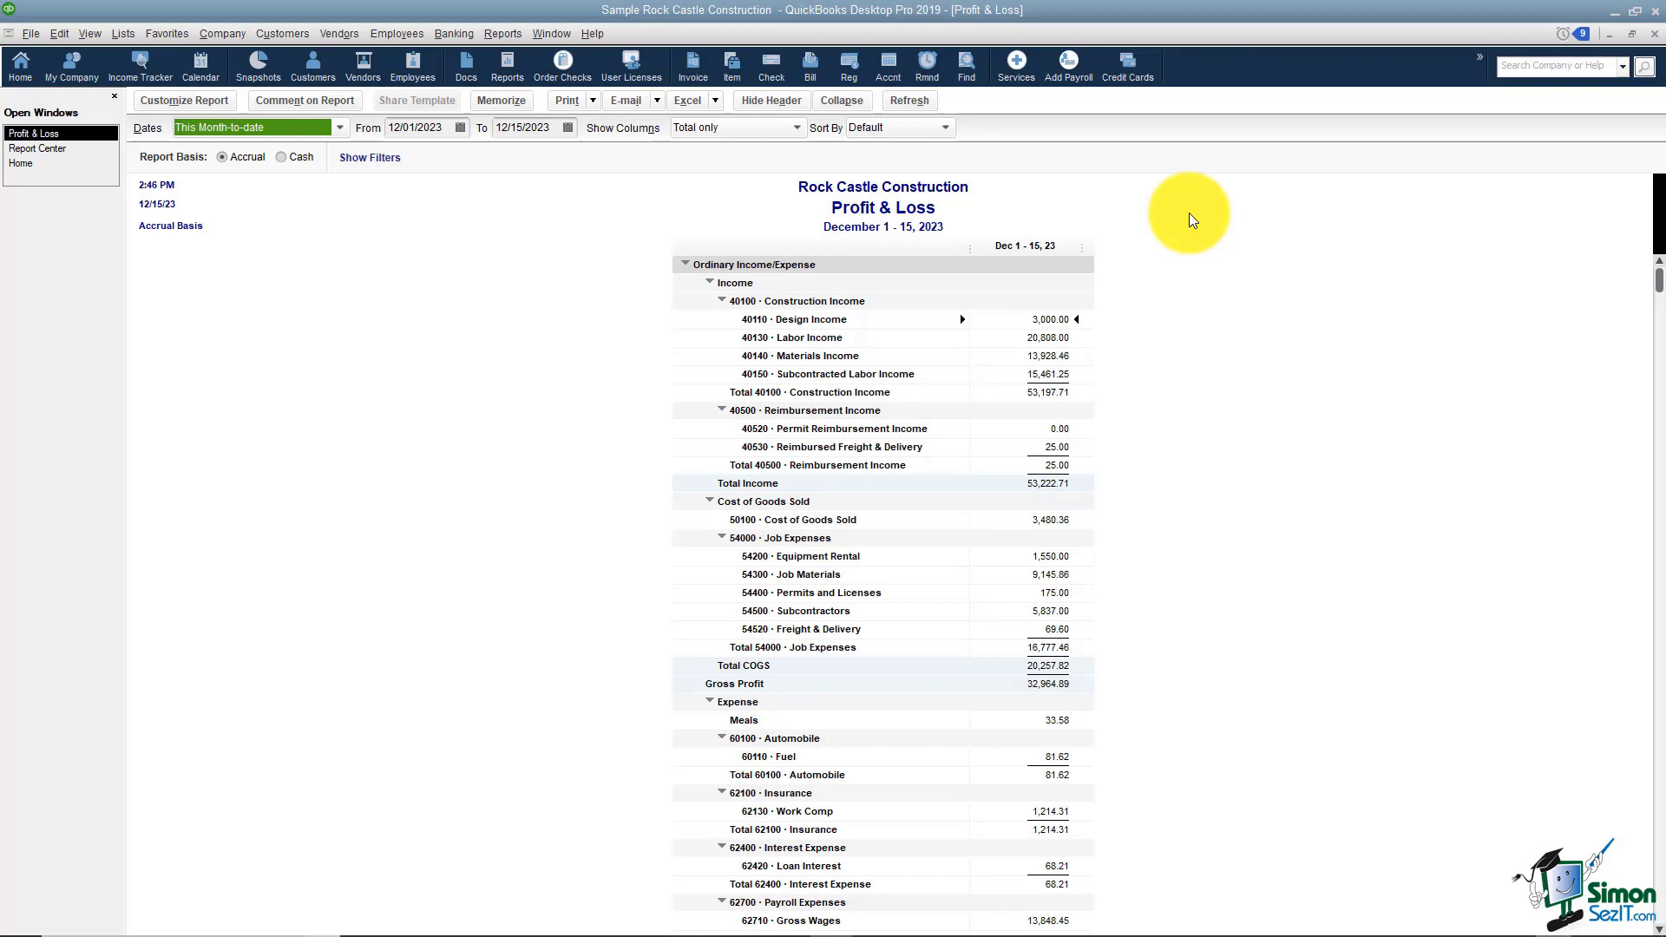
pyautogui.moveTo(1169, 240)
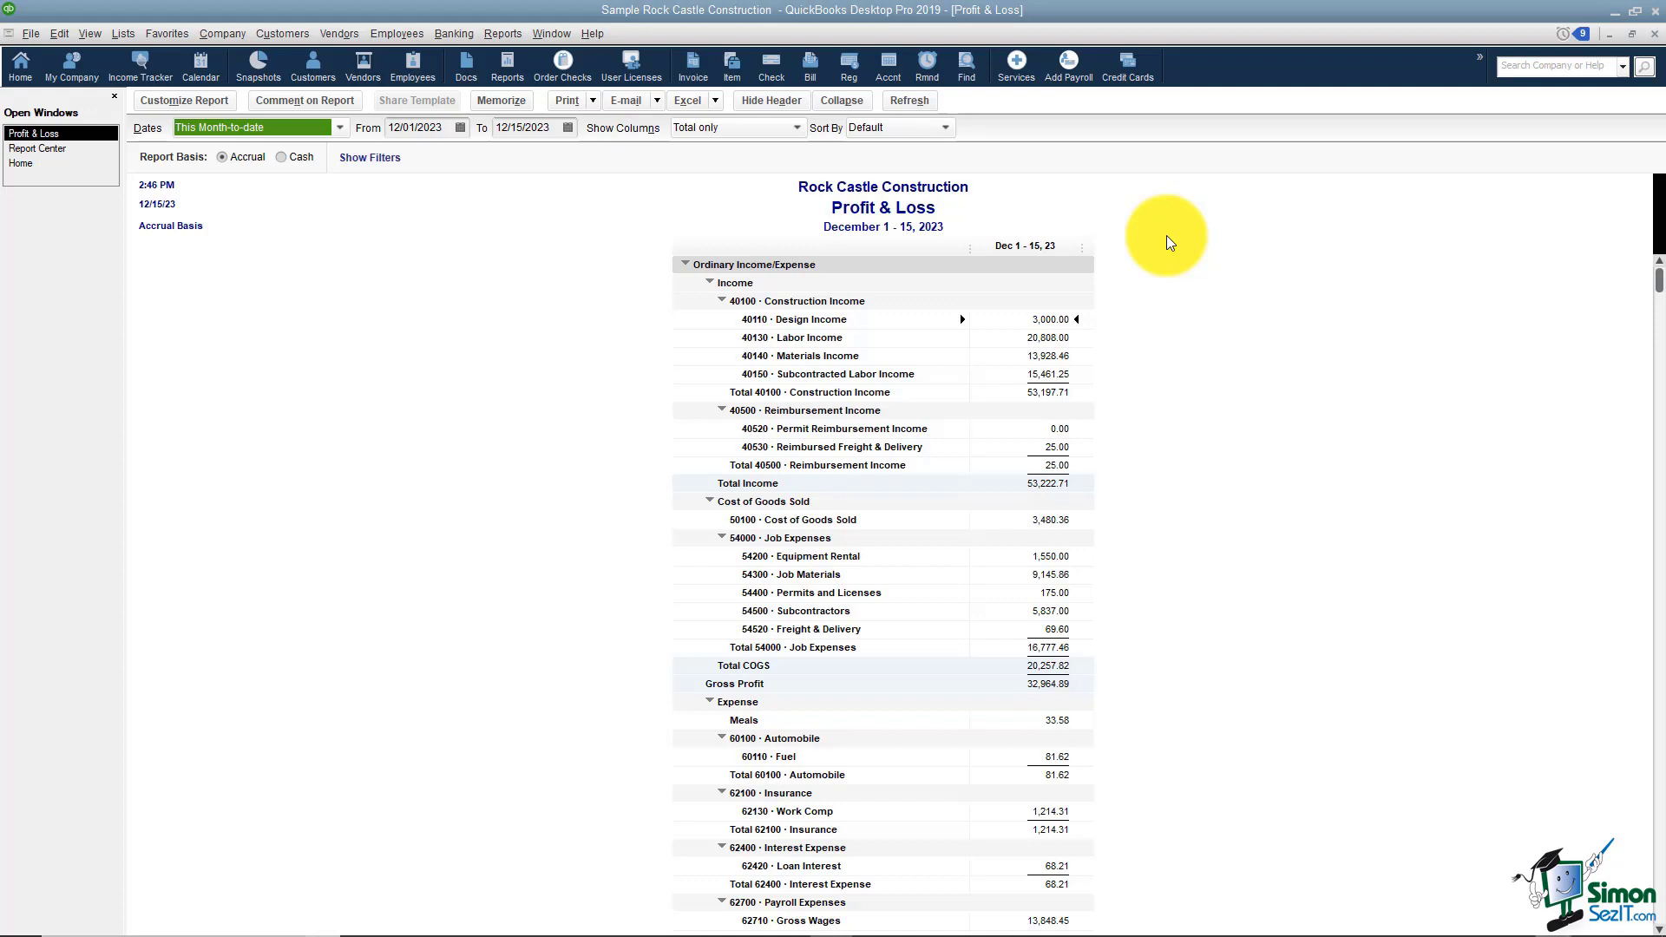
pyautogui.moveTo(855, 322)
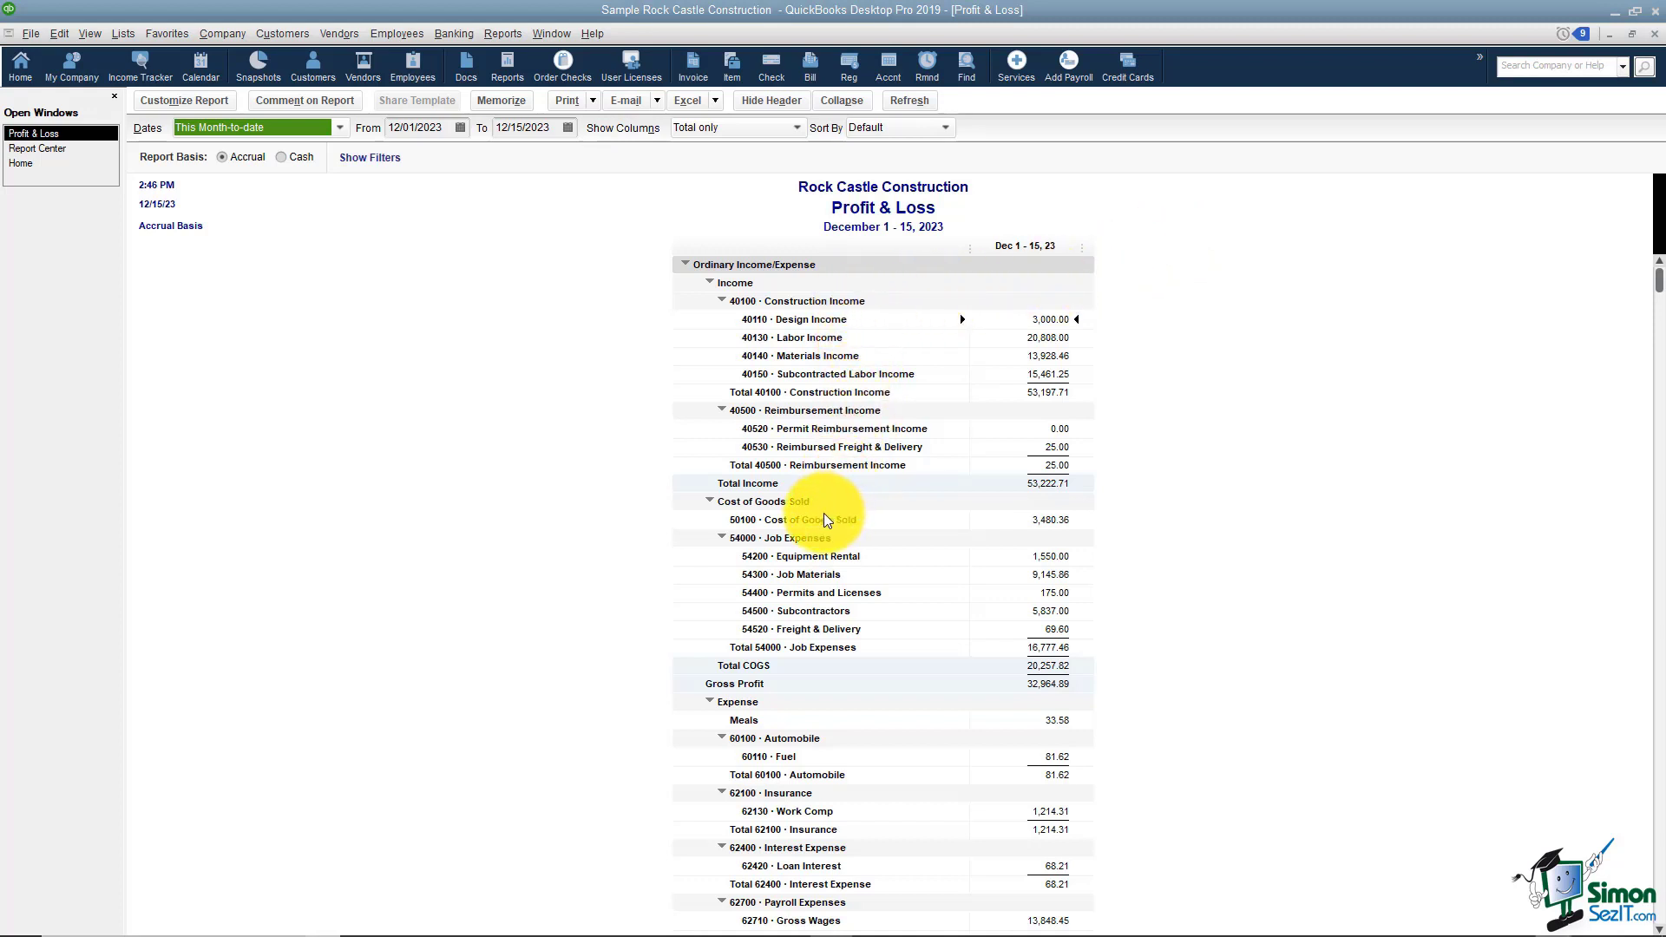
pyautogui.scroll(-3)
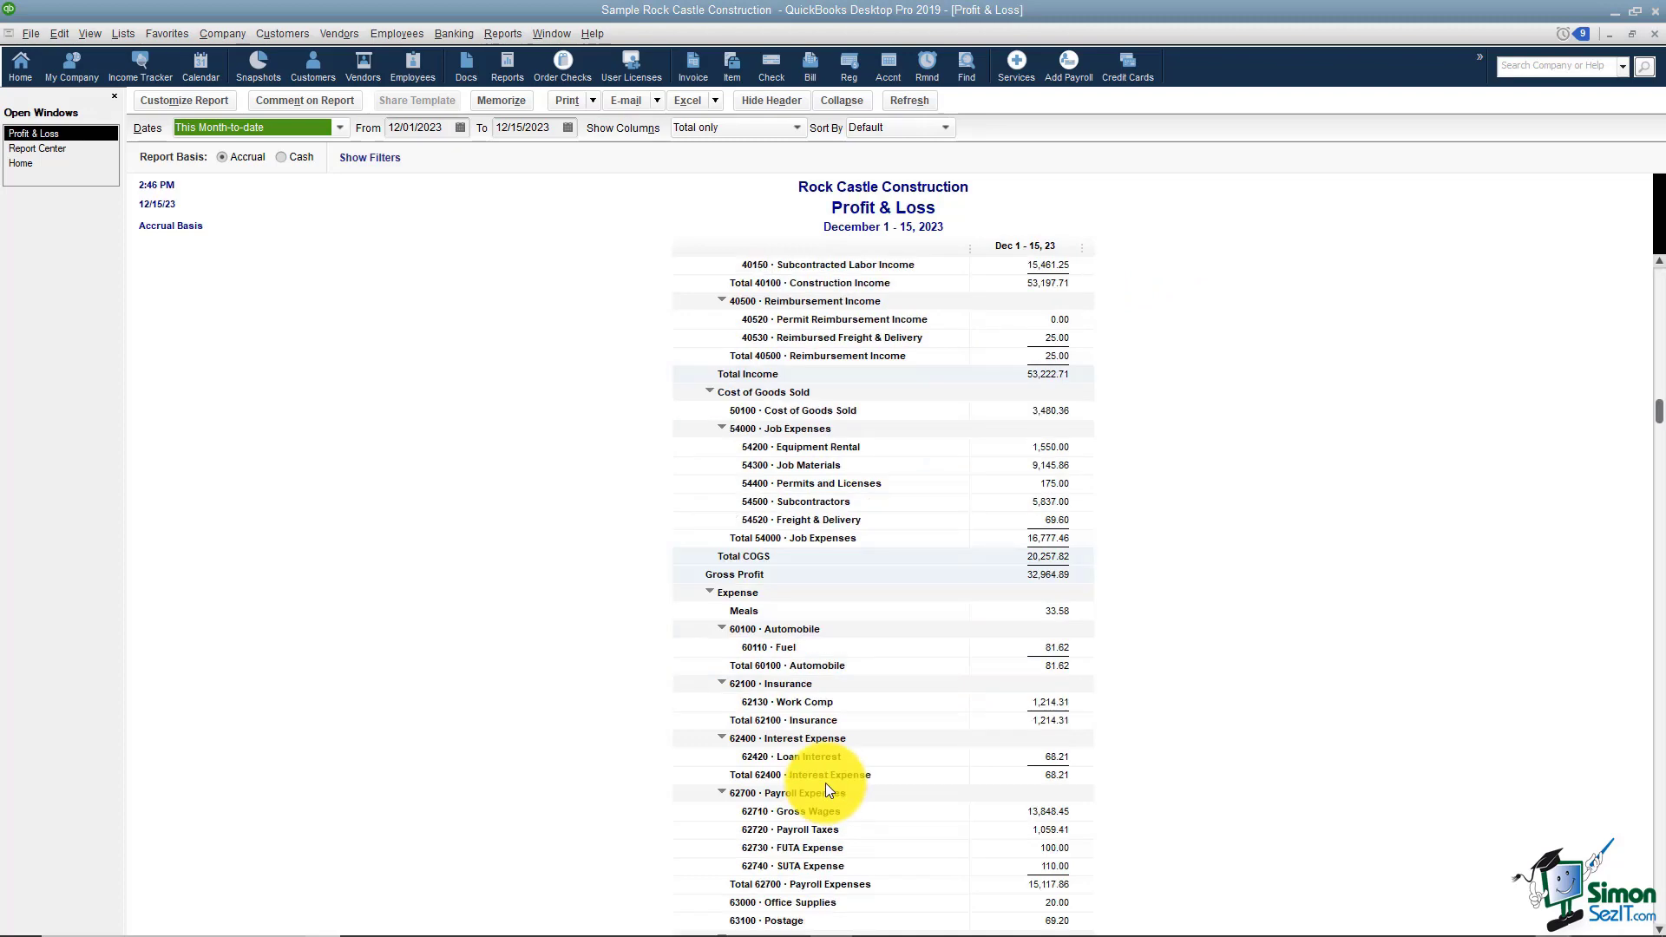
pyautogui.scroll(-3)
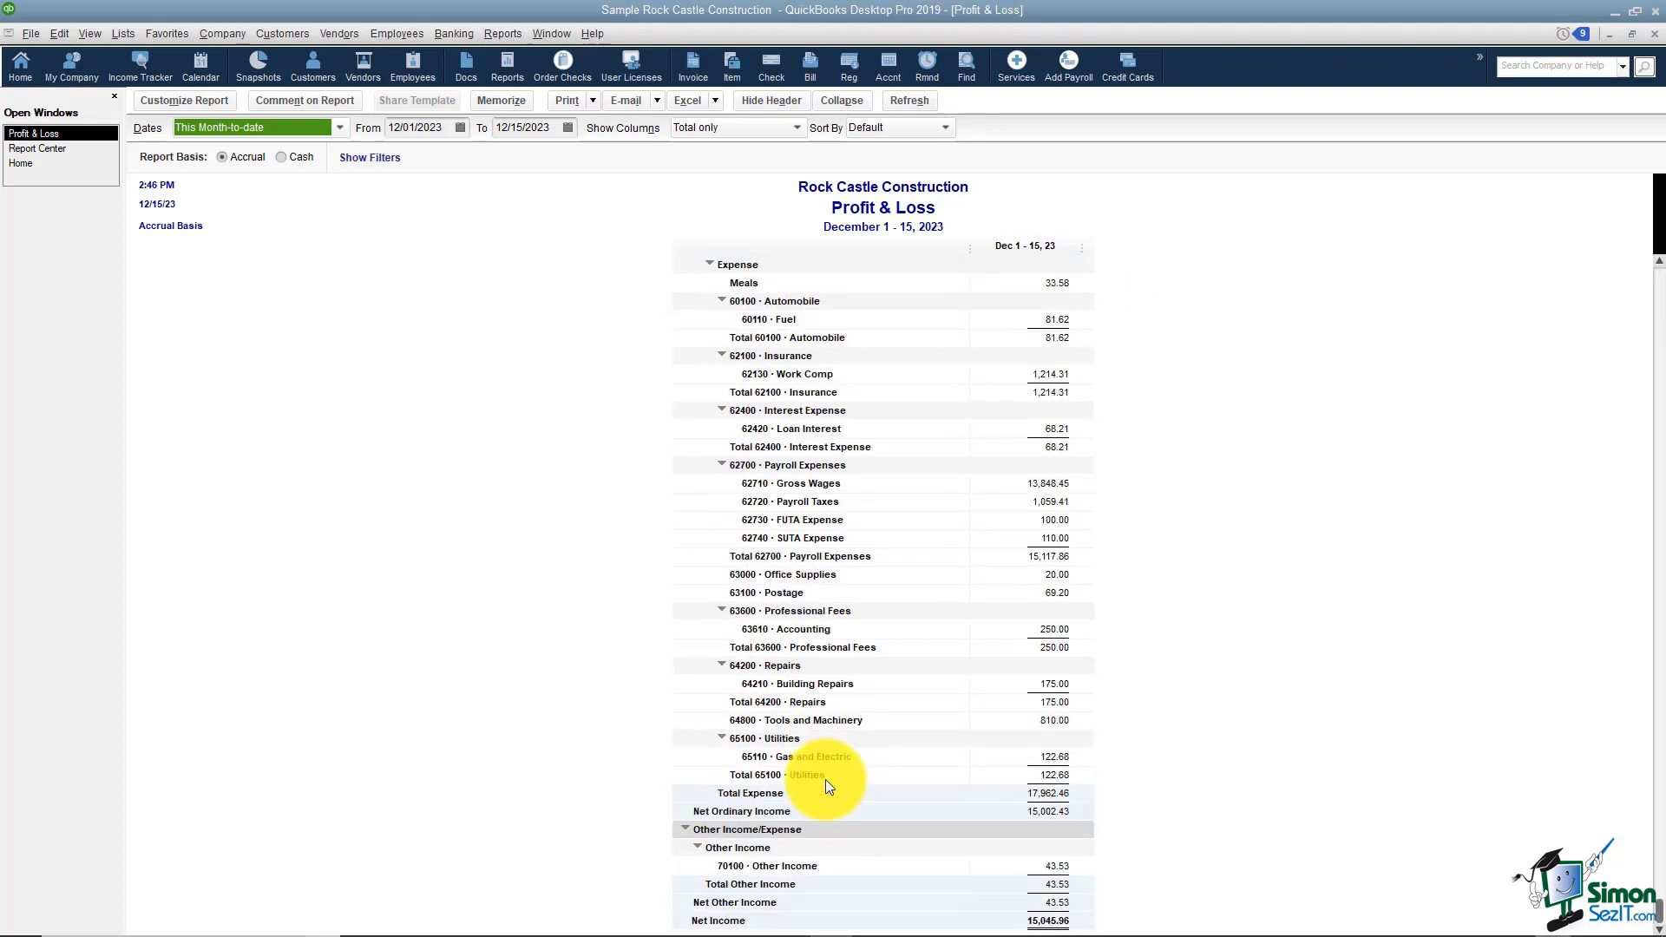
pyautogui.scroll(3)
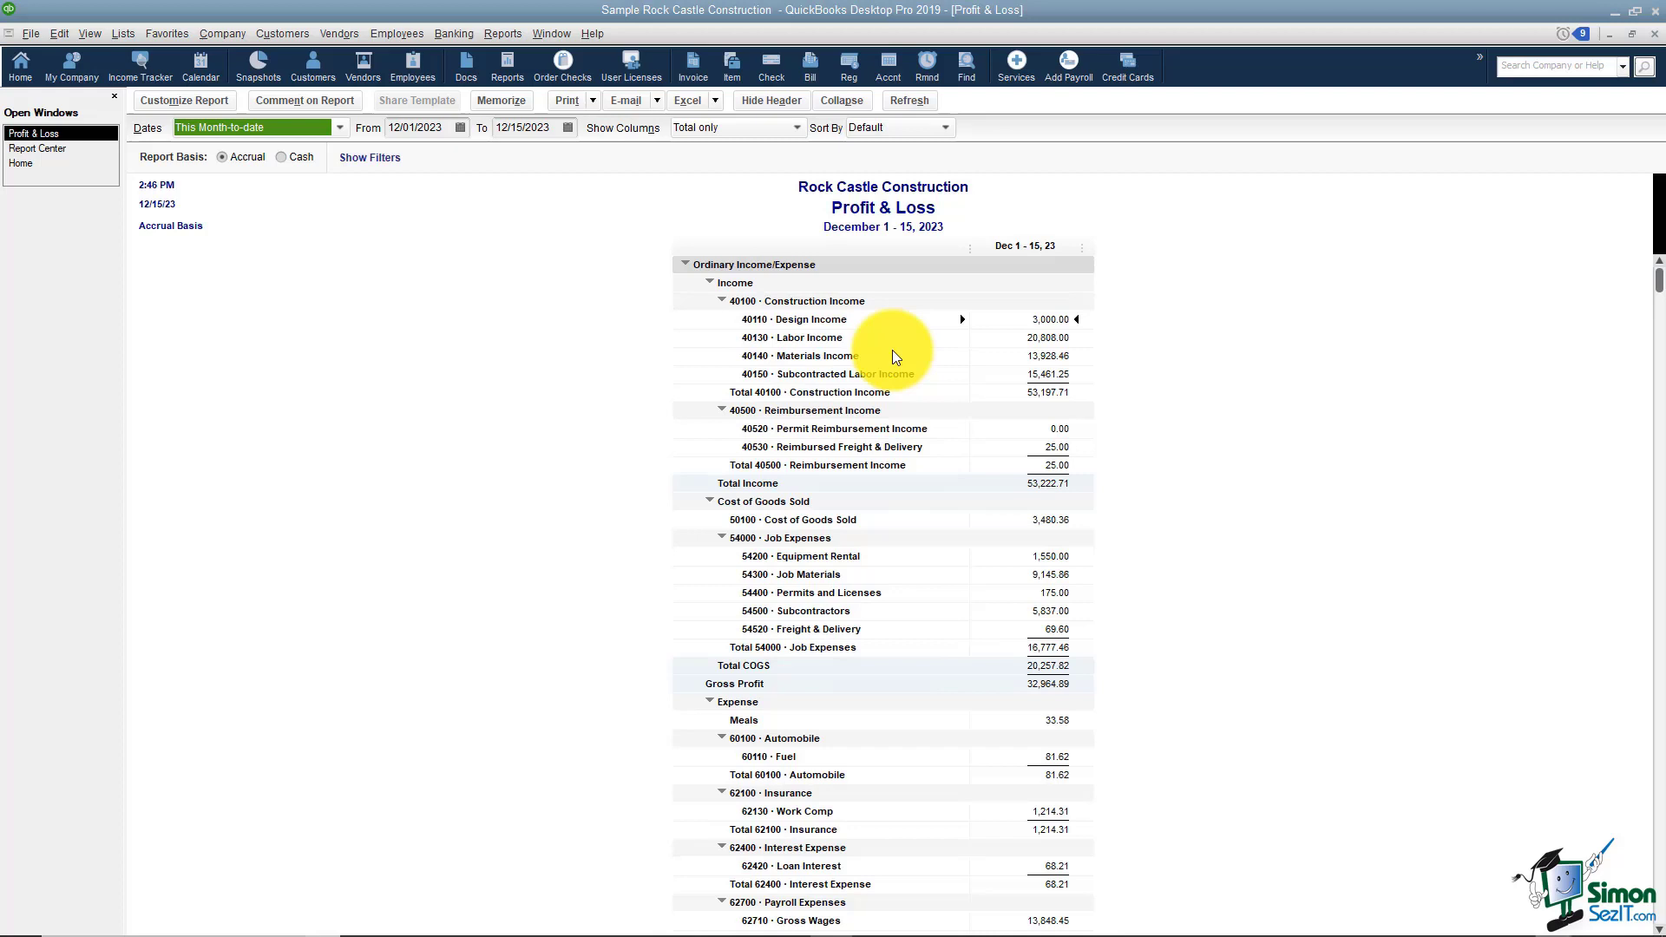
pyautogui.moveTo(829, 398)
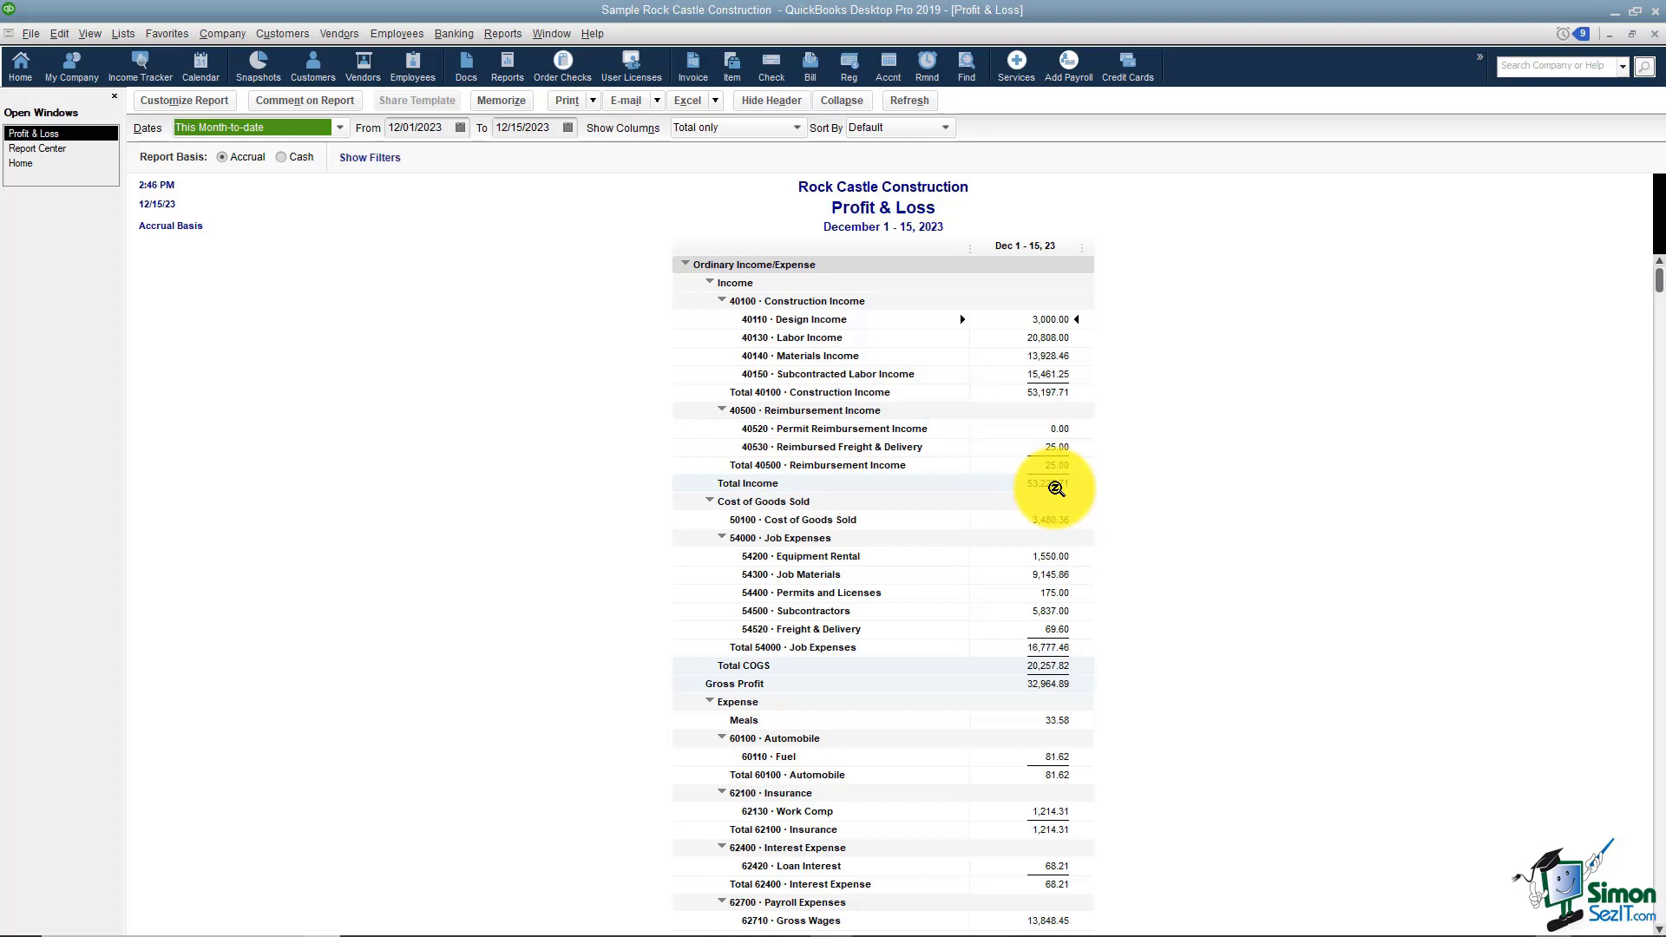
pyautogui.moveTo(813, 632)
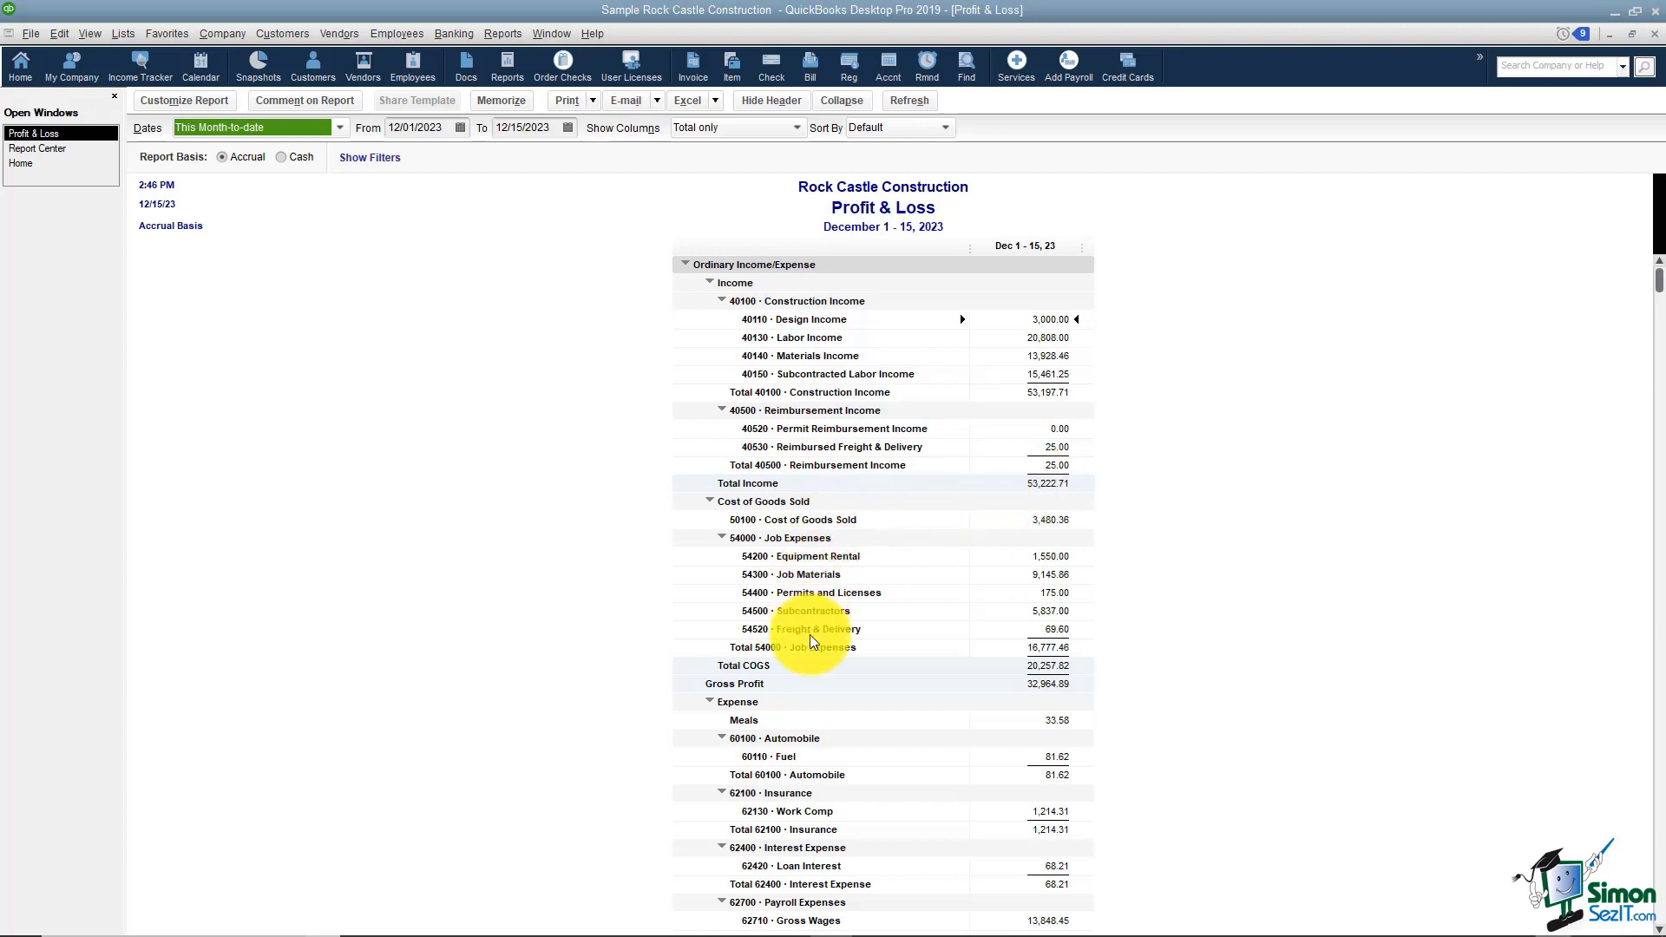
pyautogui.moveTo(965, 654)
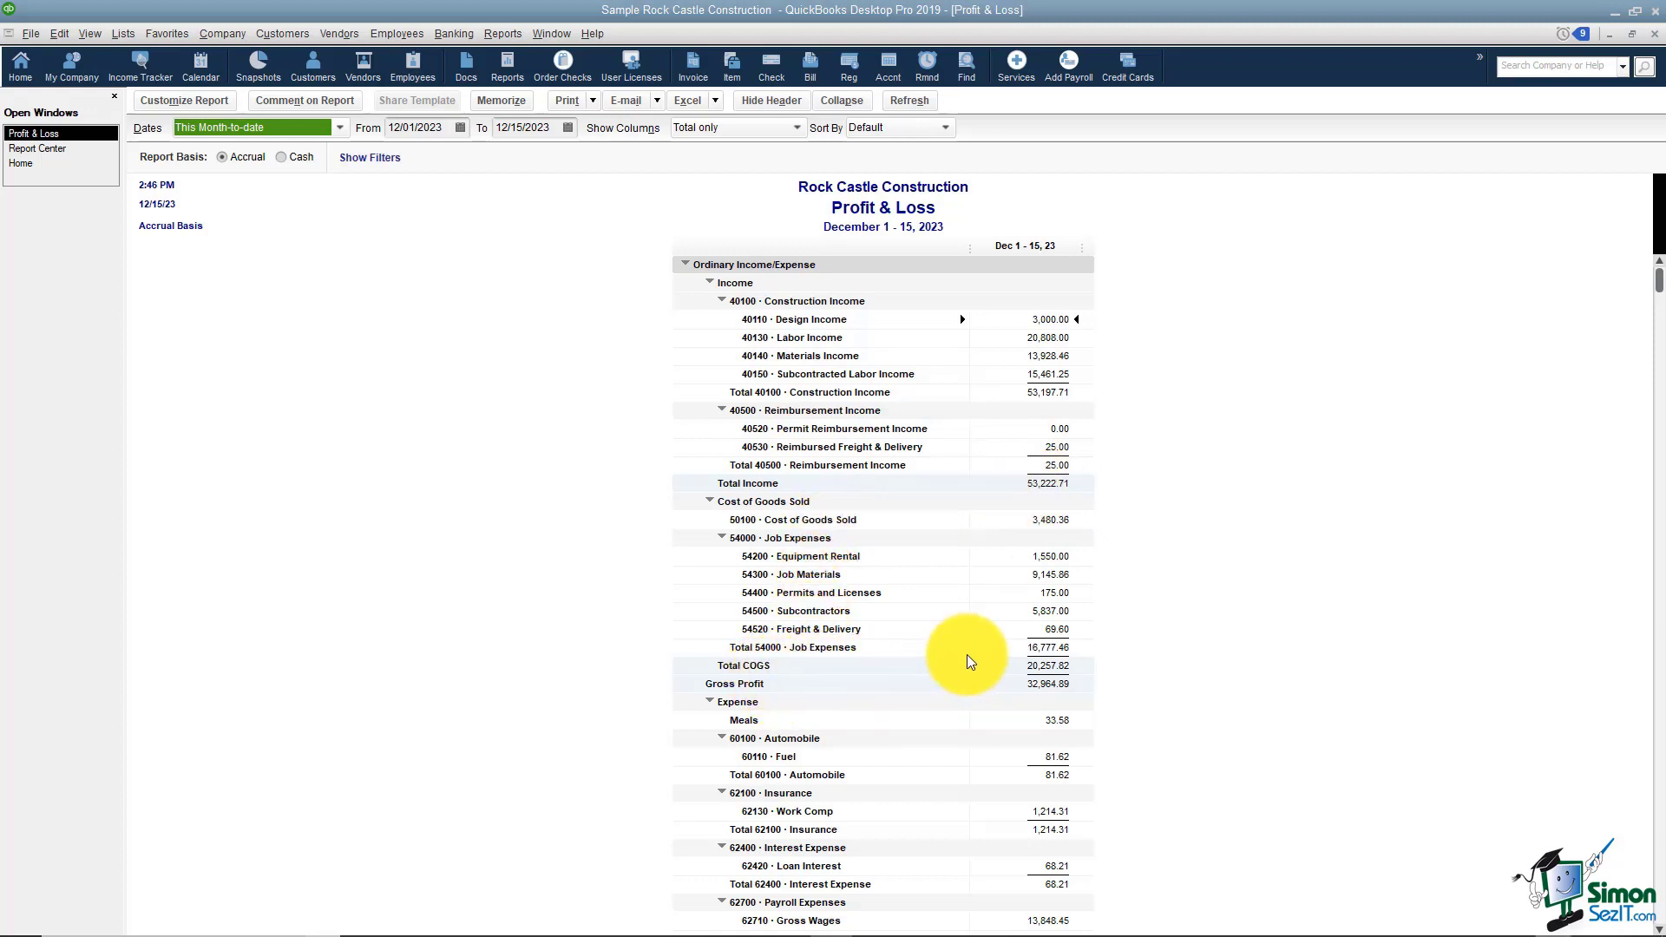
pyautogui.moveTo(1075, 671)
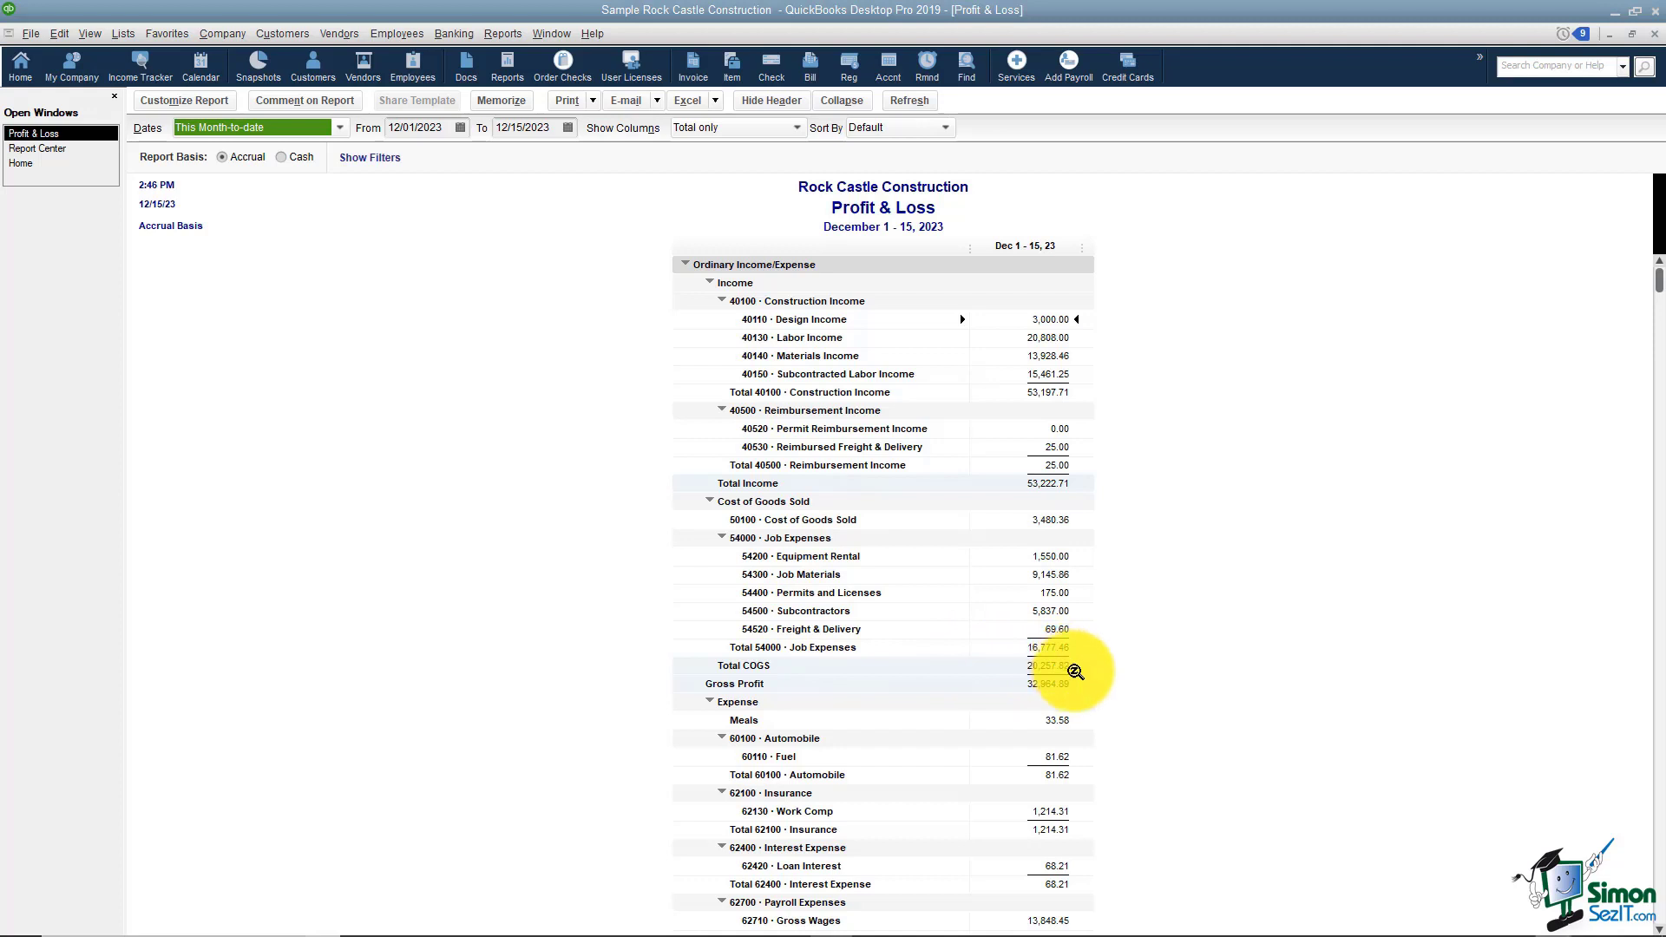
pyautogui.moveTo(1076, 701)
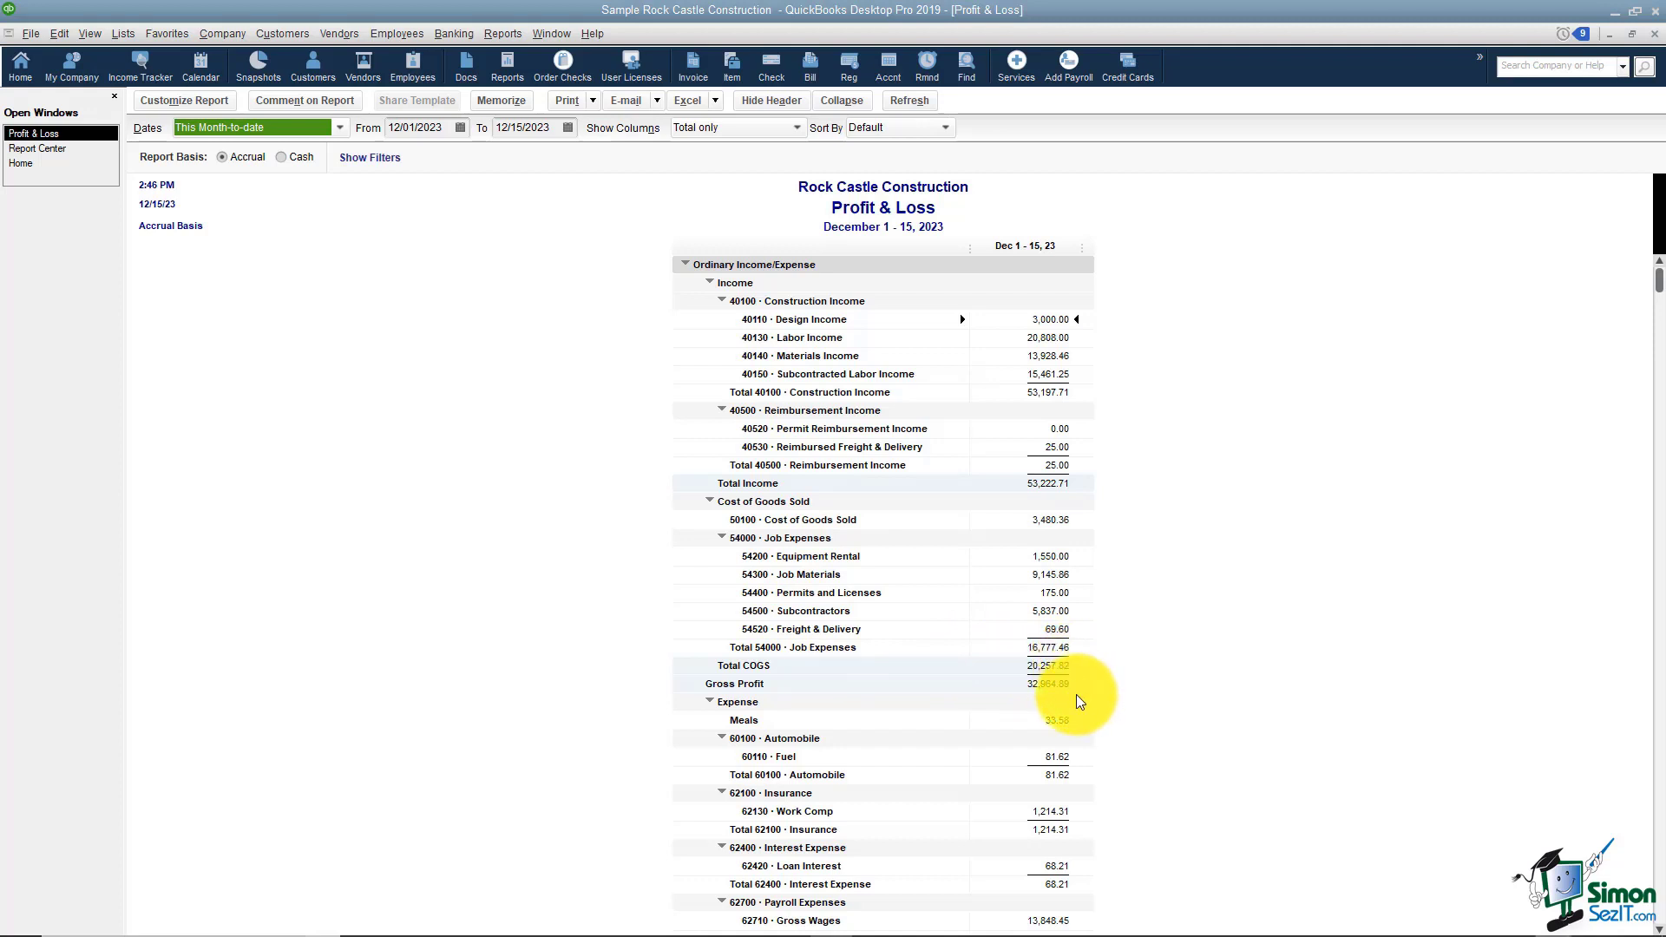
pyautogui.moveTo(1056, 685)
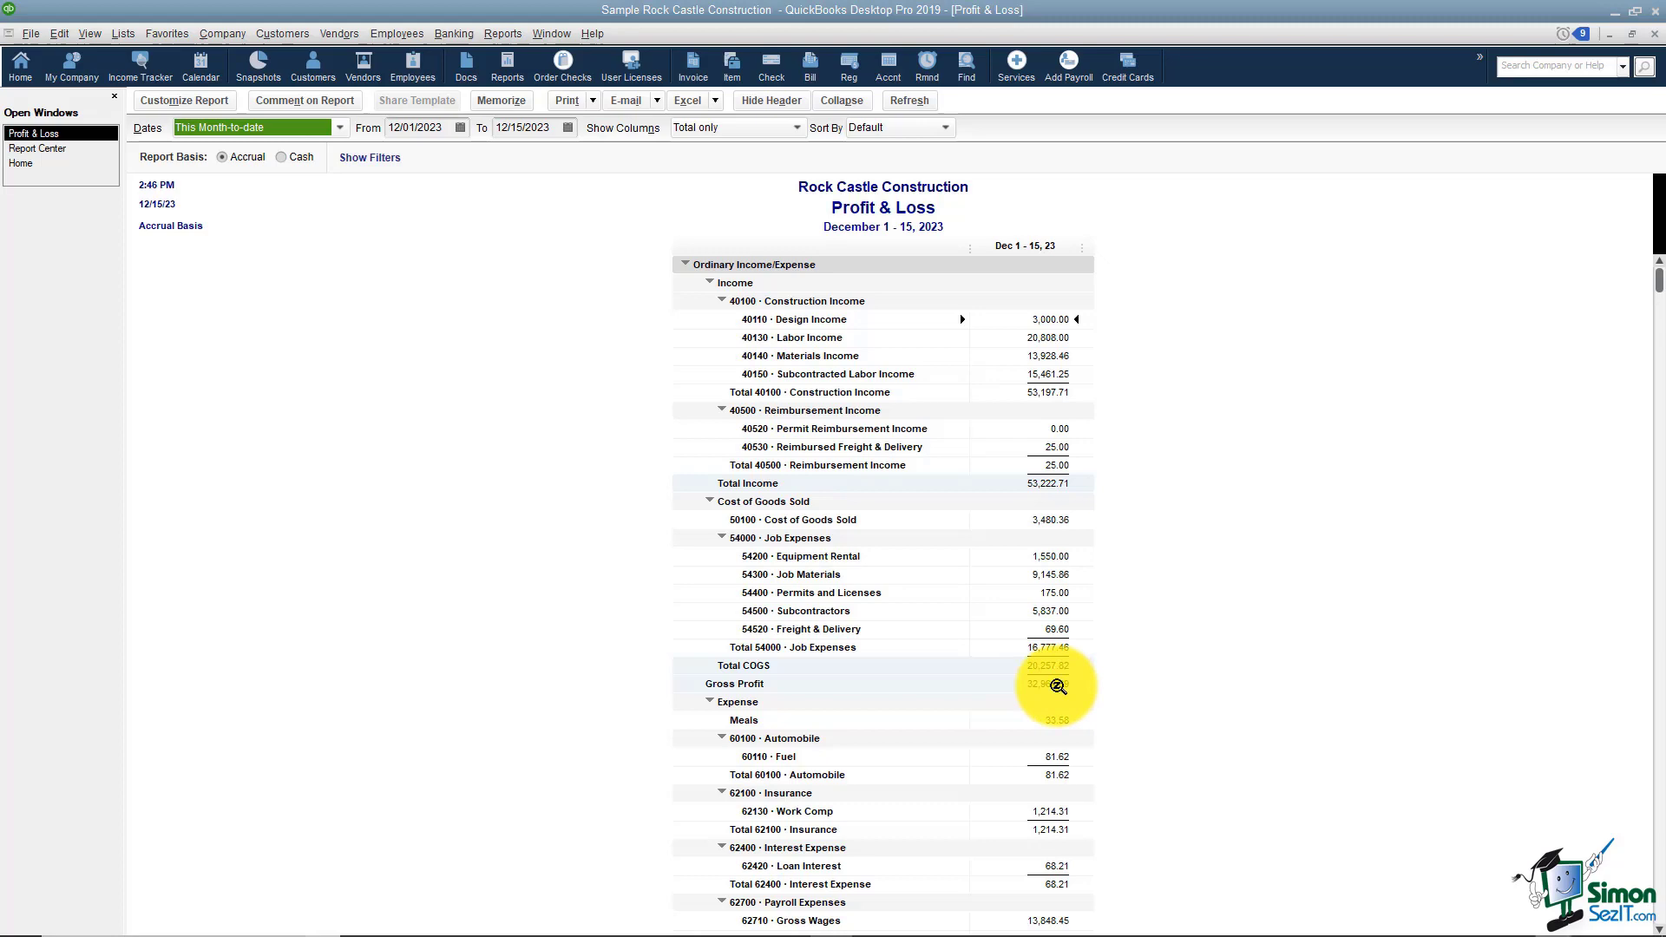
pyautogui.moveTo(1134, 624)
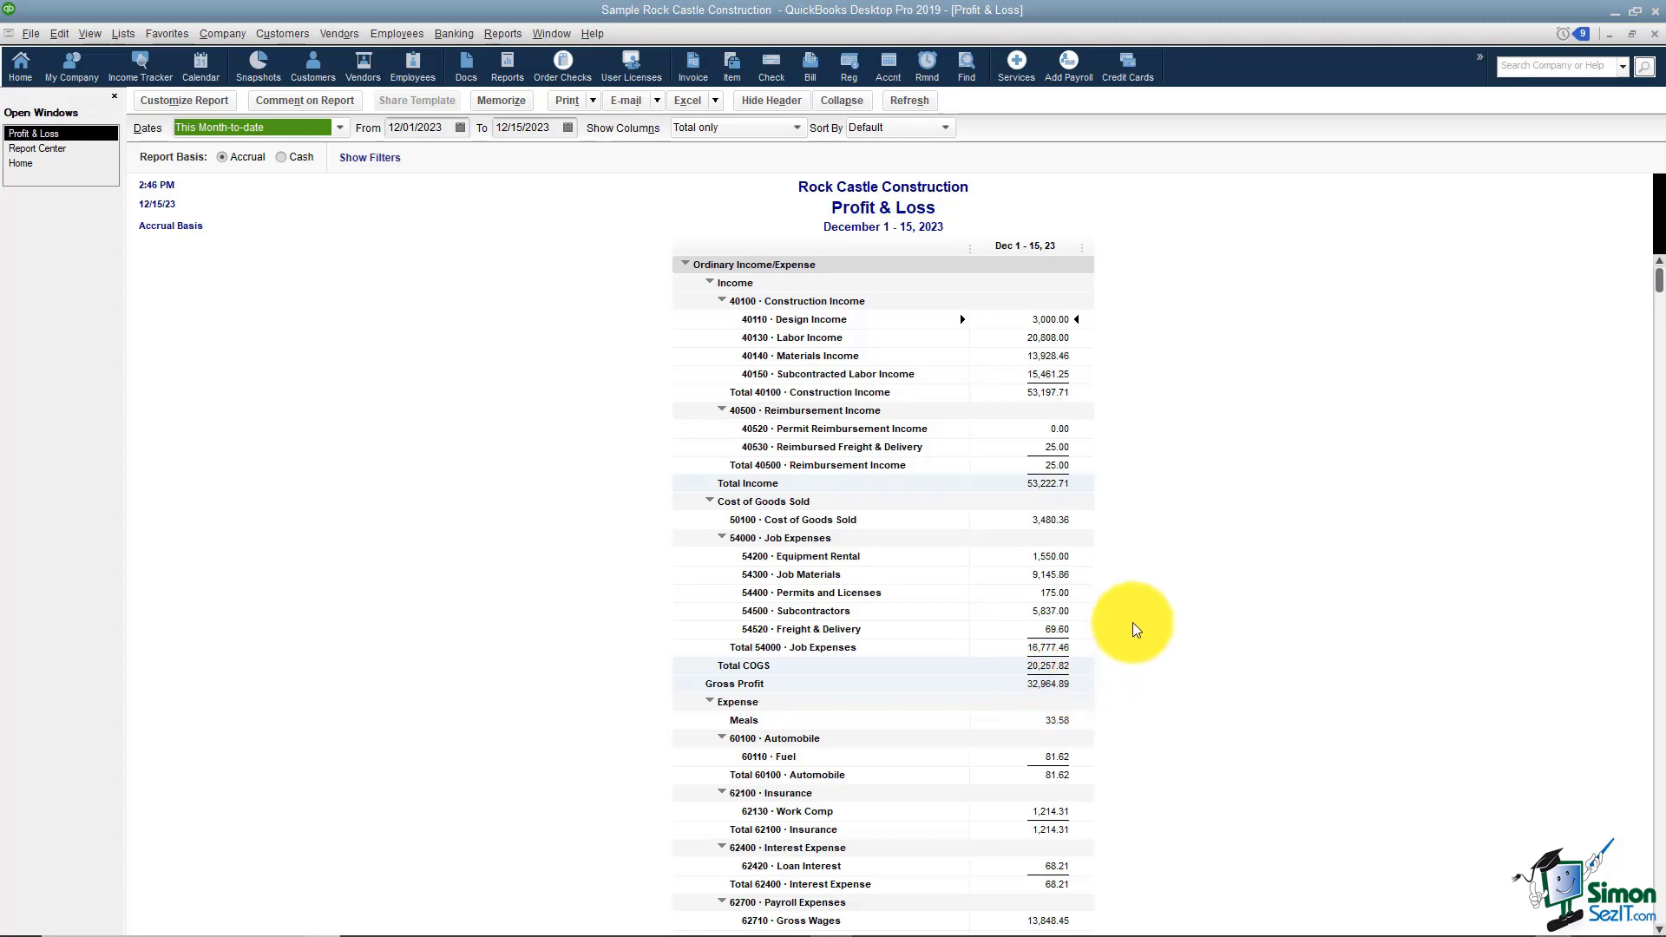
pyautogui.scroll(-3)
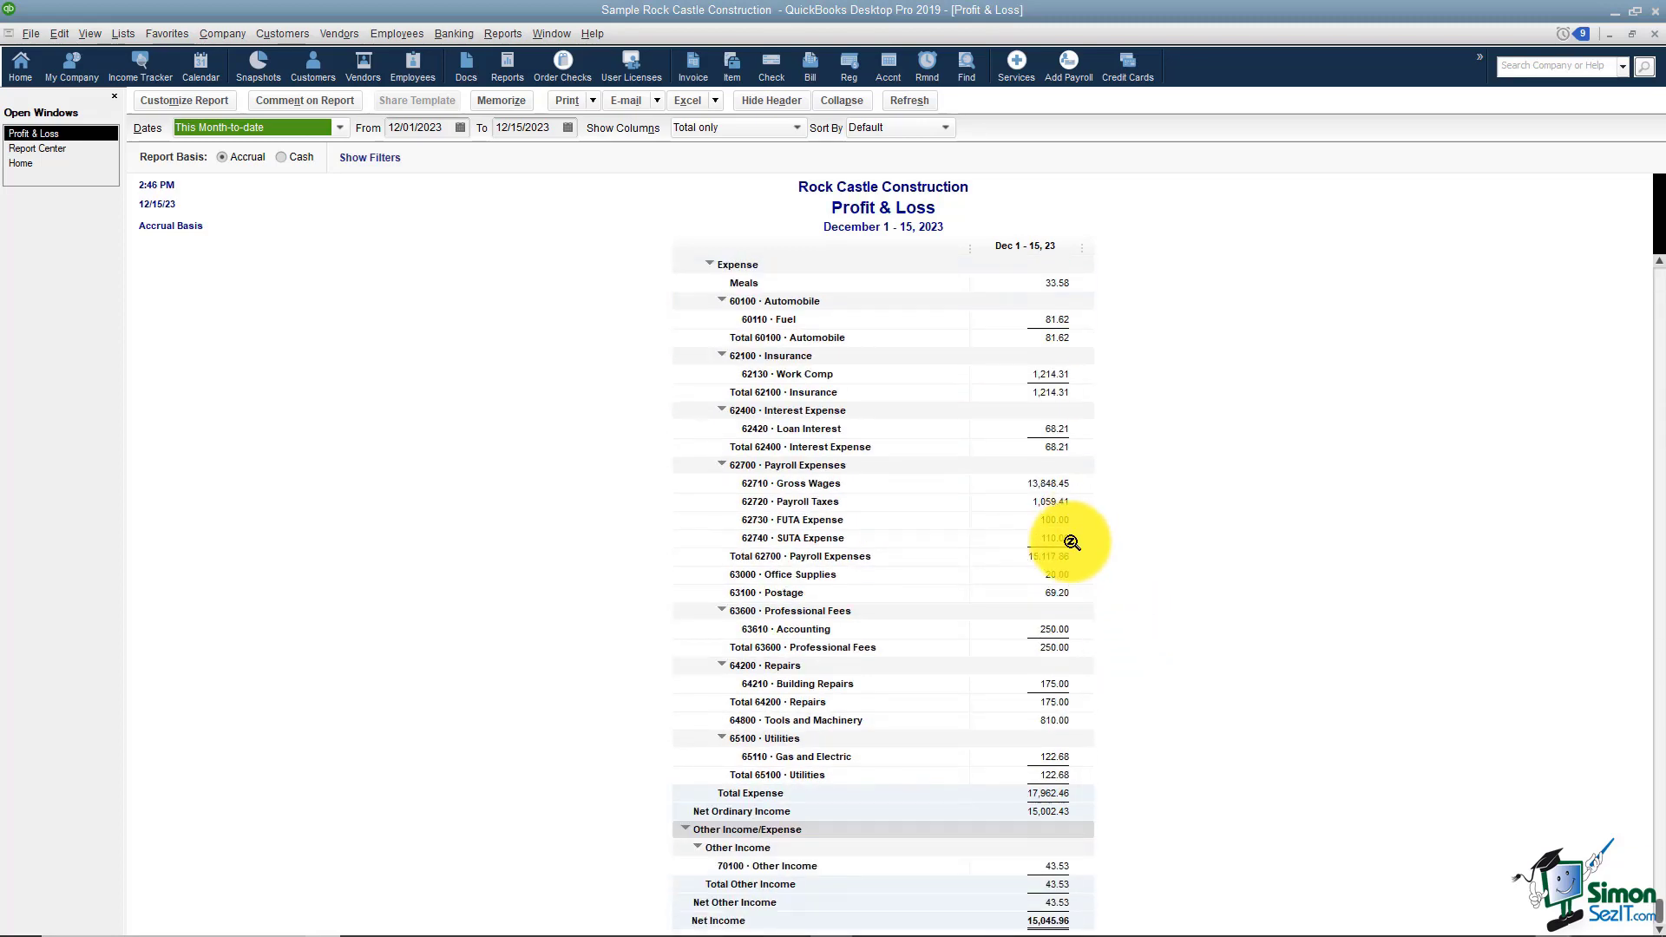
pyautogui.moveTo(1065, 818)
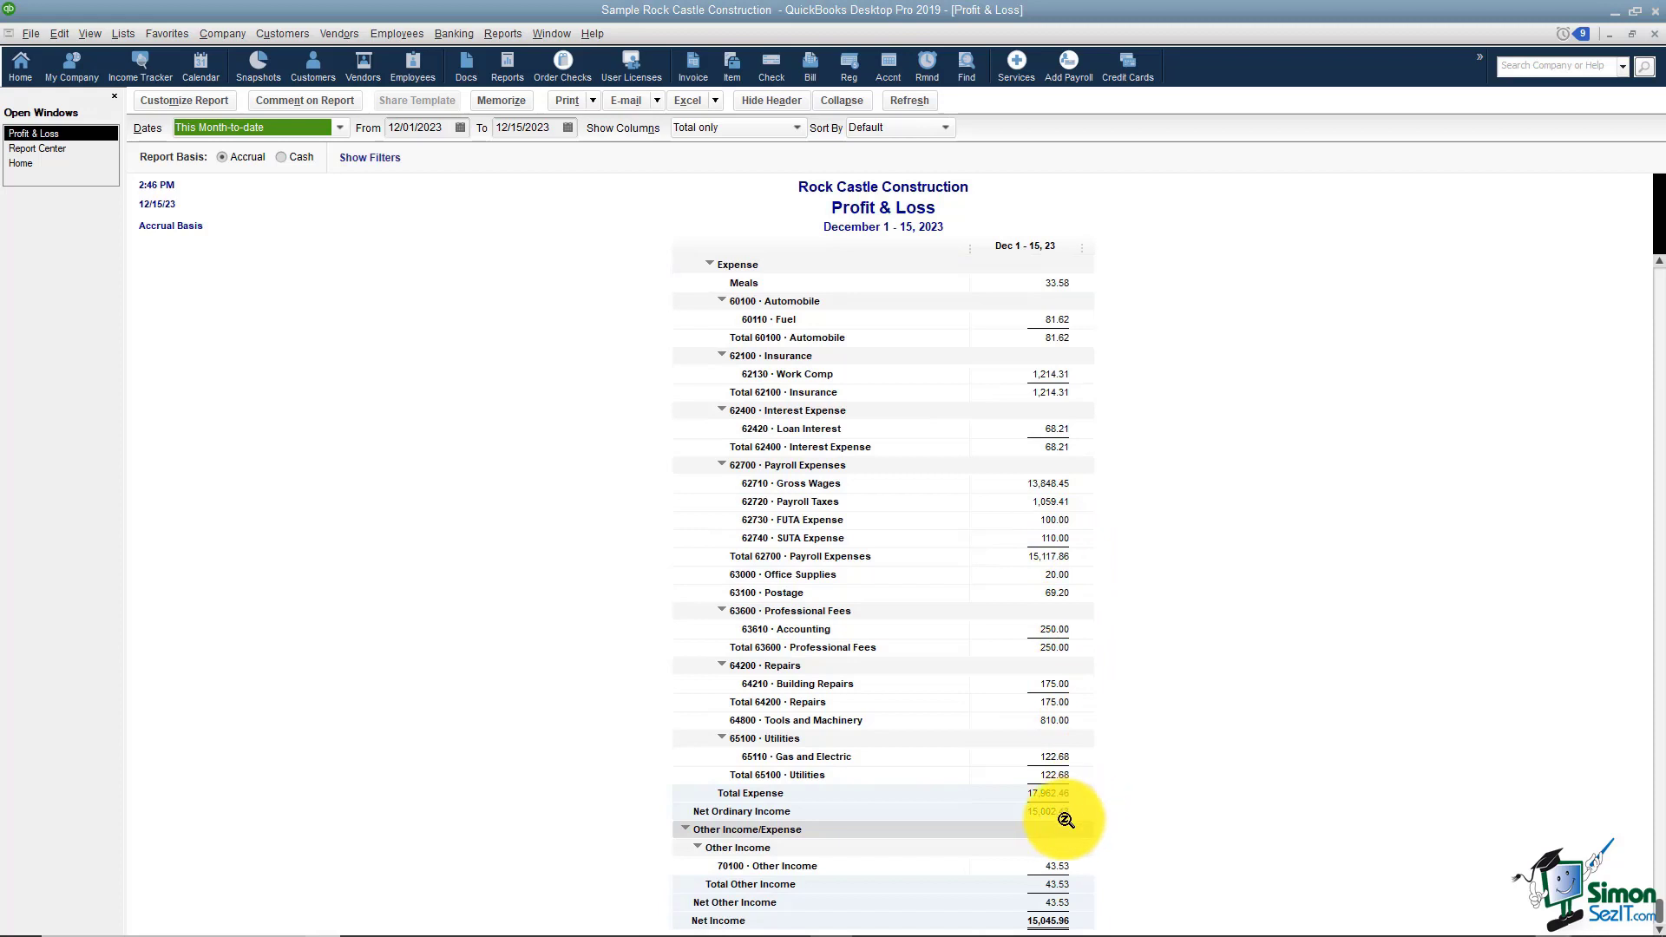
pyautogui.moveTo(1146, 784)
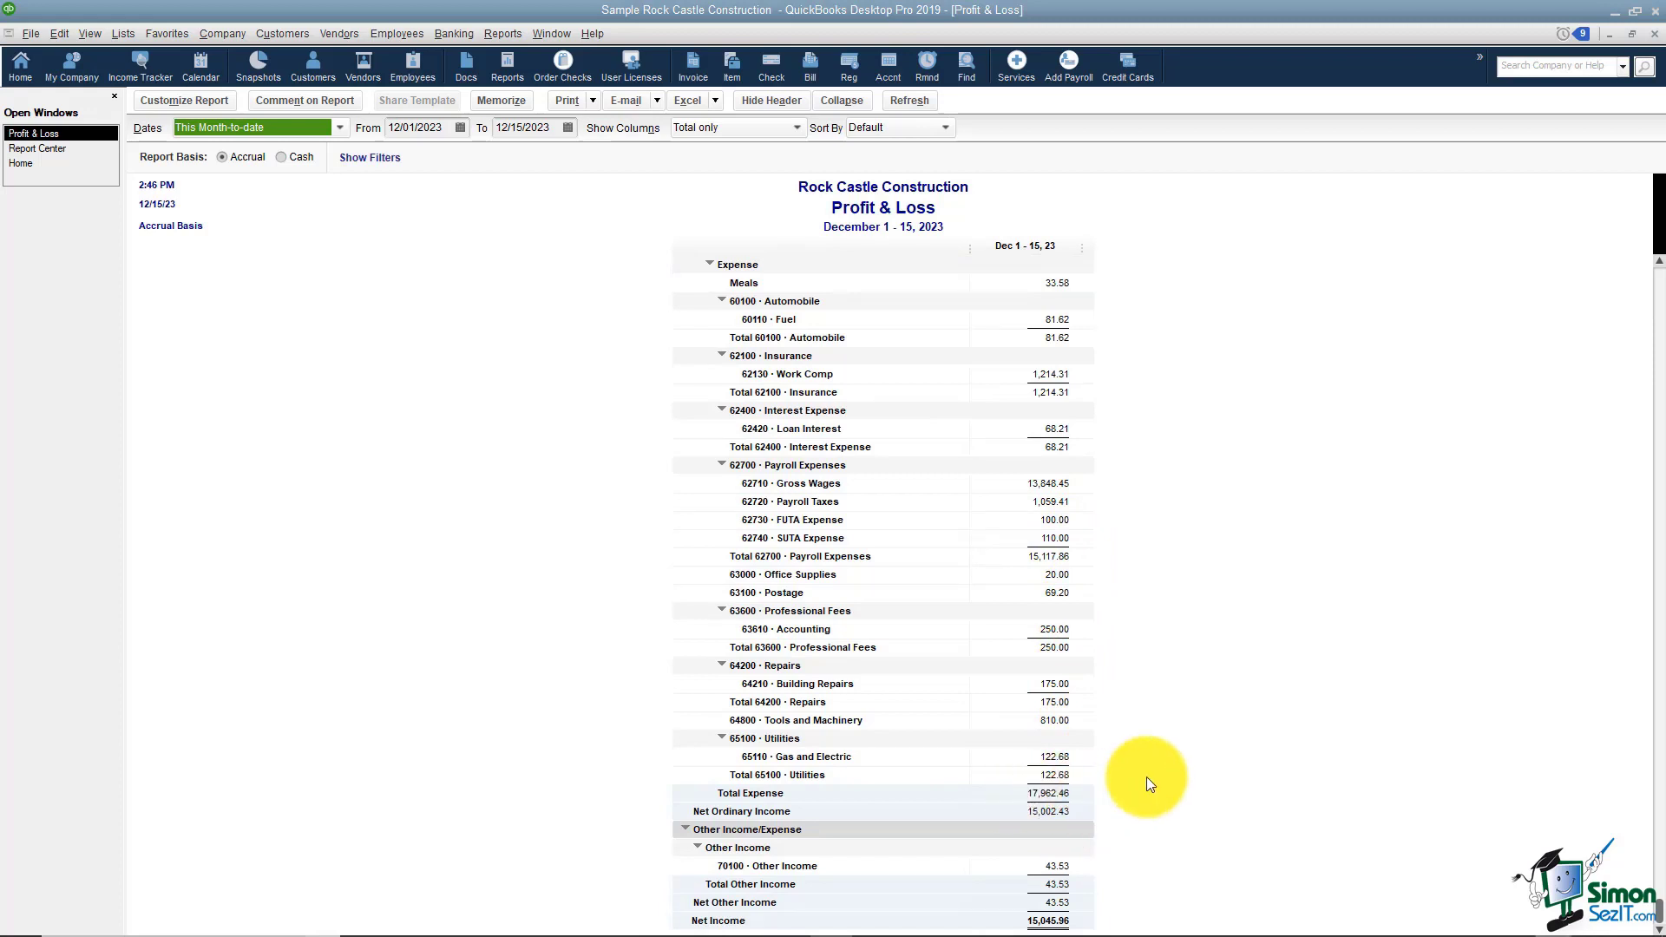
pyautogui.moveTo(1164, 730)
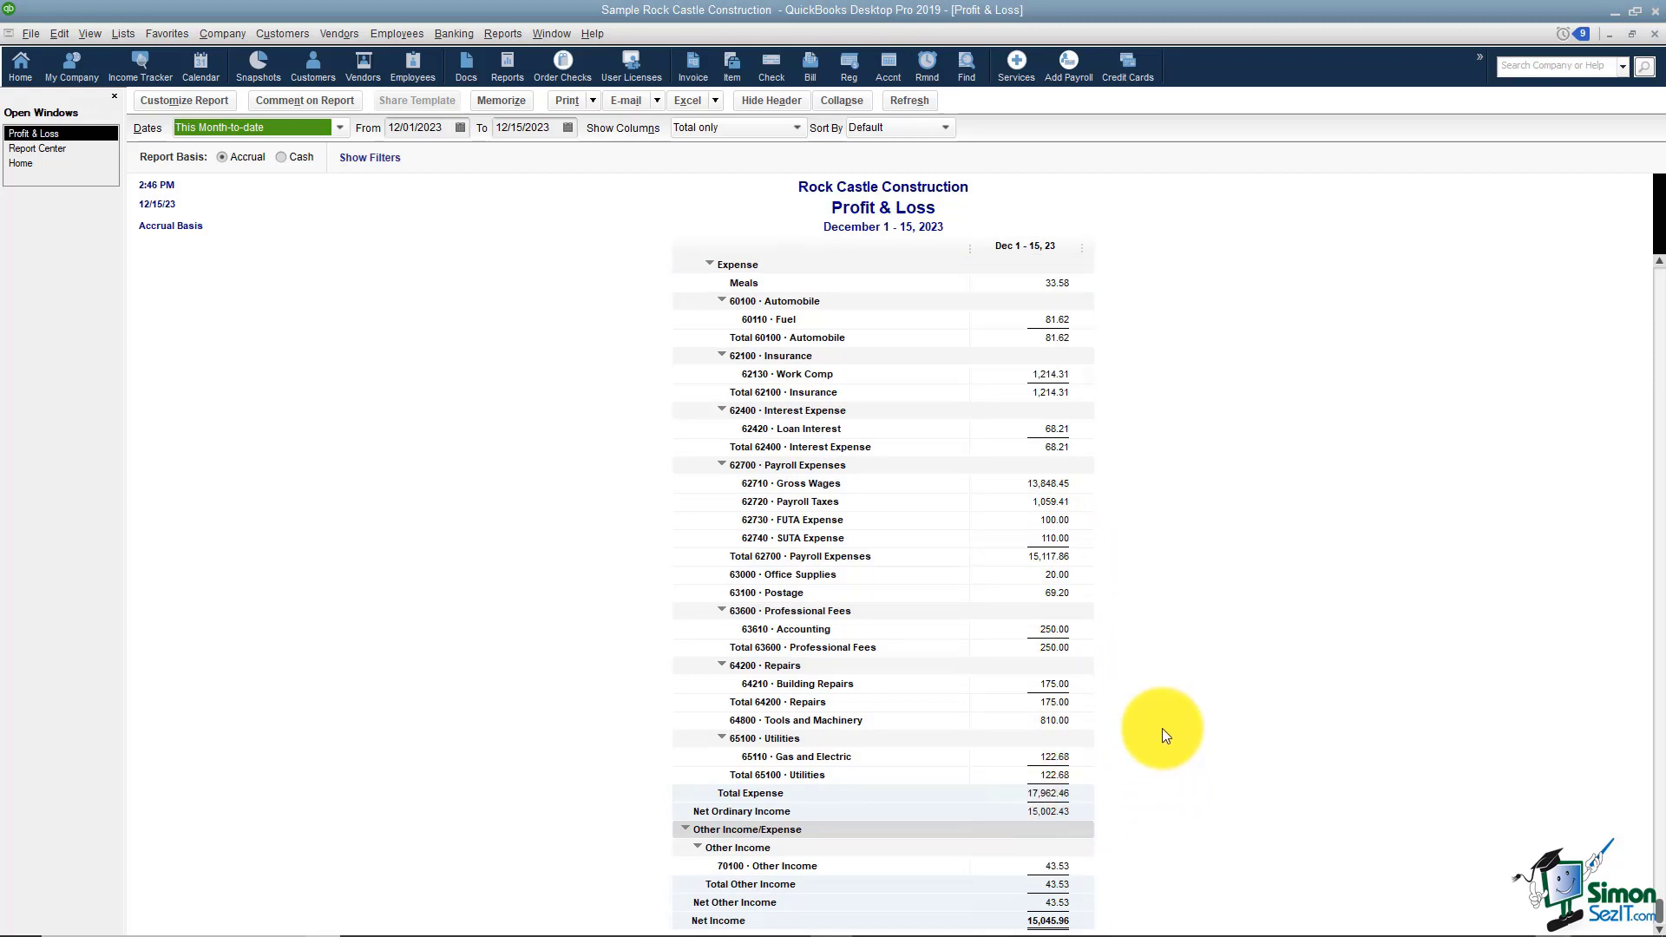
pyautogui.moveTo(1055, 903)
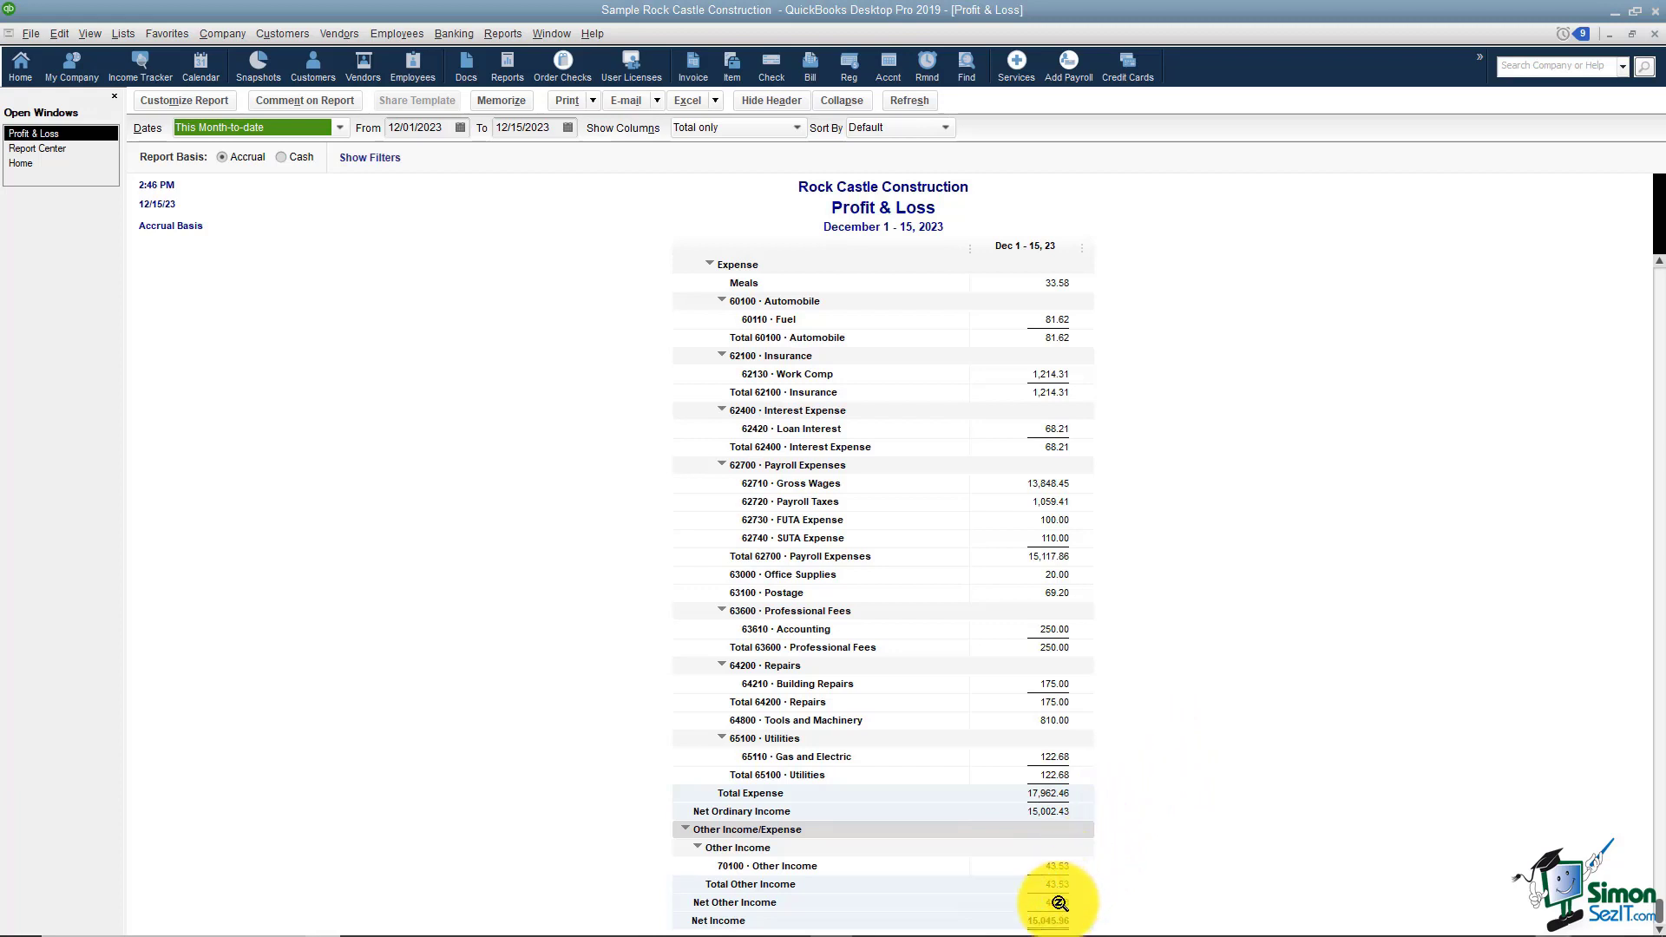
pyautogui.moveTo(1052, 922)
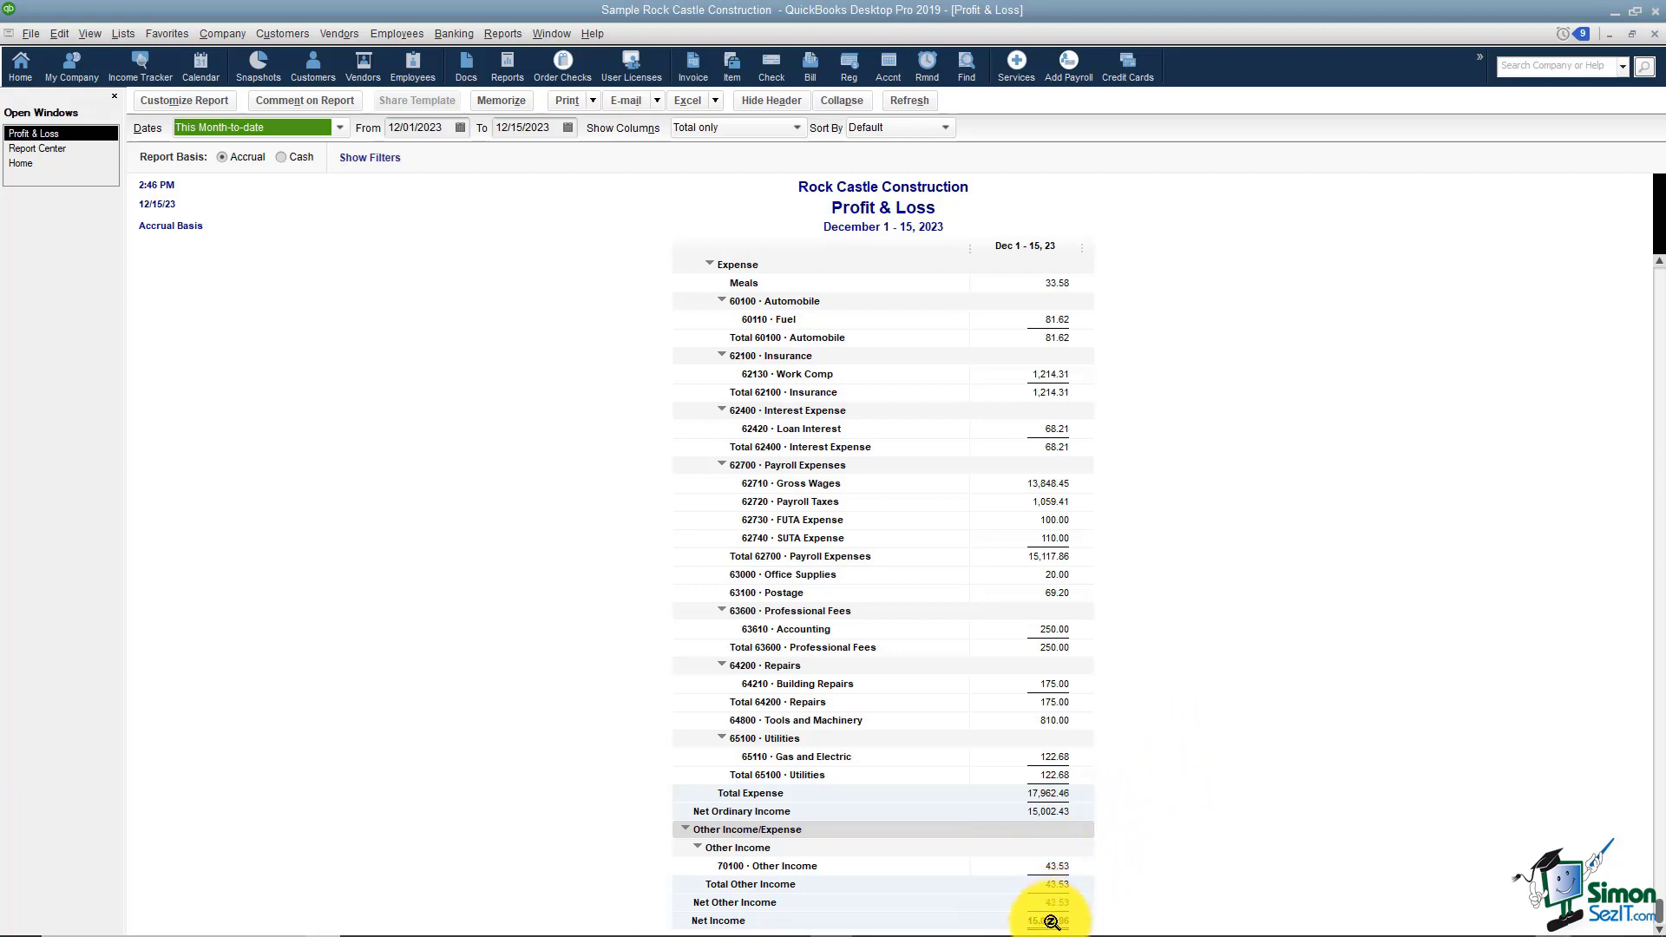
pyautogui.moveTo(1218, 730)
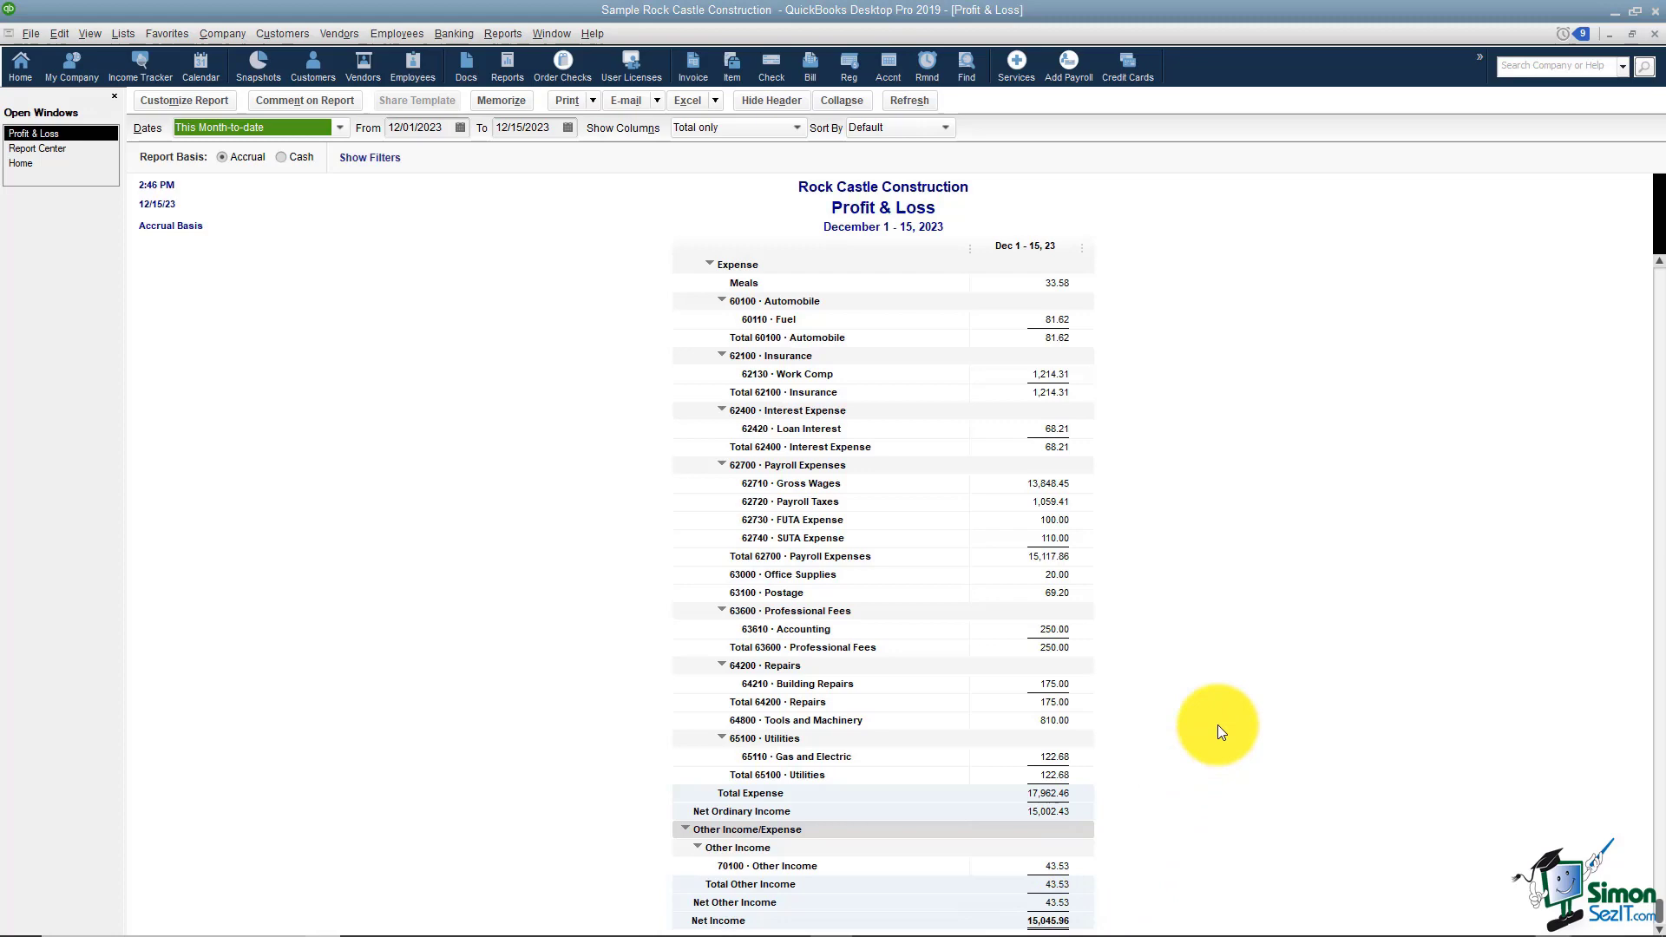
pyautogui.moveTo(1172, 593)
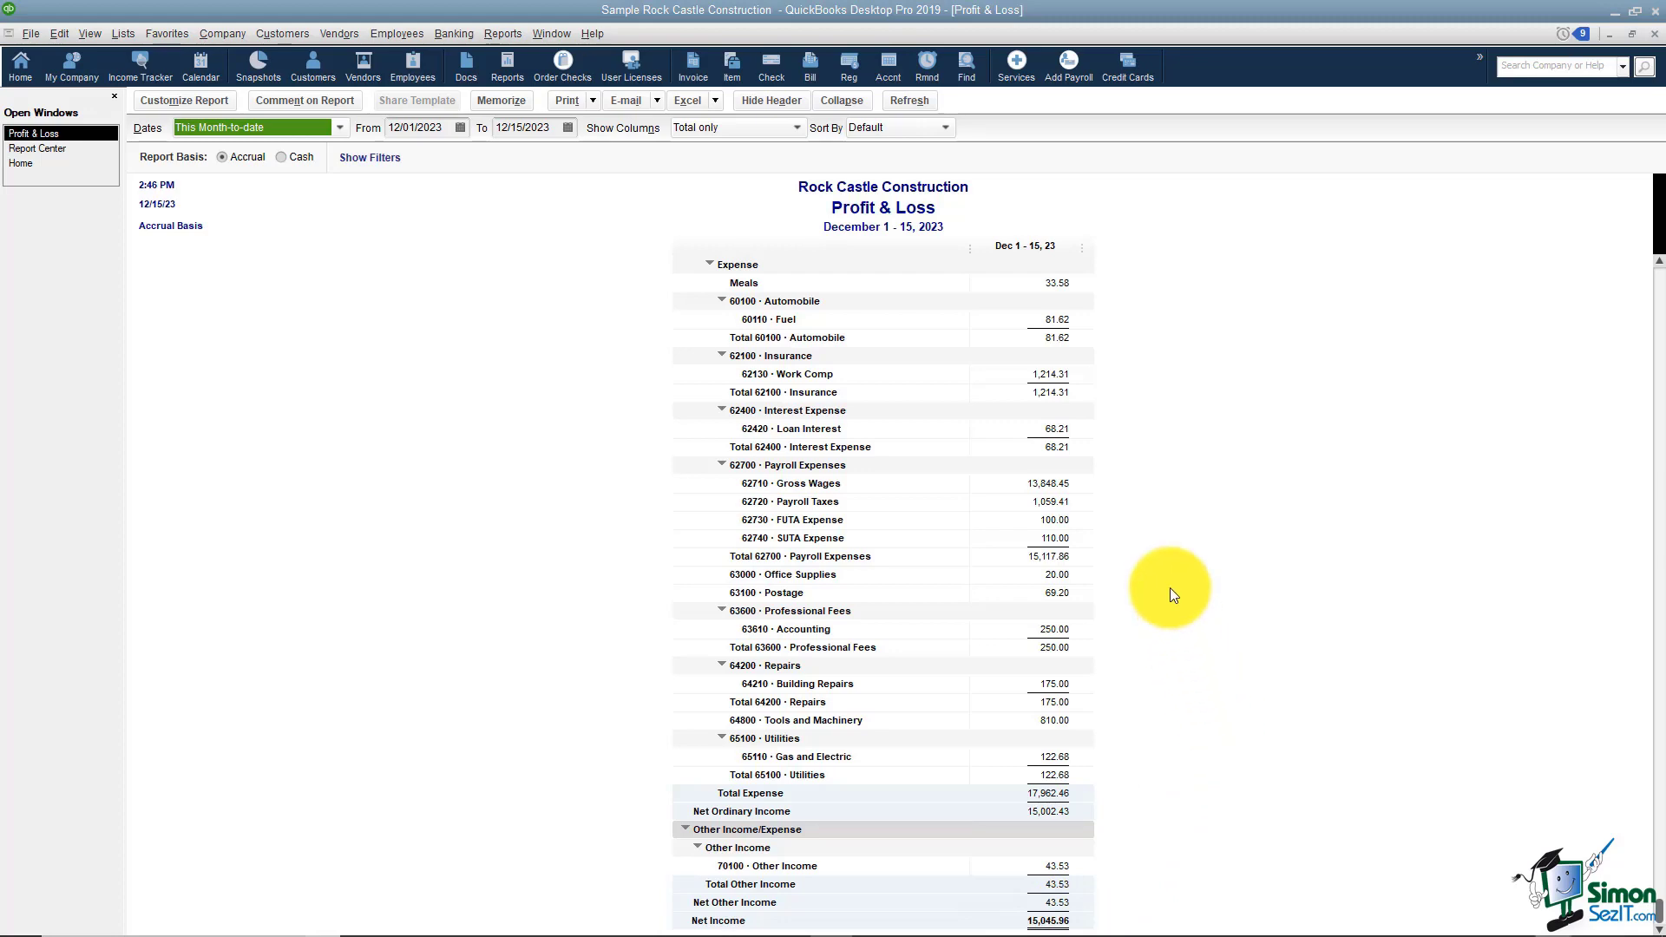
pyautogui.scroll(3)
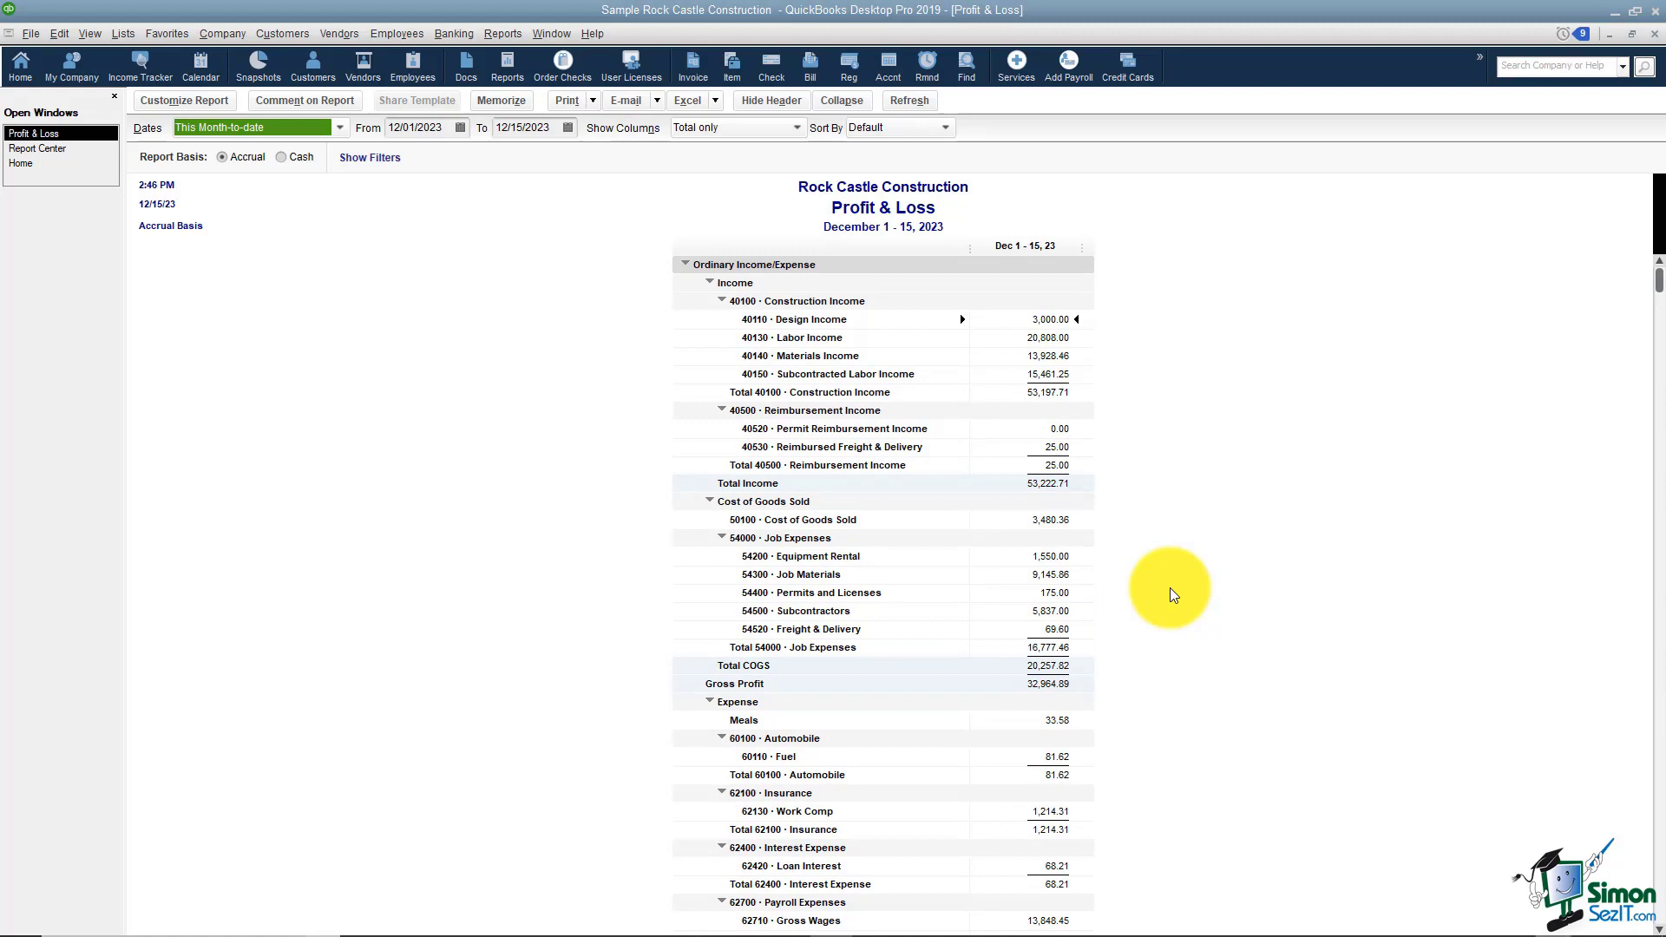
pyautogui.moveTo(986, 361)
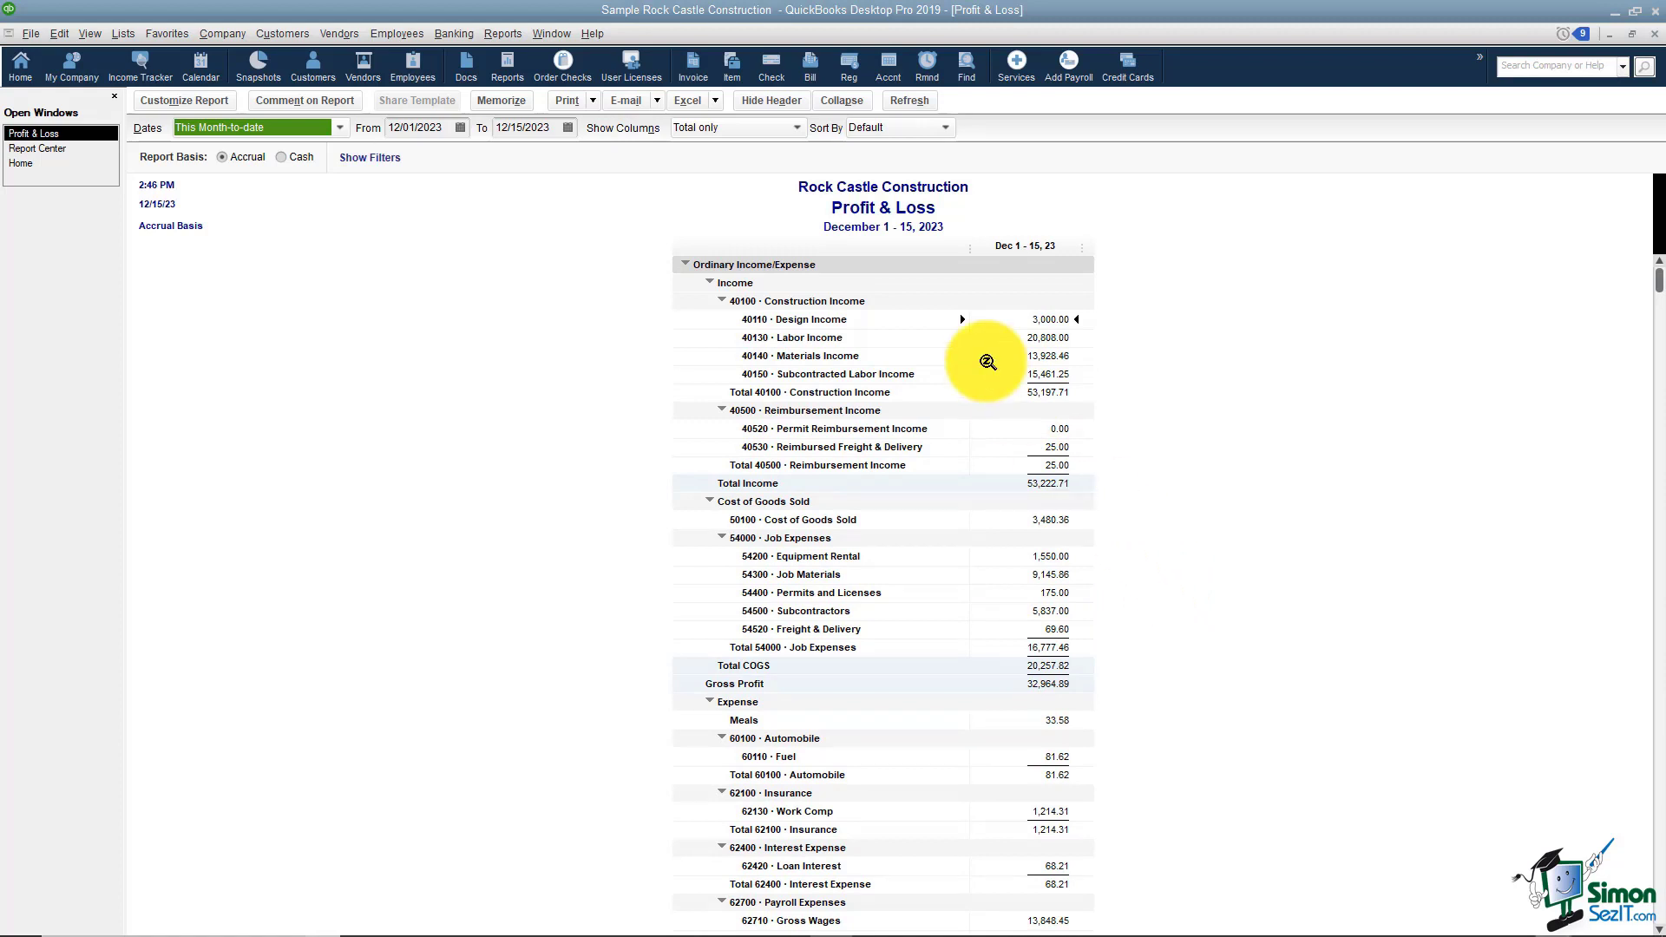
pyautogui.moveTo(1007, 208)
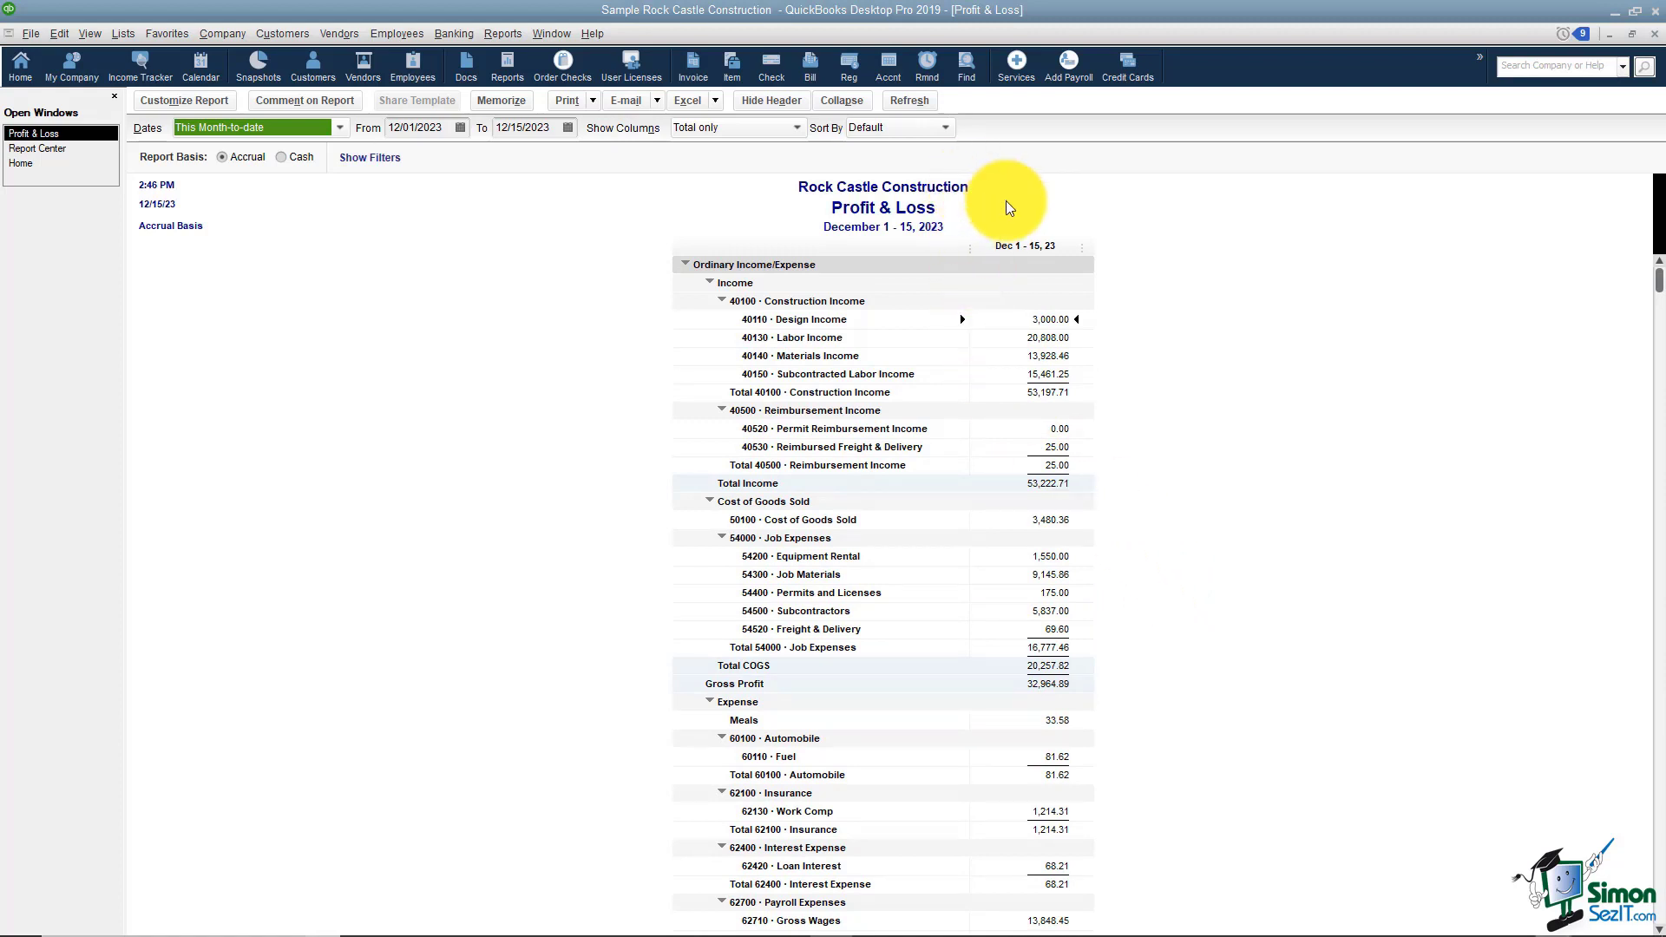
pyautogui.moveTo(875, 247)
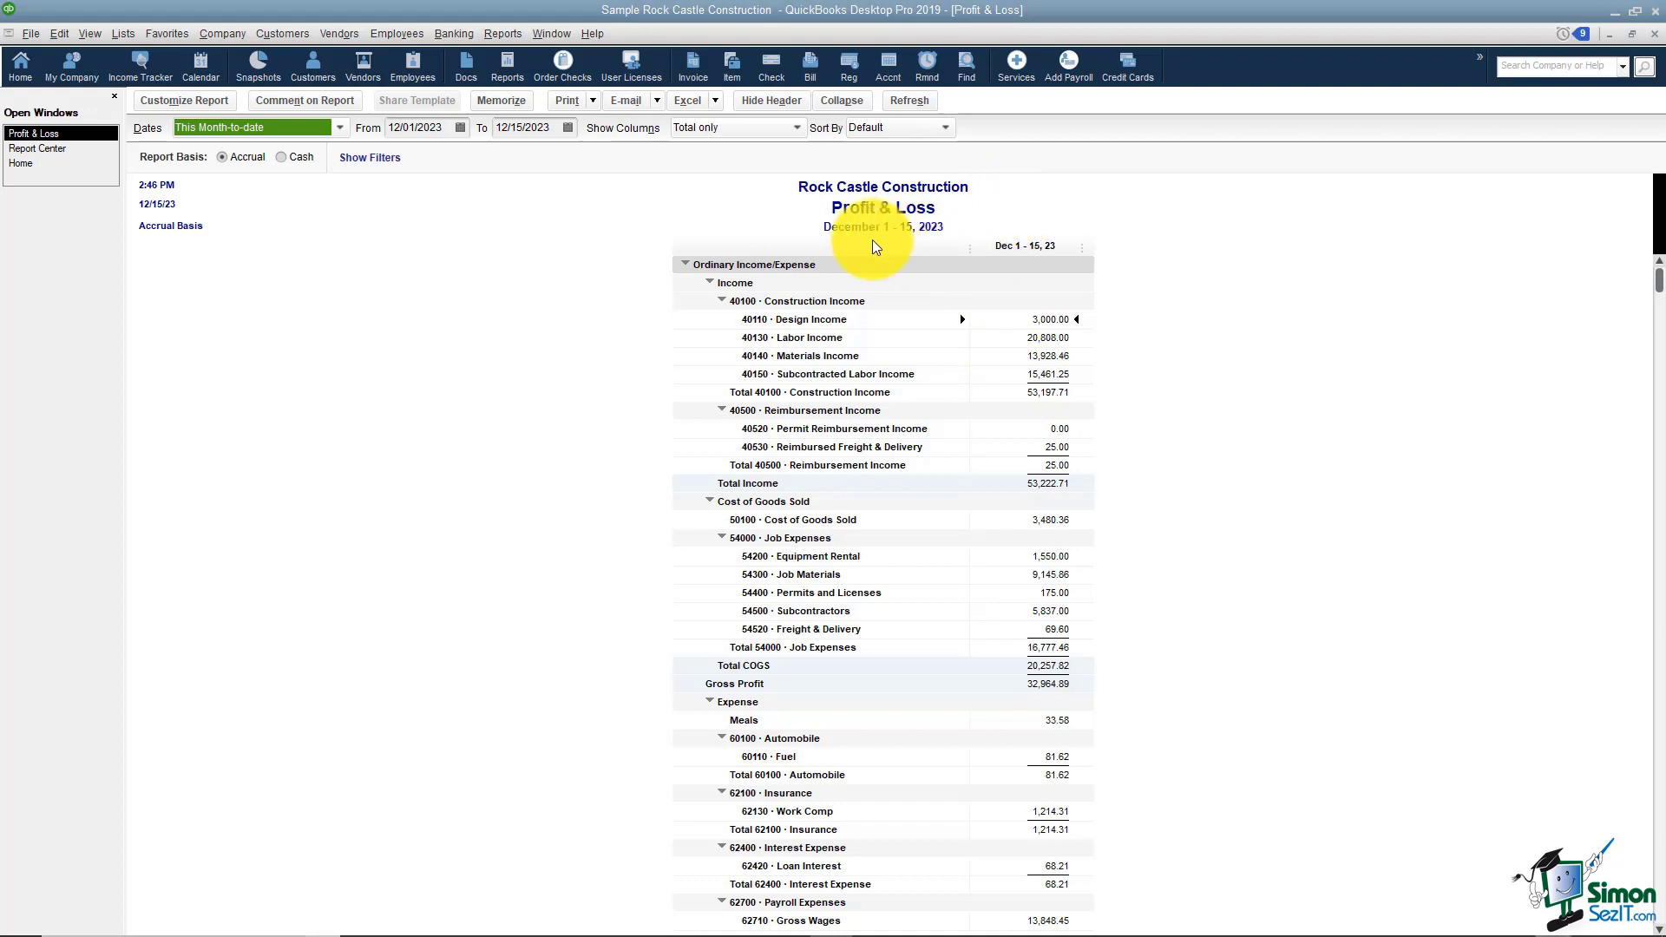
pyautogui.moveTo(898, 239)
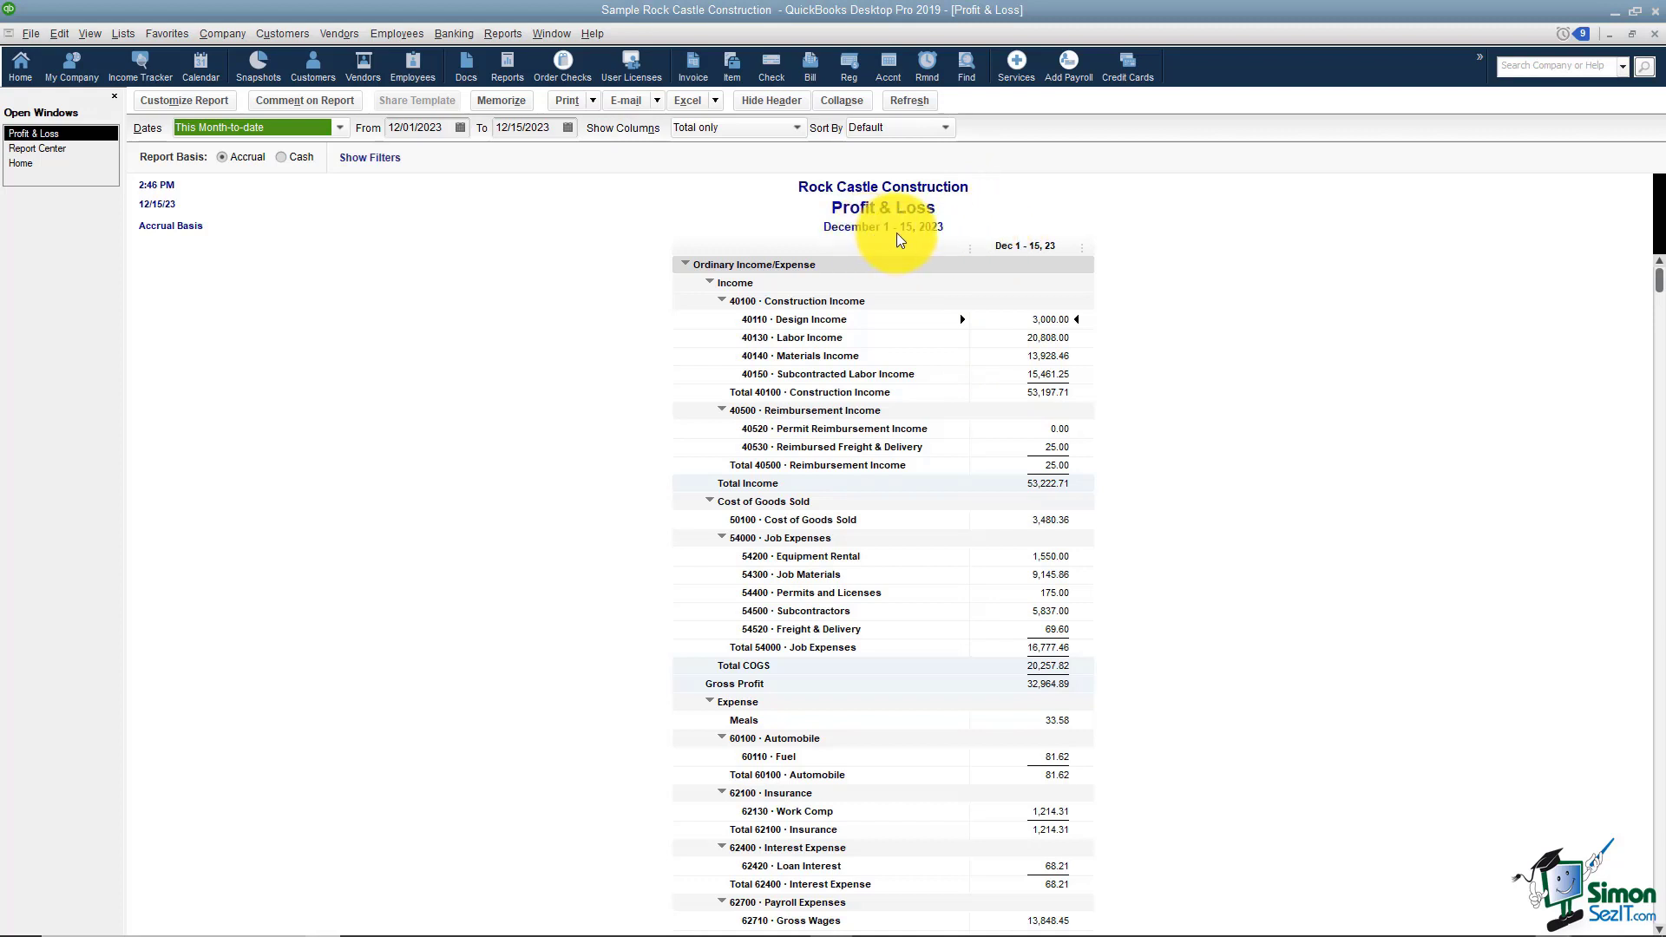
# - Set the Profit & Loss dates to This Fiscal Year-to-date, January 1–December 15, 2023
pyautogui.click(340, 127)
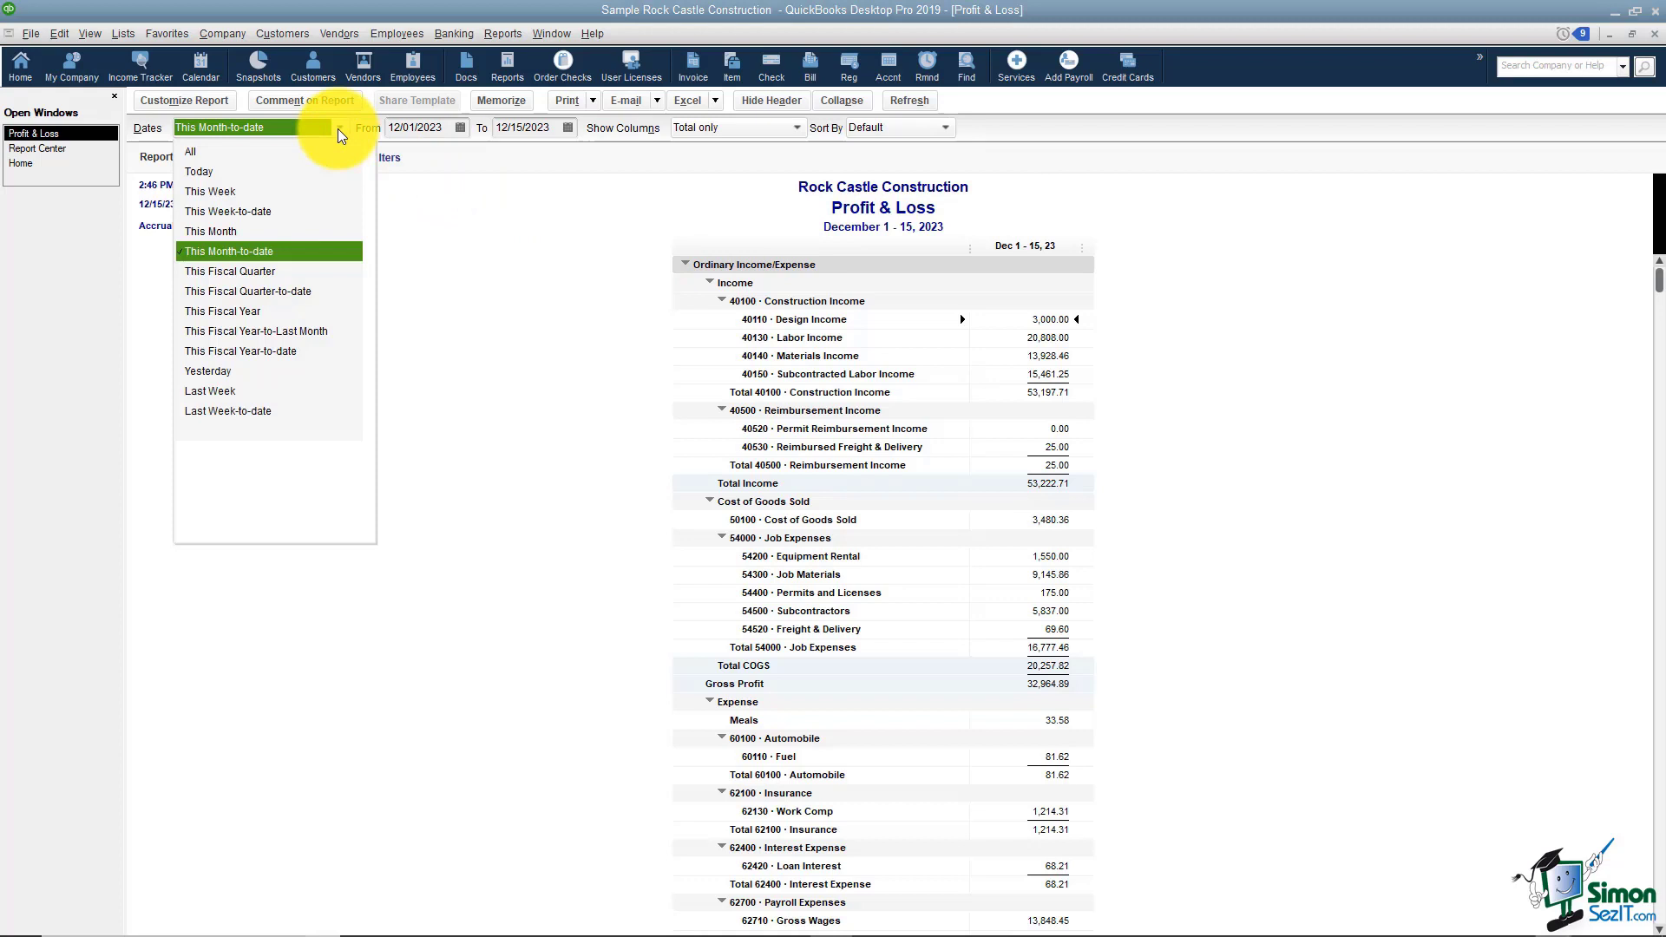
pyautogui.scroll(-3)
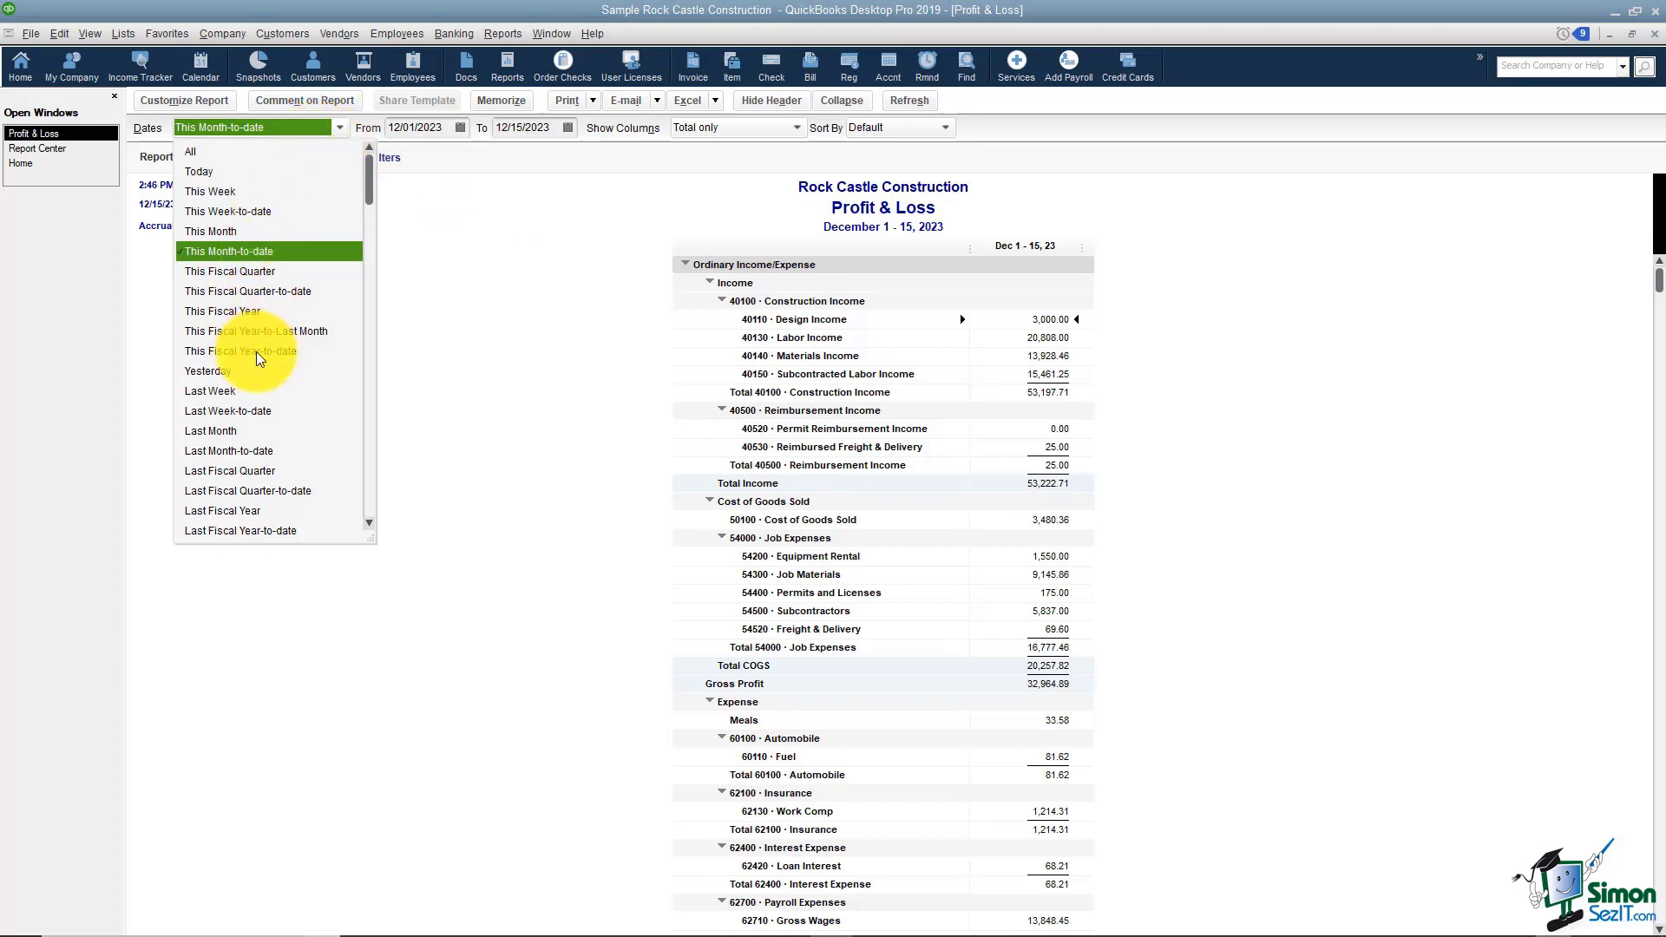
pyautogui.click(240, 351)
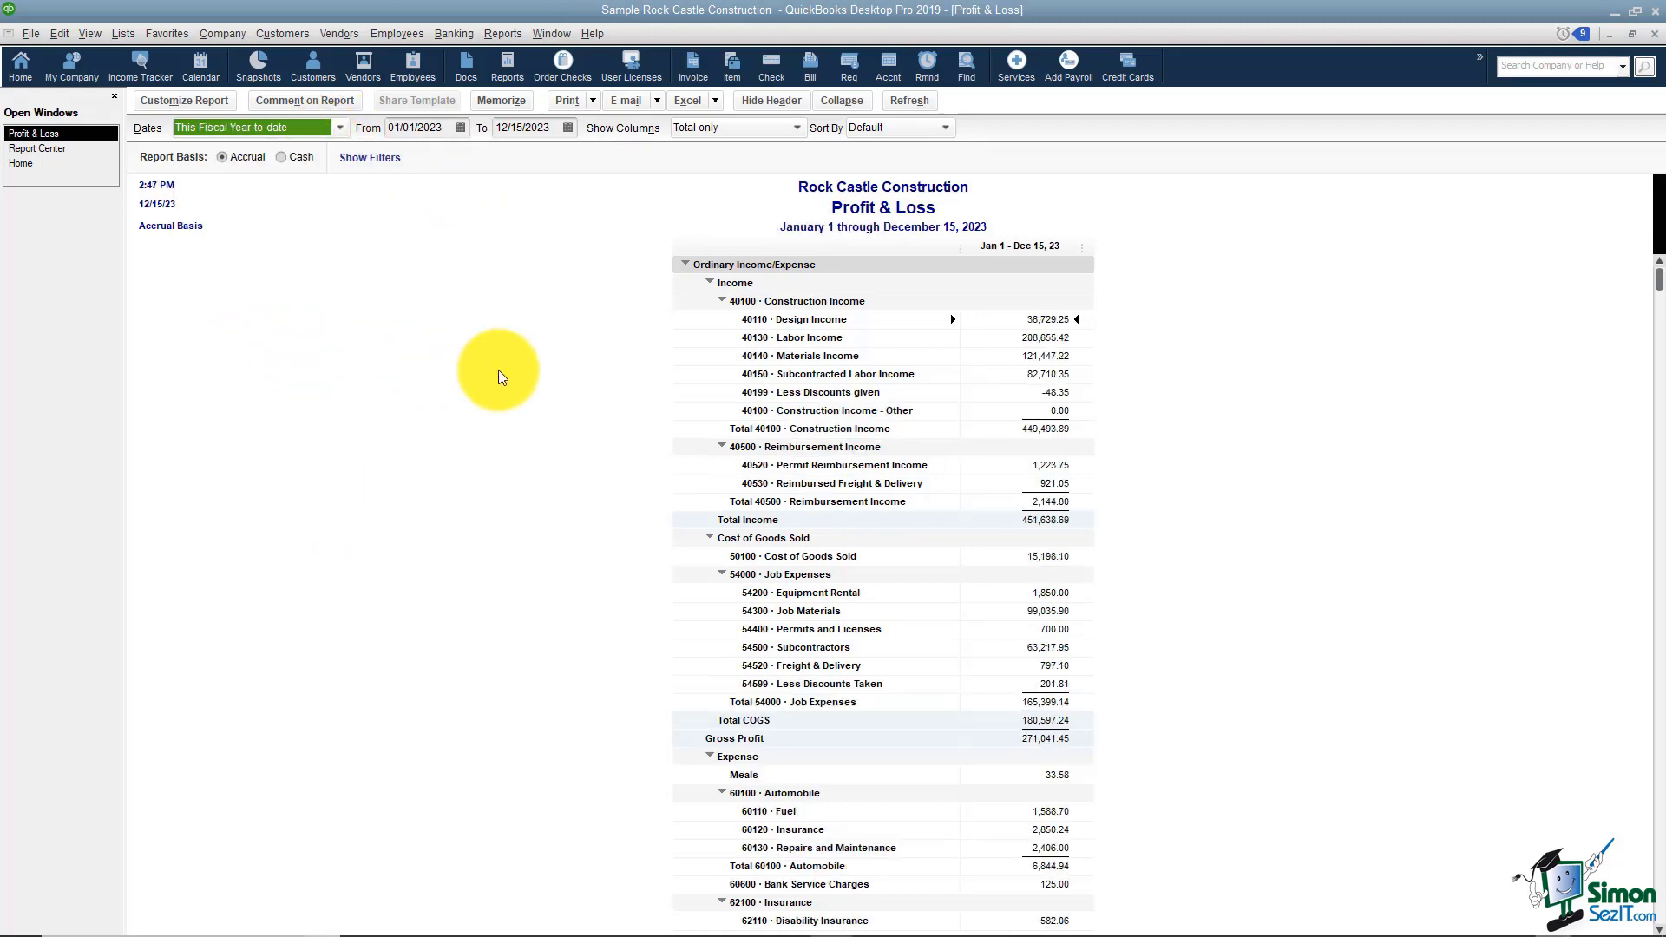
pyautogui.moveTo(1157, 412)
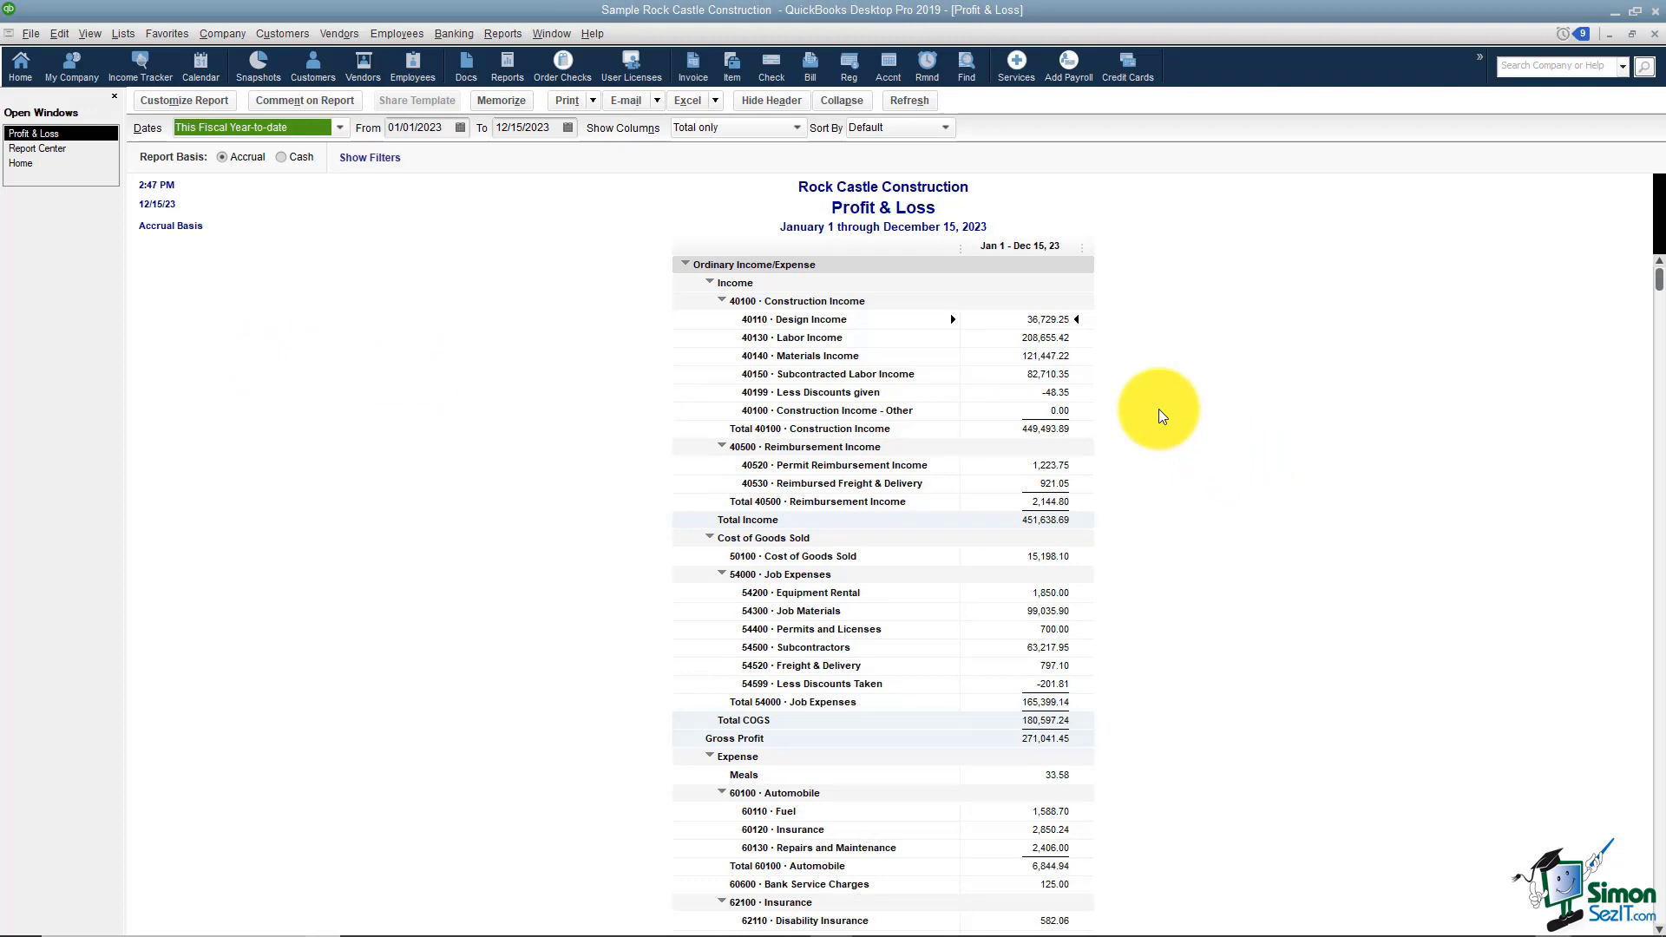
pyautogui.moveTo(550, 318)
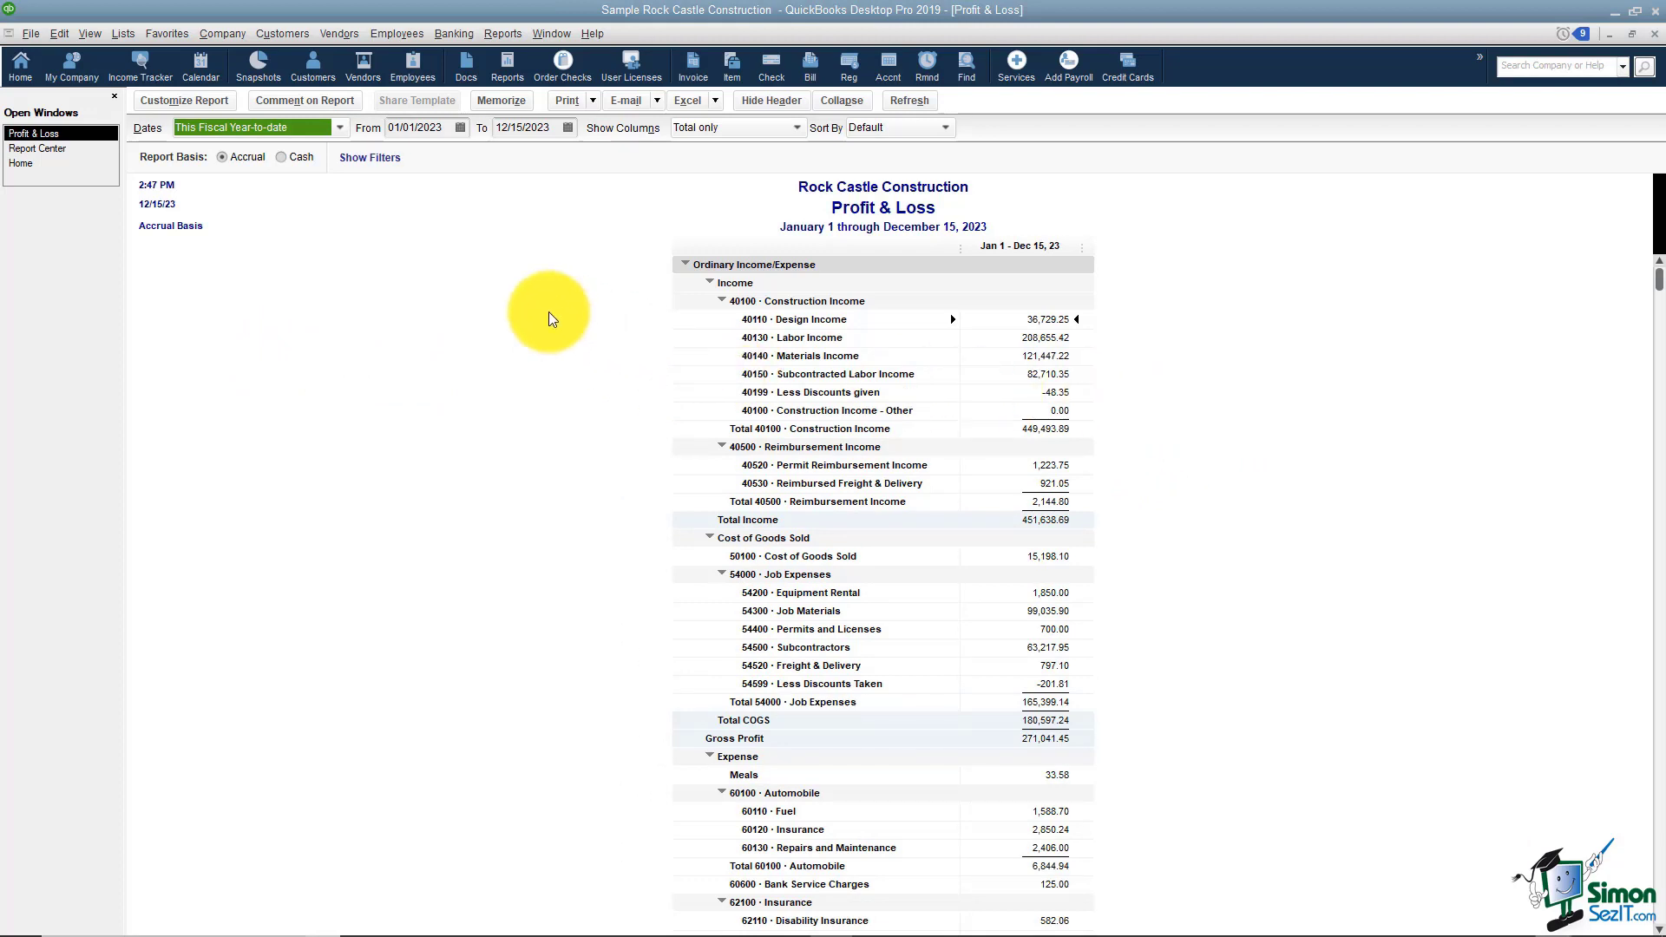
pyautogui.moveTo(390, 287)
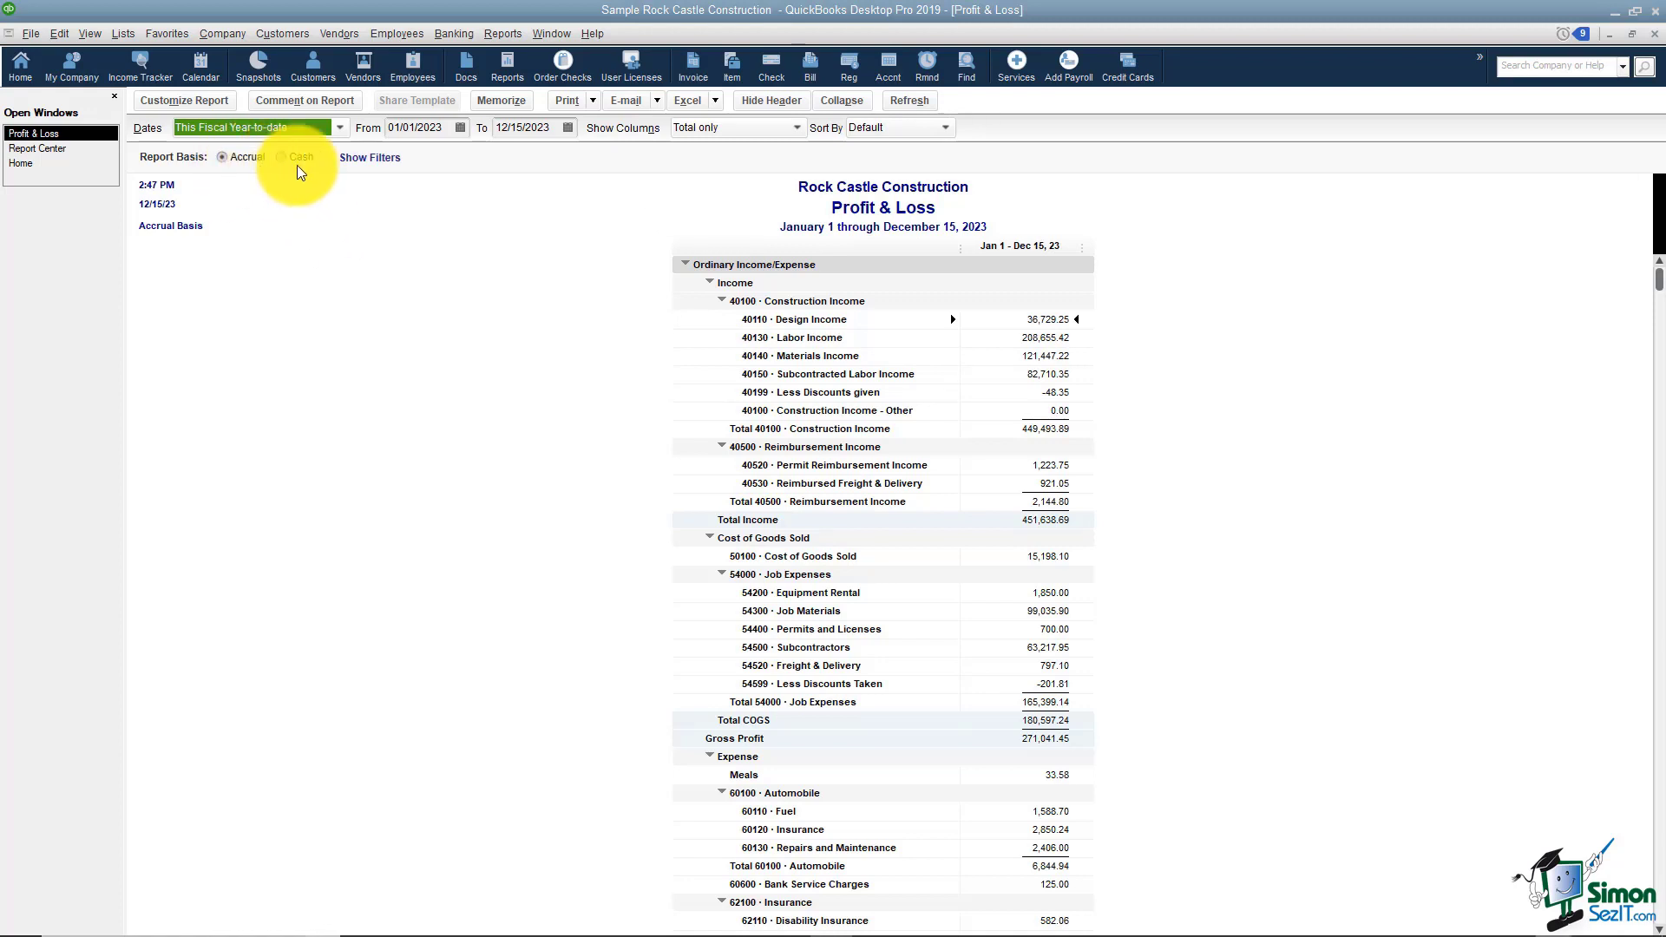
pyautogui.moveTo(520, 301)
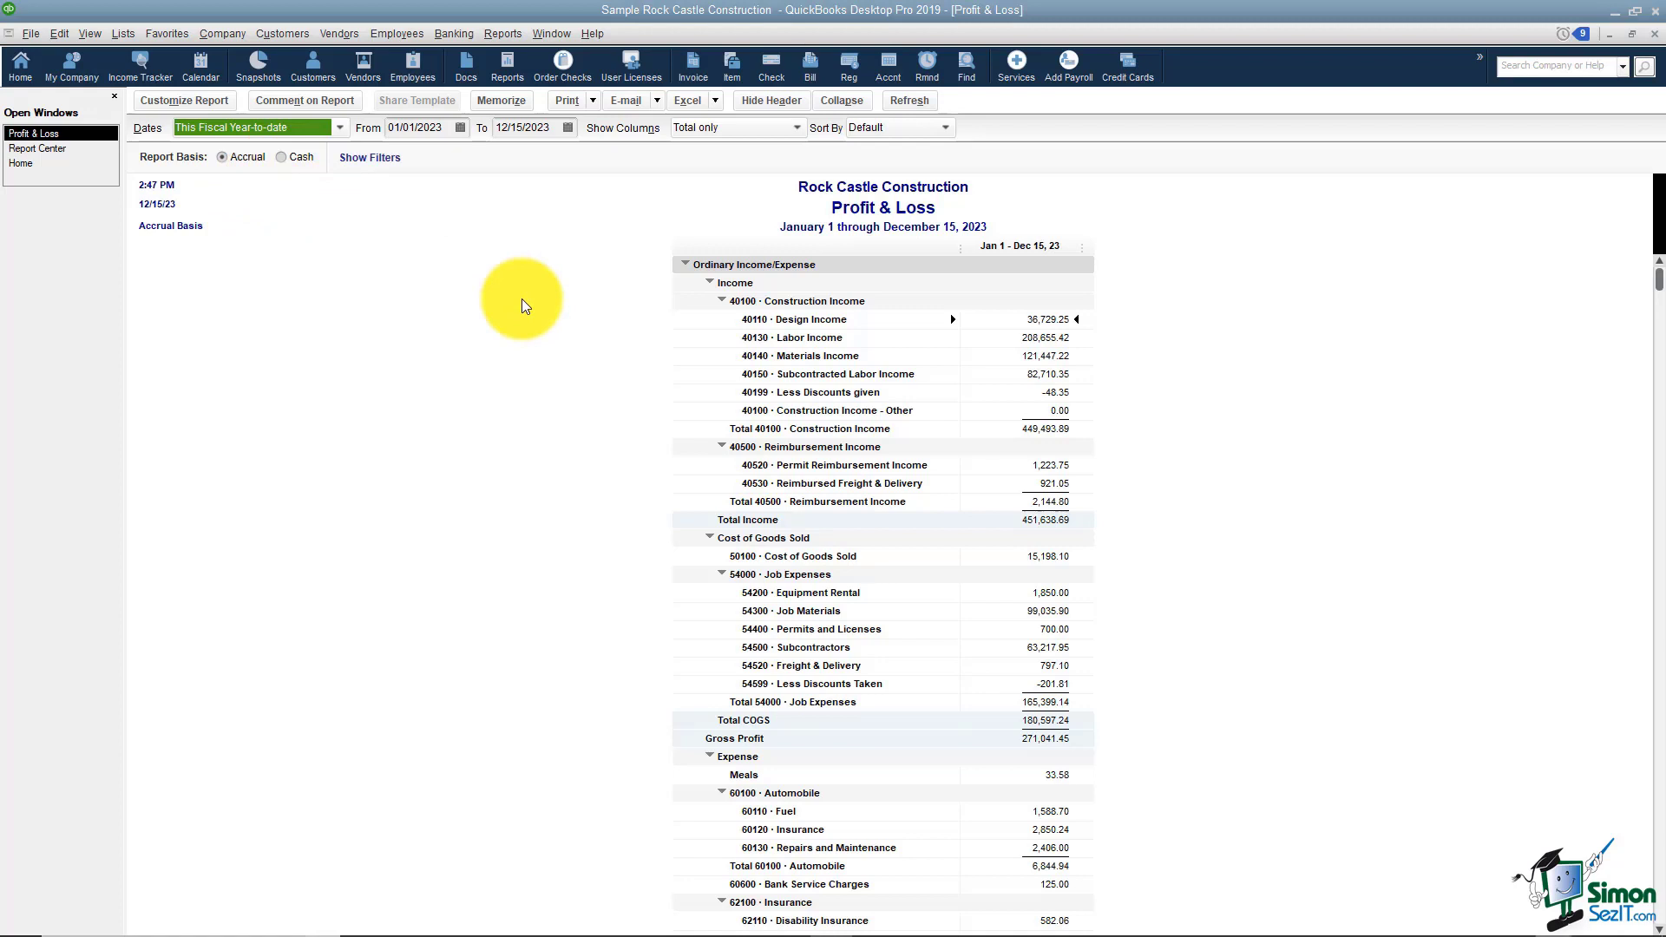
pyautogui.moveTo(818, 434)
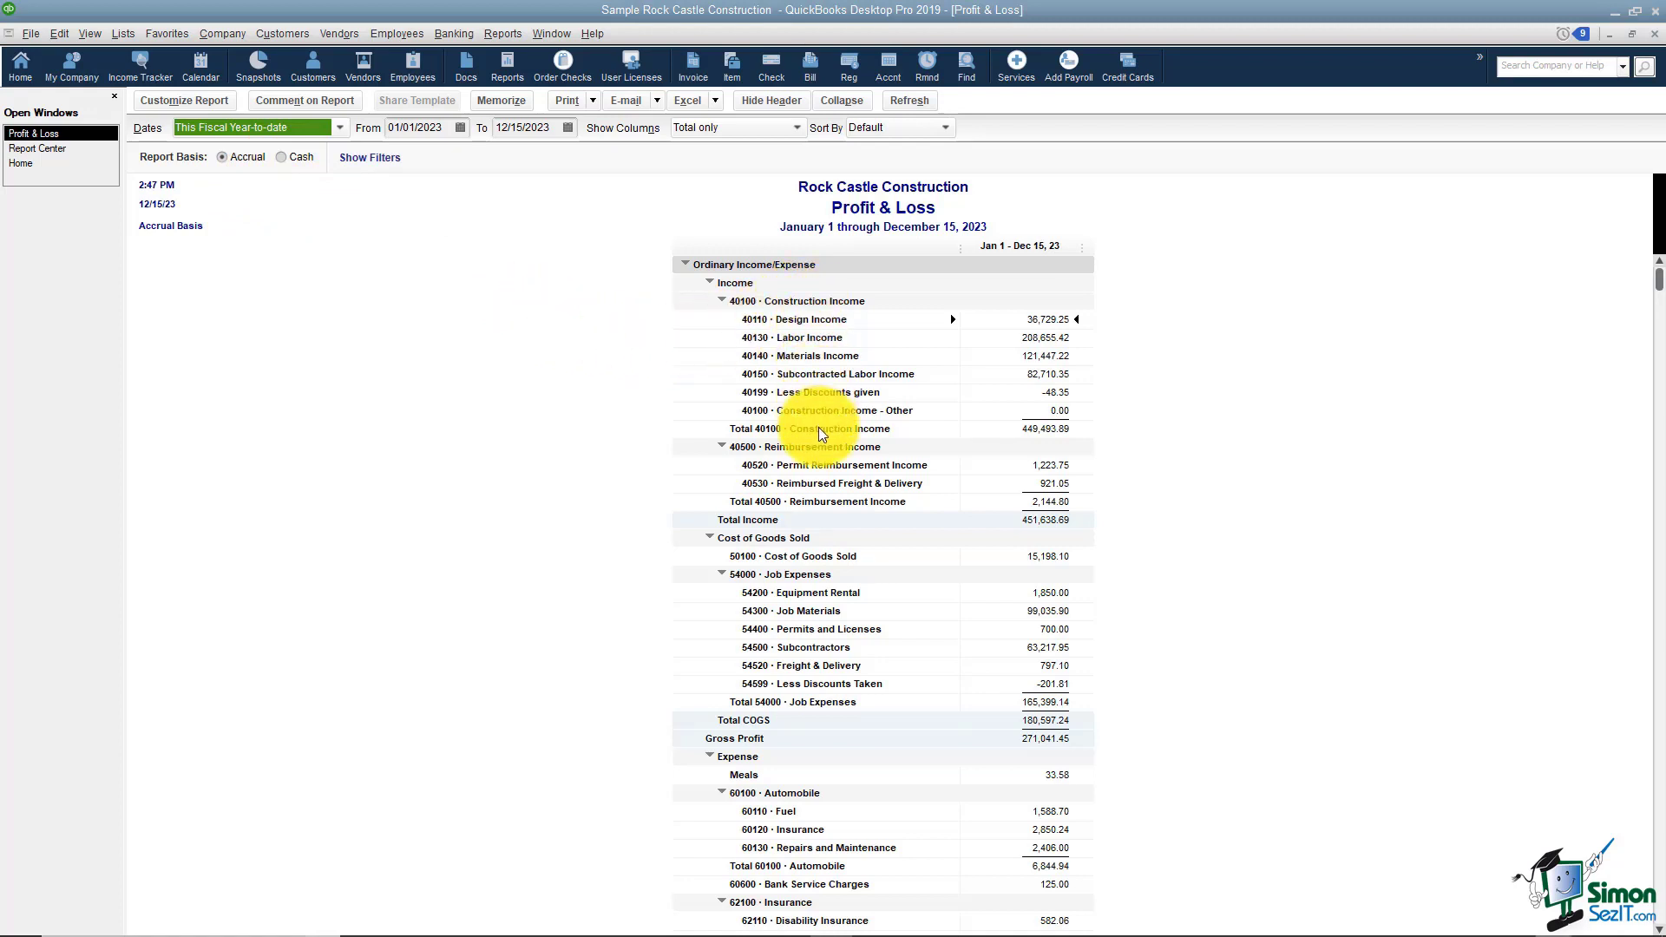
pyautogui.moveTo(818, 440)
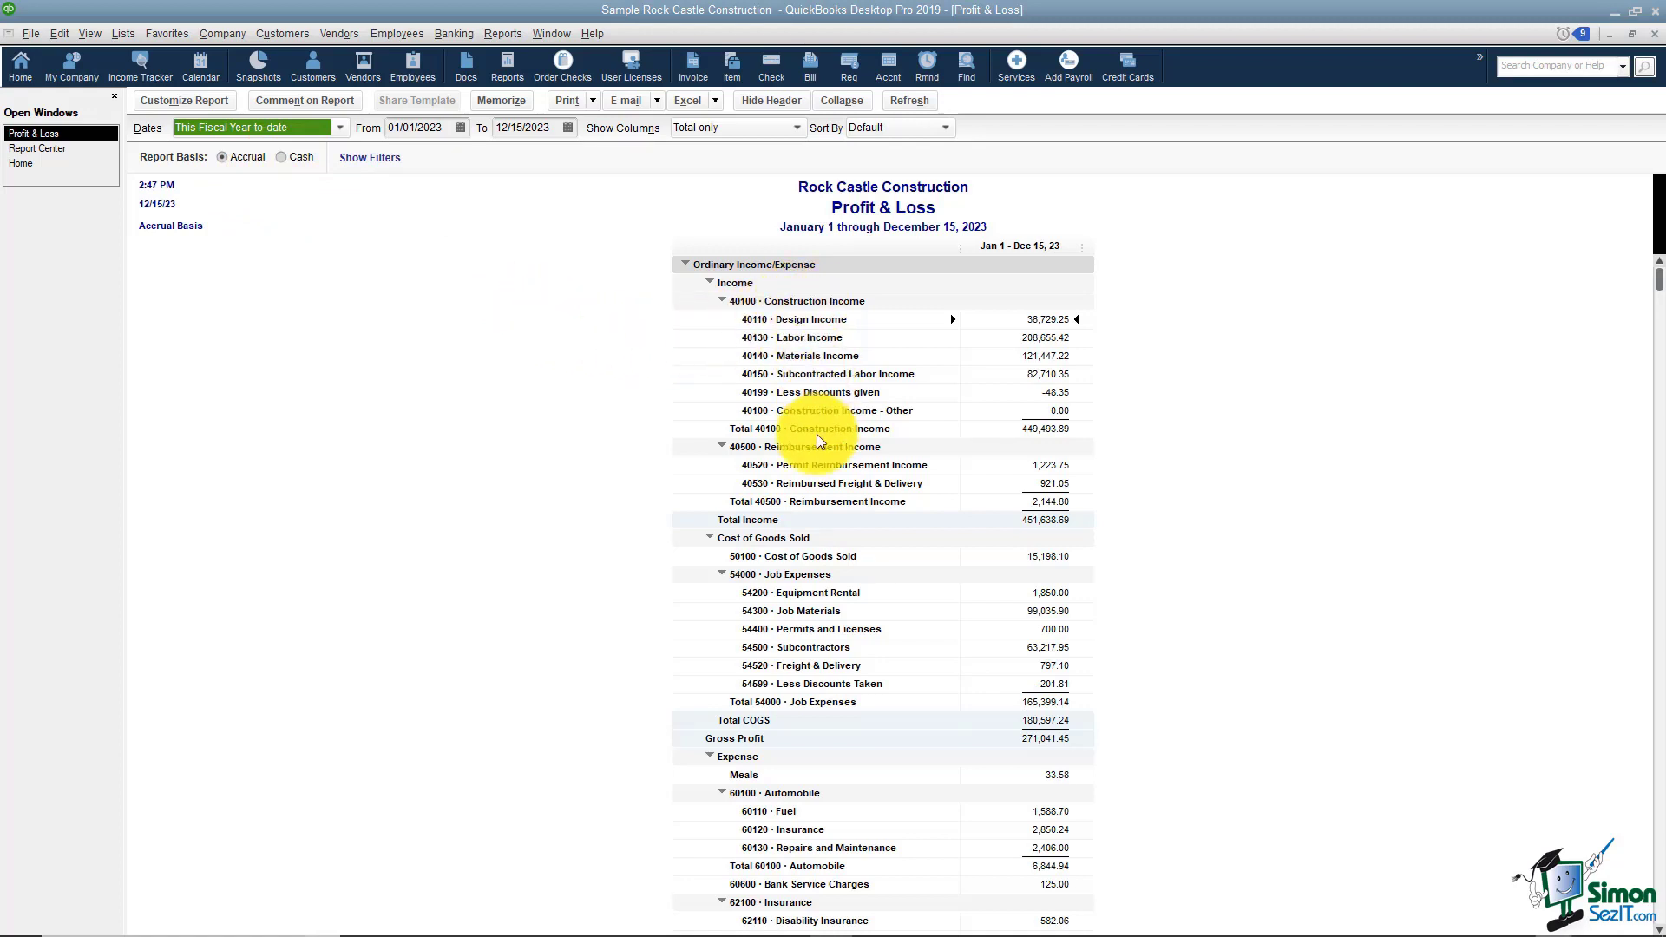
pyautogui.moveTo(653, 428)
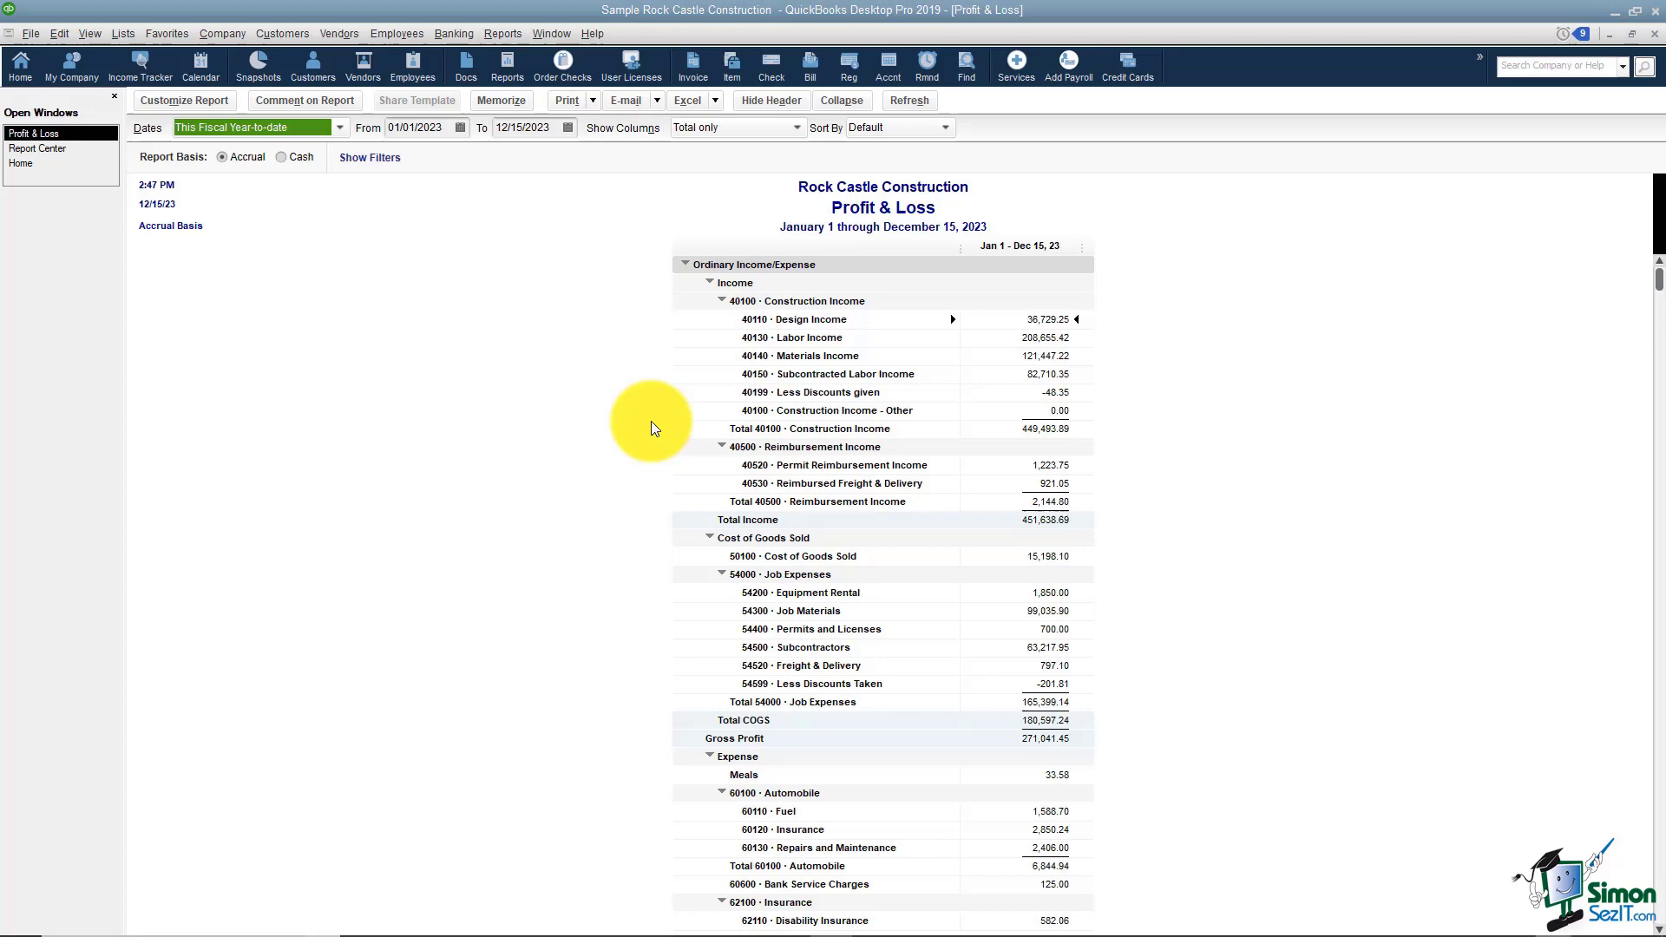
pyautogui.scroll(-3)
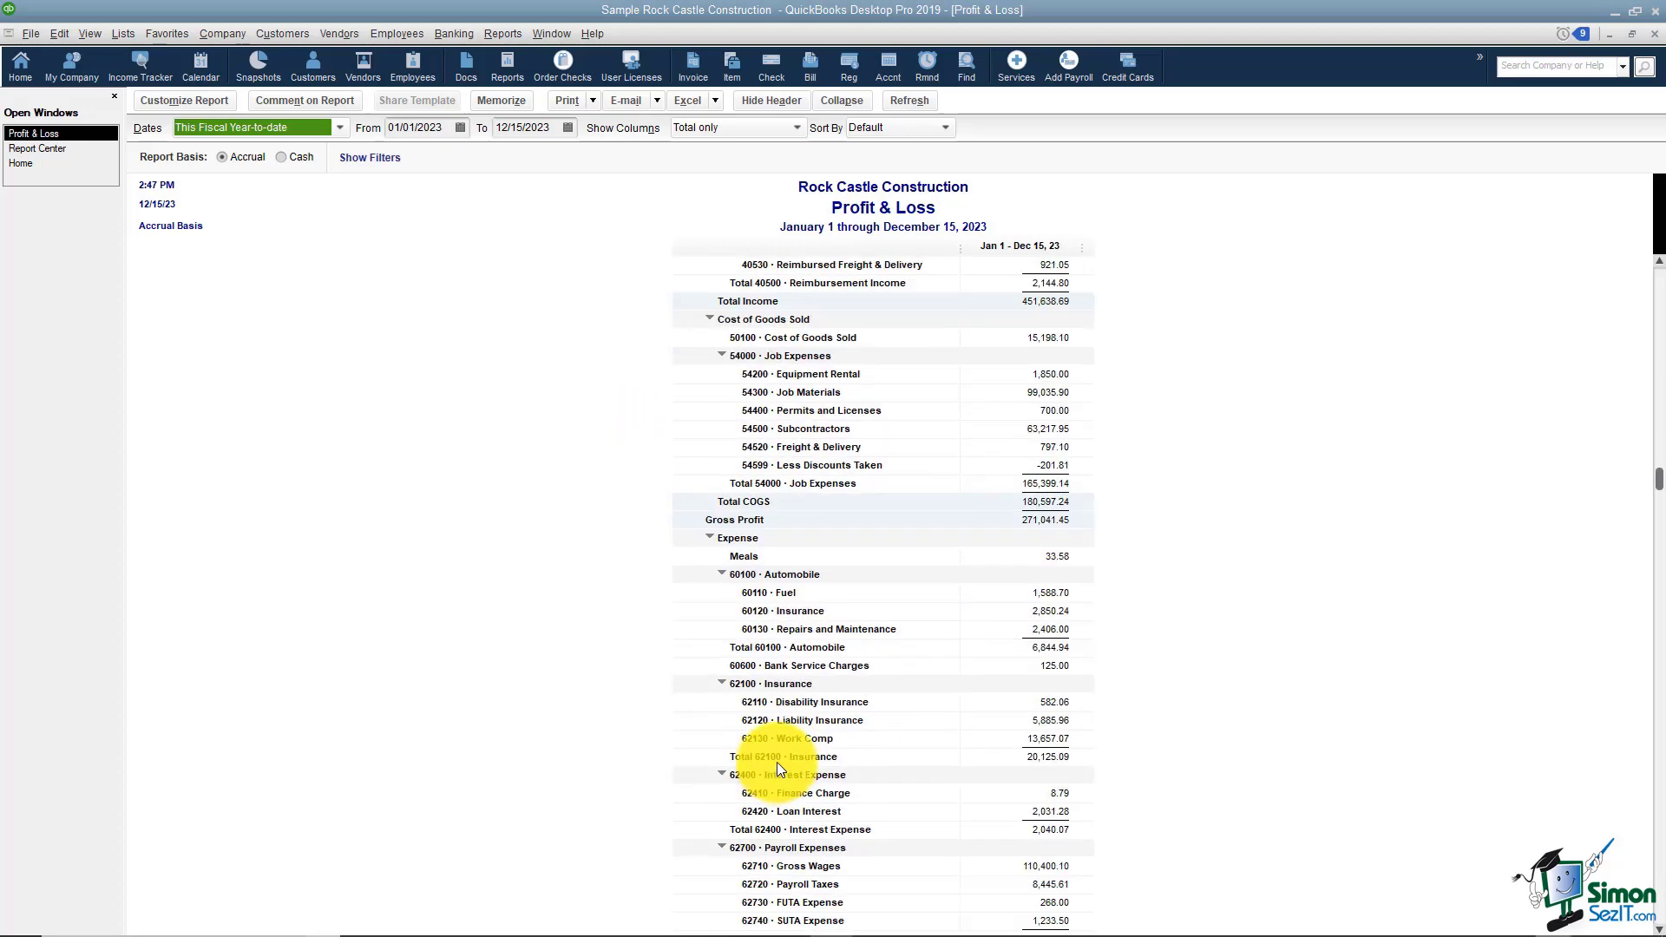
pyautogui.scroll(-3)
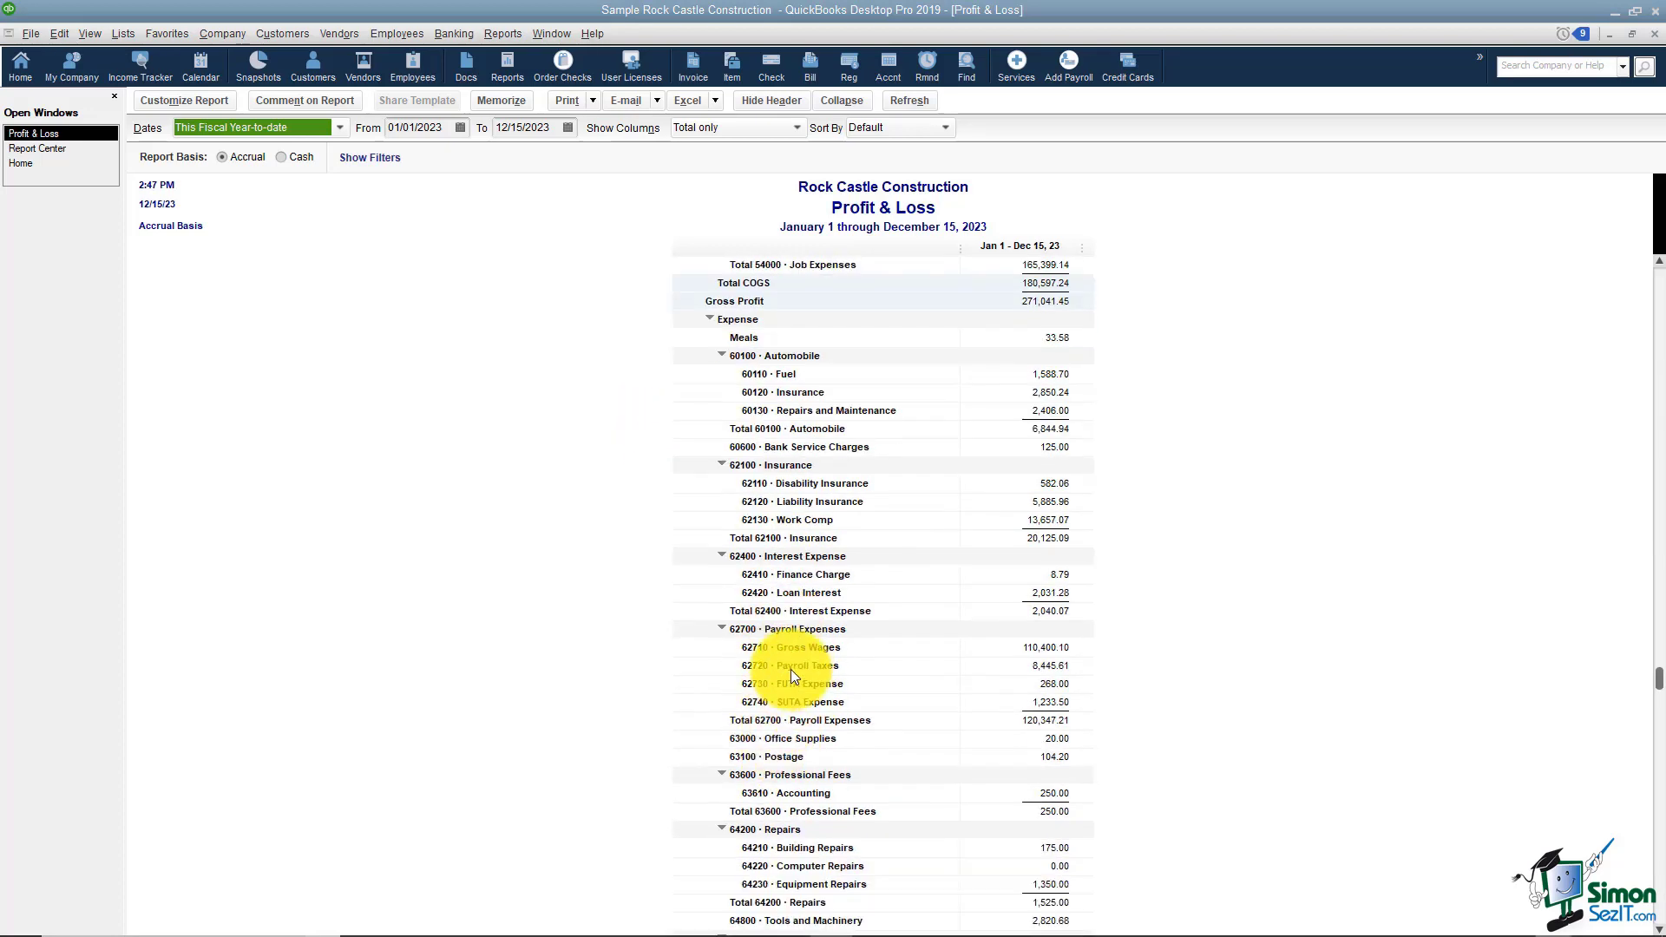
pyautogui.moveTo(1174, 473)
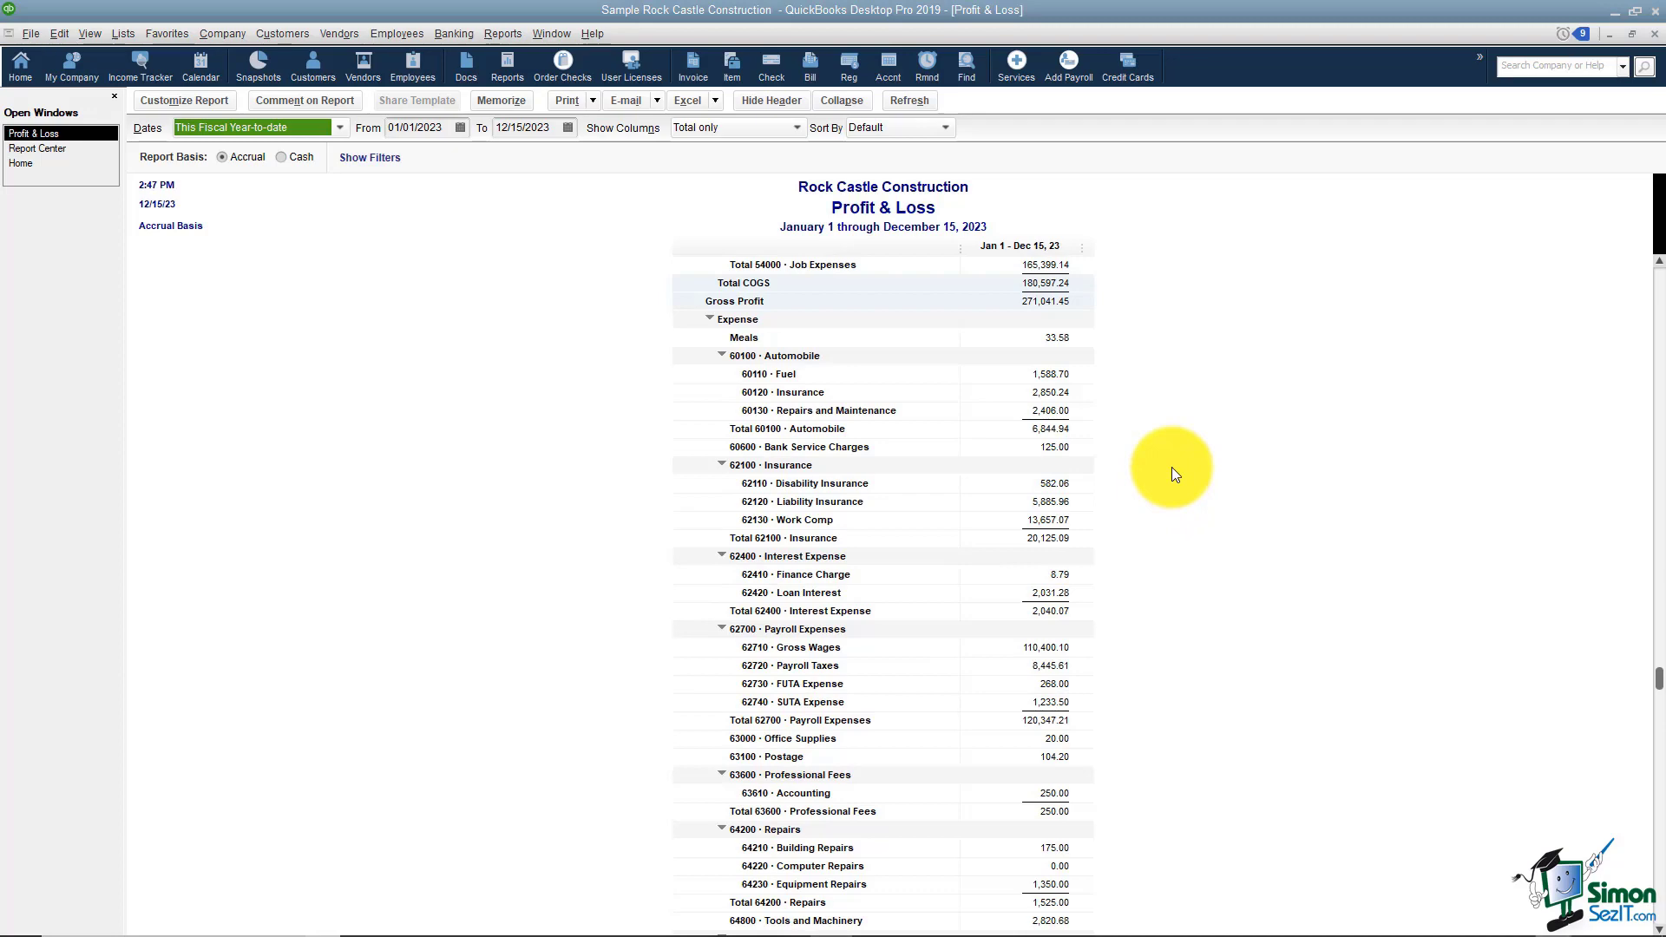
pyautogui.moveTo(1135, 488)
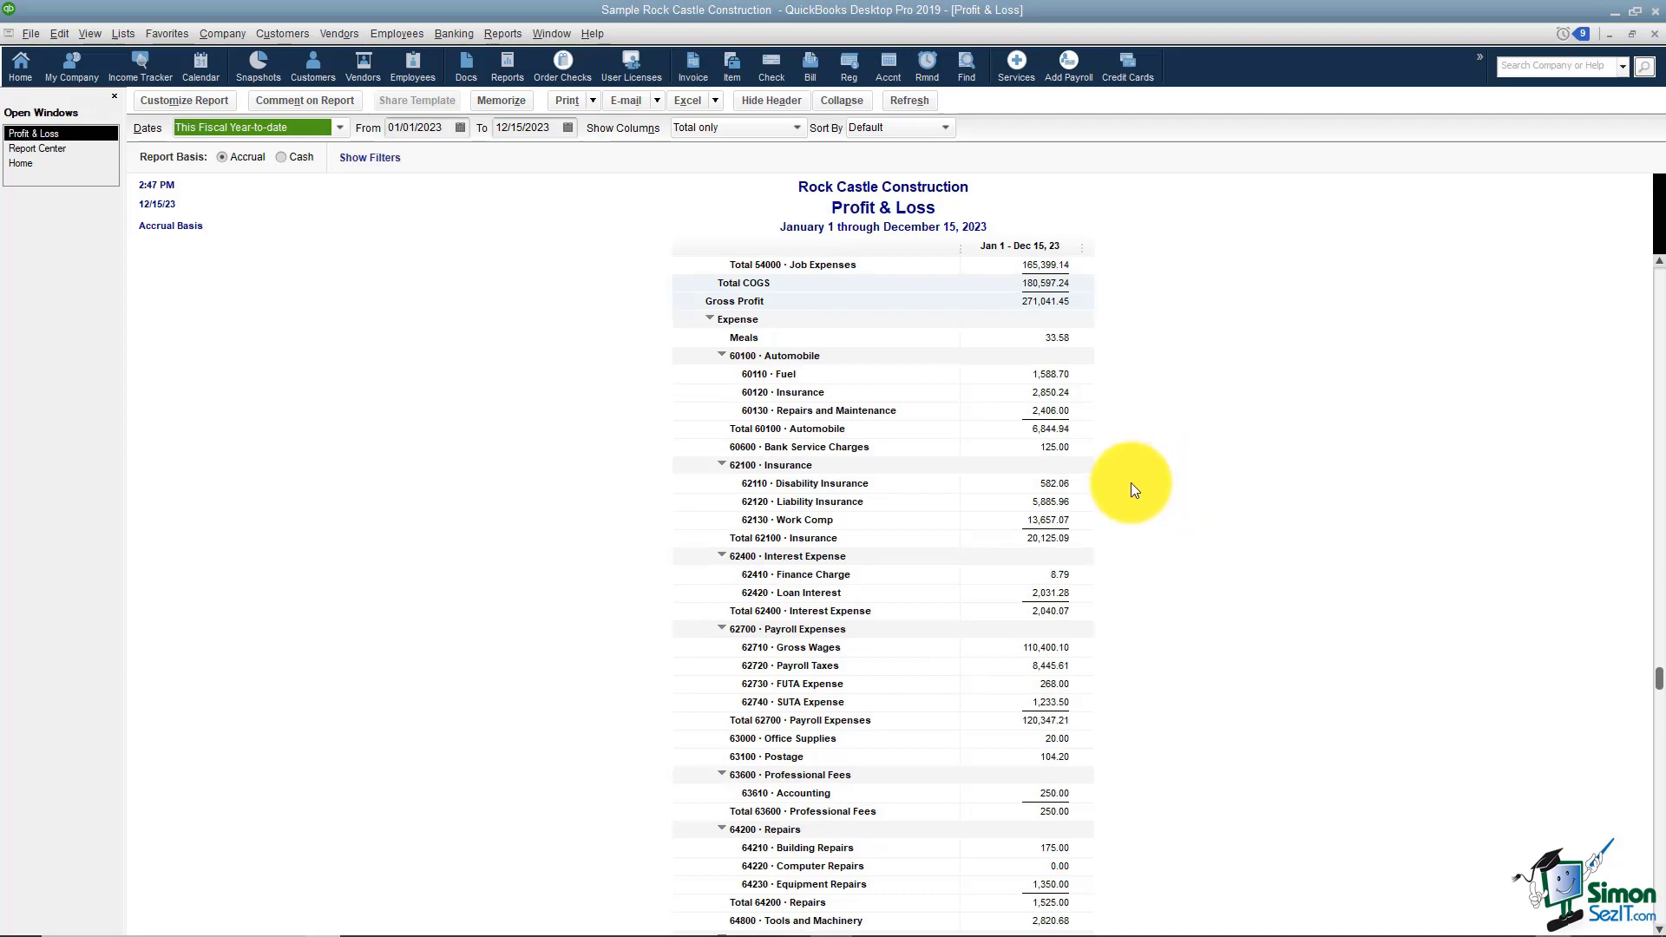
pyautogui.scroll(3)
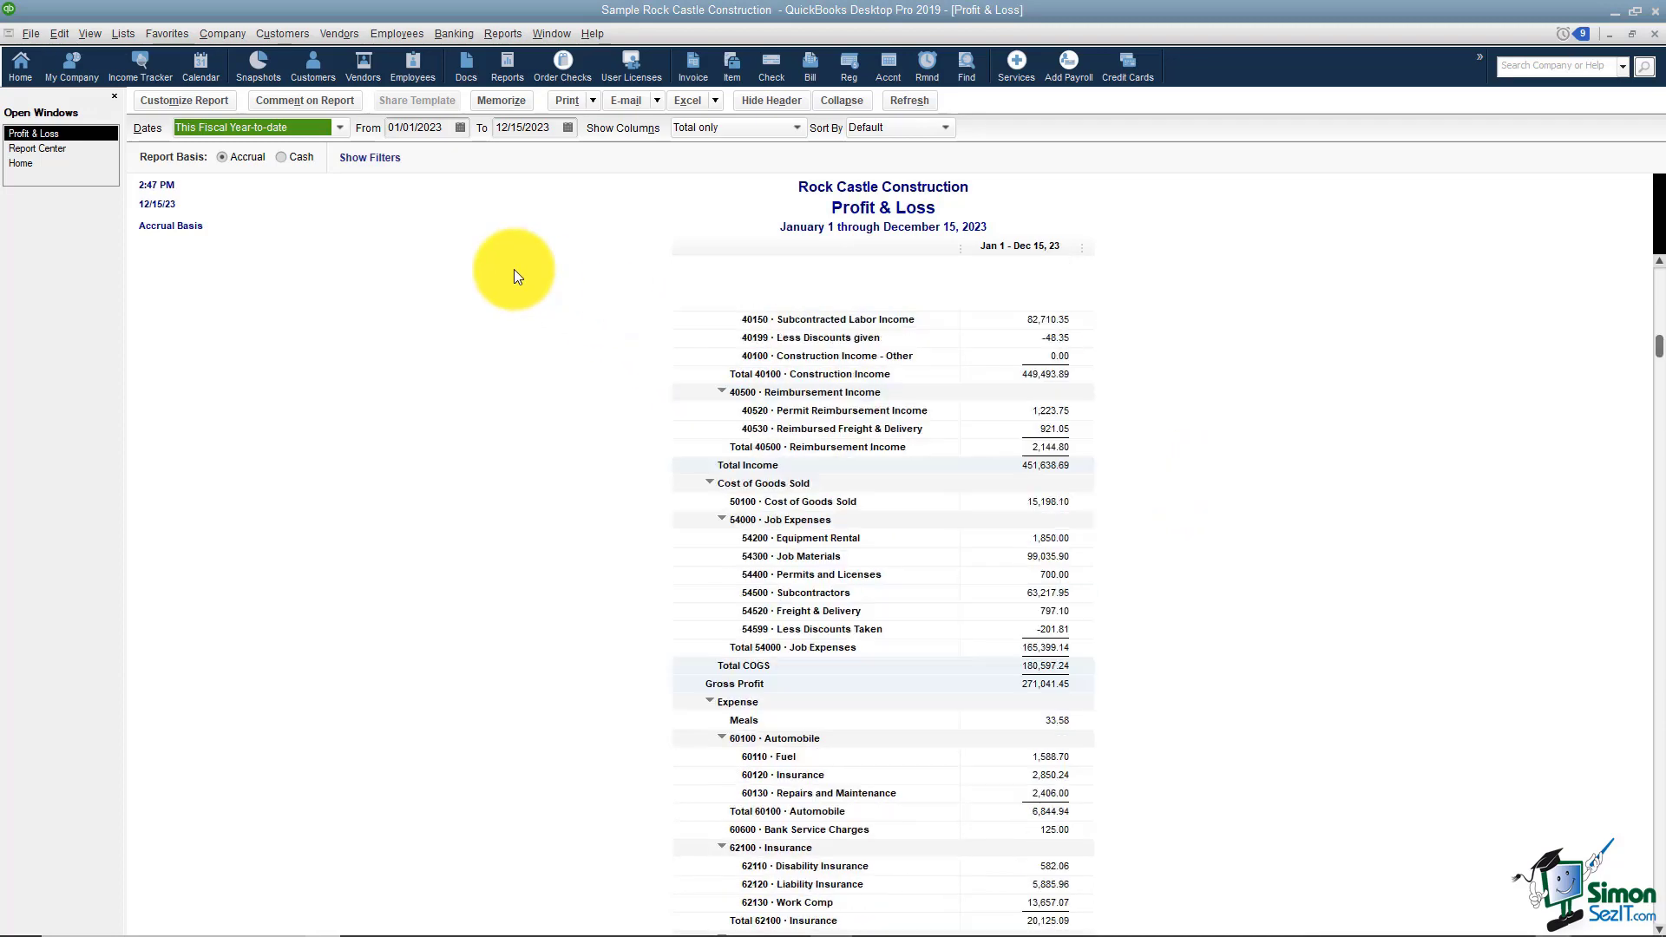
pyautogui.scroll(3)
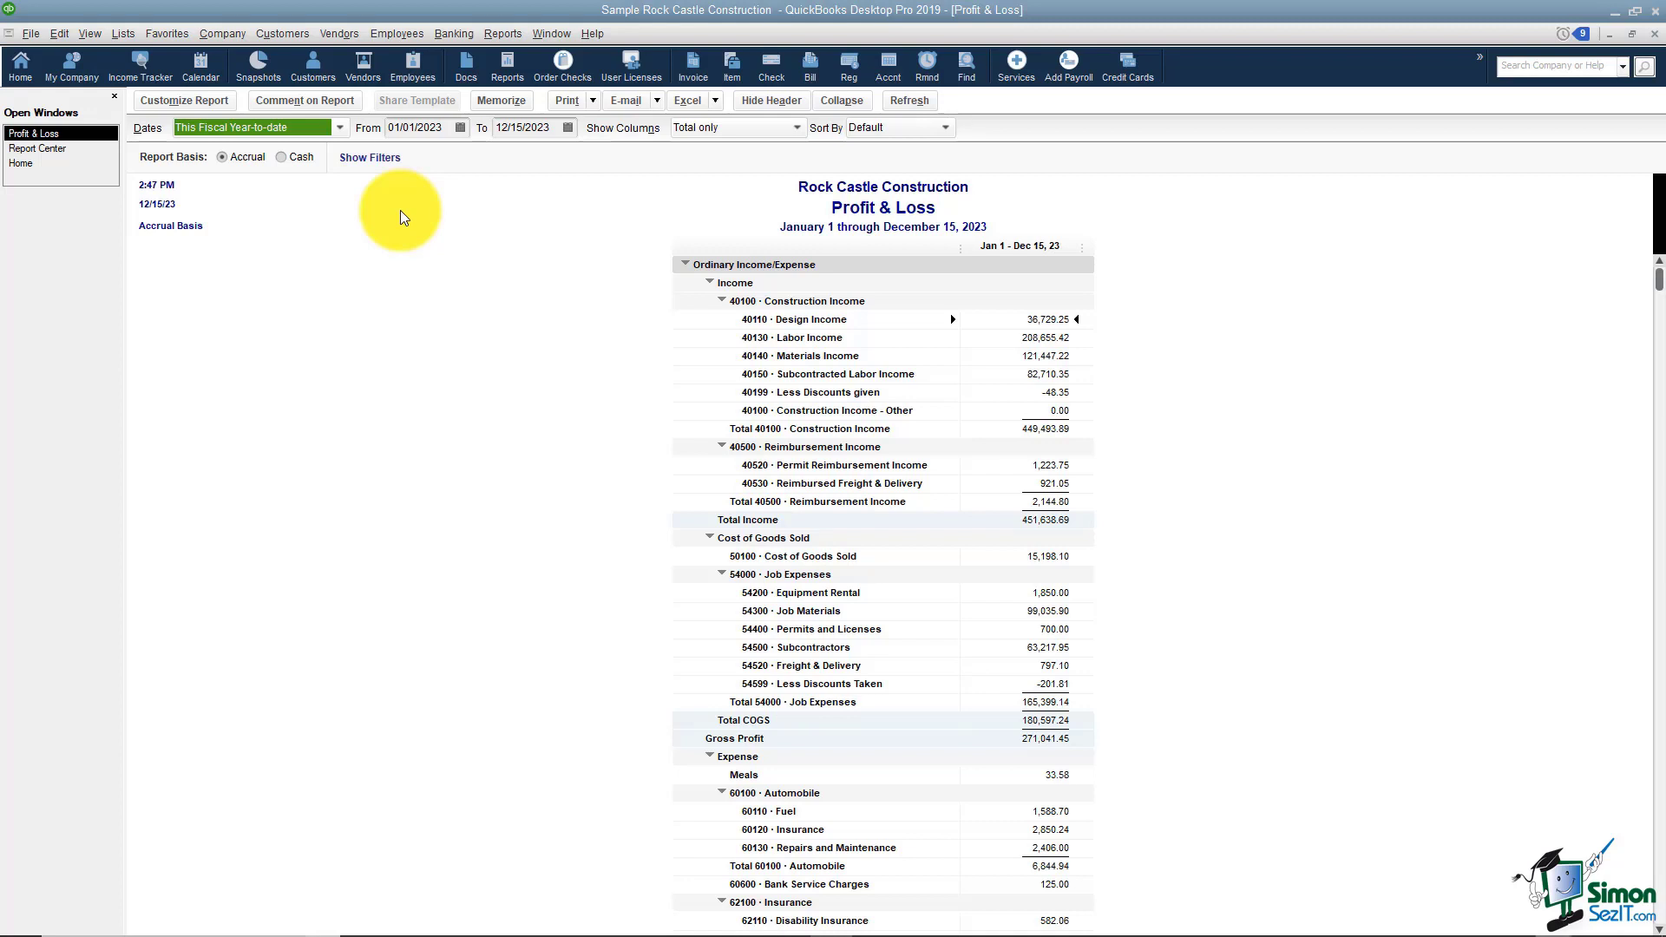
pyautogui.moveTo(648, 436)
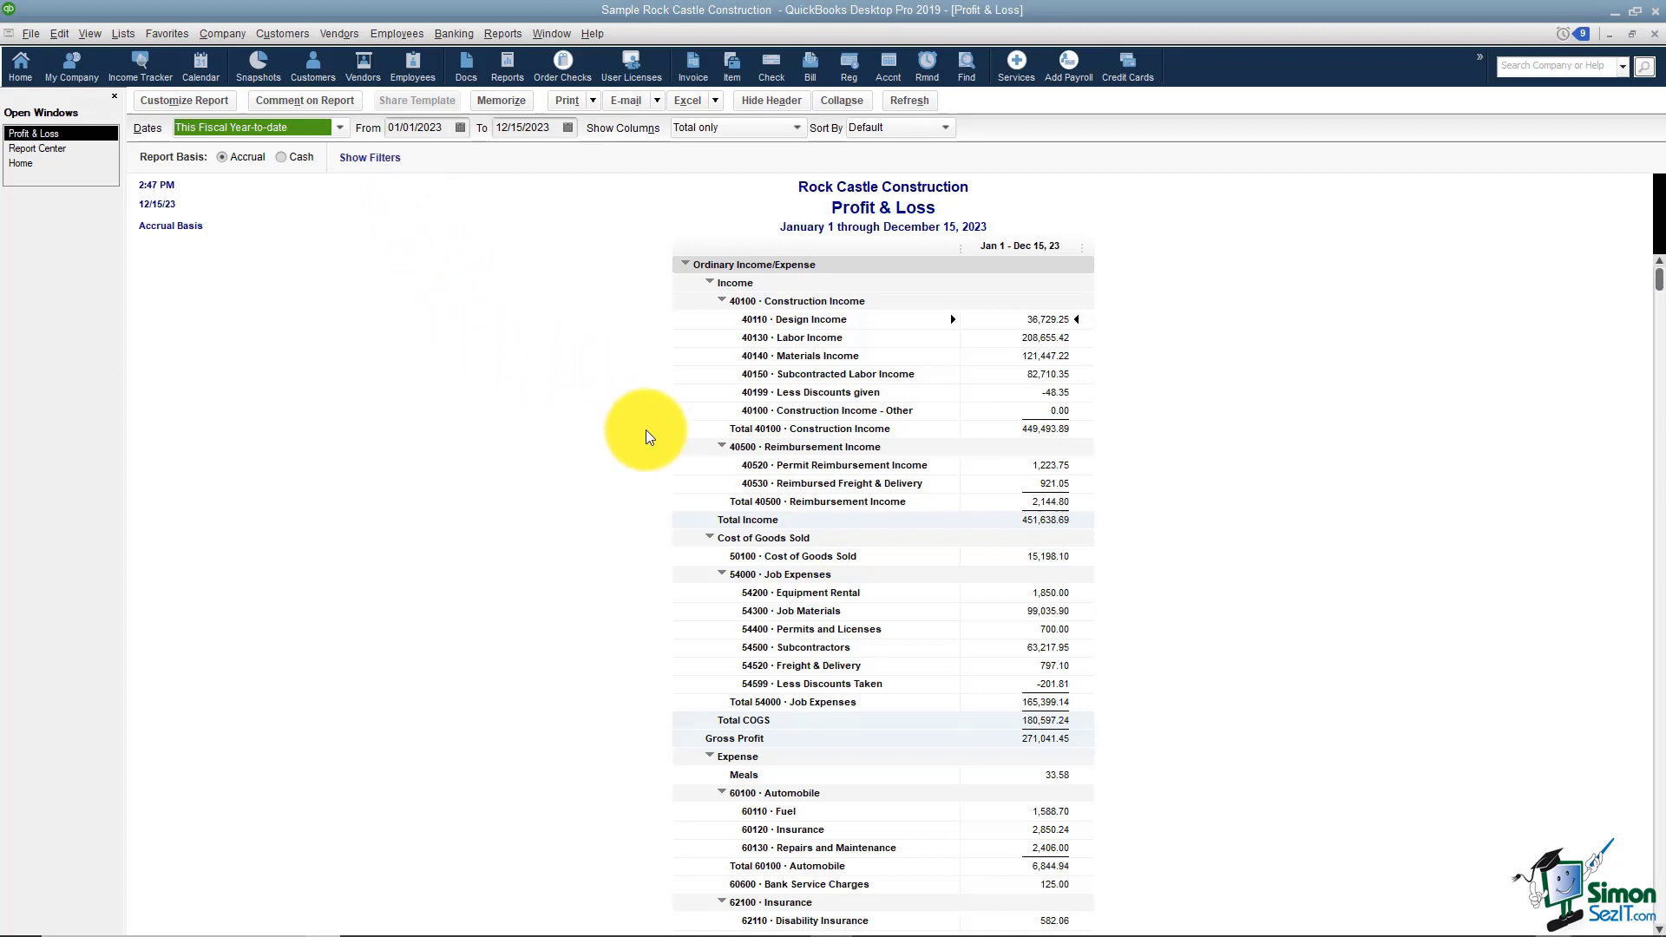
pyautogui.moveTo(893, 441)
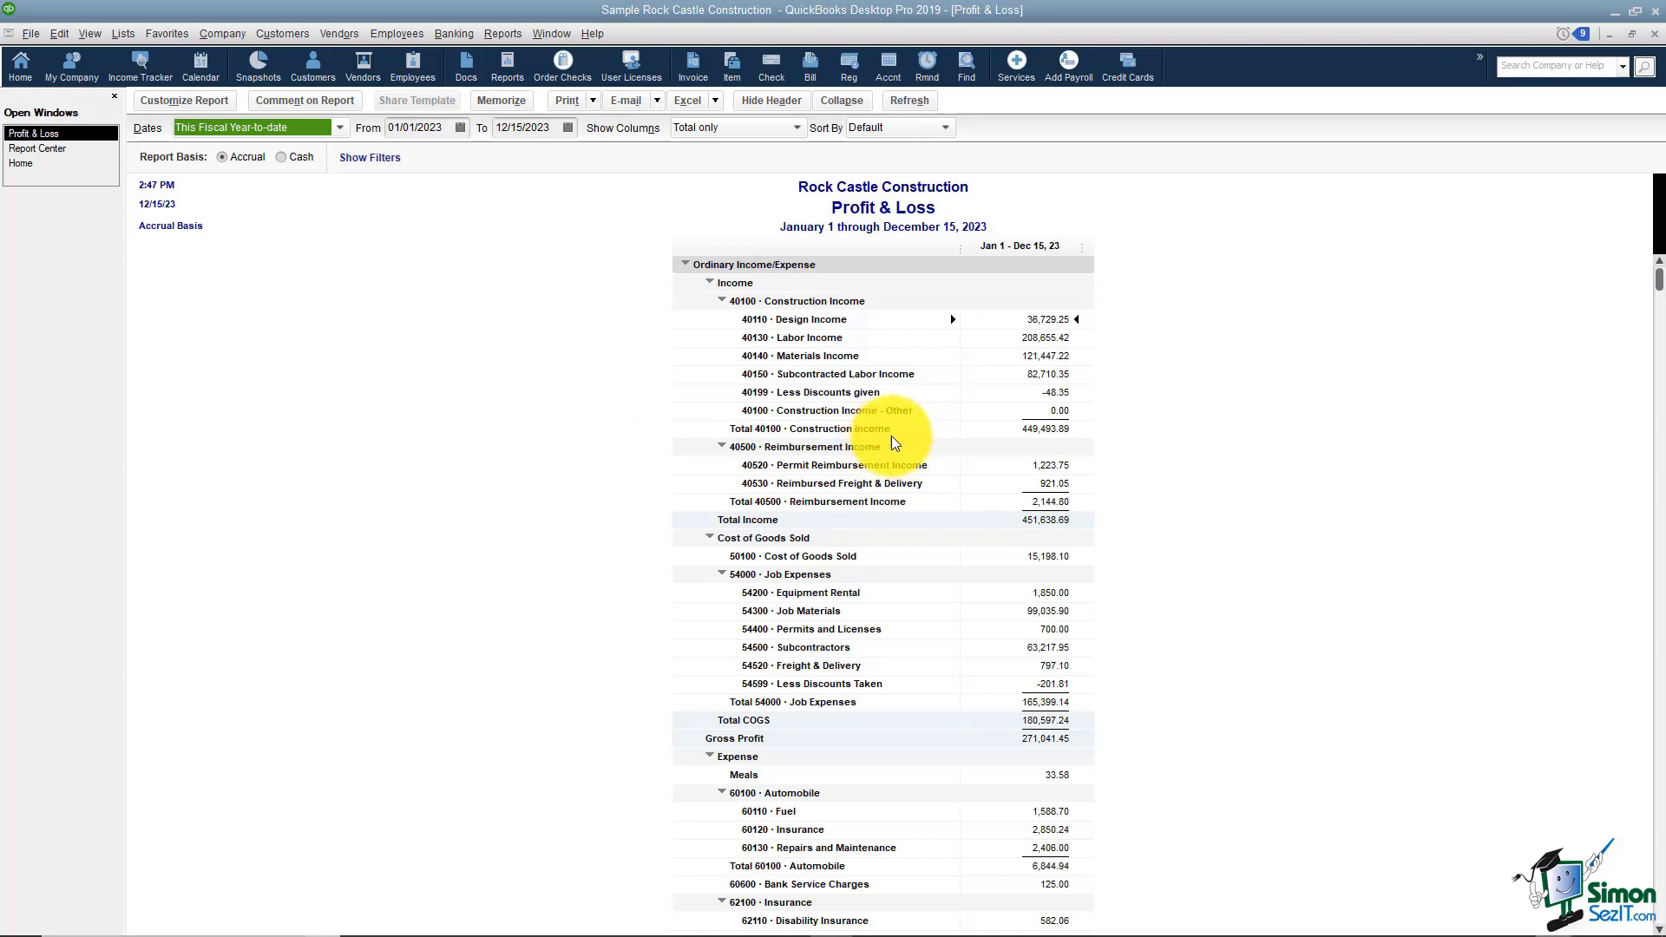
pyautogui.moveTo(1057, 425)
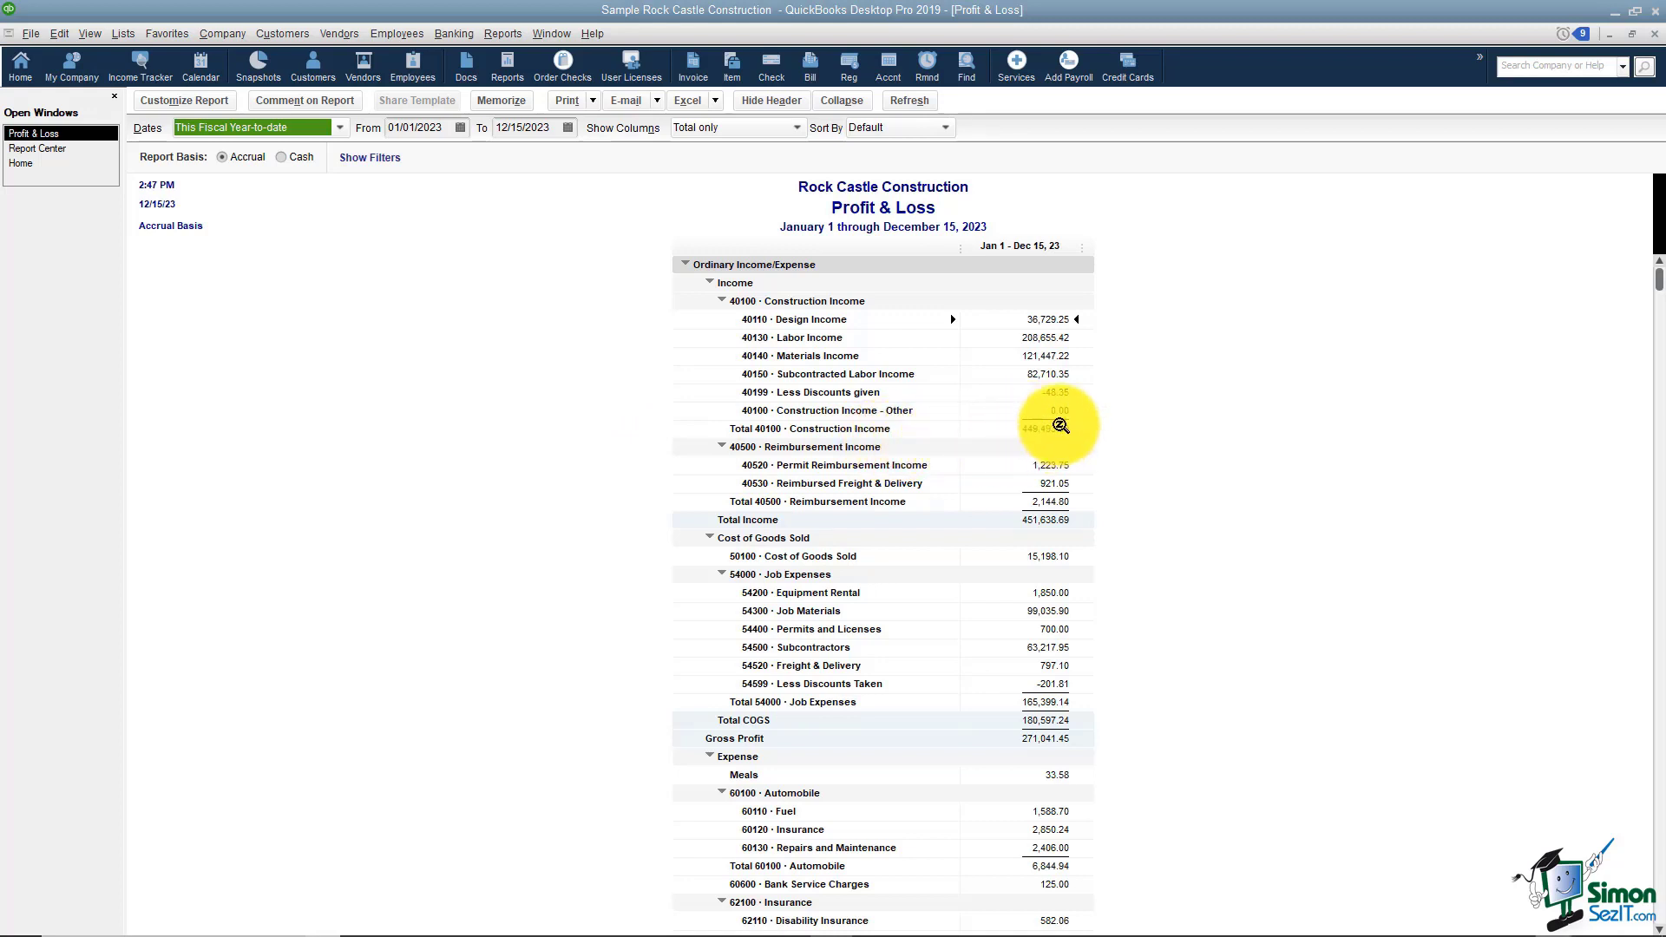
pyautogui.moveTo(1051, 444)
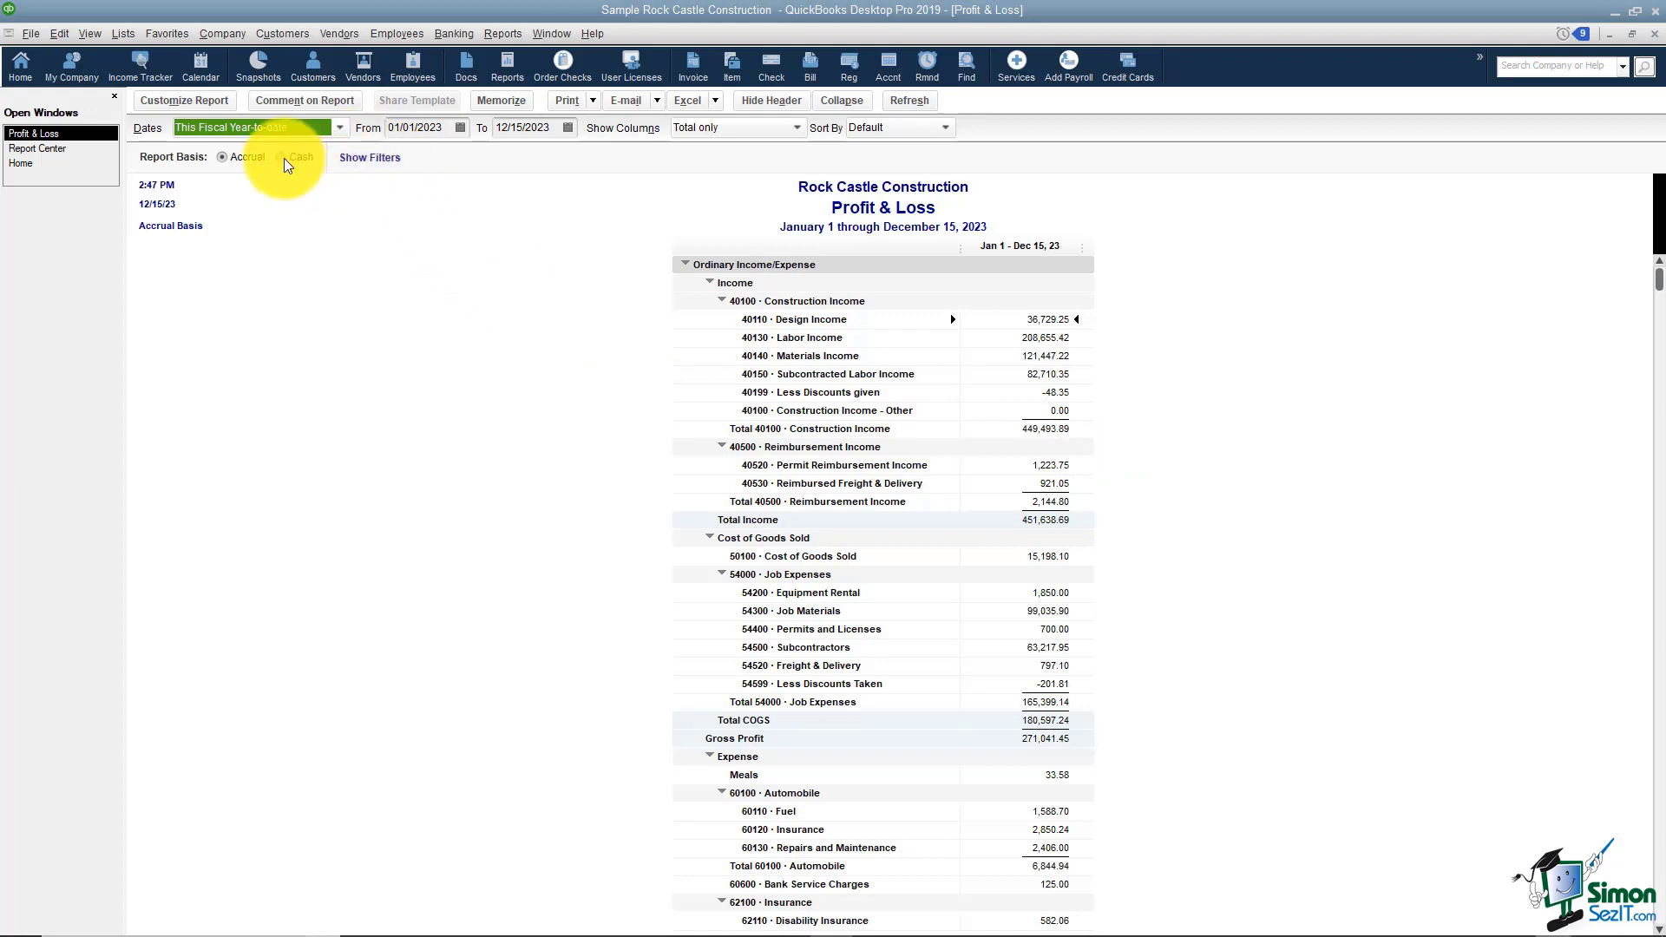
# - Switch the report basis to Cash, giving total income 381,198.38
pyautogui.click(285, 156)
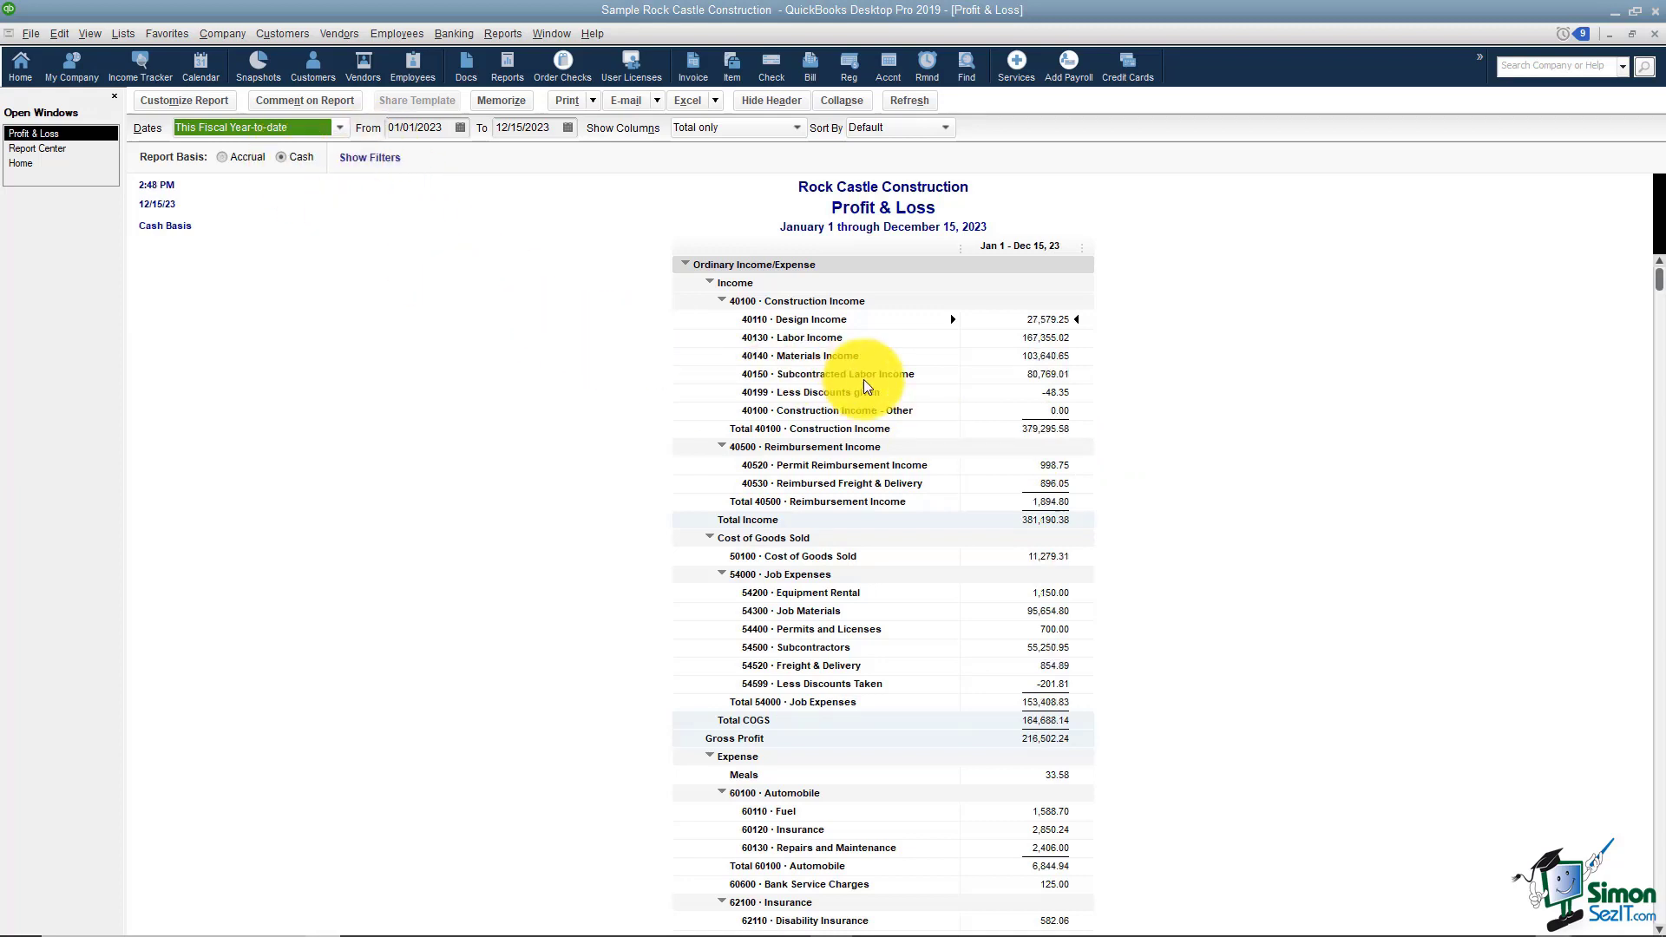
pyautogui.moveTo(1083, 448)
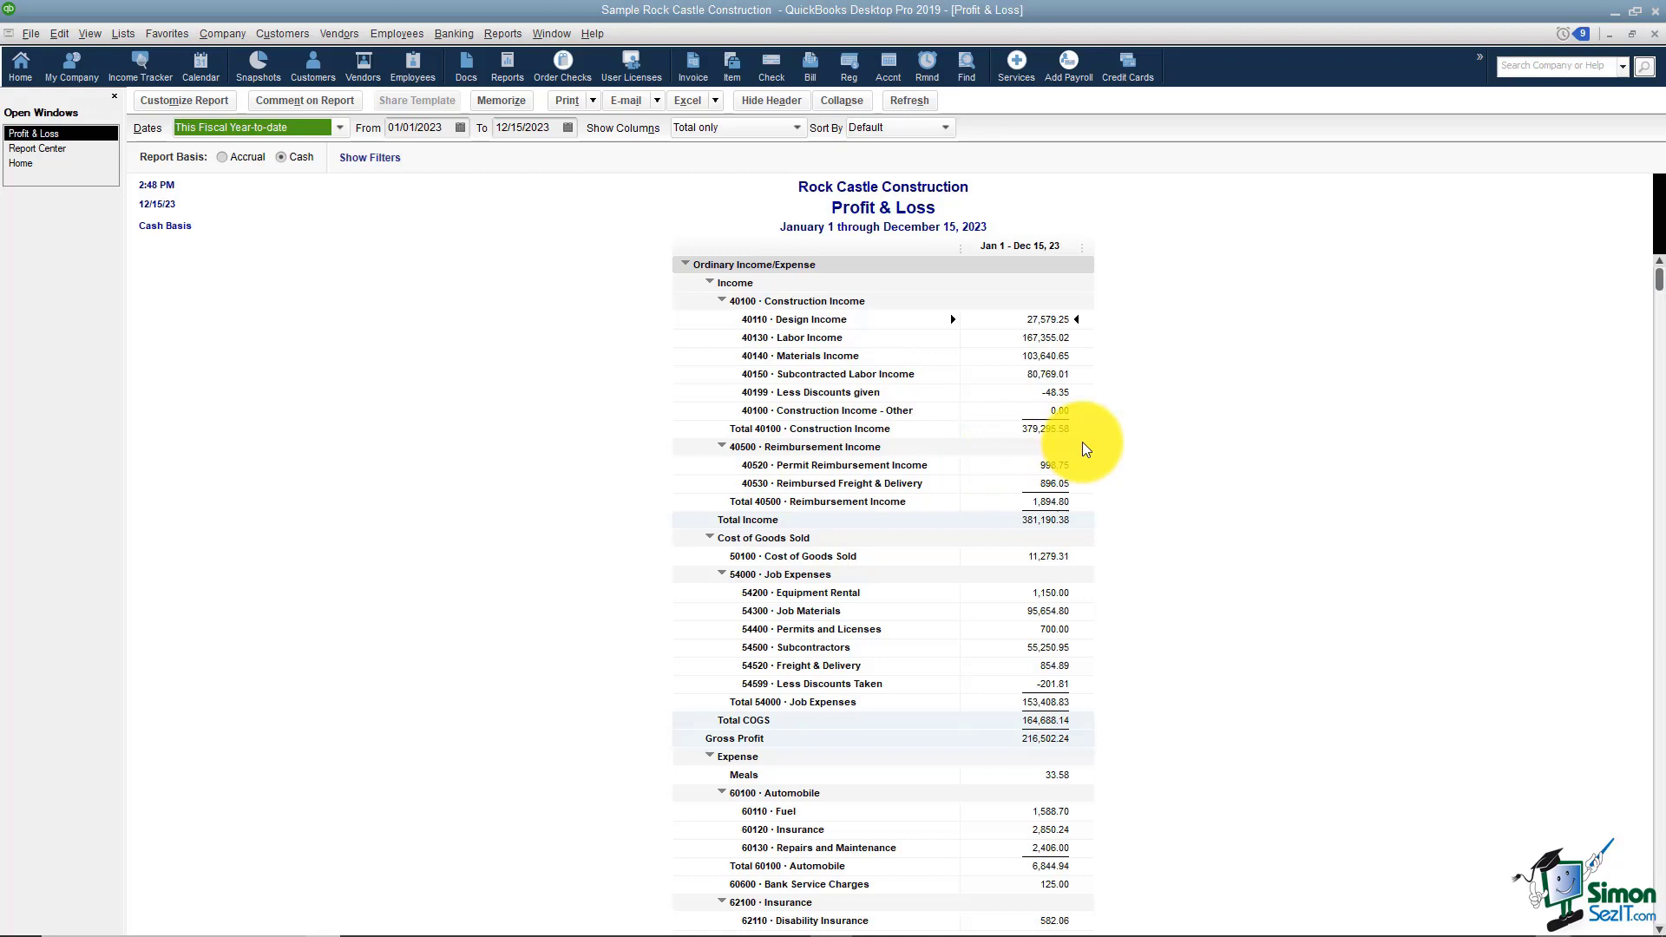
pyautogui.moveTo(1136, 432)
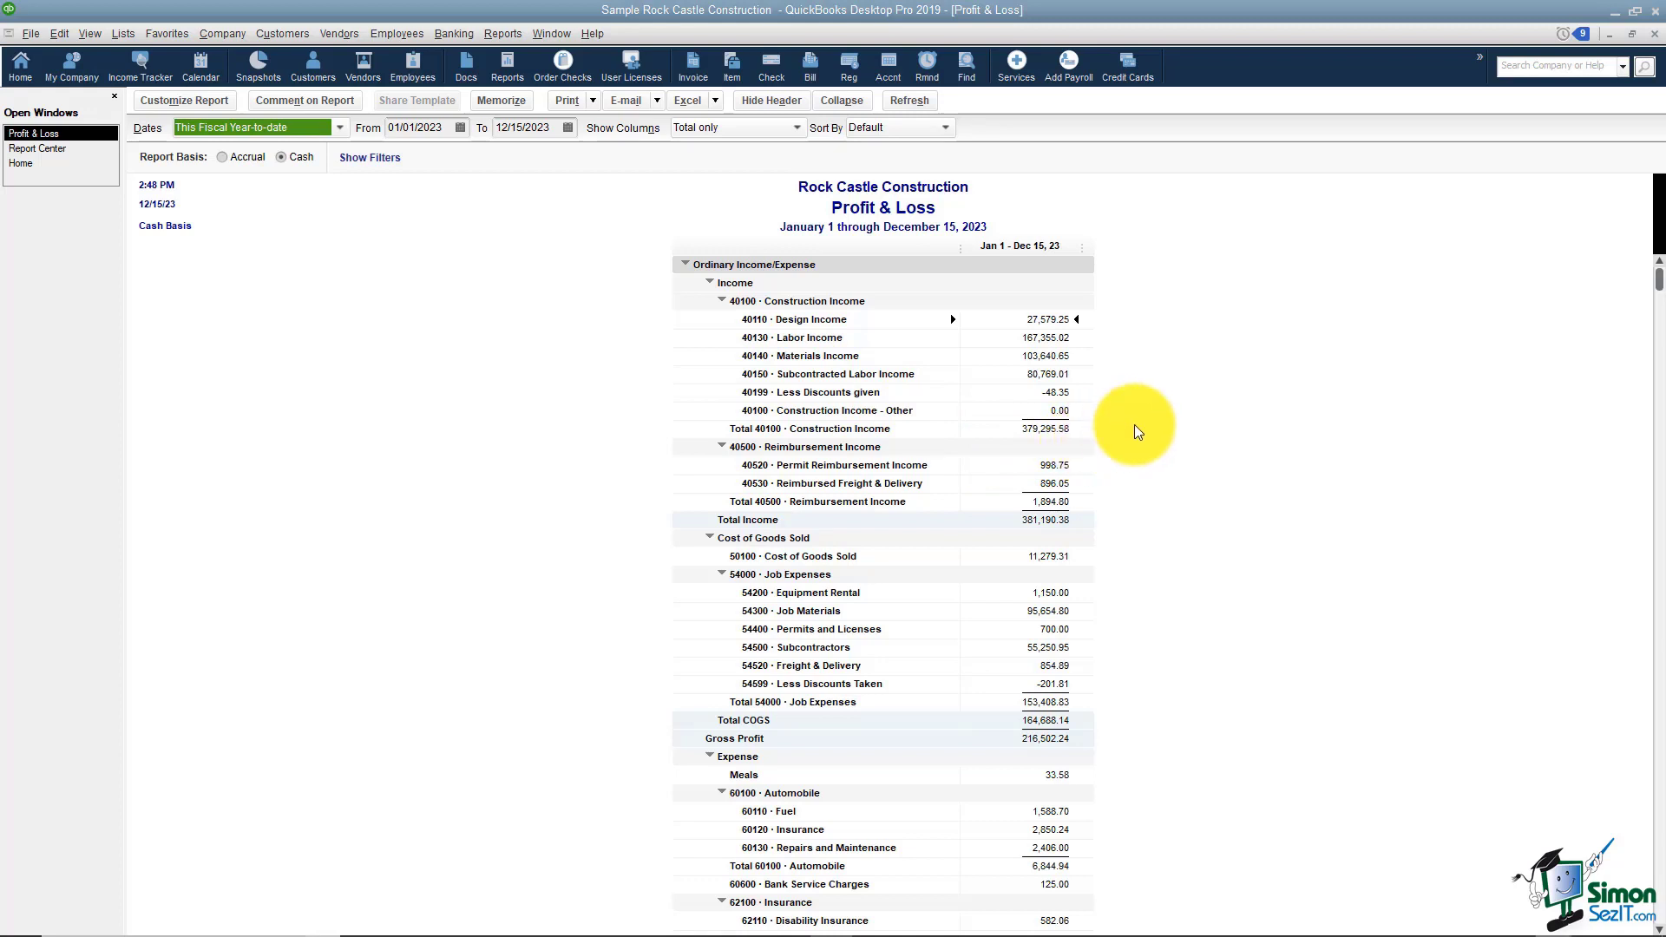
pyautogui.moveTo(1153, 427)
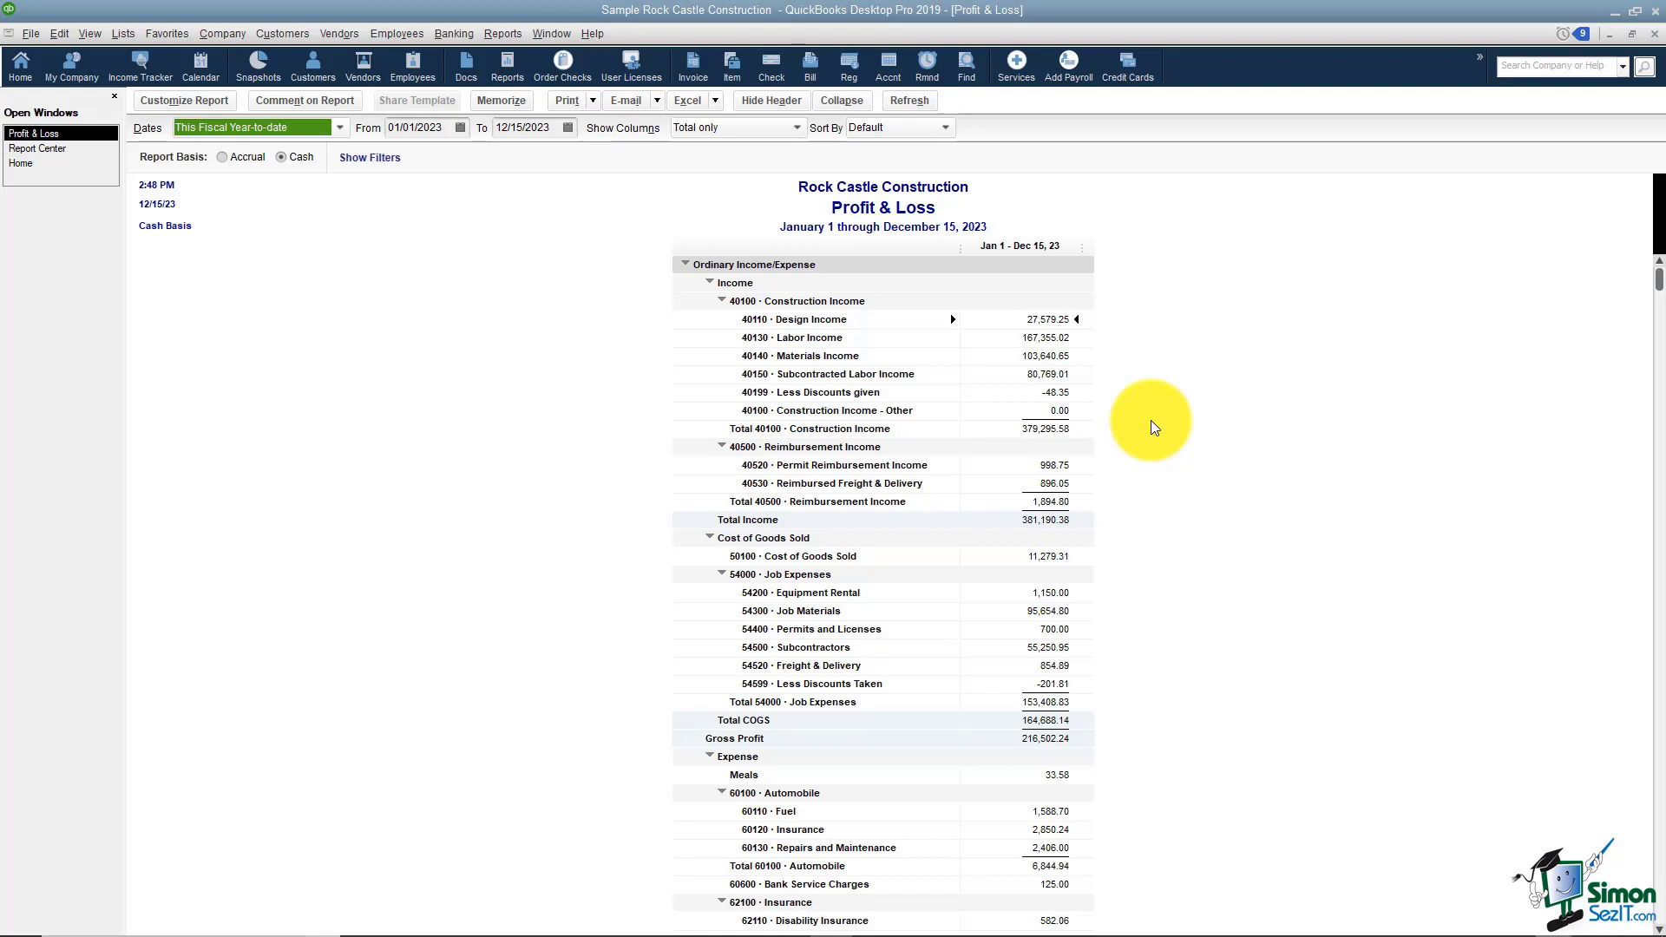
pyautogui.moveTo(1139, 435)
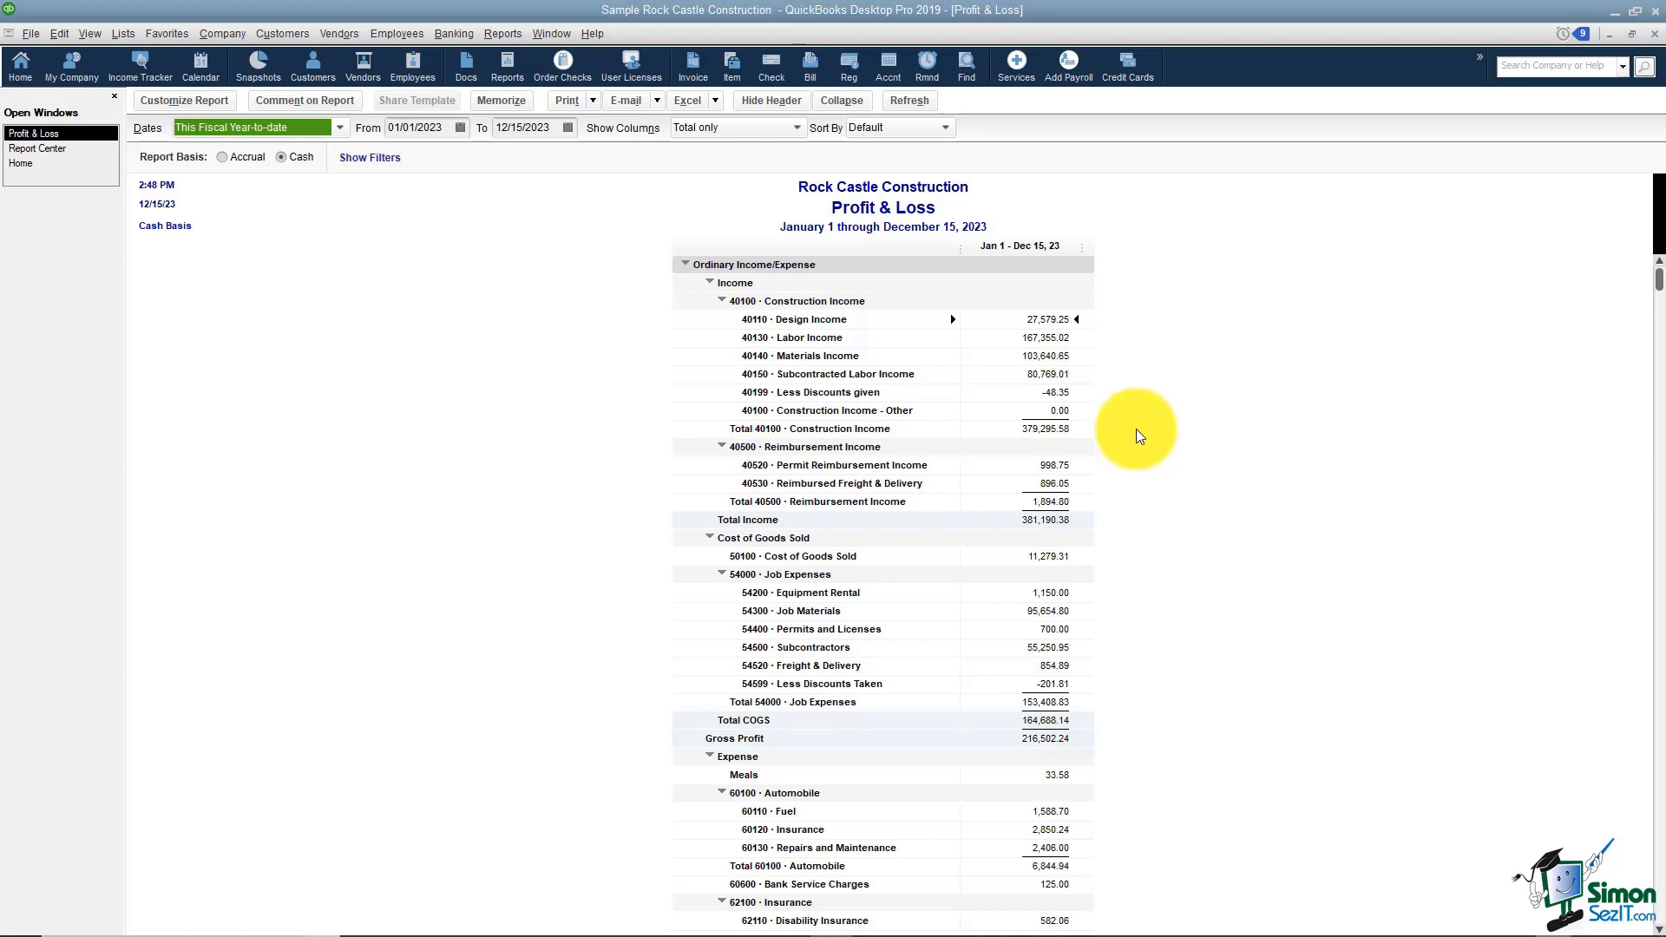
pyautogui.moveTo(502, 346)
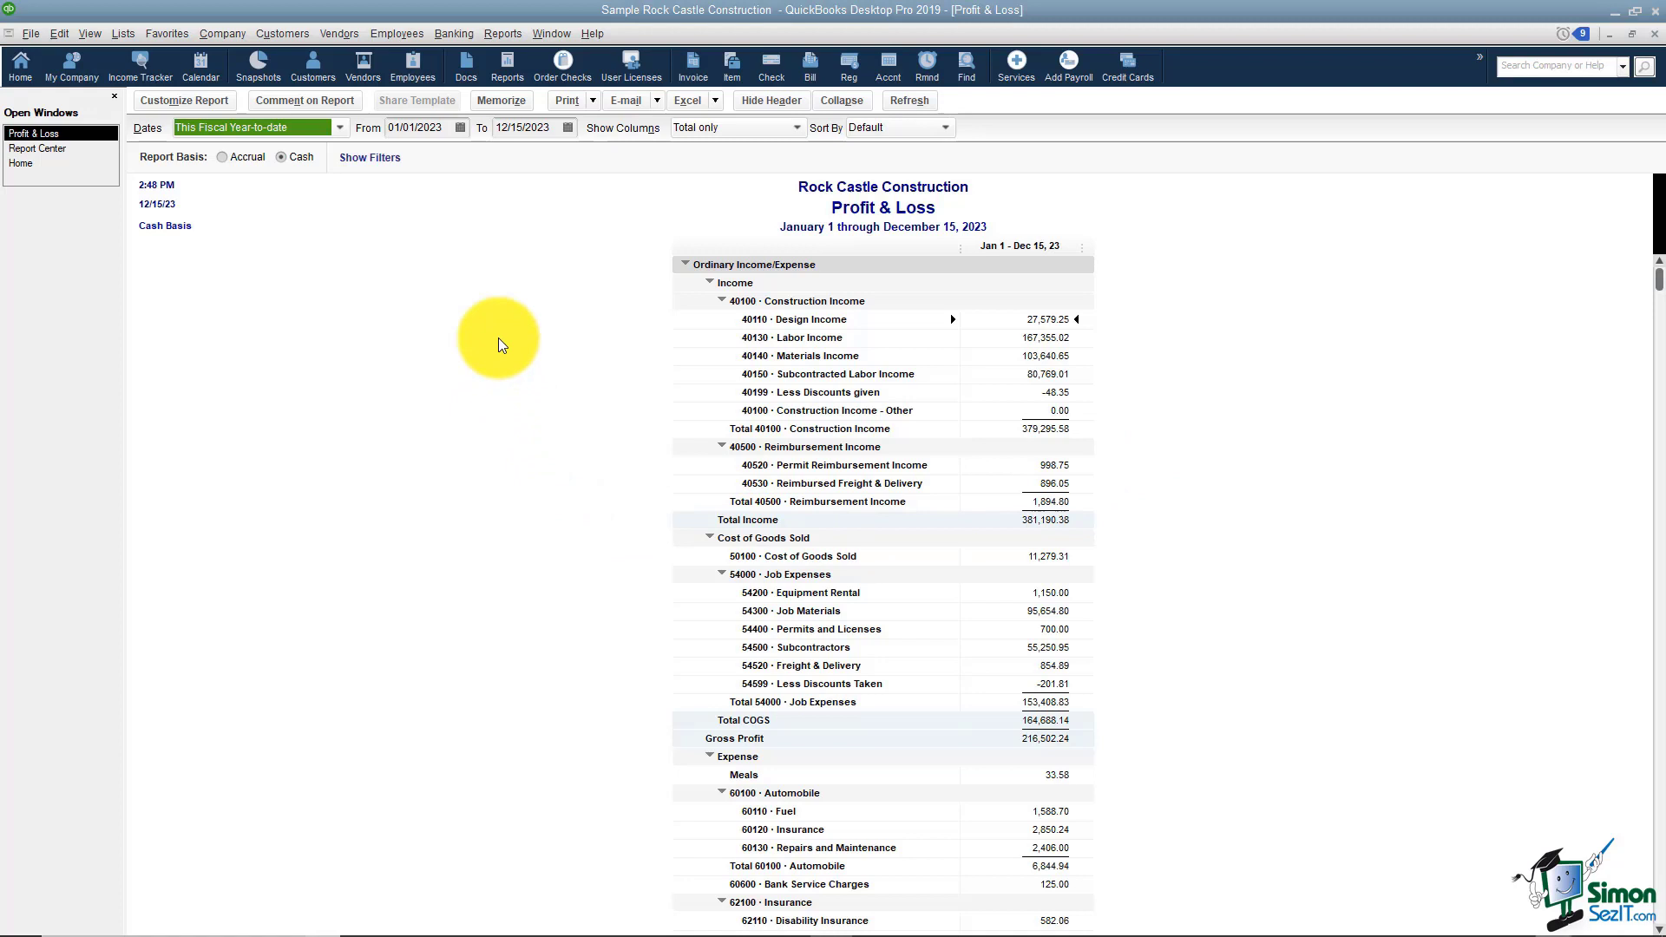
pyautogui.moveTo(430, 83)
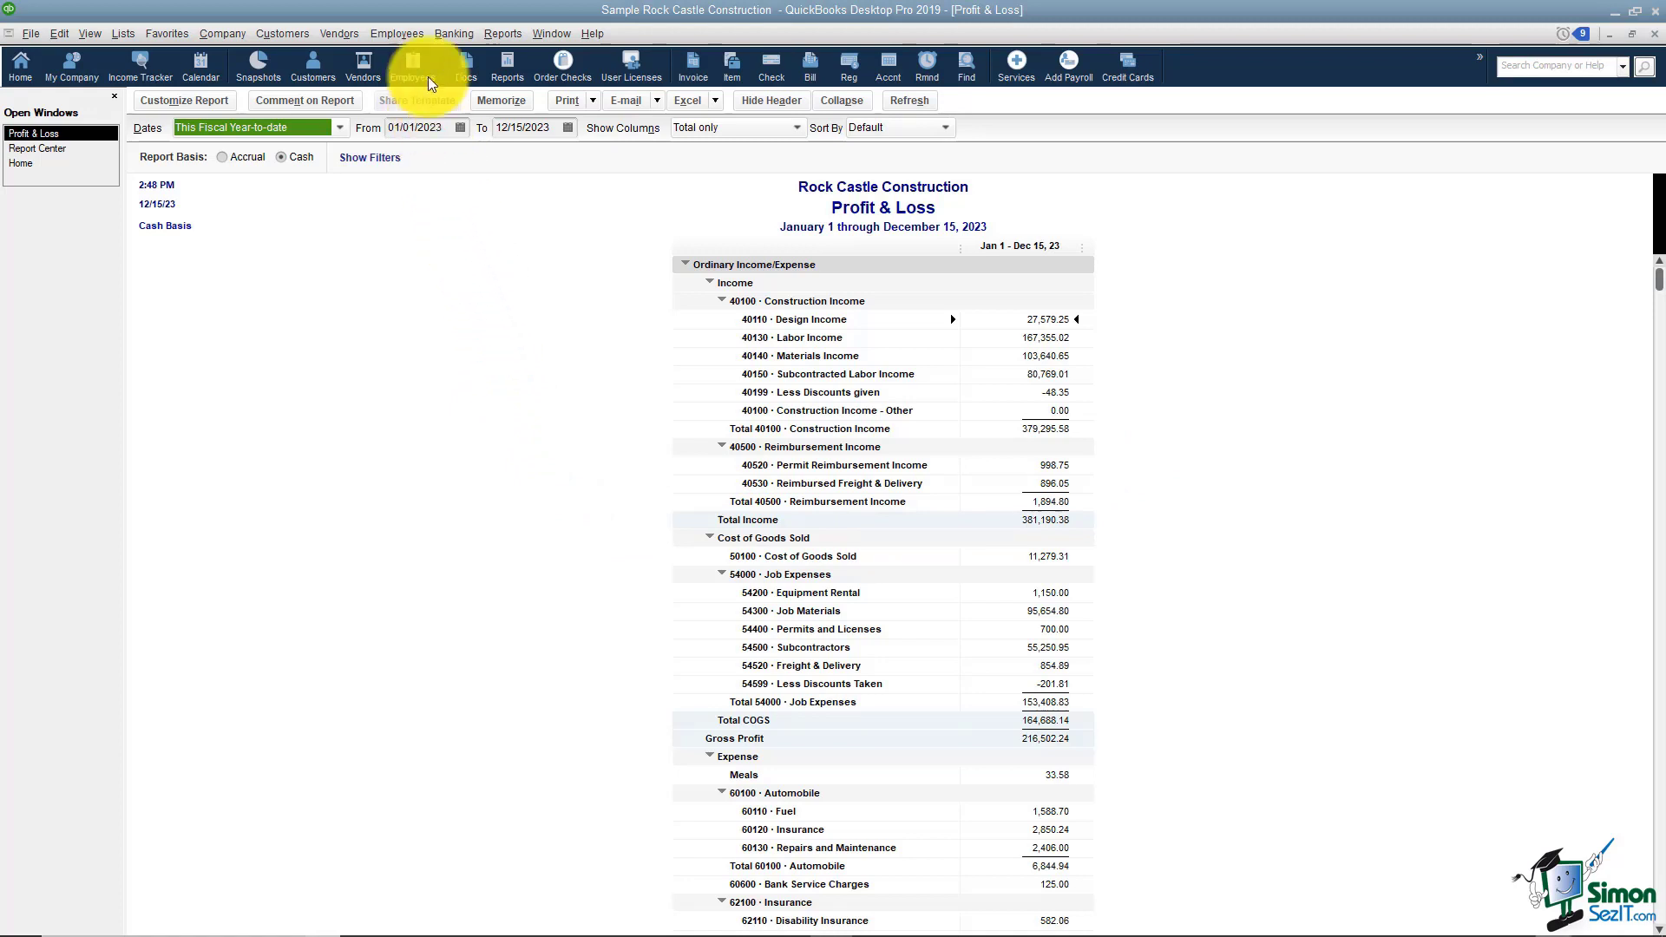
# - Open Balance Sheet Standard as of December 15, 2023 from the Reports menu
pyautogui.click(502, 33)
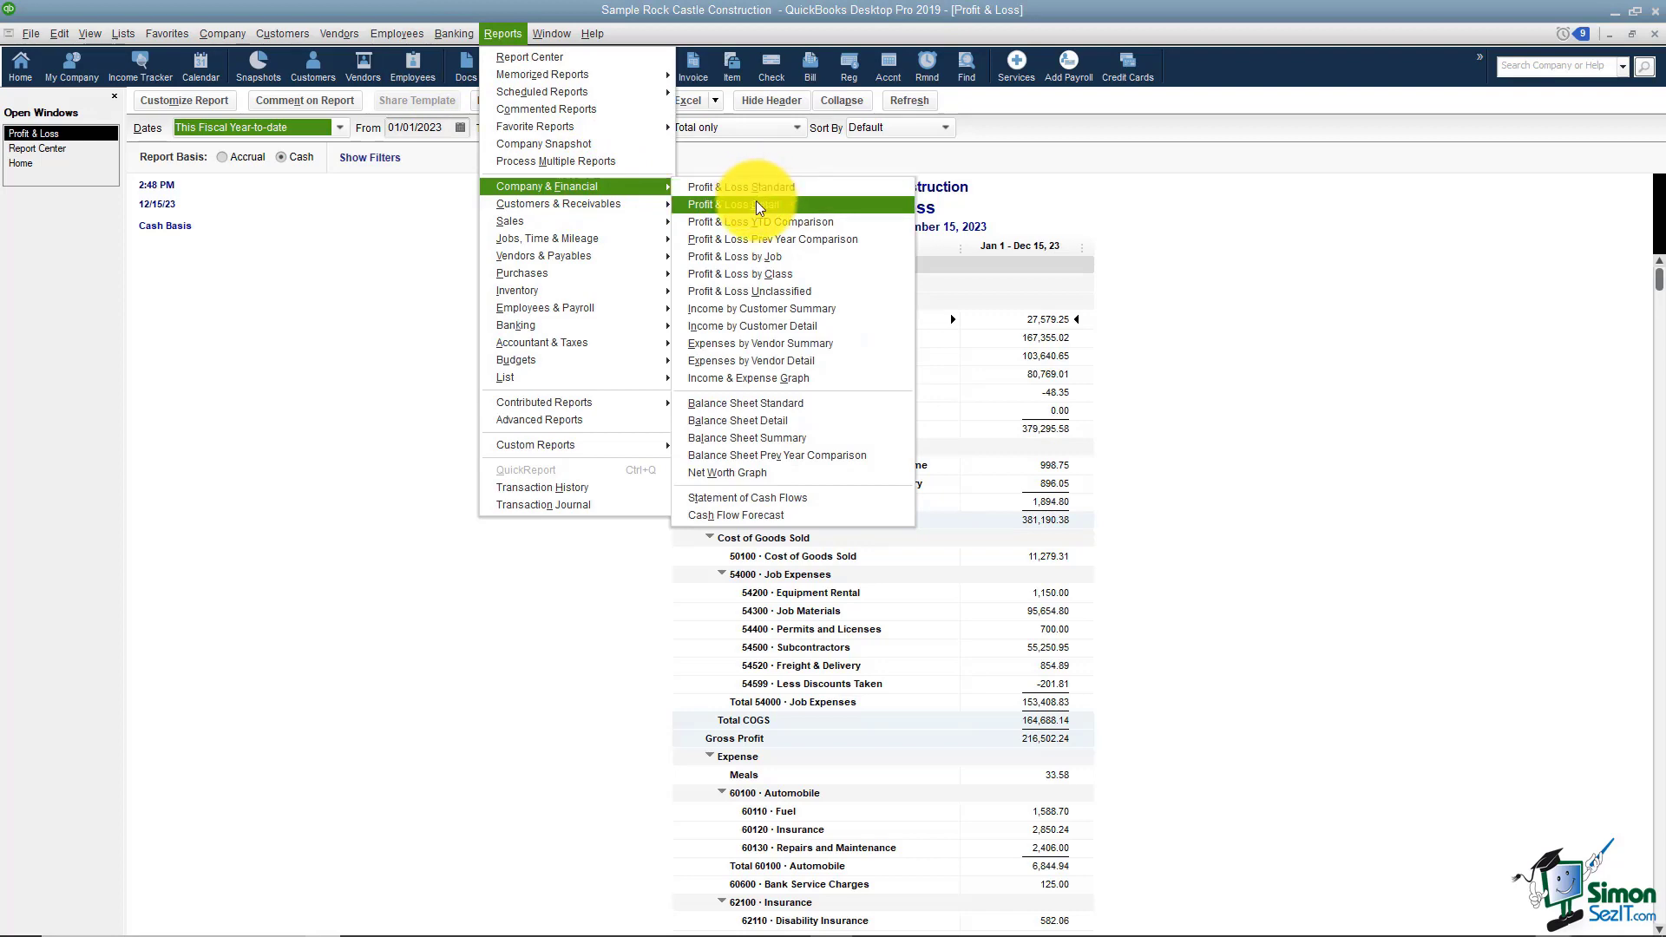
pyautogui.moveTo(747, 403)
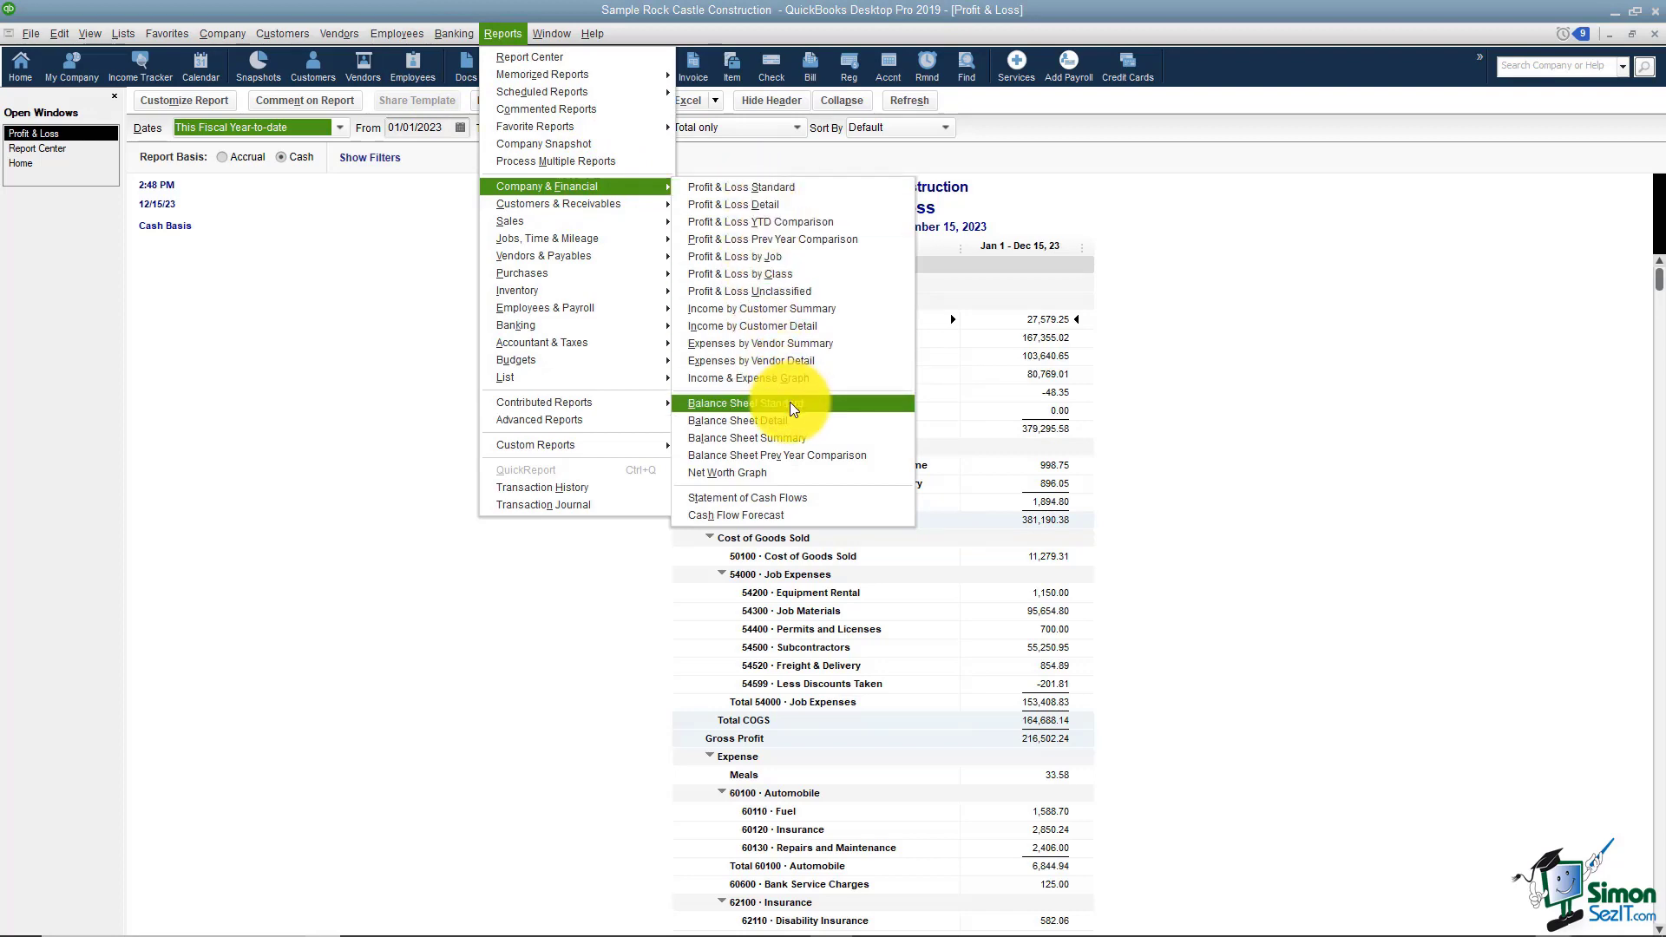
pyautogui.click(749, 402)
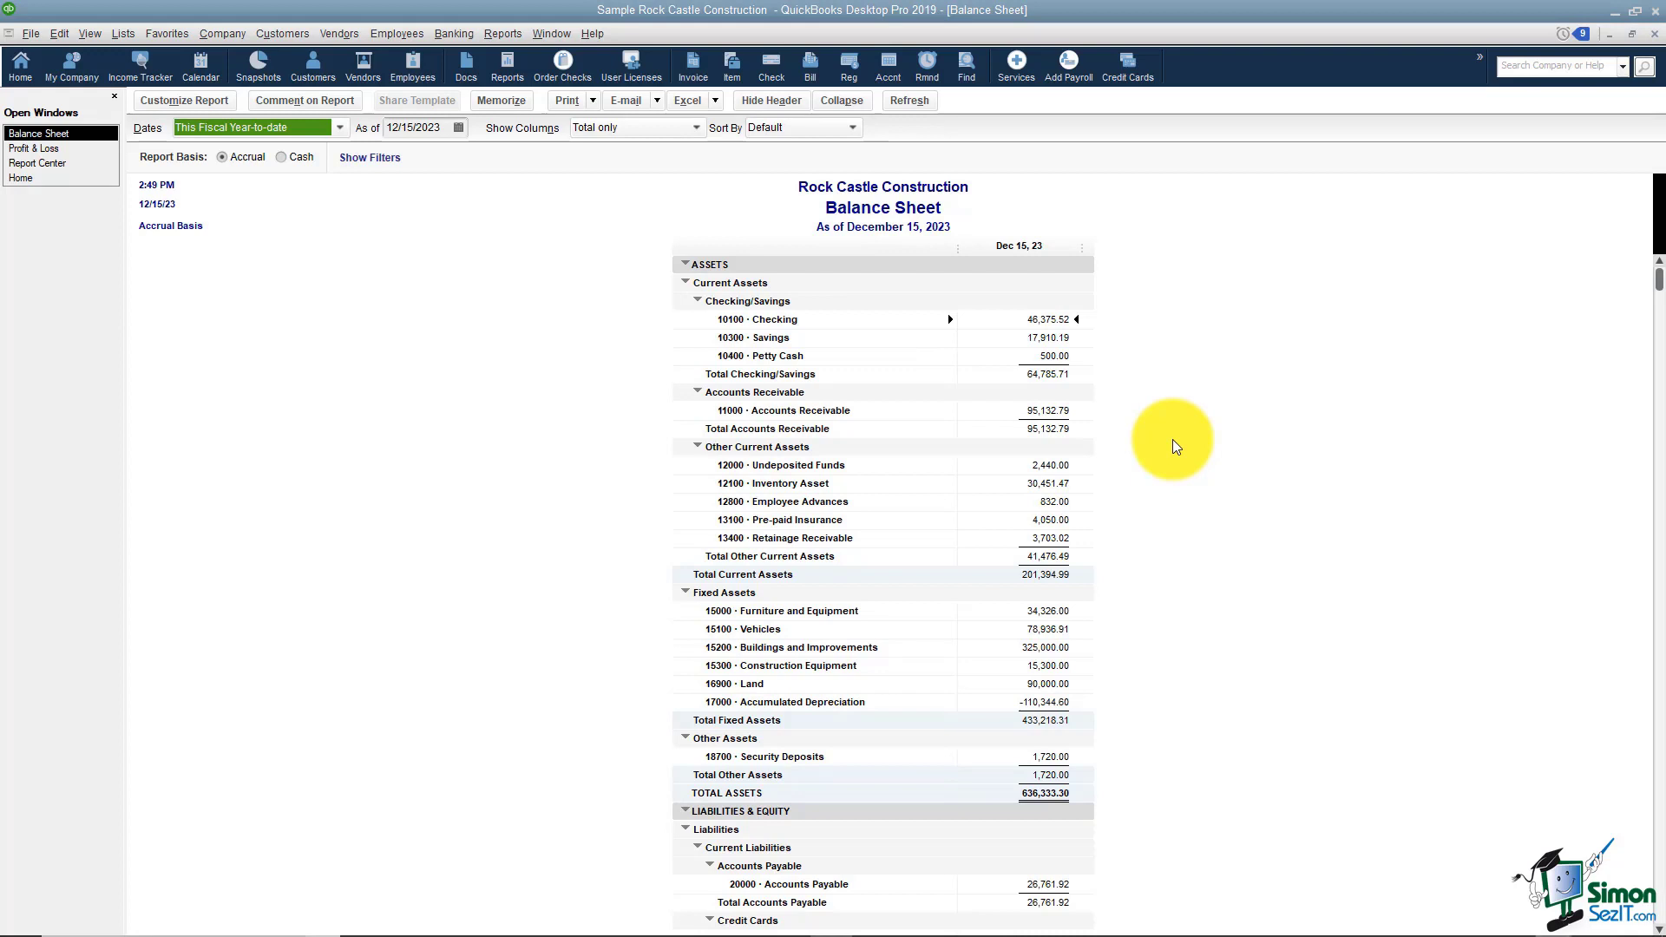
pyautogui.moveTo(1165, 444)
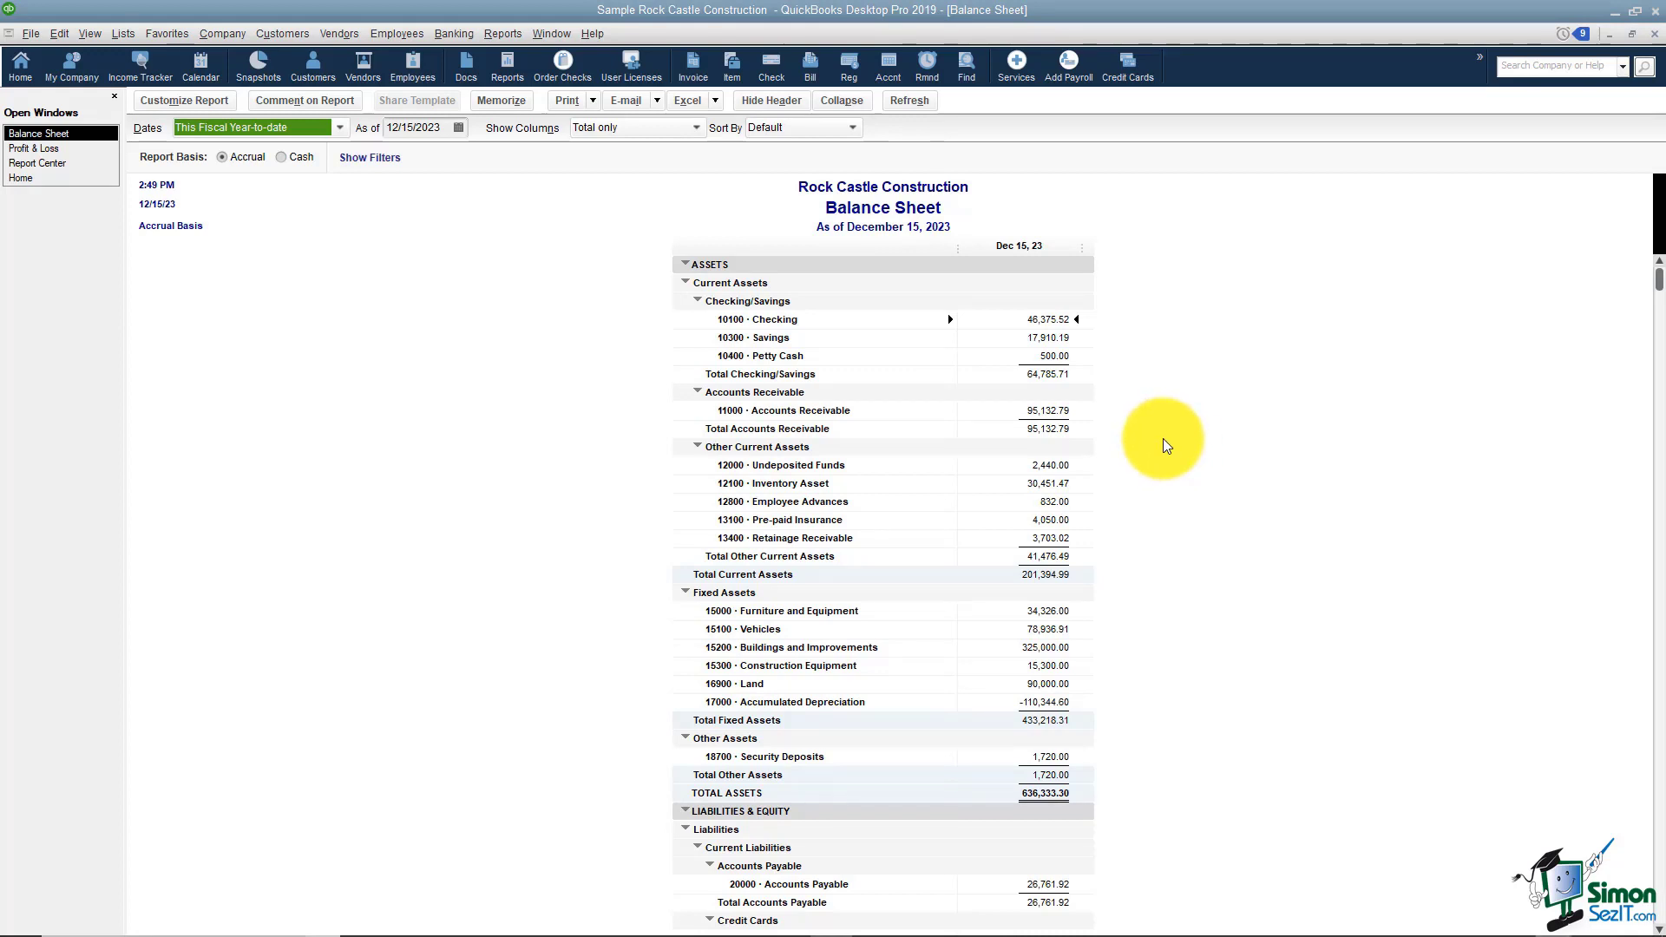
pyautogui.moveTo(893, 359)
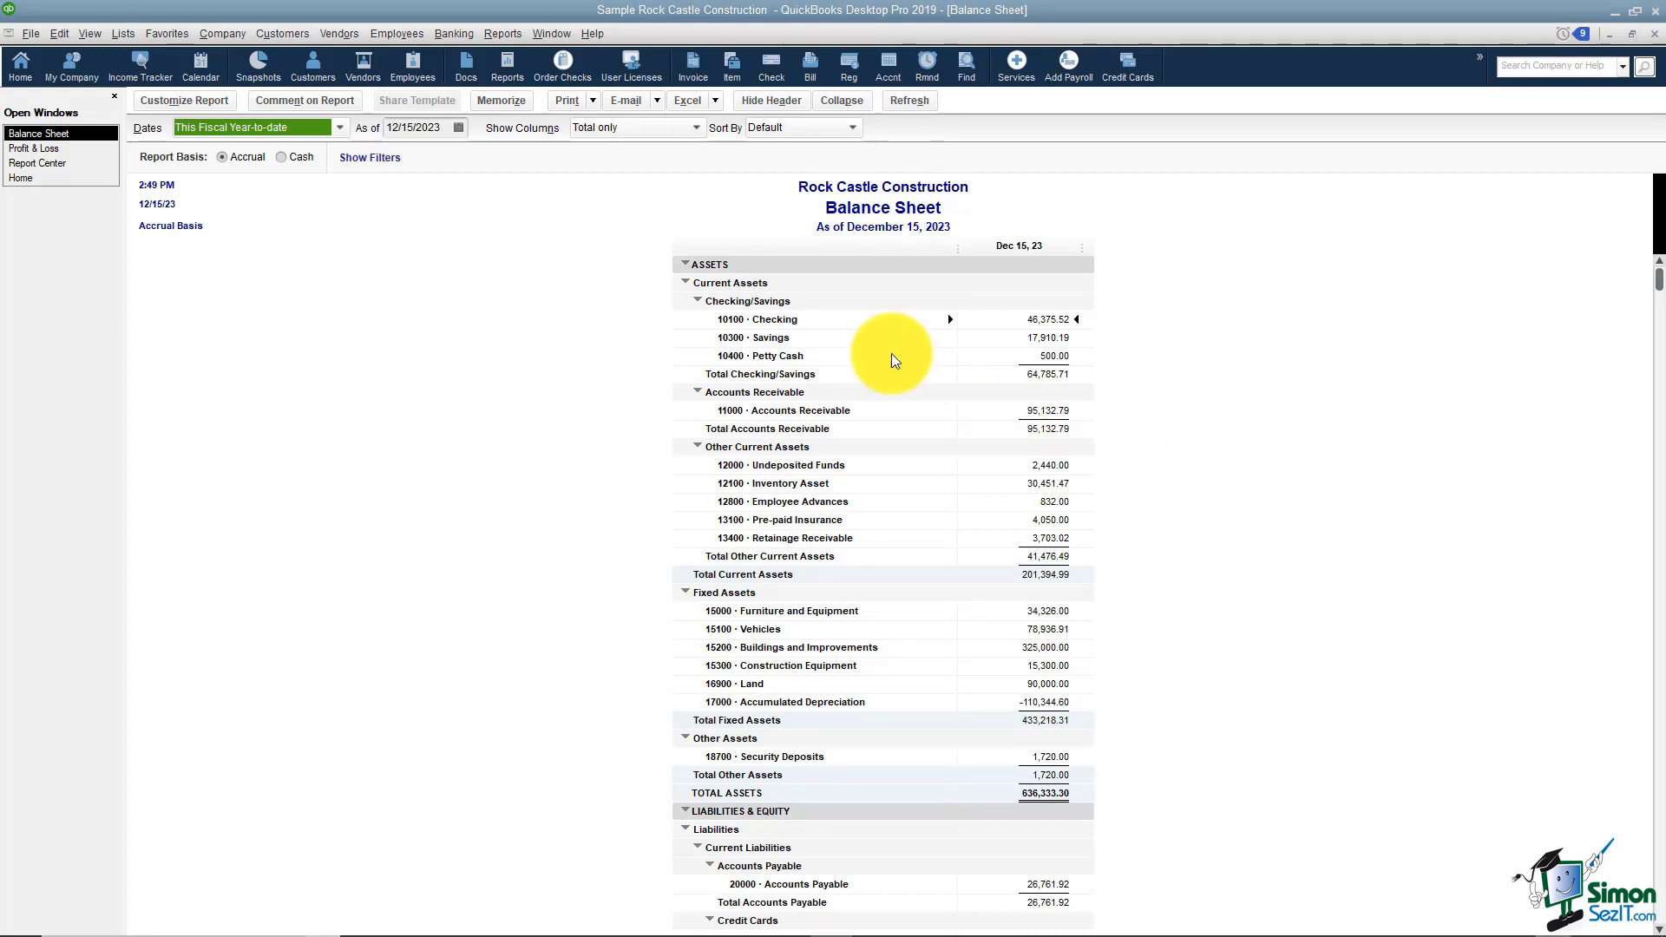
pyautogui.moveTo(1182, 350)
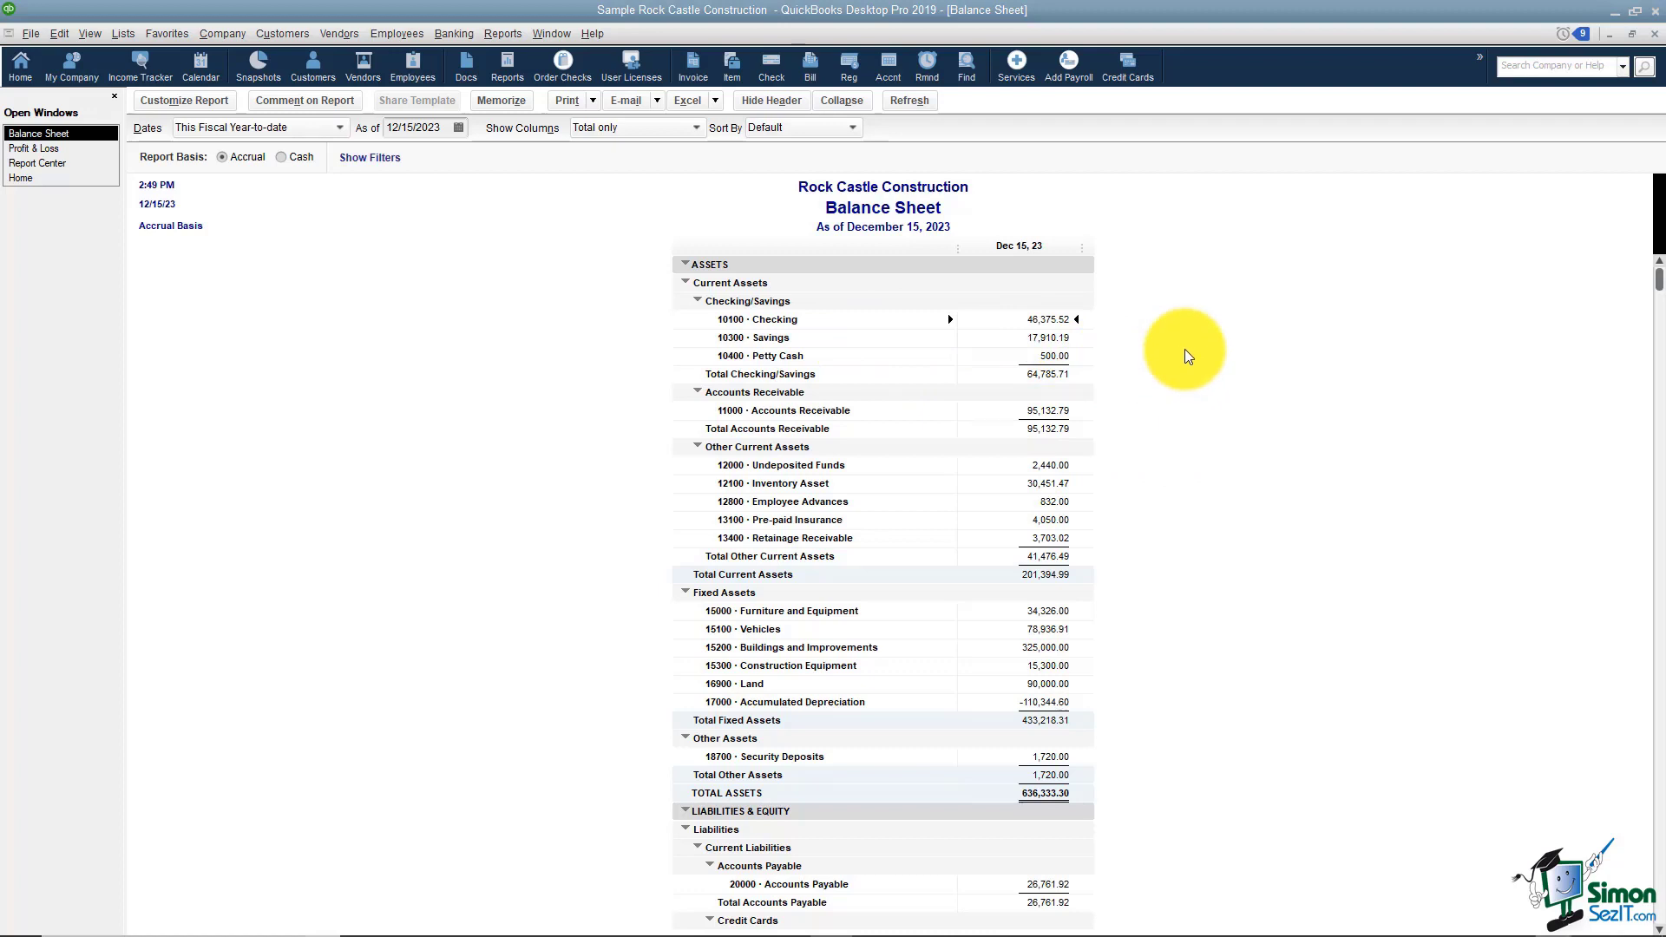
pyautogui.moveTo(1051, 415)
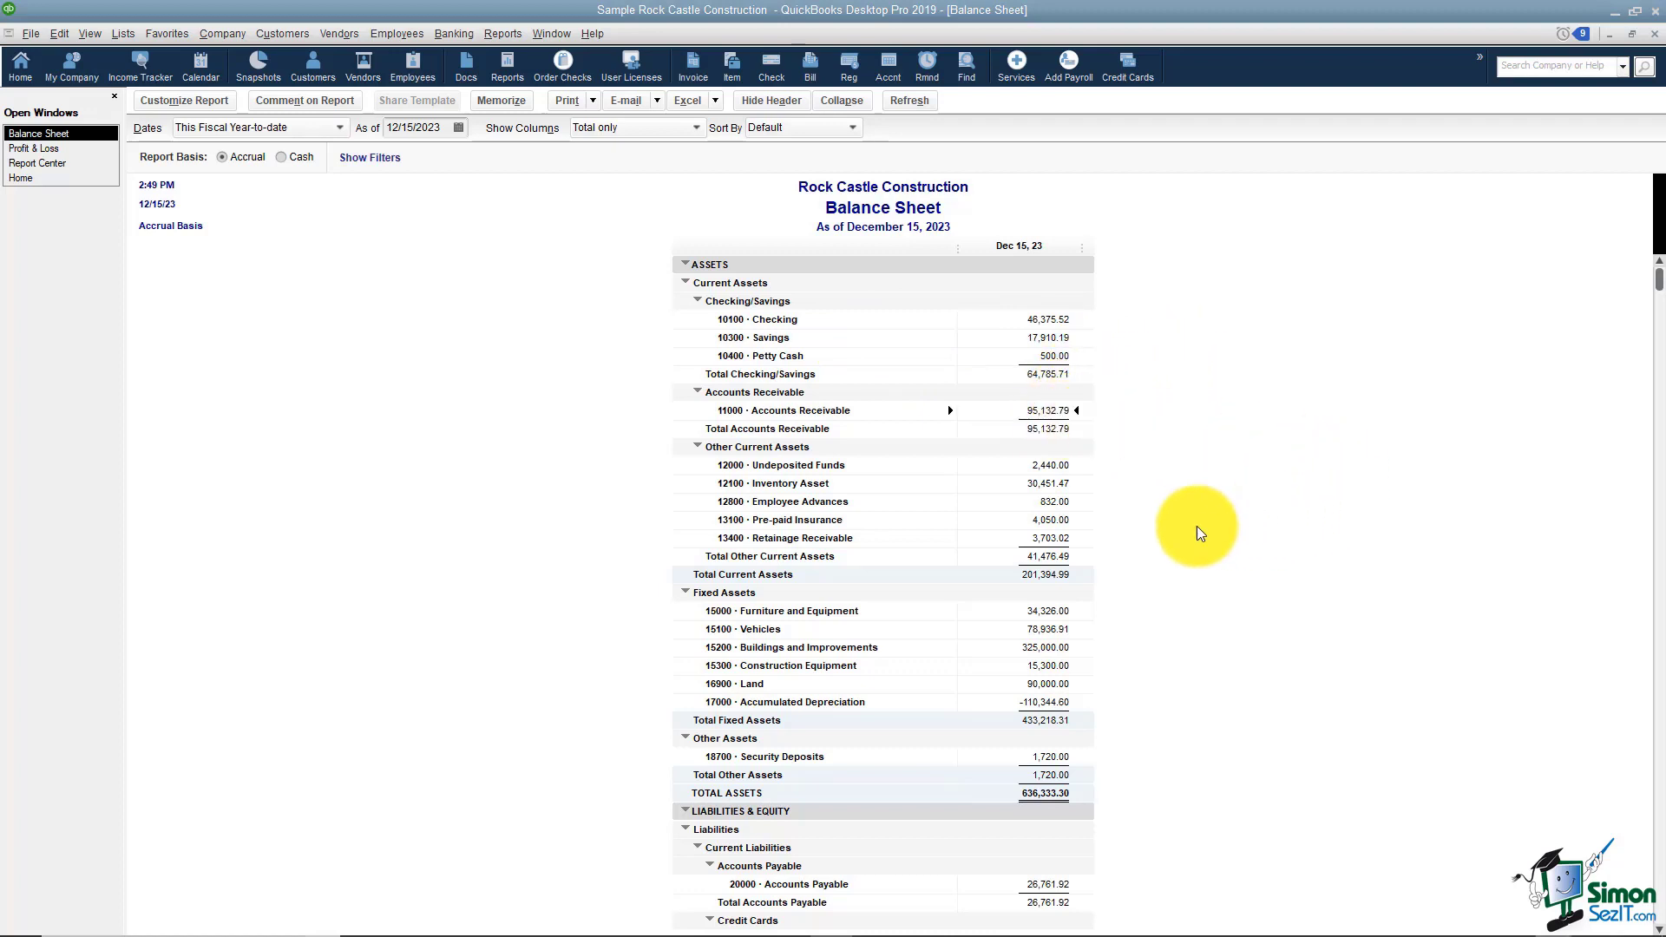
pyautogui.moveTo(1104, 627)
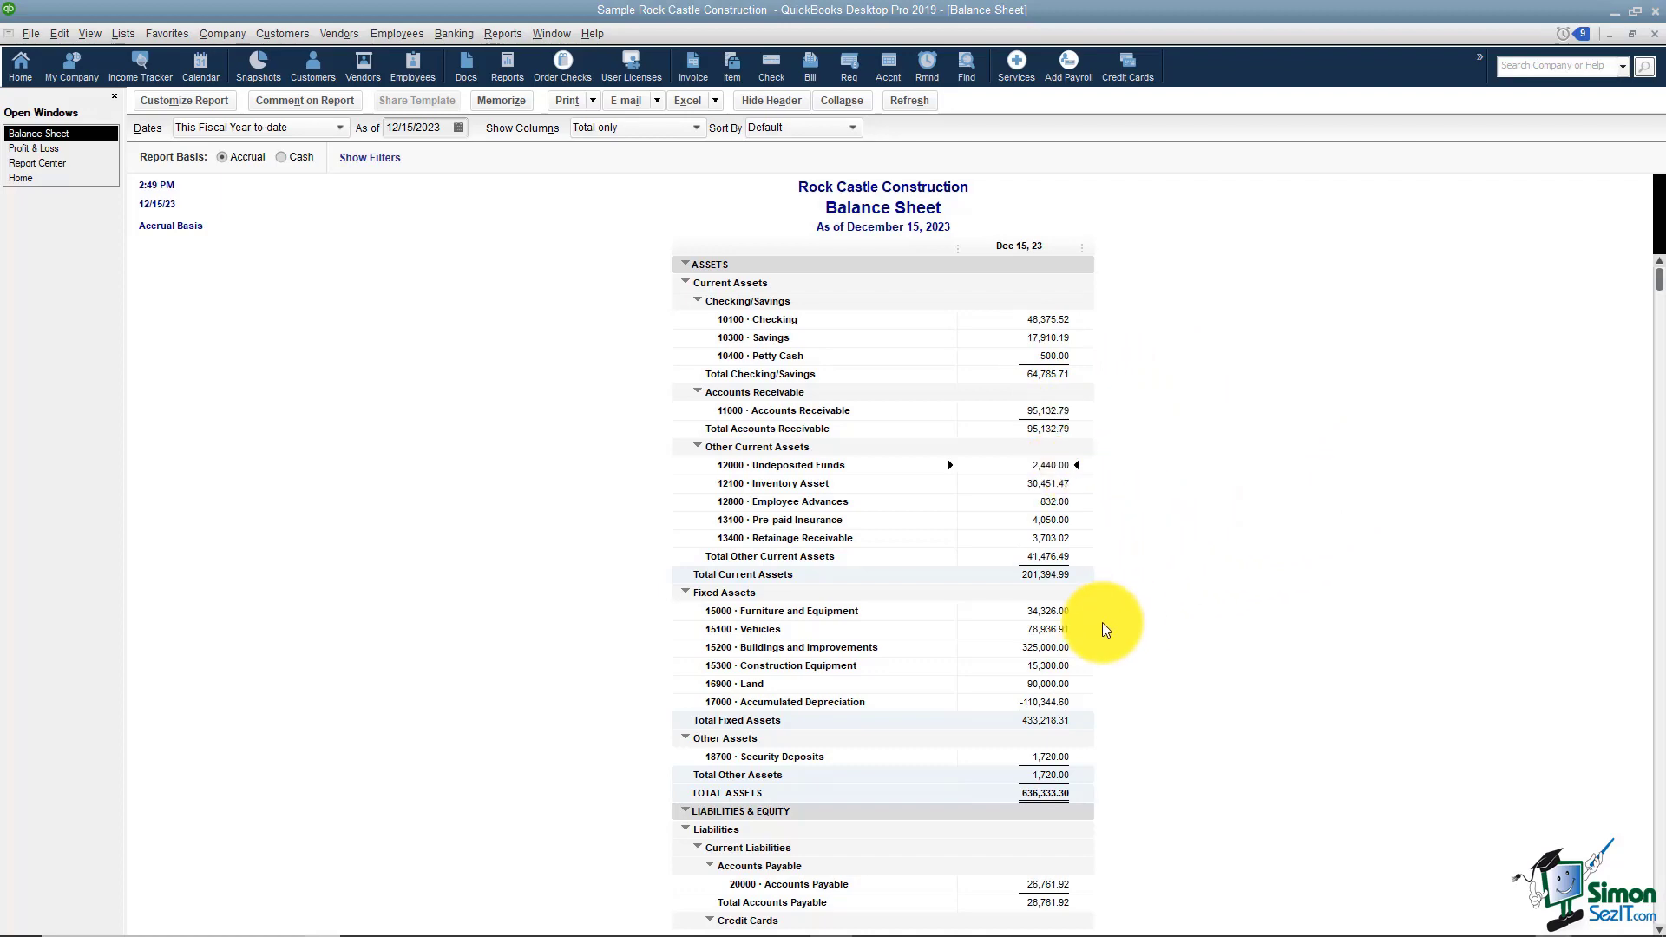
pyautogui.scroll(-3)
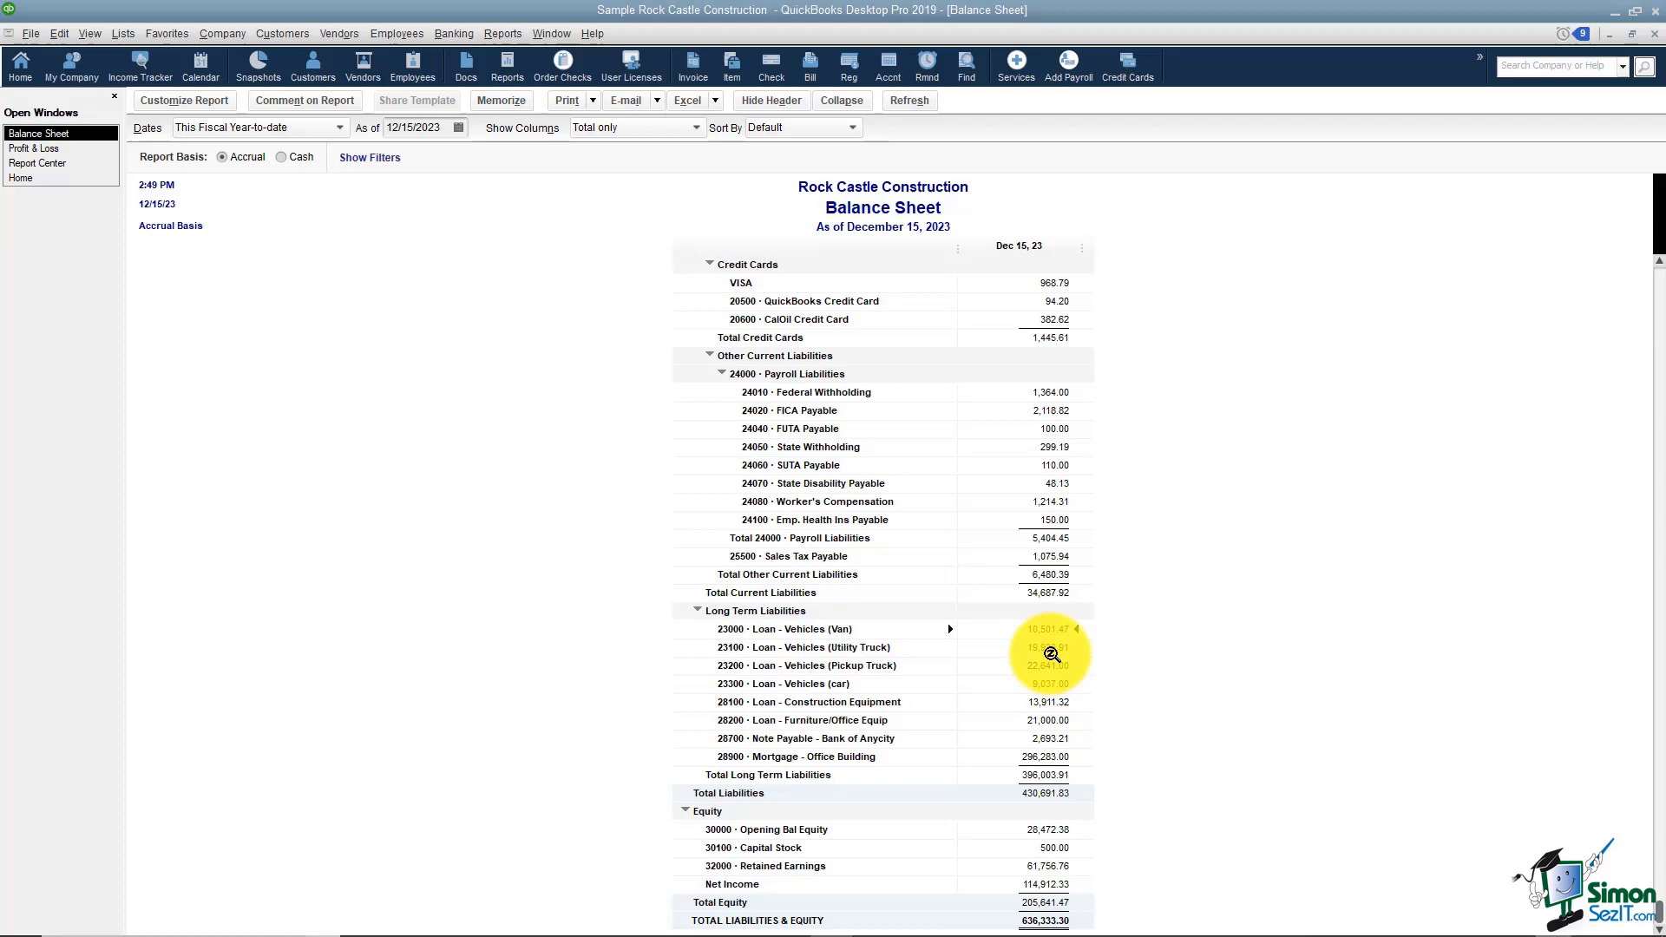
pyautogui.moveTo(1188, 696)
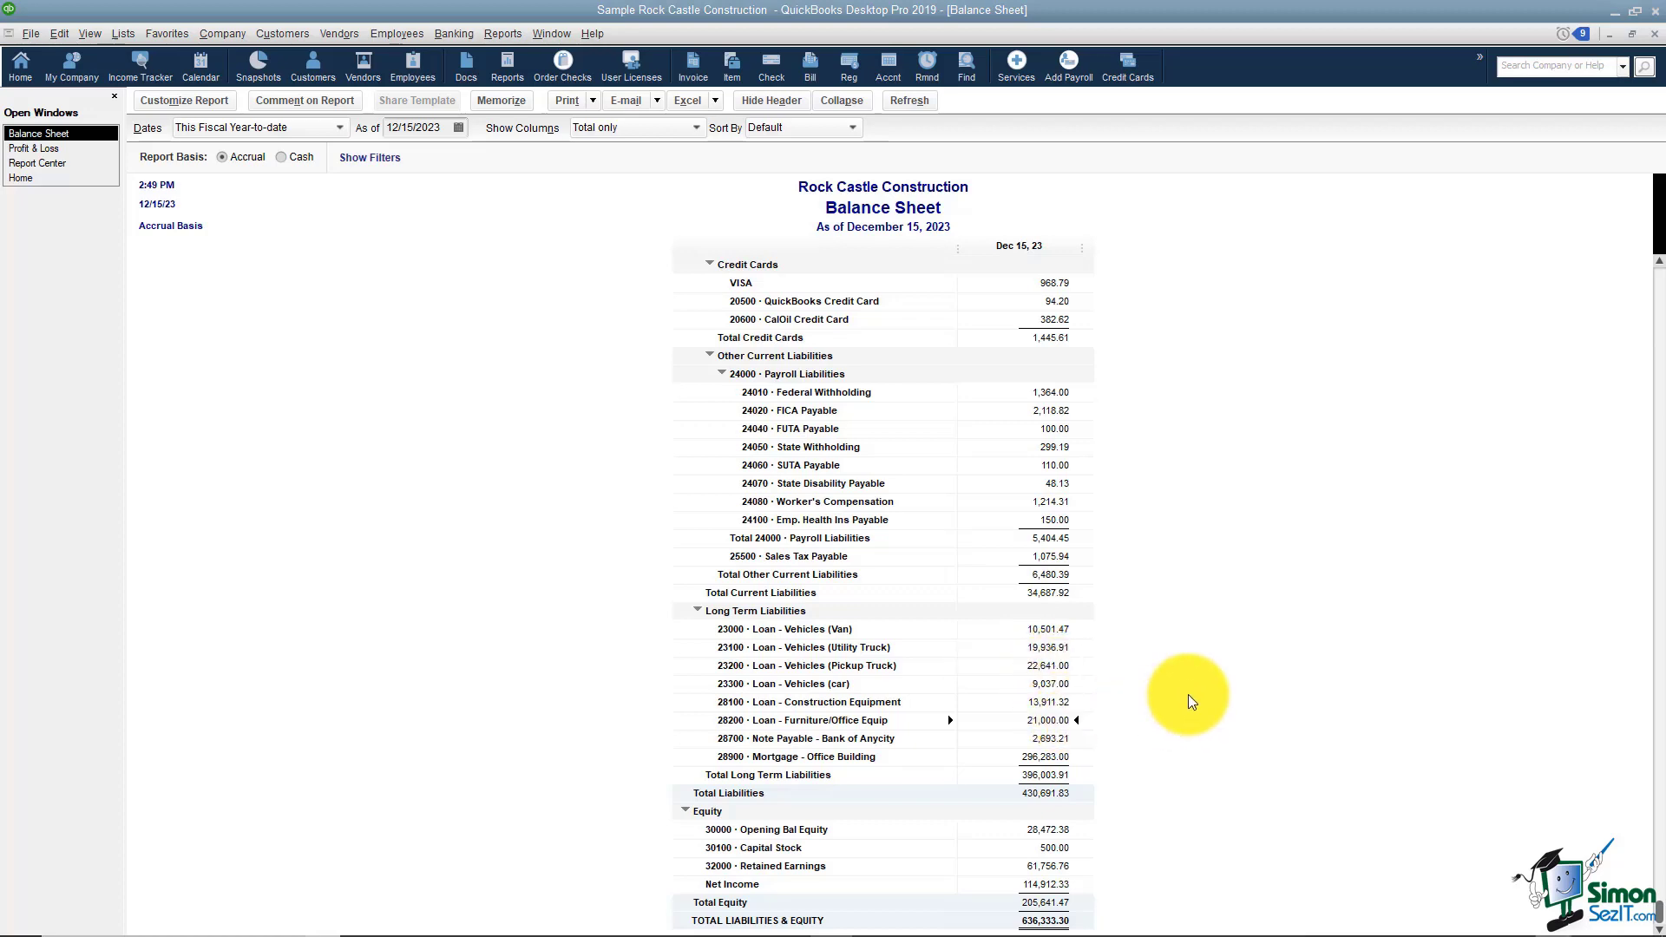
pyautogui.scroll(3)
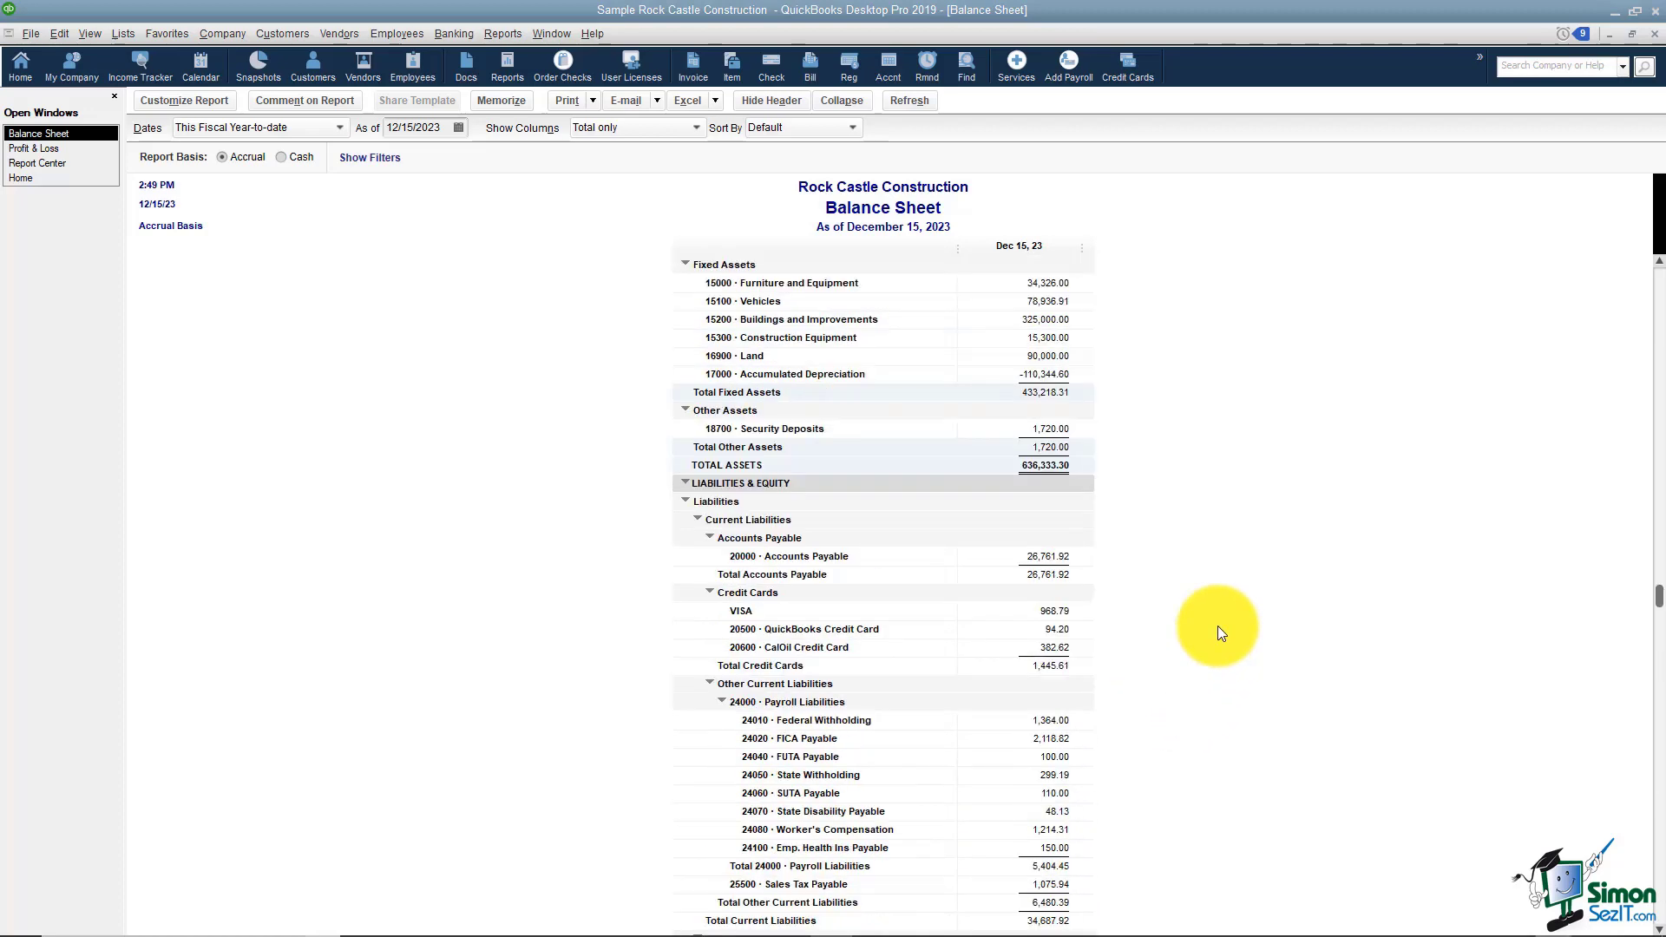
pyautogui.scroll(3)
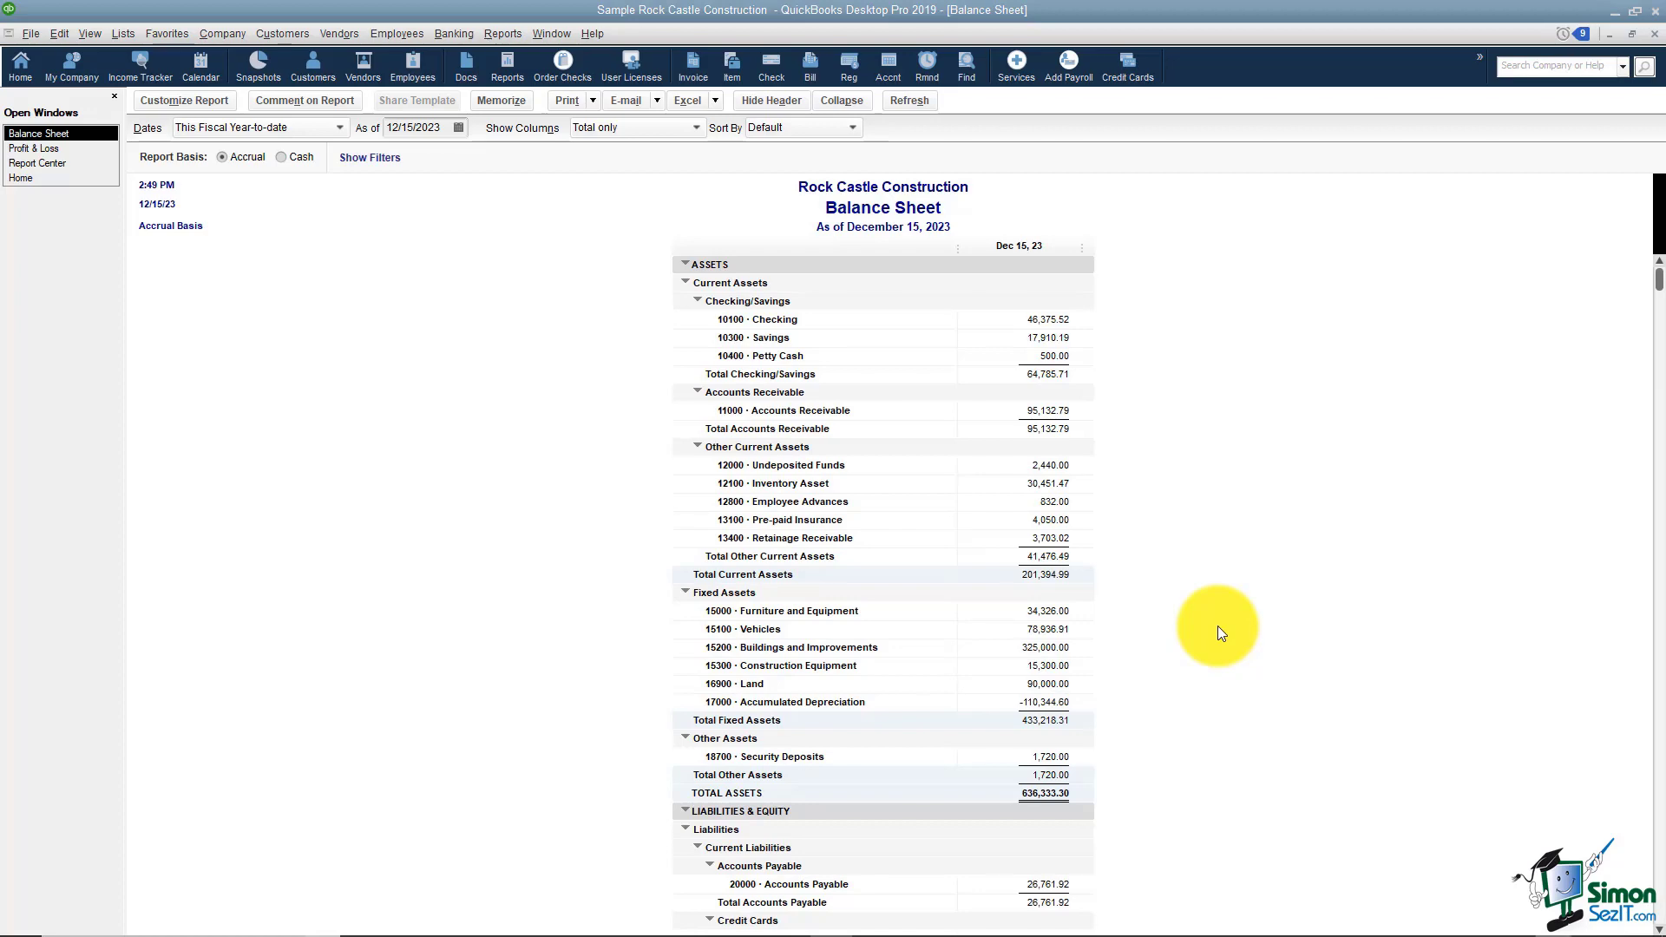
pyautogui.scroll(-3)
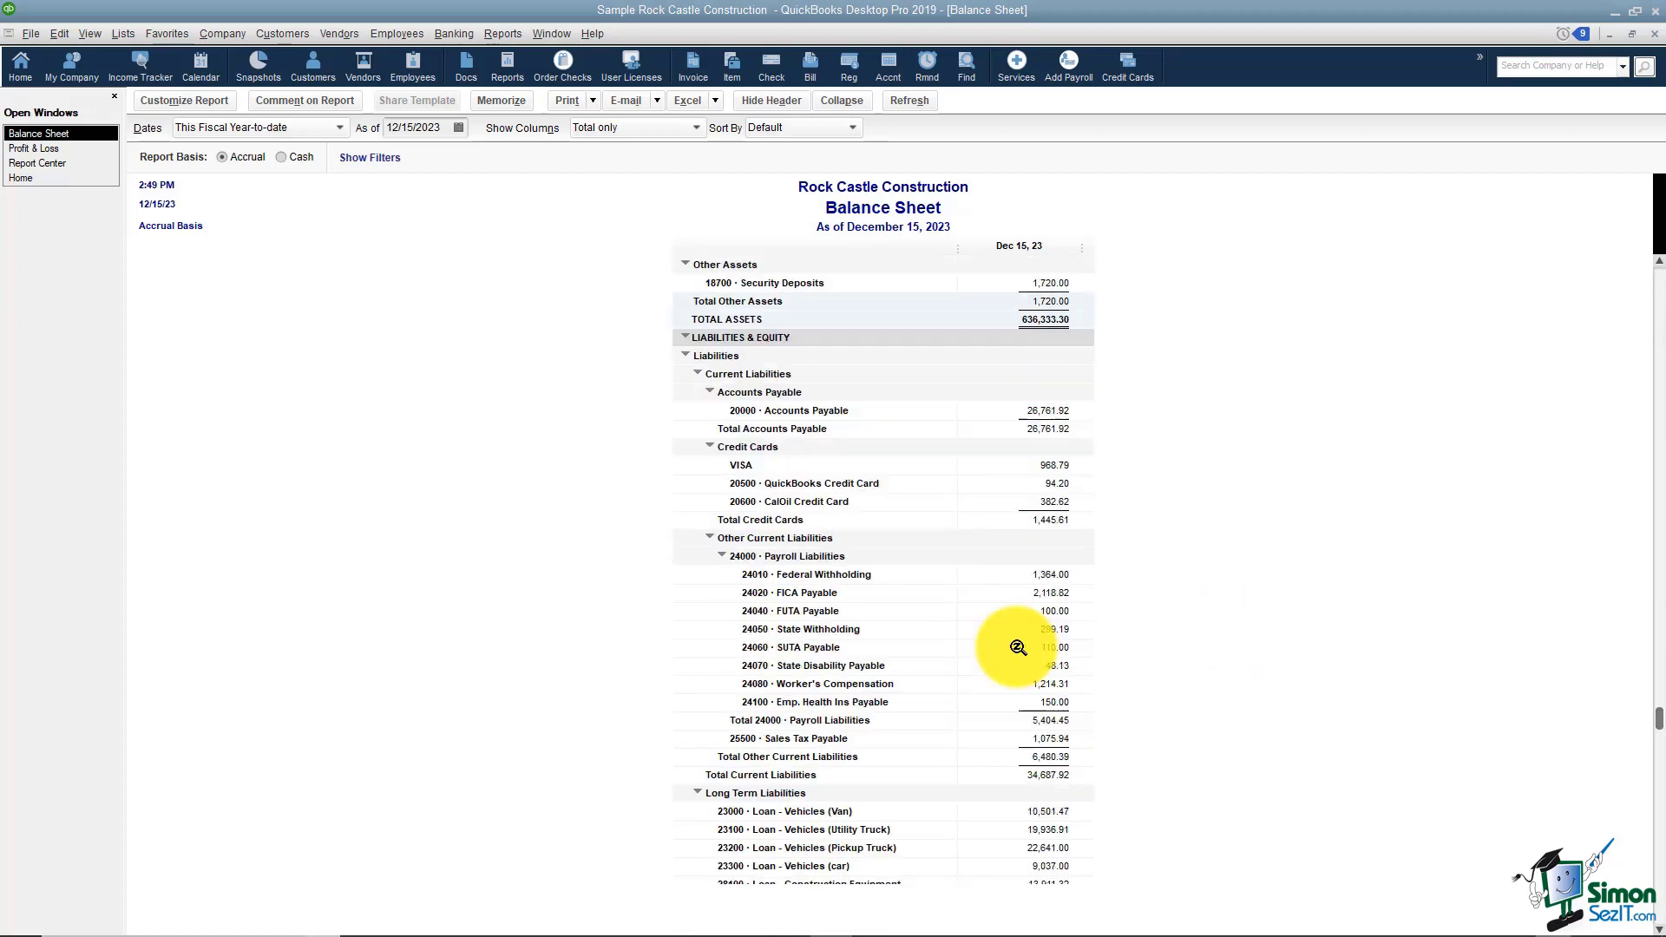
pyautogui.scroll(3)
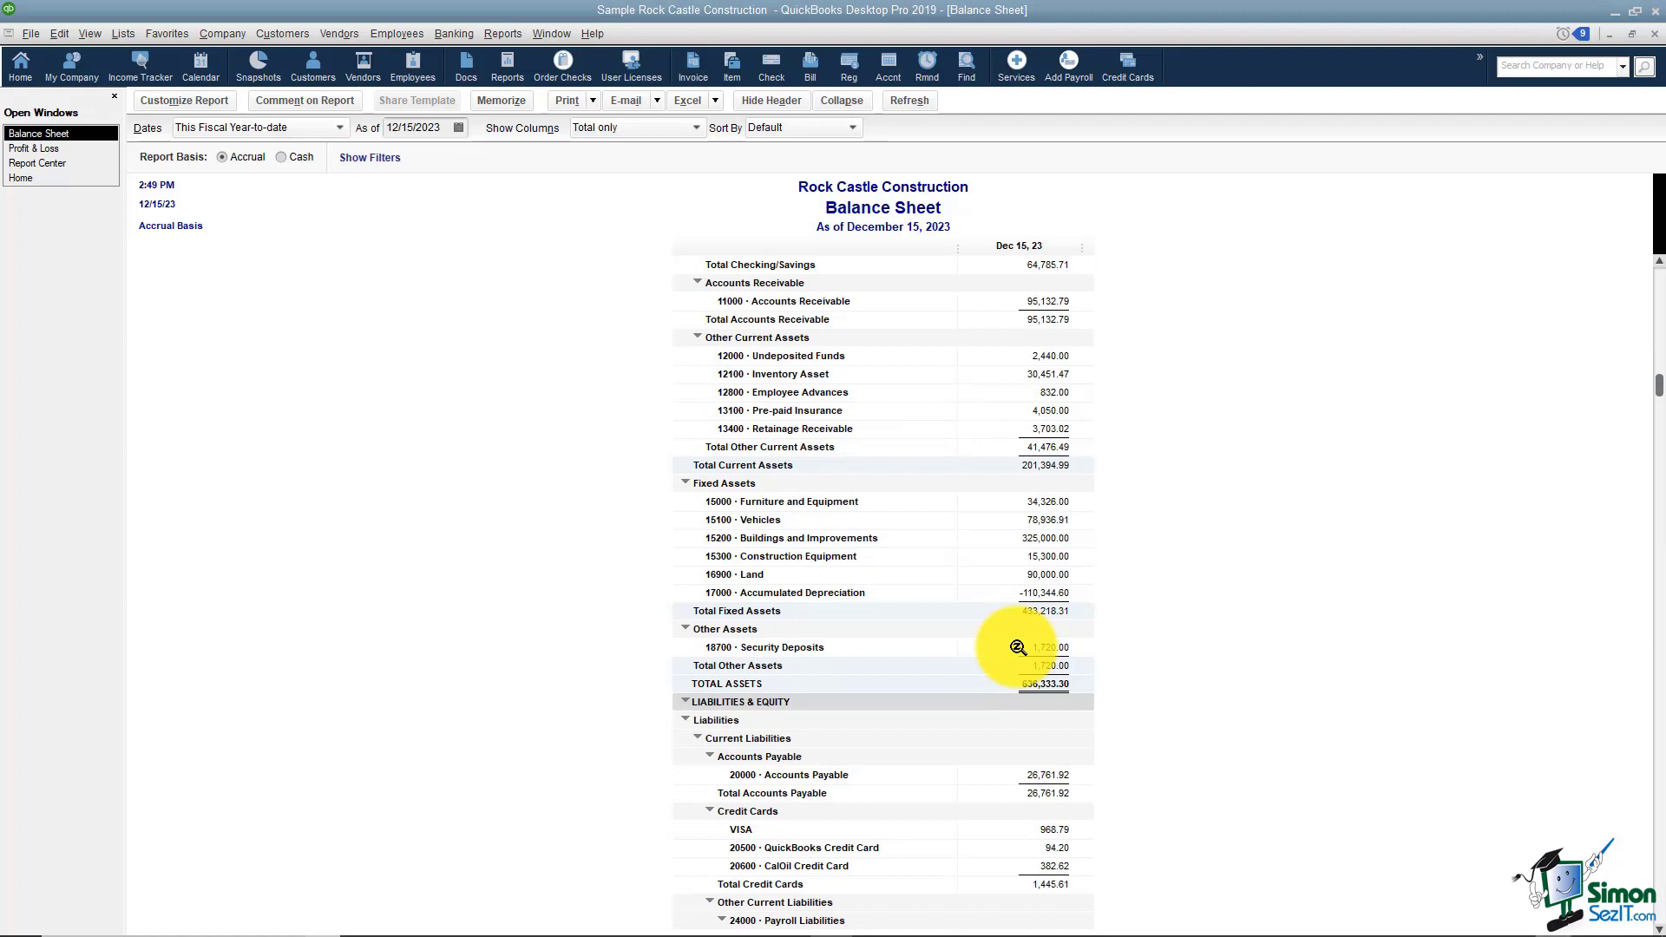
pyautogui.moveTo(1105, 773)
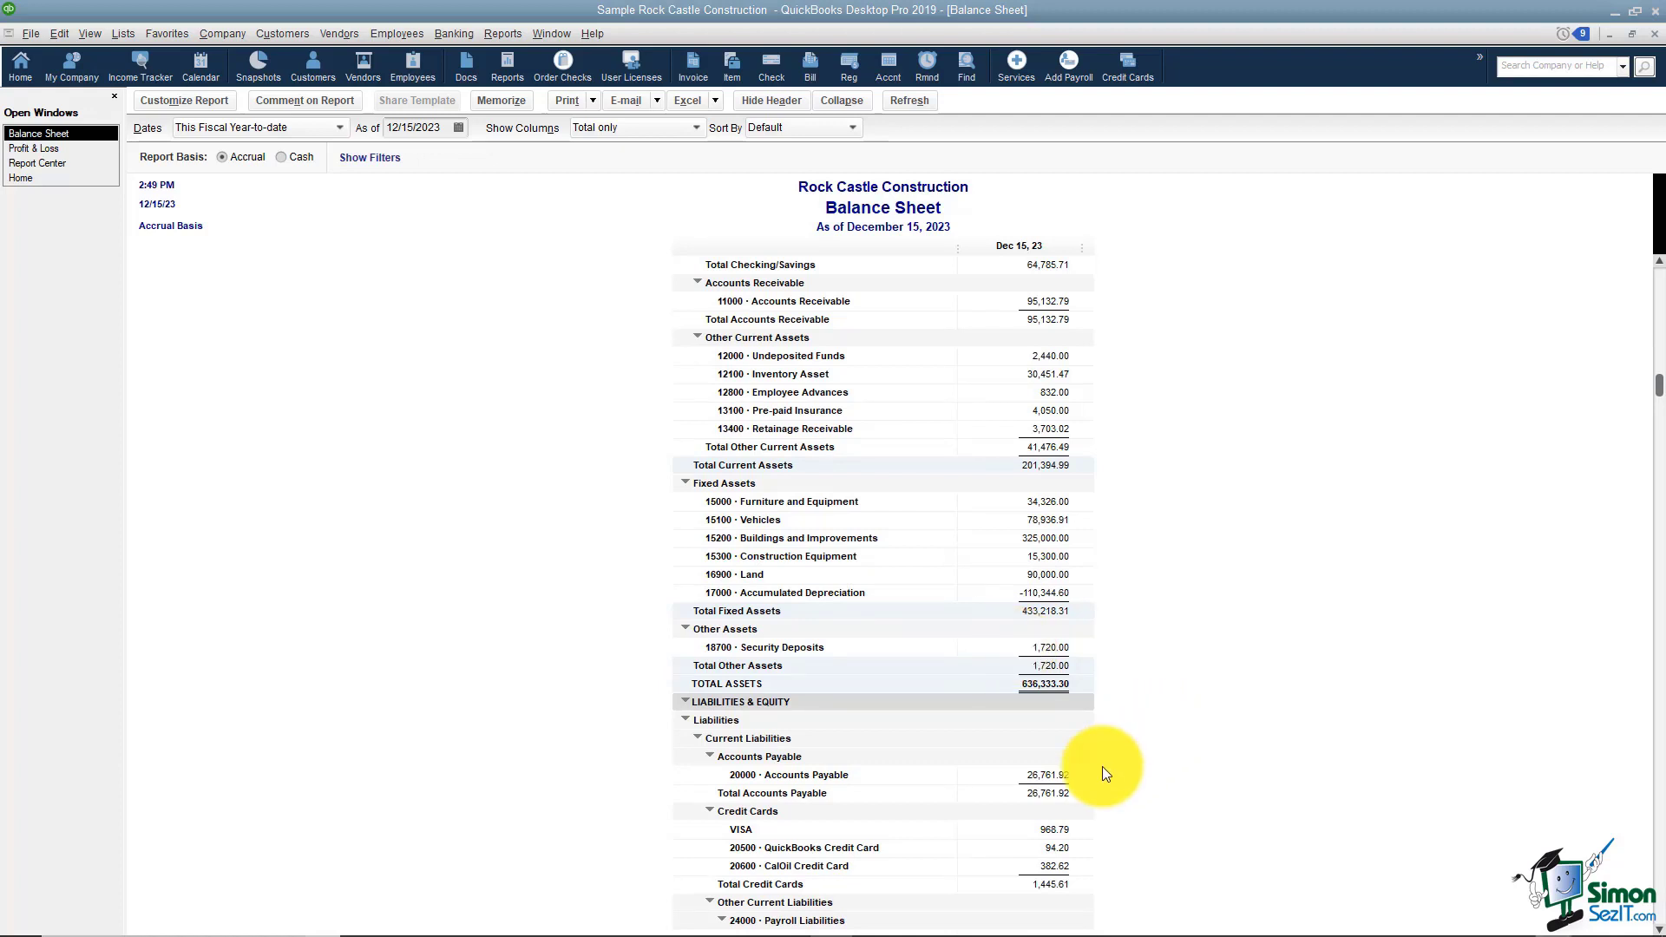
pyautogui.moveTo(1215, 738)
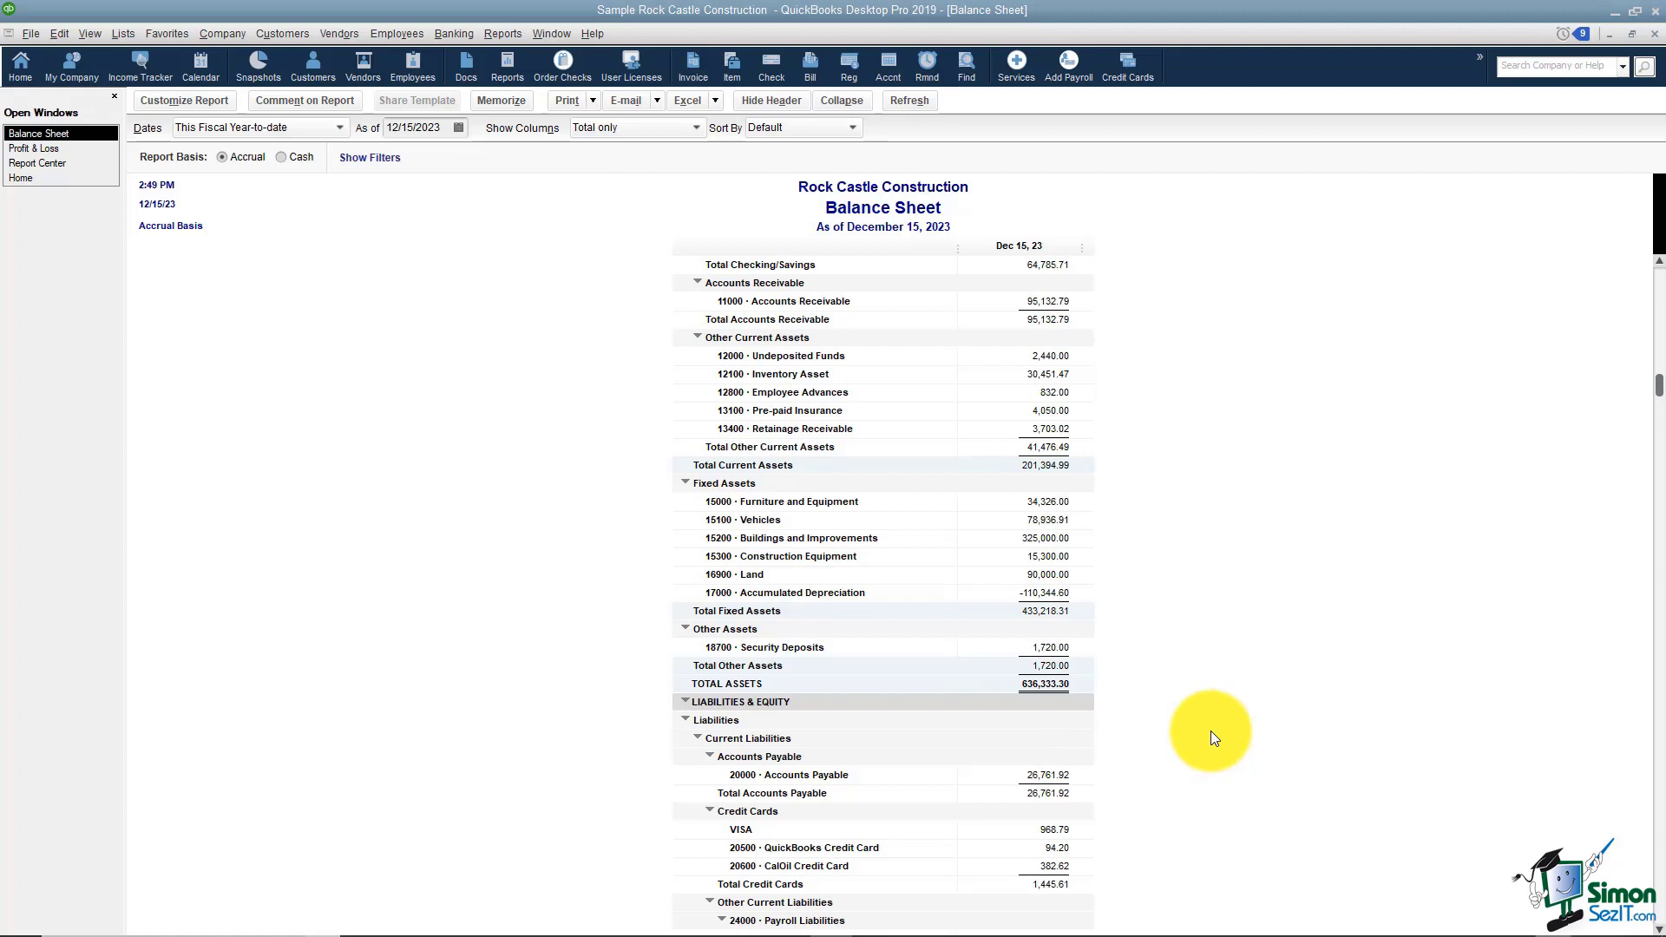
pyautogui.moveTo(1201, 587)
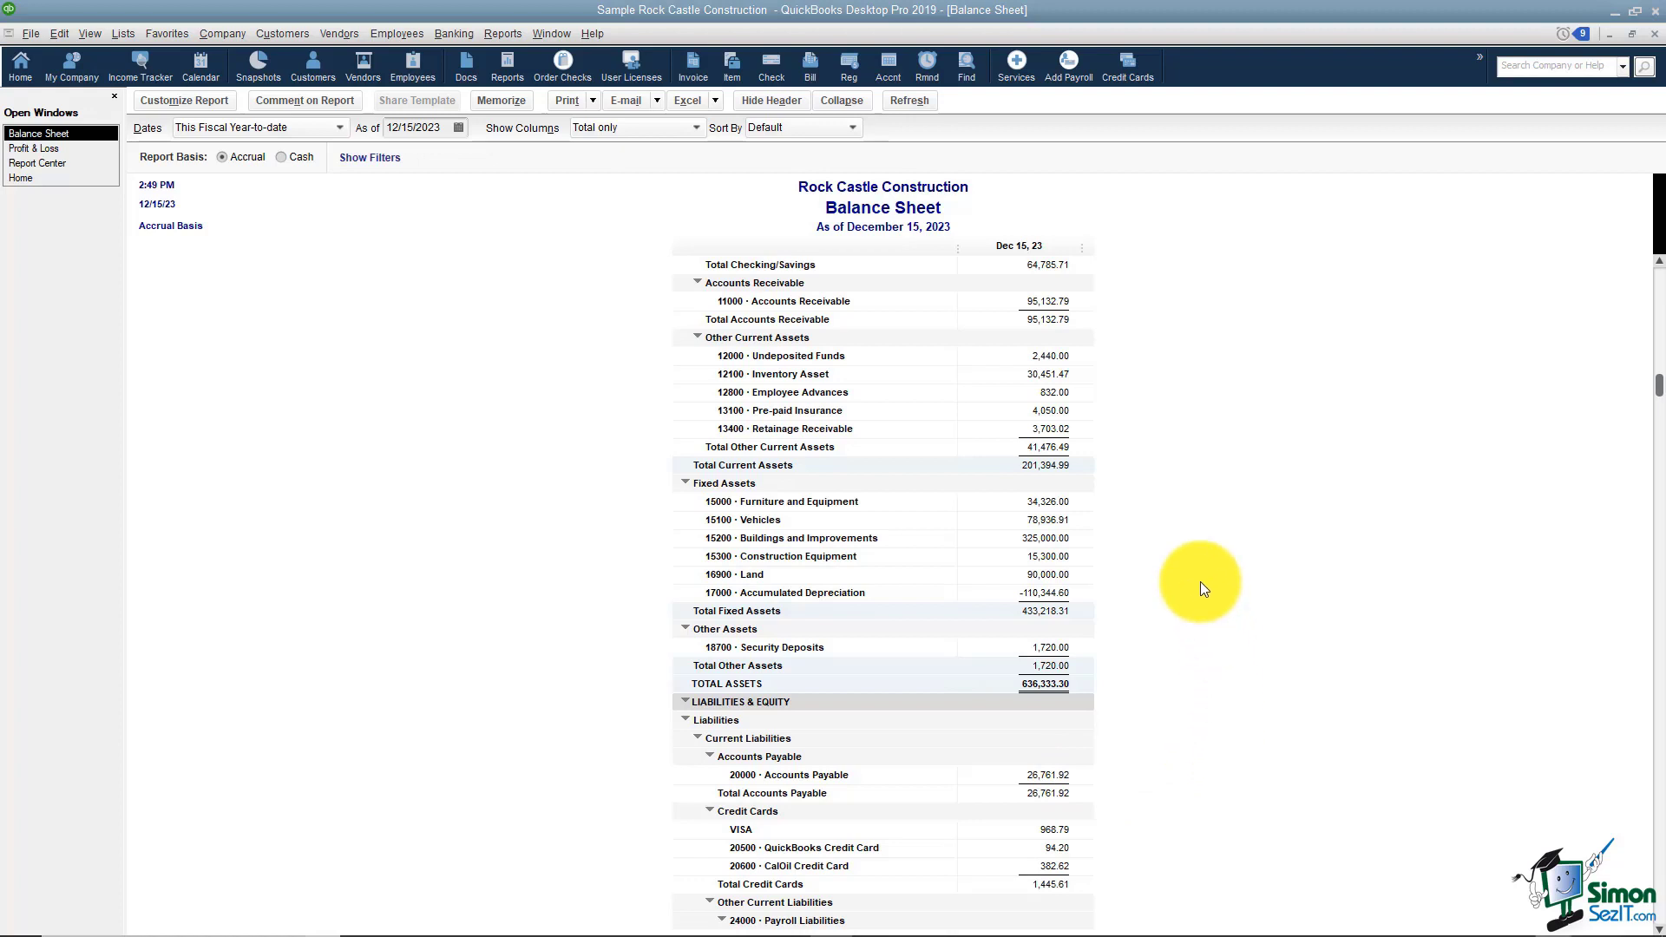
pyautogui.moveTo(1189, 541)
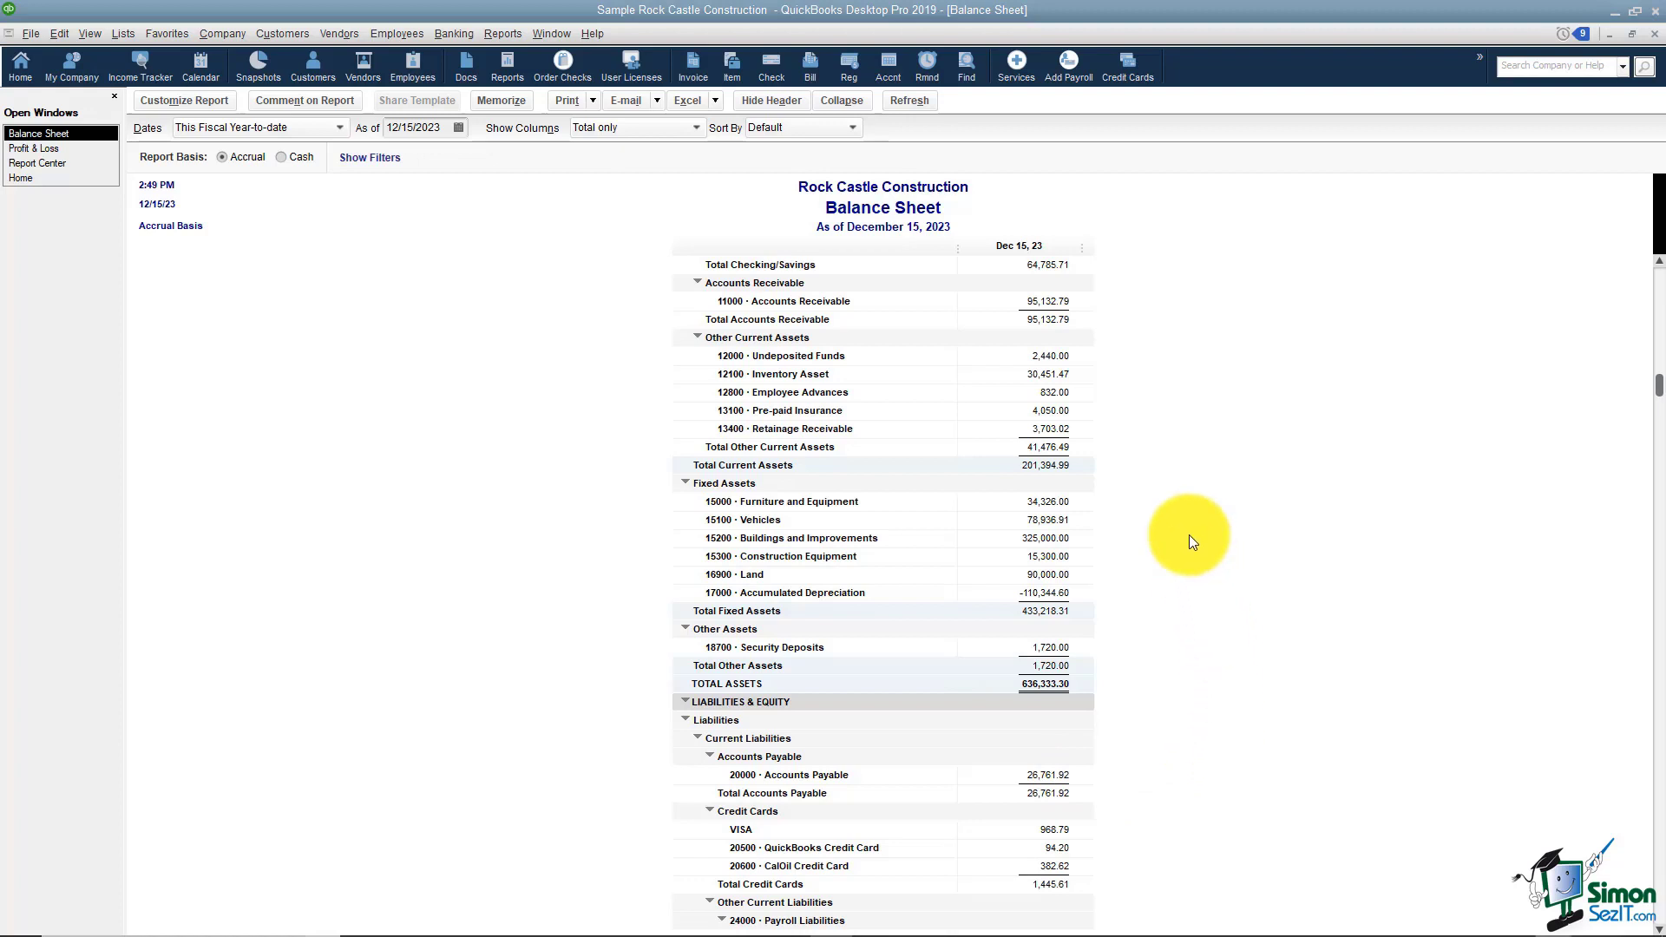
pyautogui.click(501, 33)
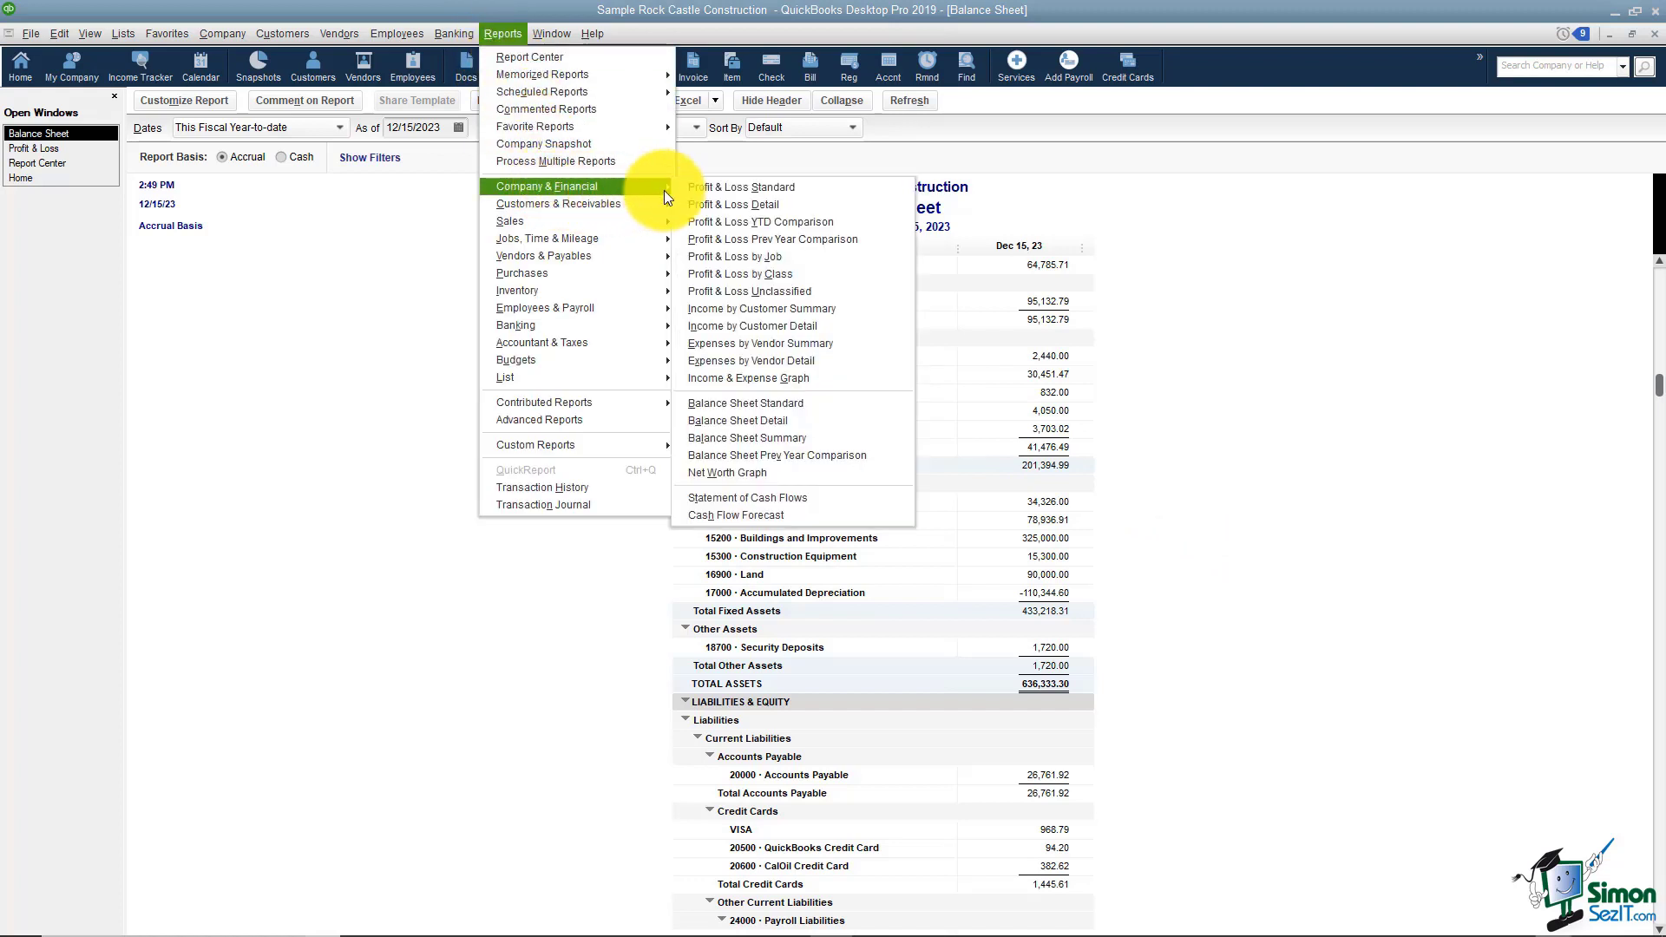
pyautogui.moveTo(866, 197)
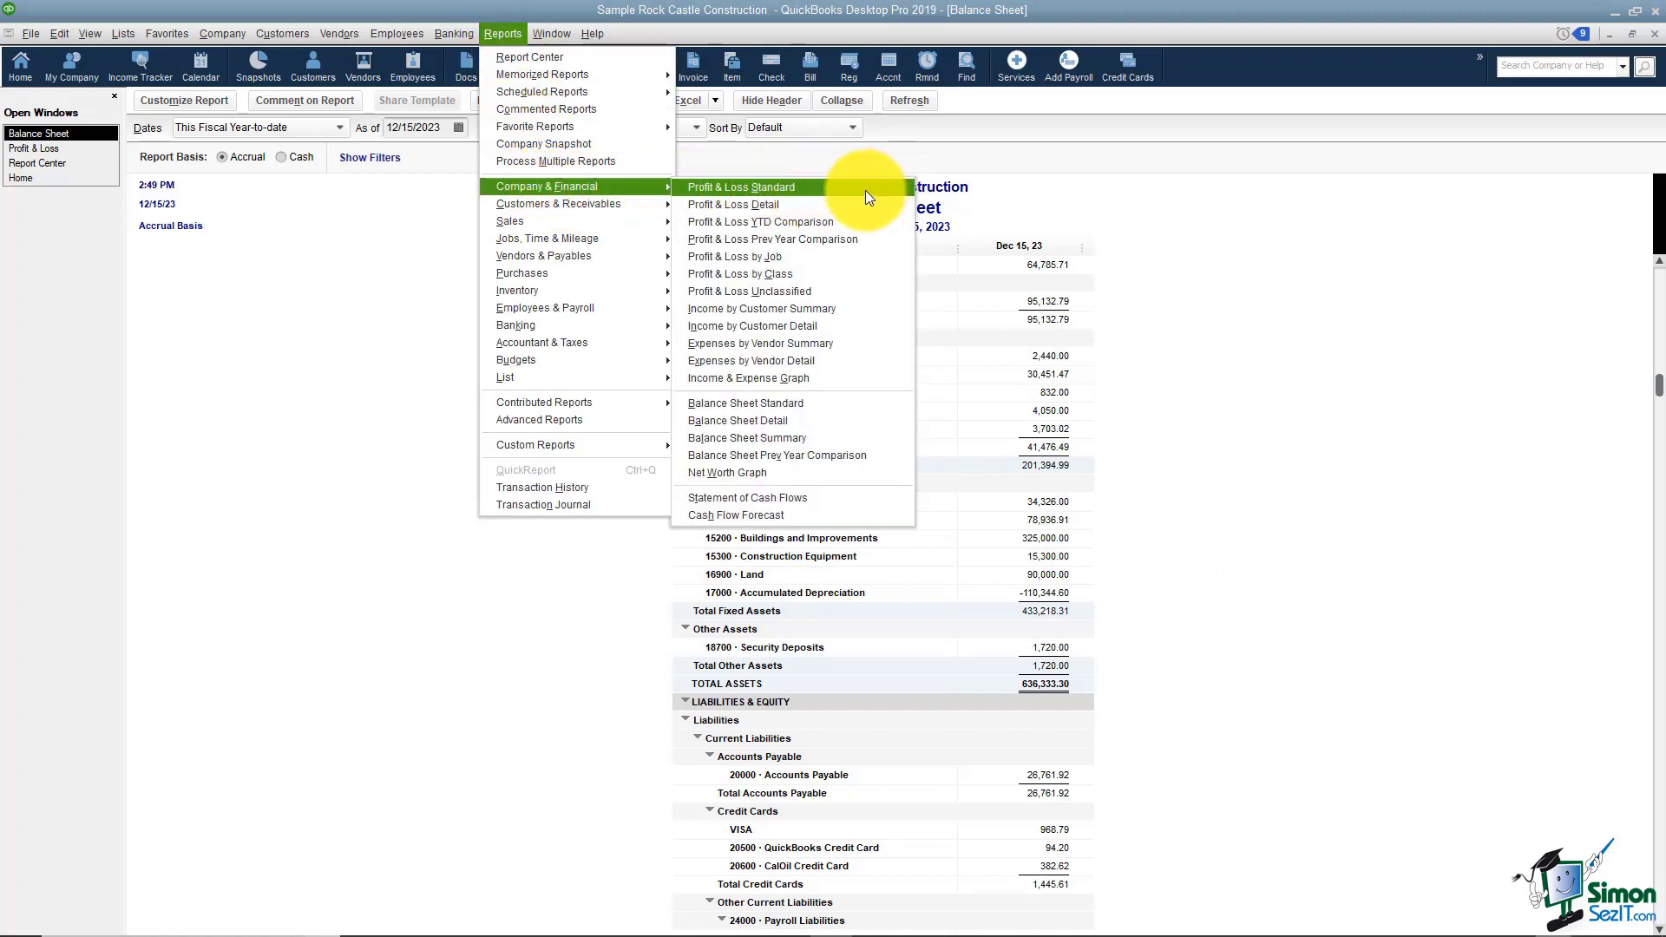
pyautogui.moveTo(855, 208)
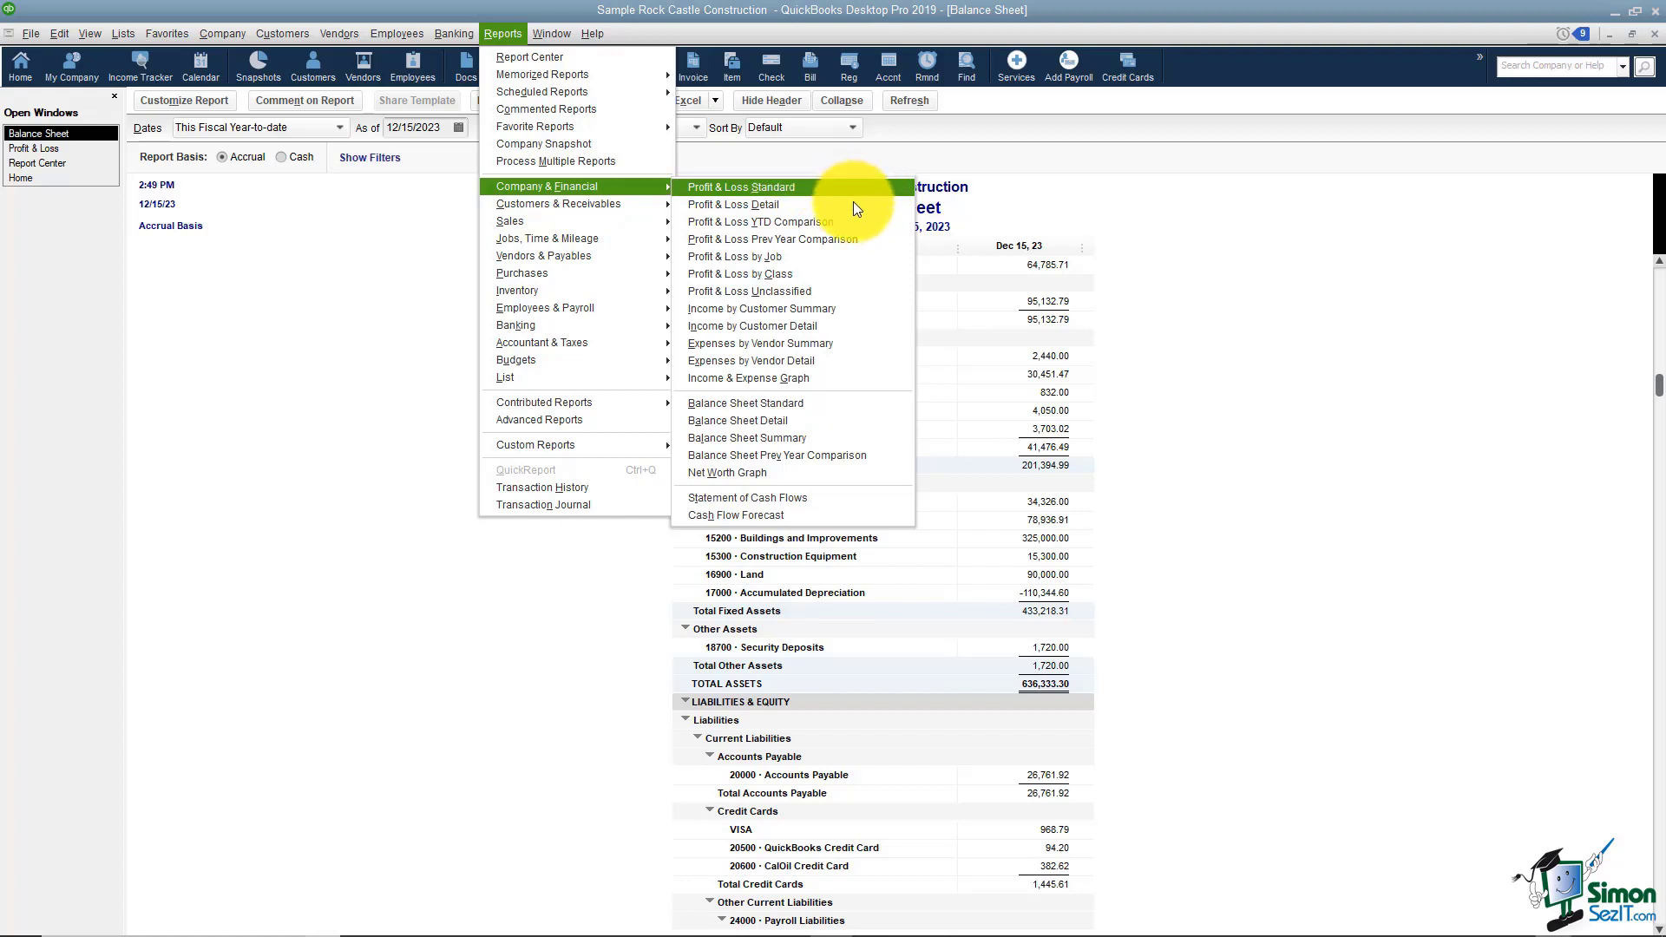
pyautogui.moveTo(857, 406)
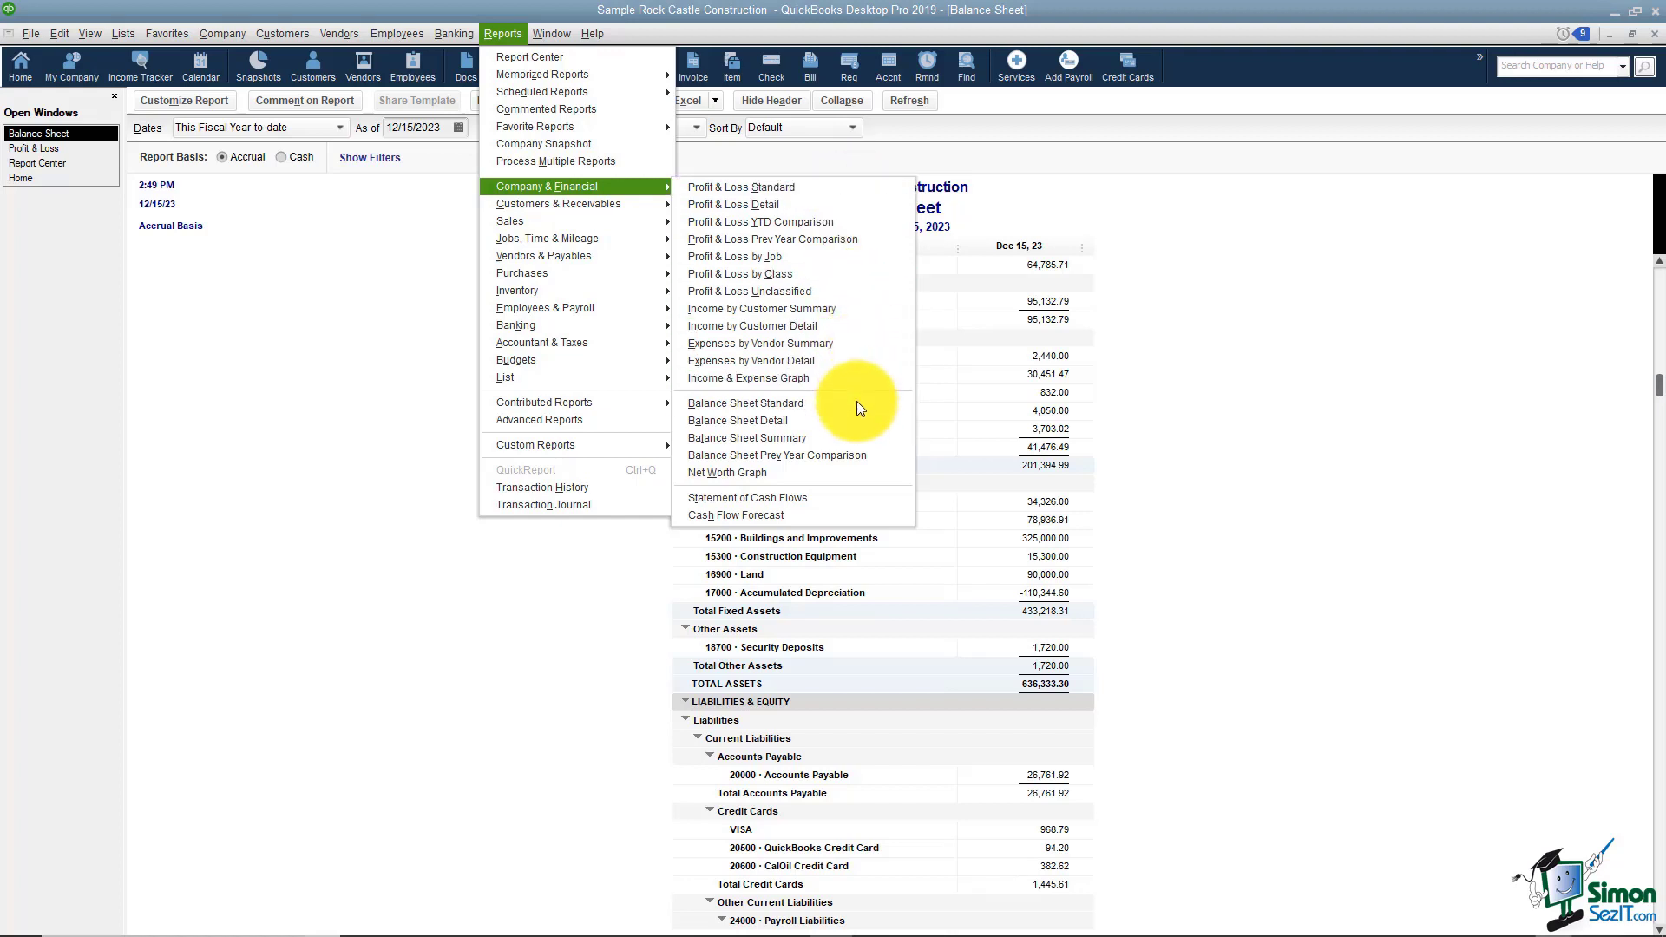
pyautogui.moveTo(855, 222)
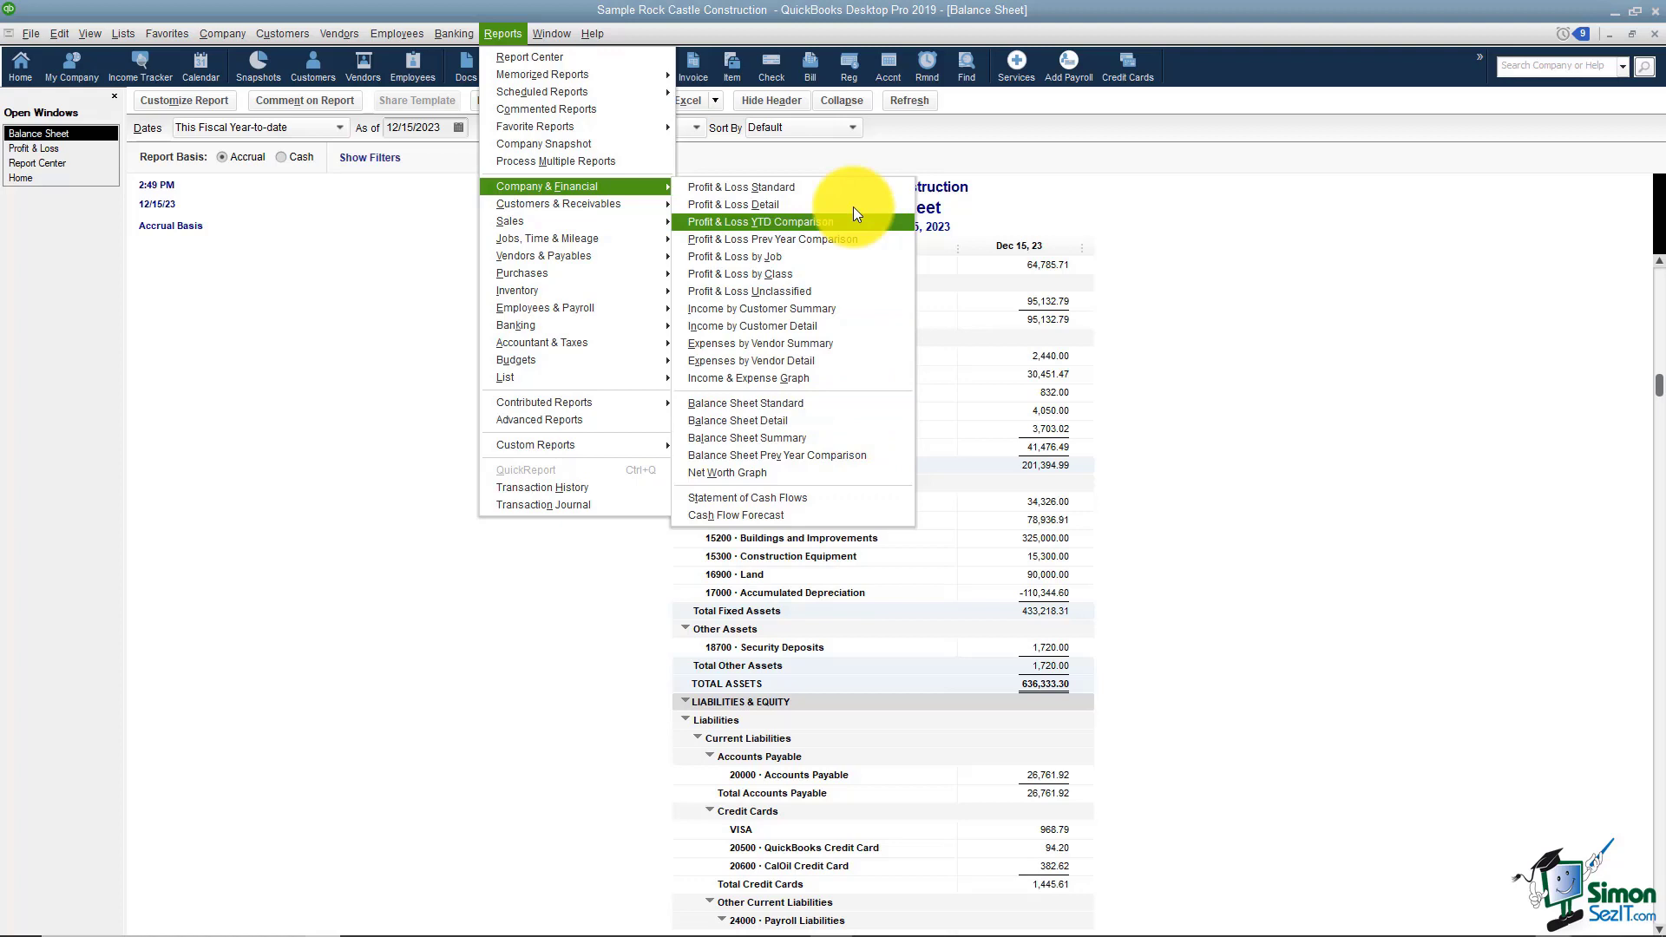
pyautogui.moveTo(1010, 277)
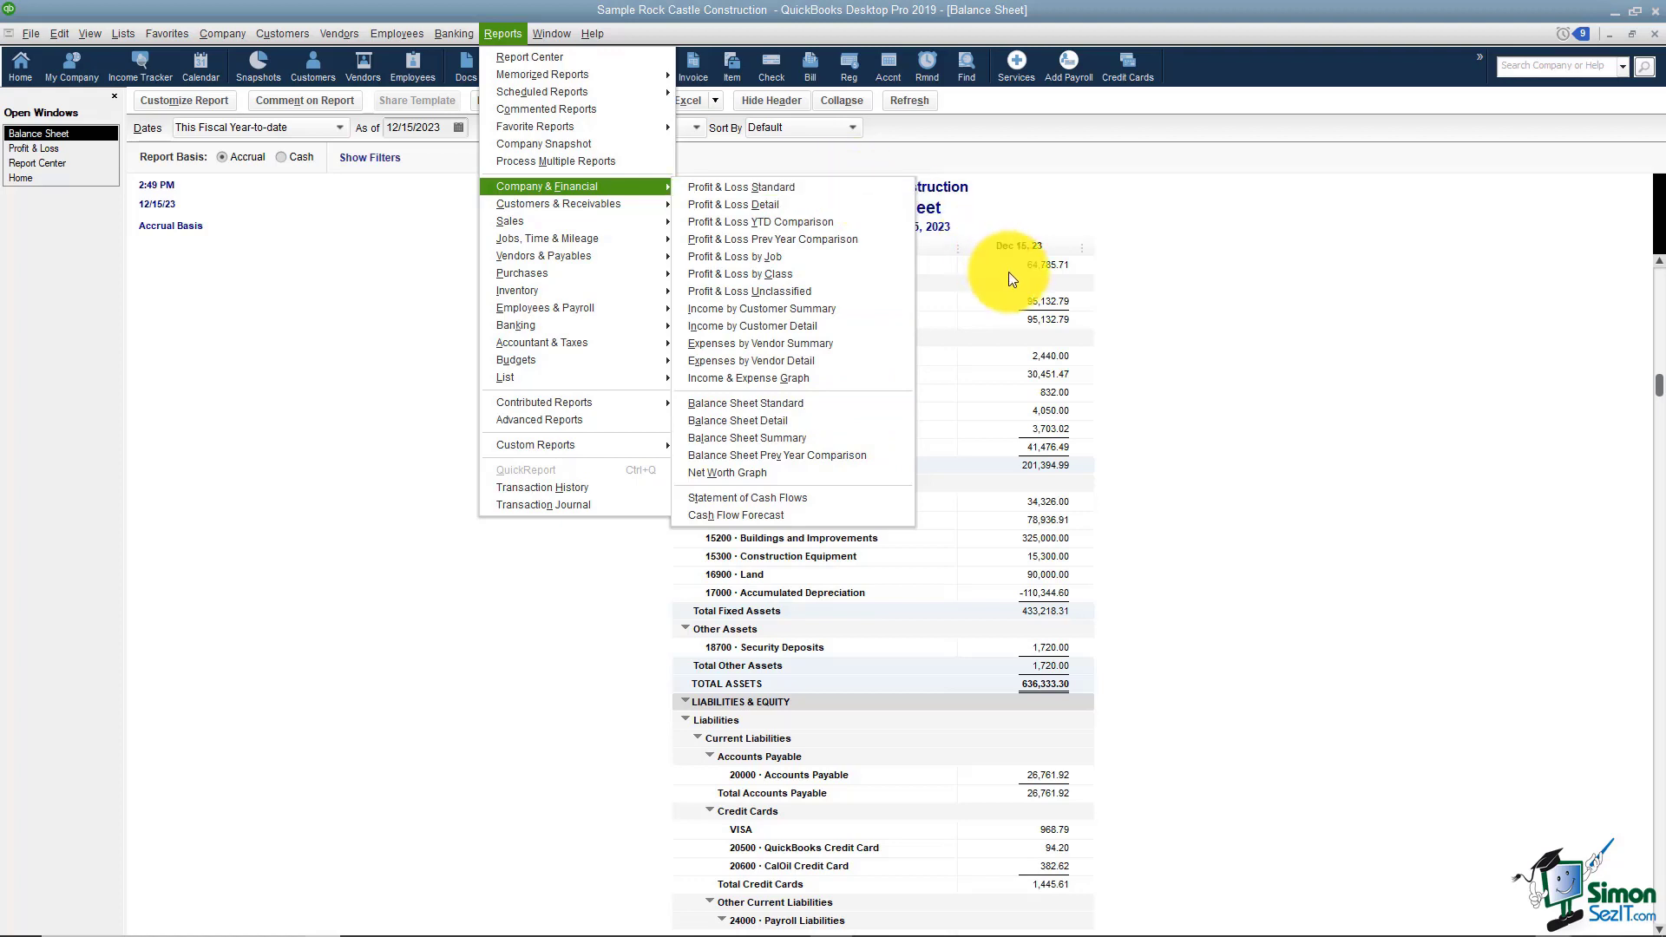
pyautogui.moveTo(1029, 308)
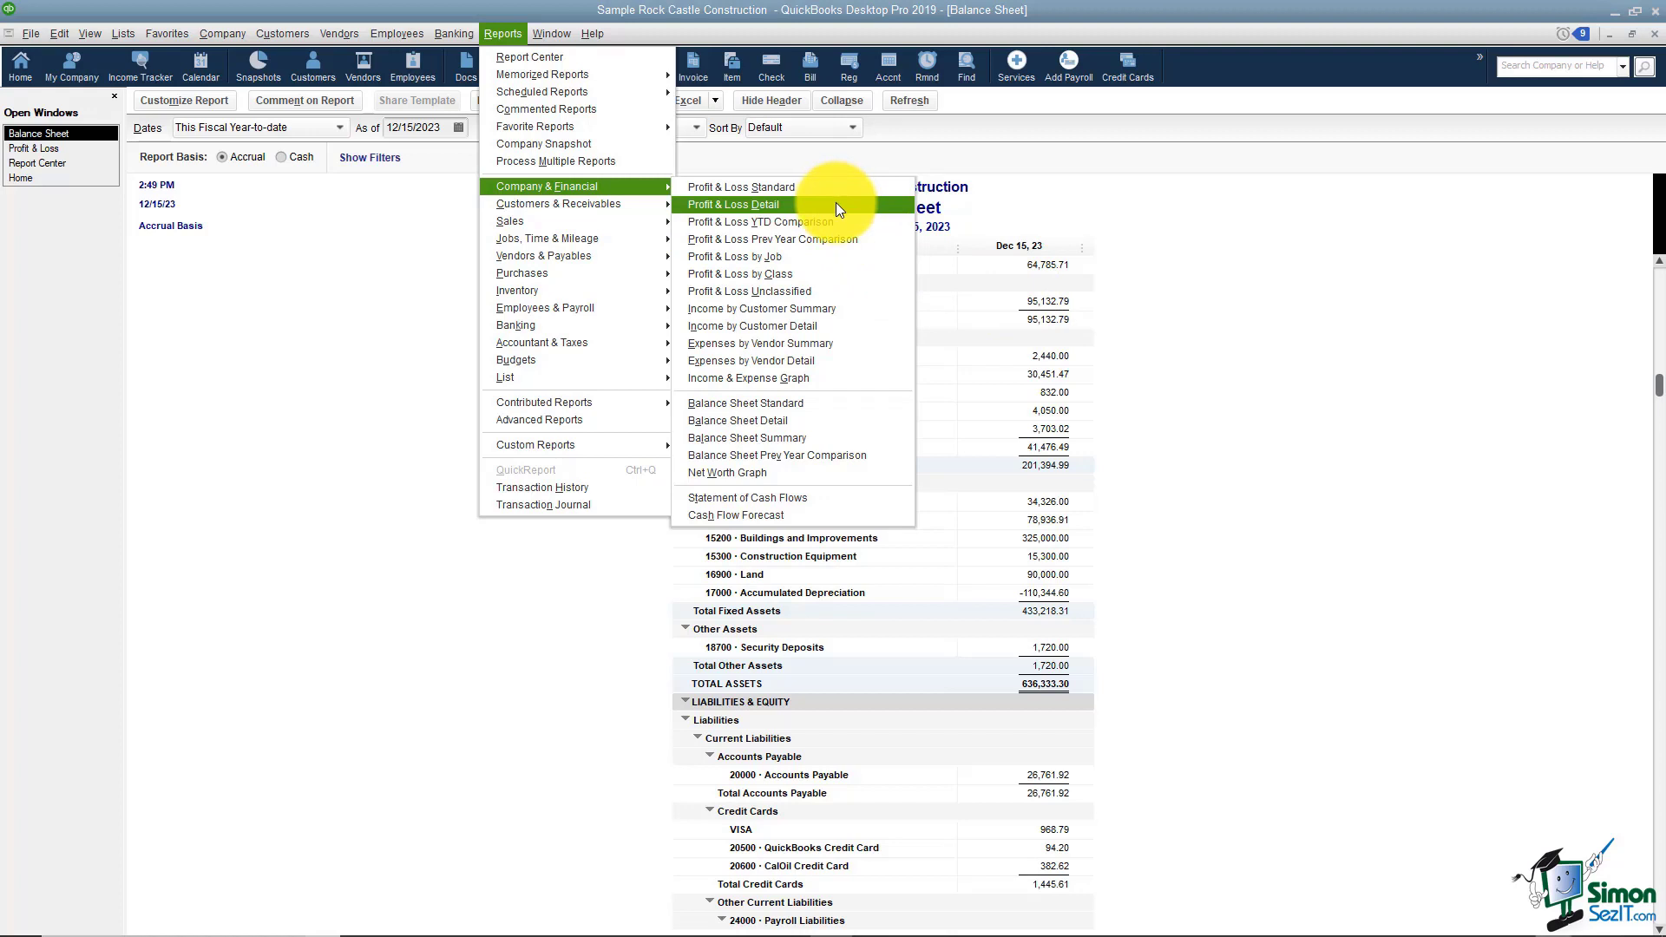
pyautogui.moveTo(763, 222)
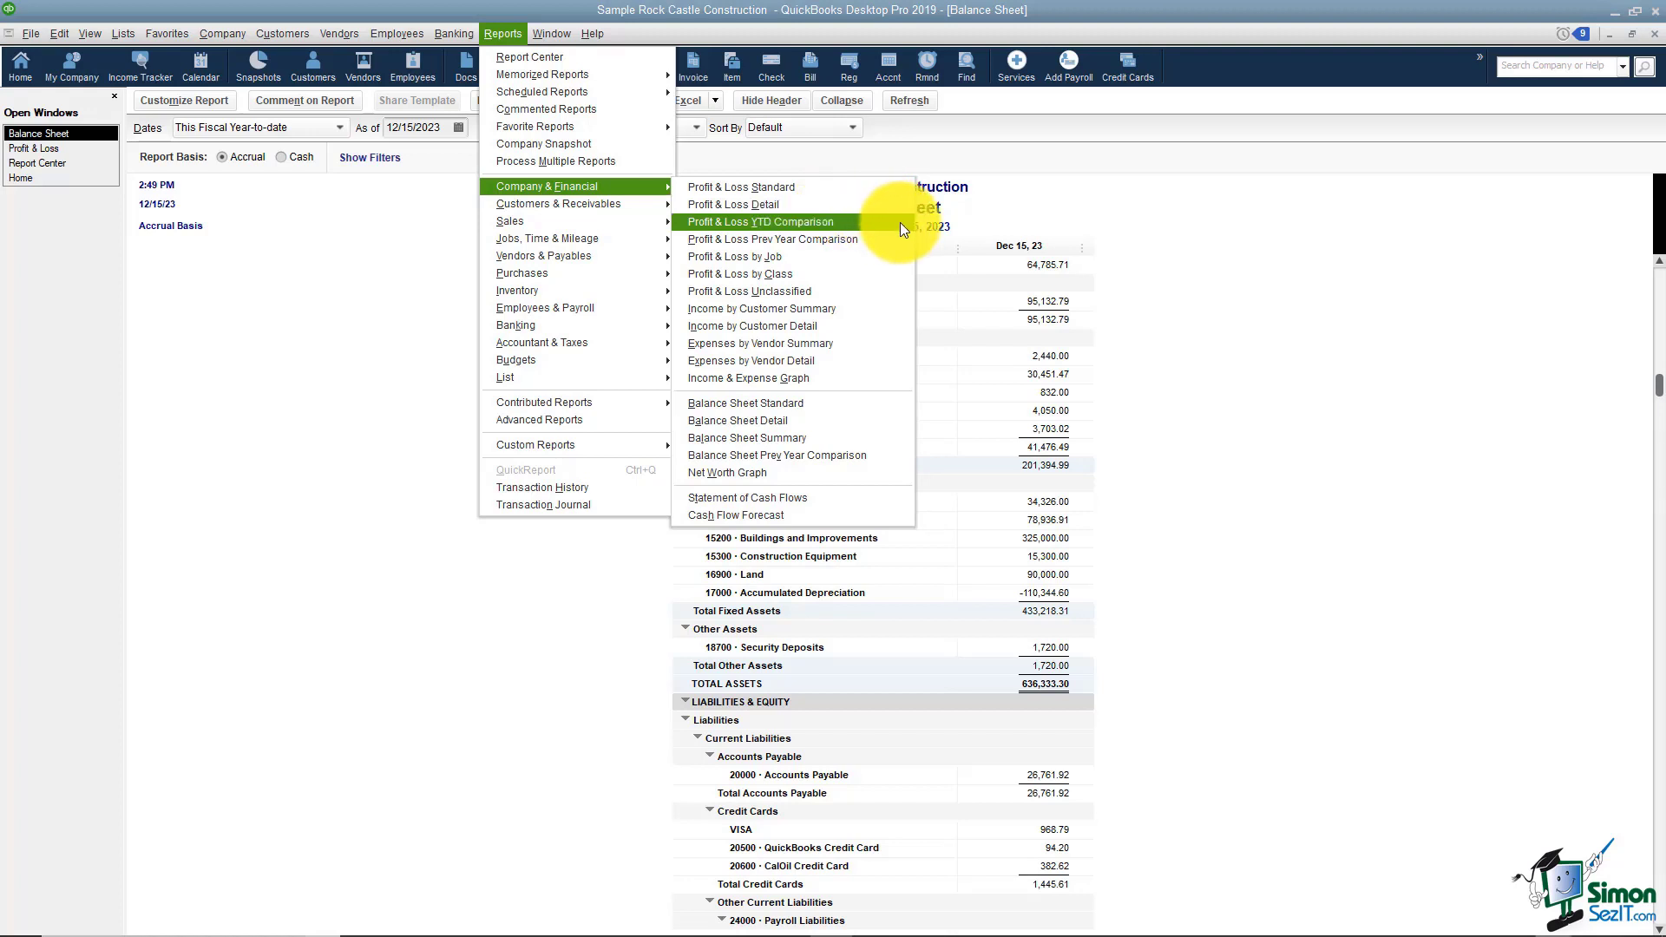
pyautogui.moveTo(894, 249)
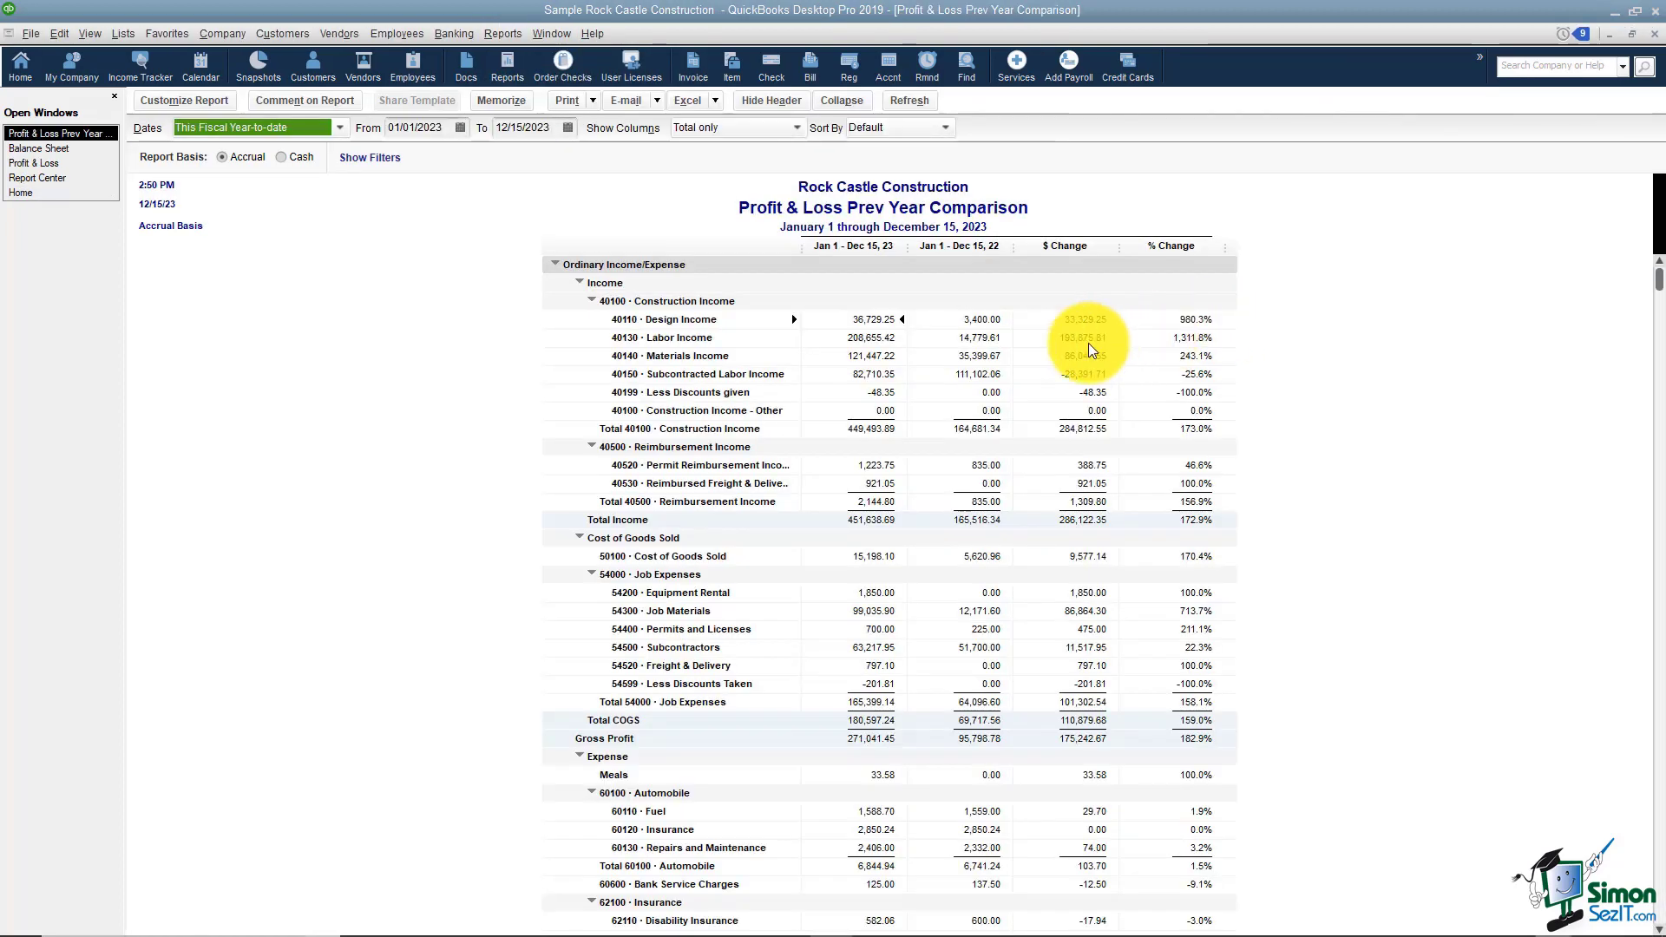
pyautogui.moveTo(881, 425)
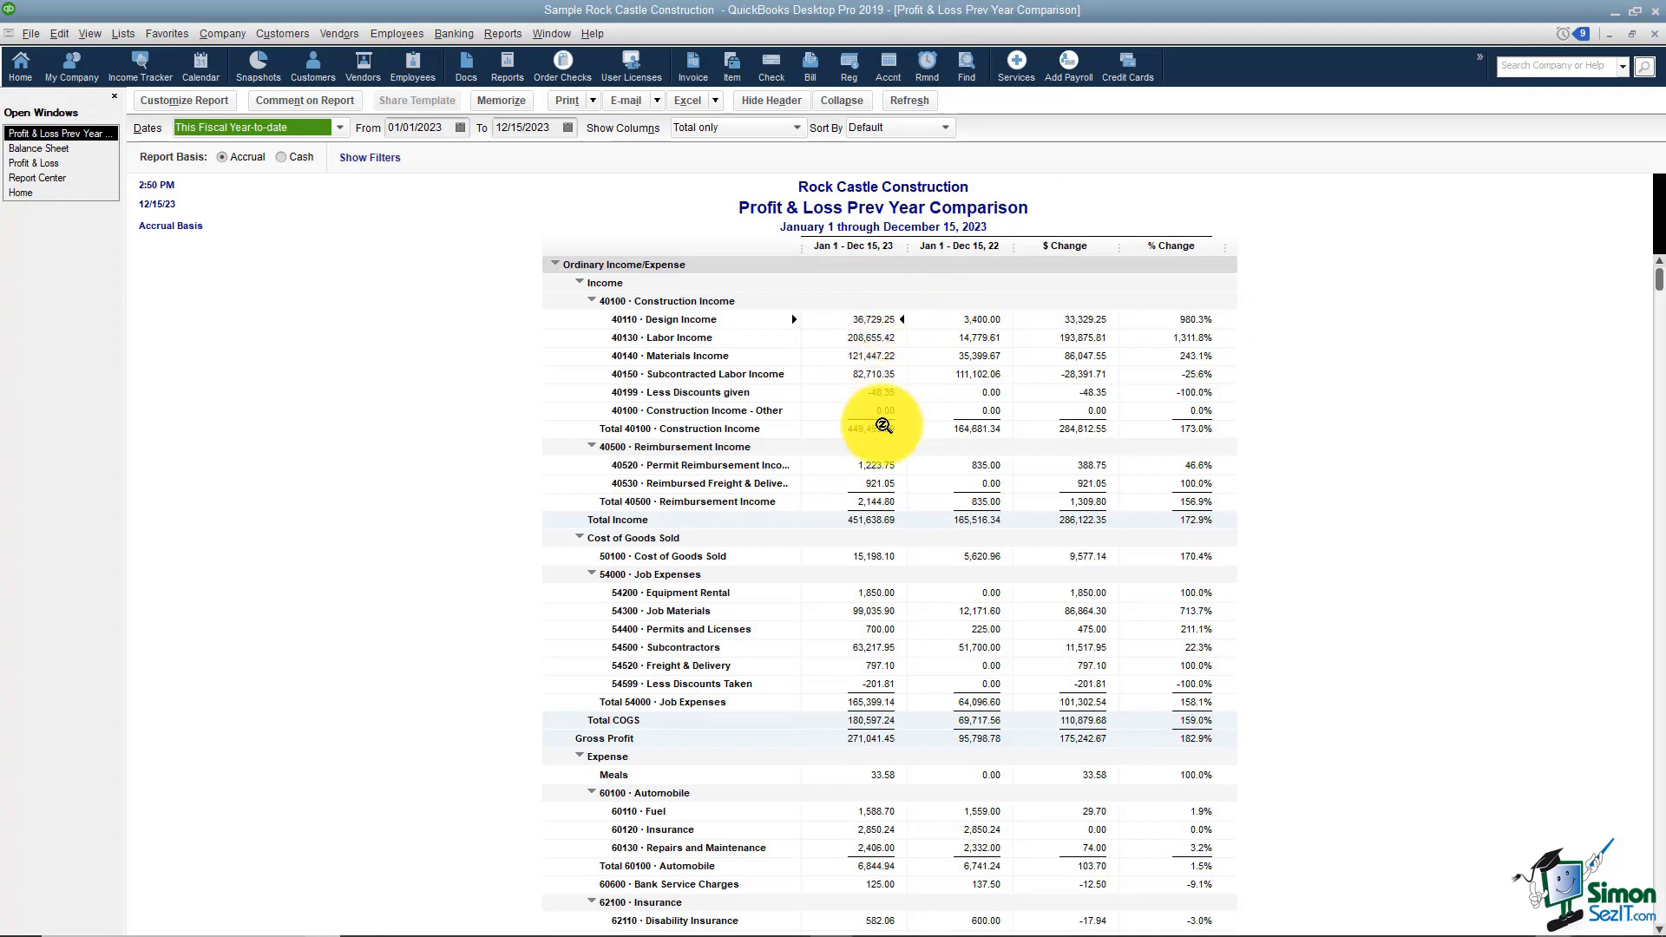
pyautogui.moveTo(993, 441)
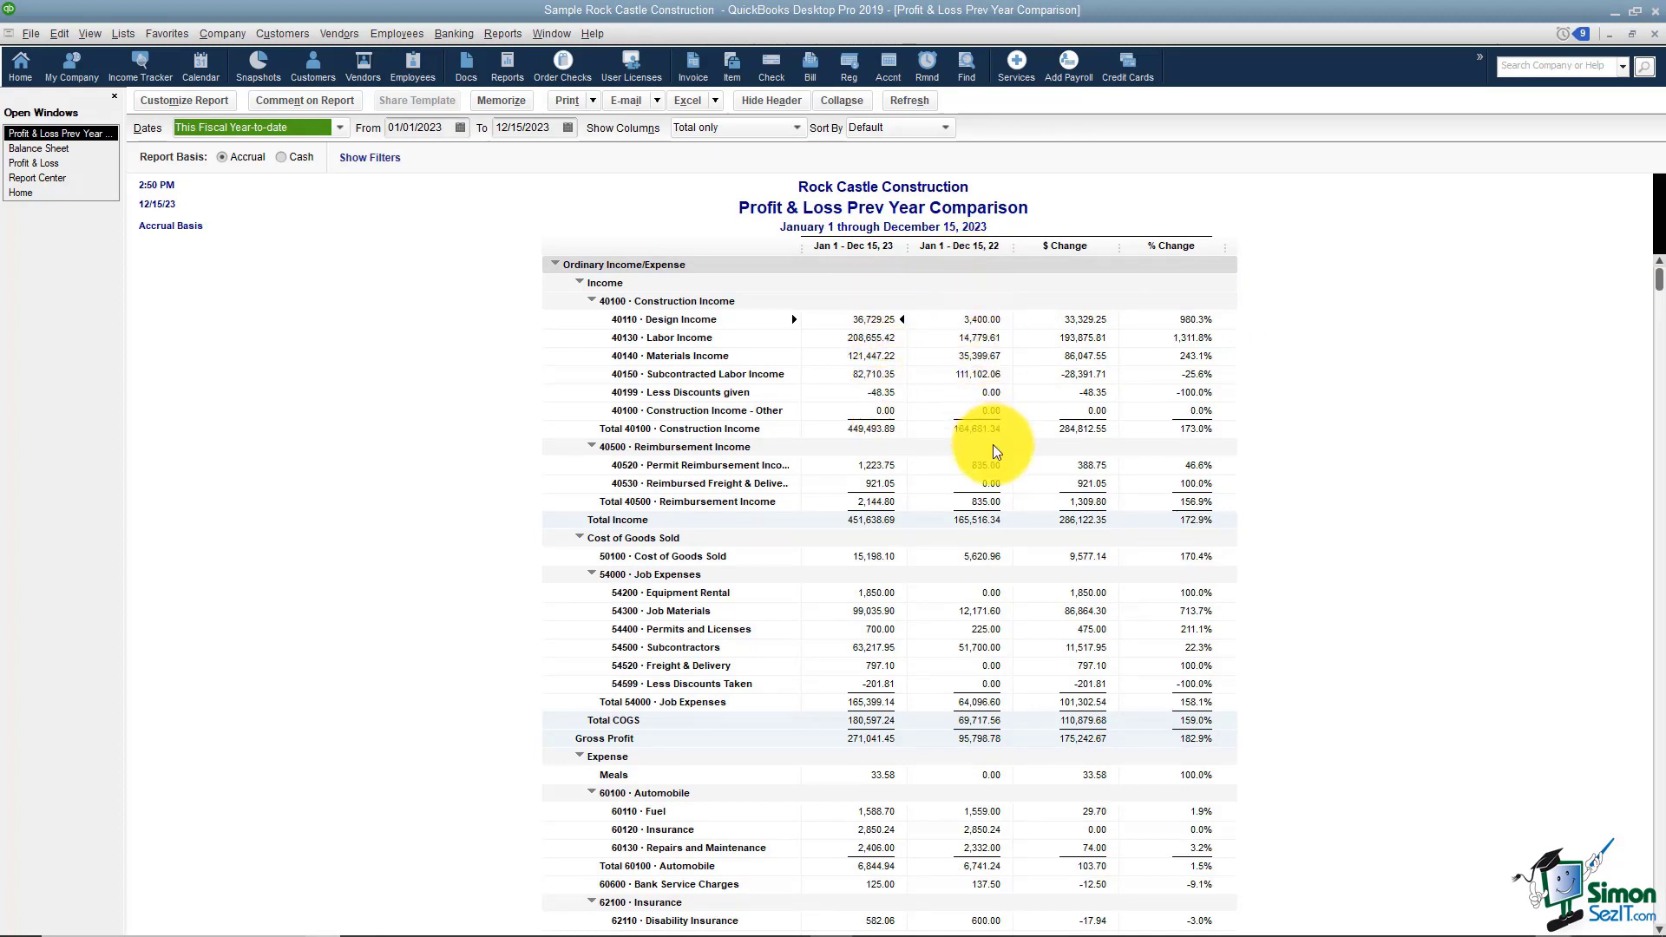
pyautogui.moveTo(1185, 425)
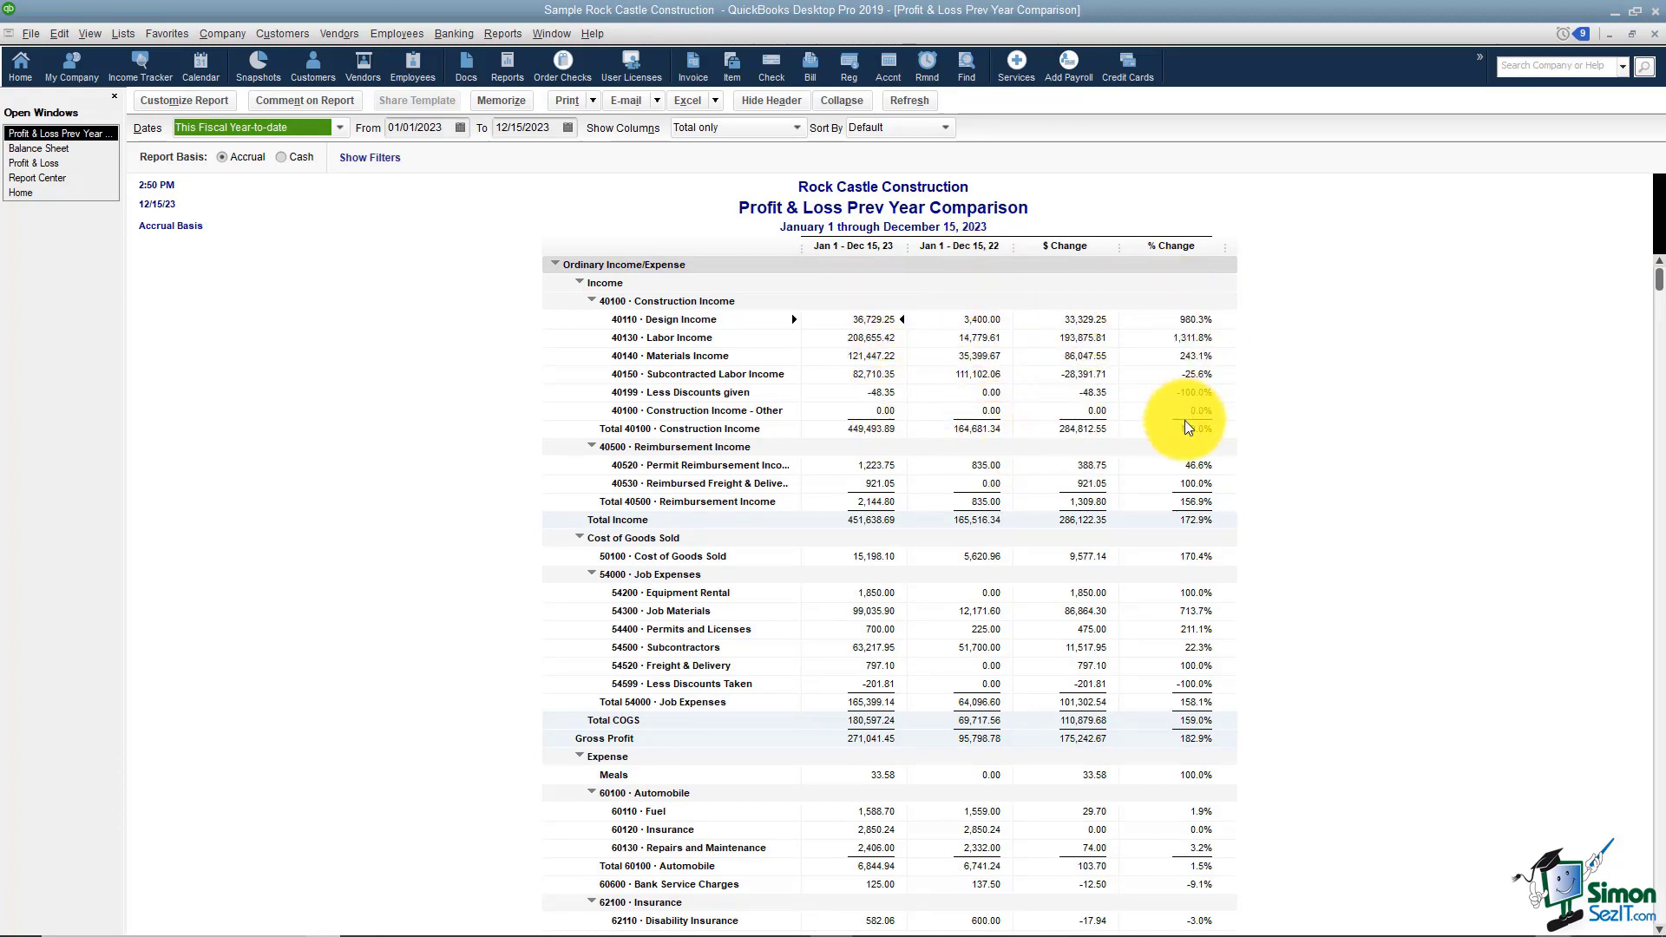
pyautogui.moveTo(1333, 393)
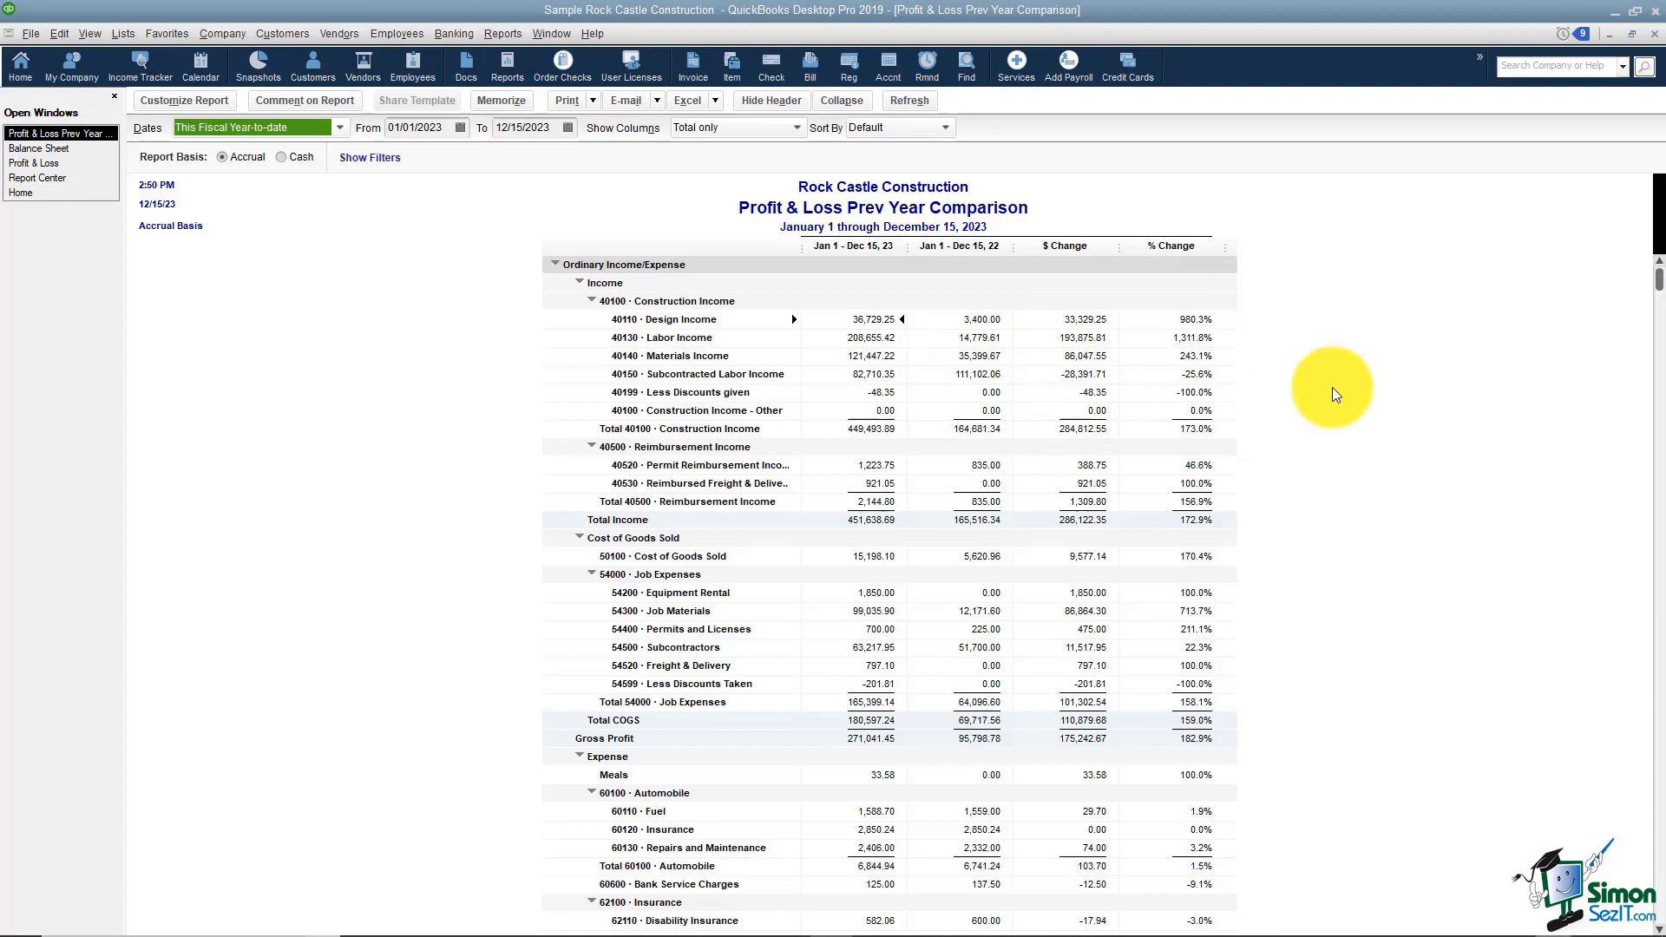
pyautogui.moveTo(1340, 383)
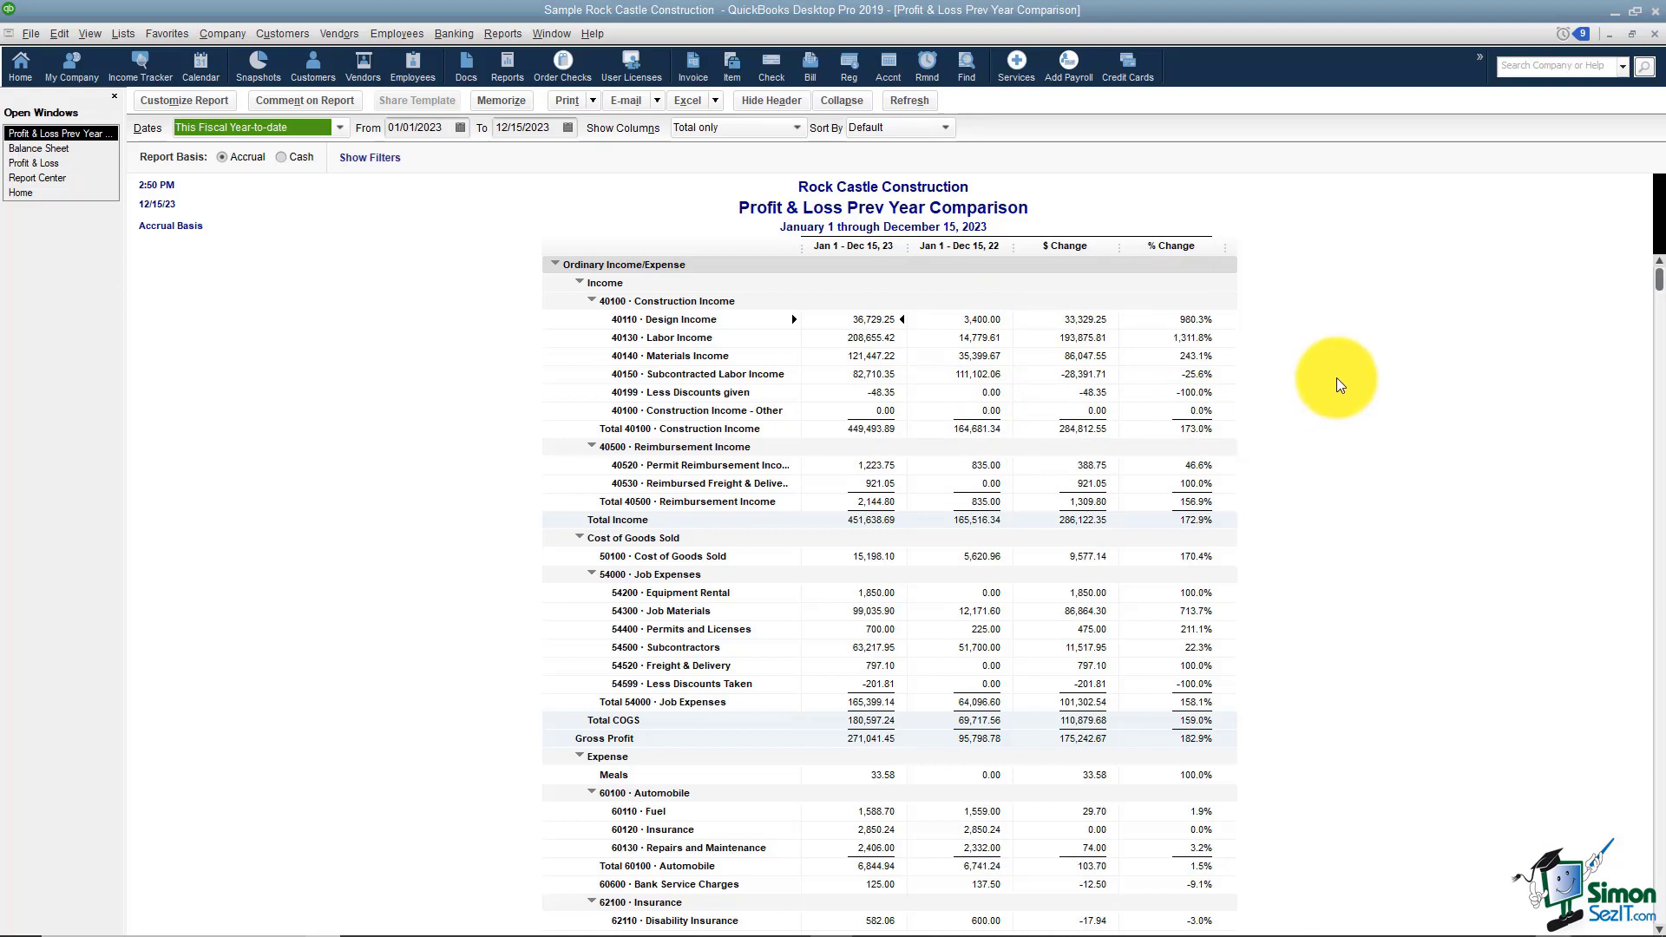
pyautogui.moveTo(1264, 229)
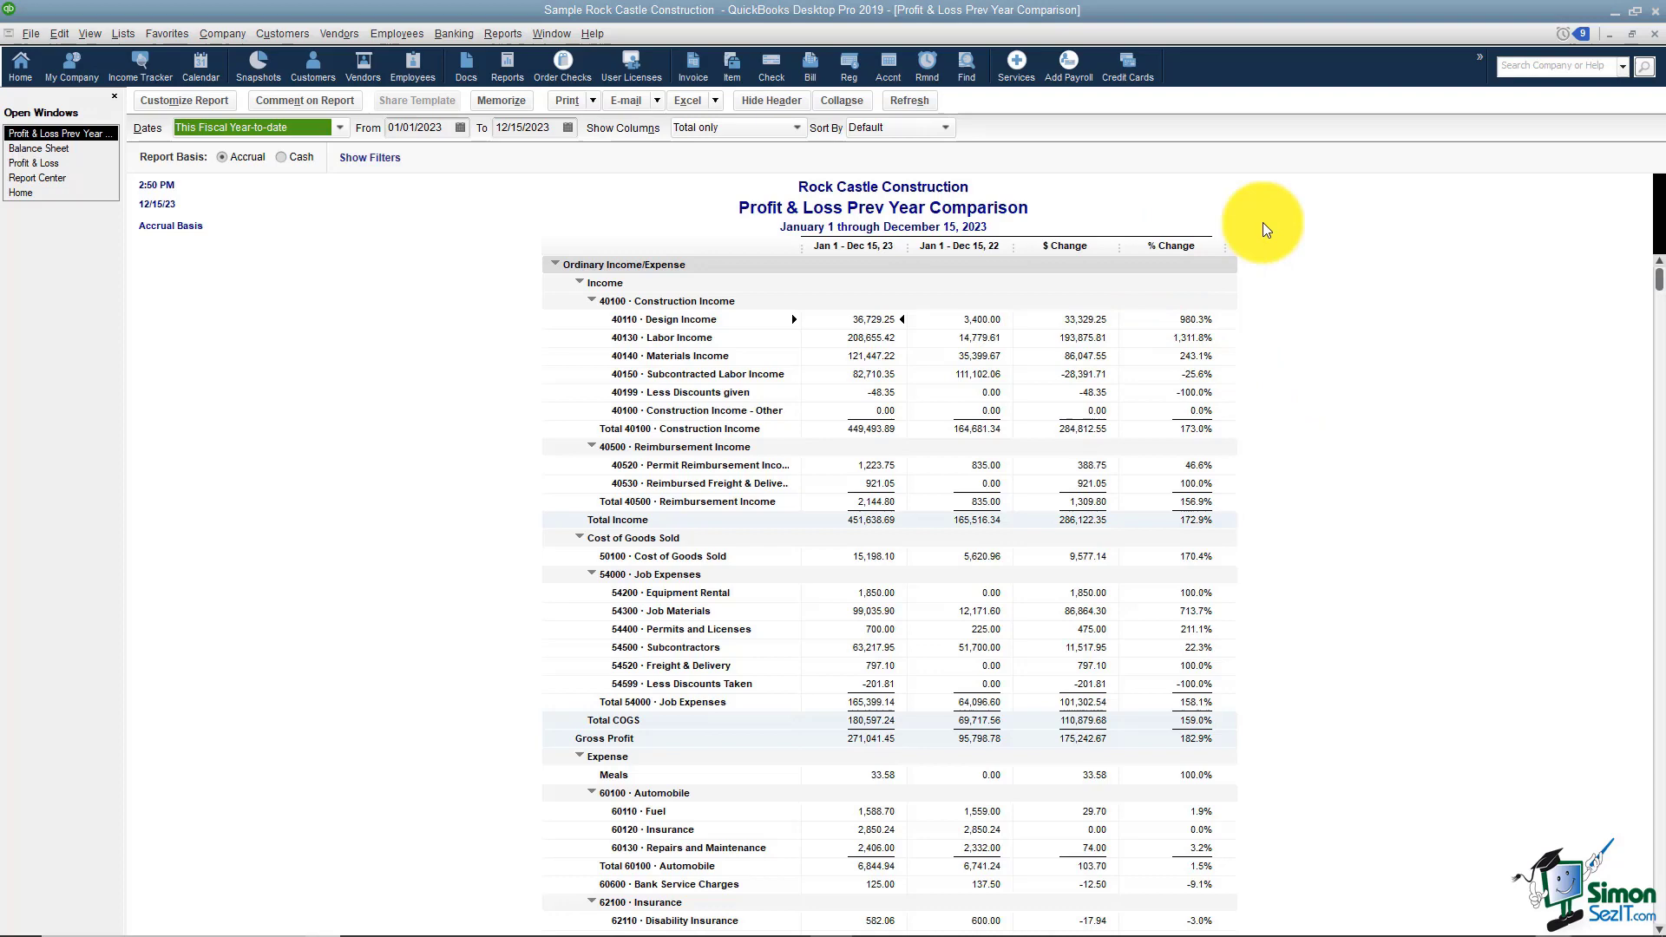
# - Close the Profit & Loss Prev Year Comparison report window
pyautogui.click(39, 147)
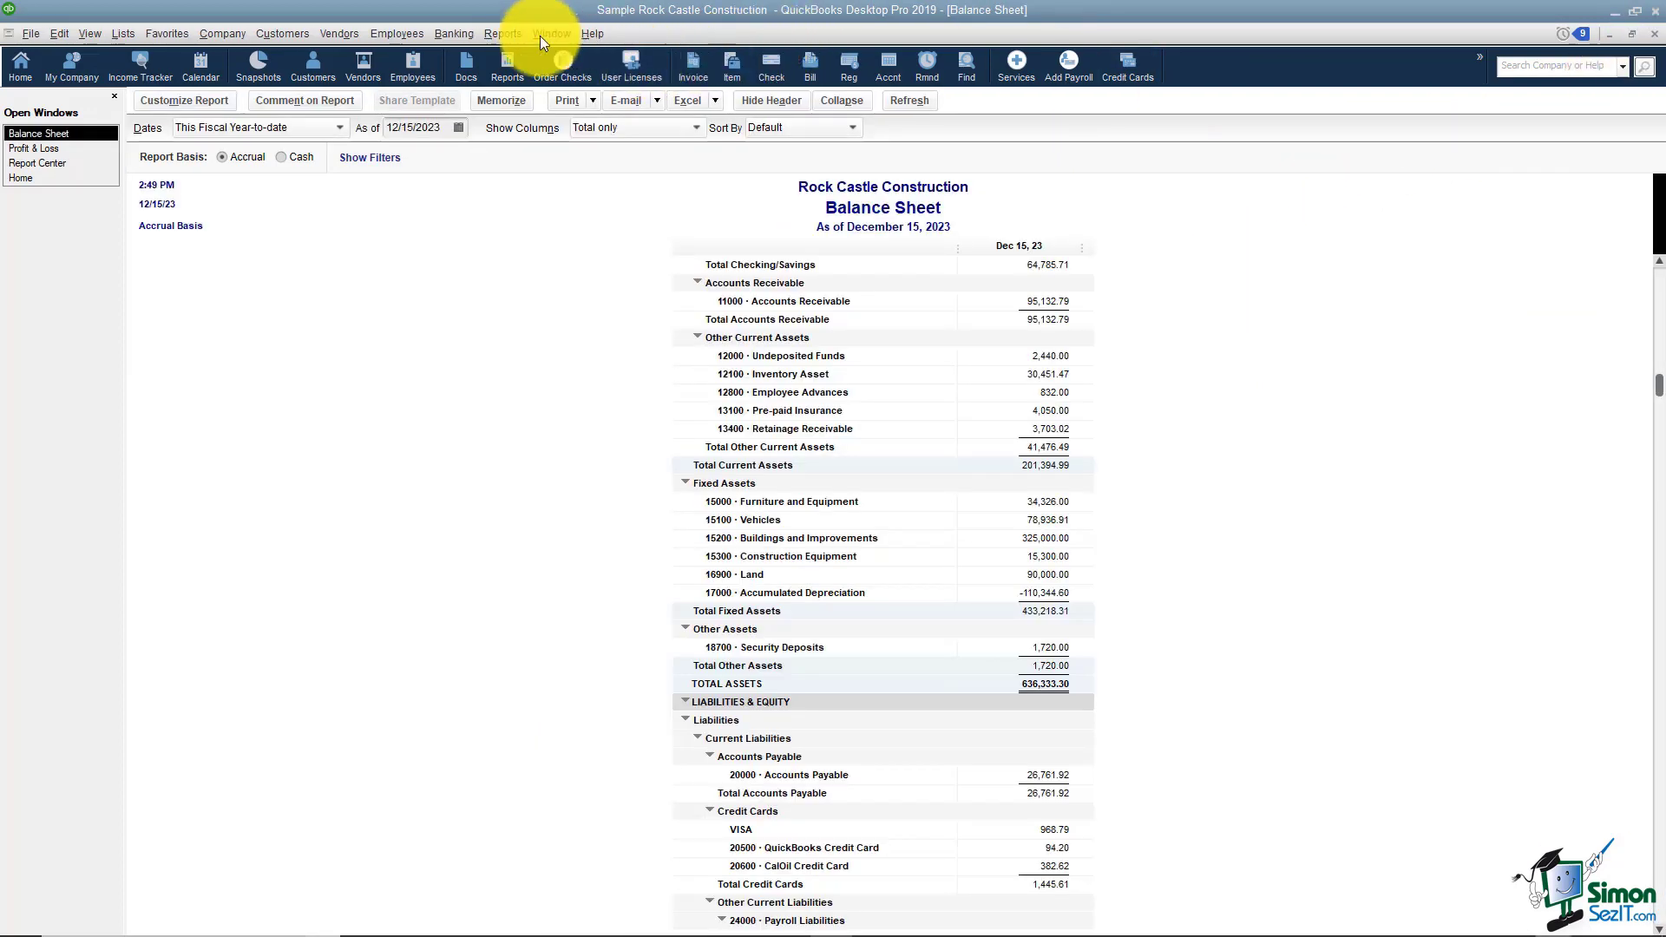
# - Open the Income & Expense Graph for January 1–December 15, 2023 from Reports
pyautogui.click(502, 33)
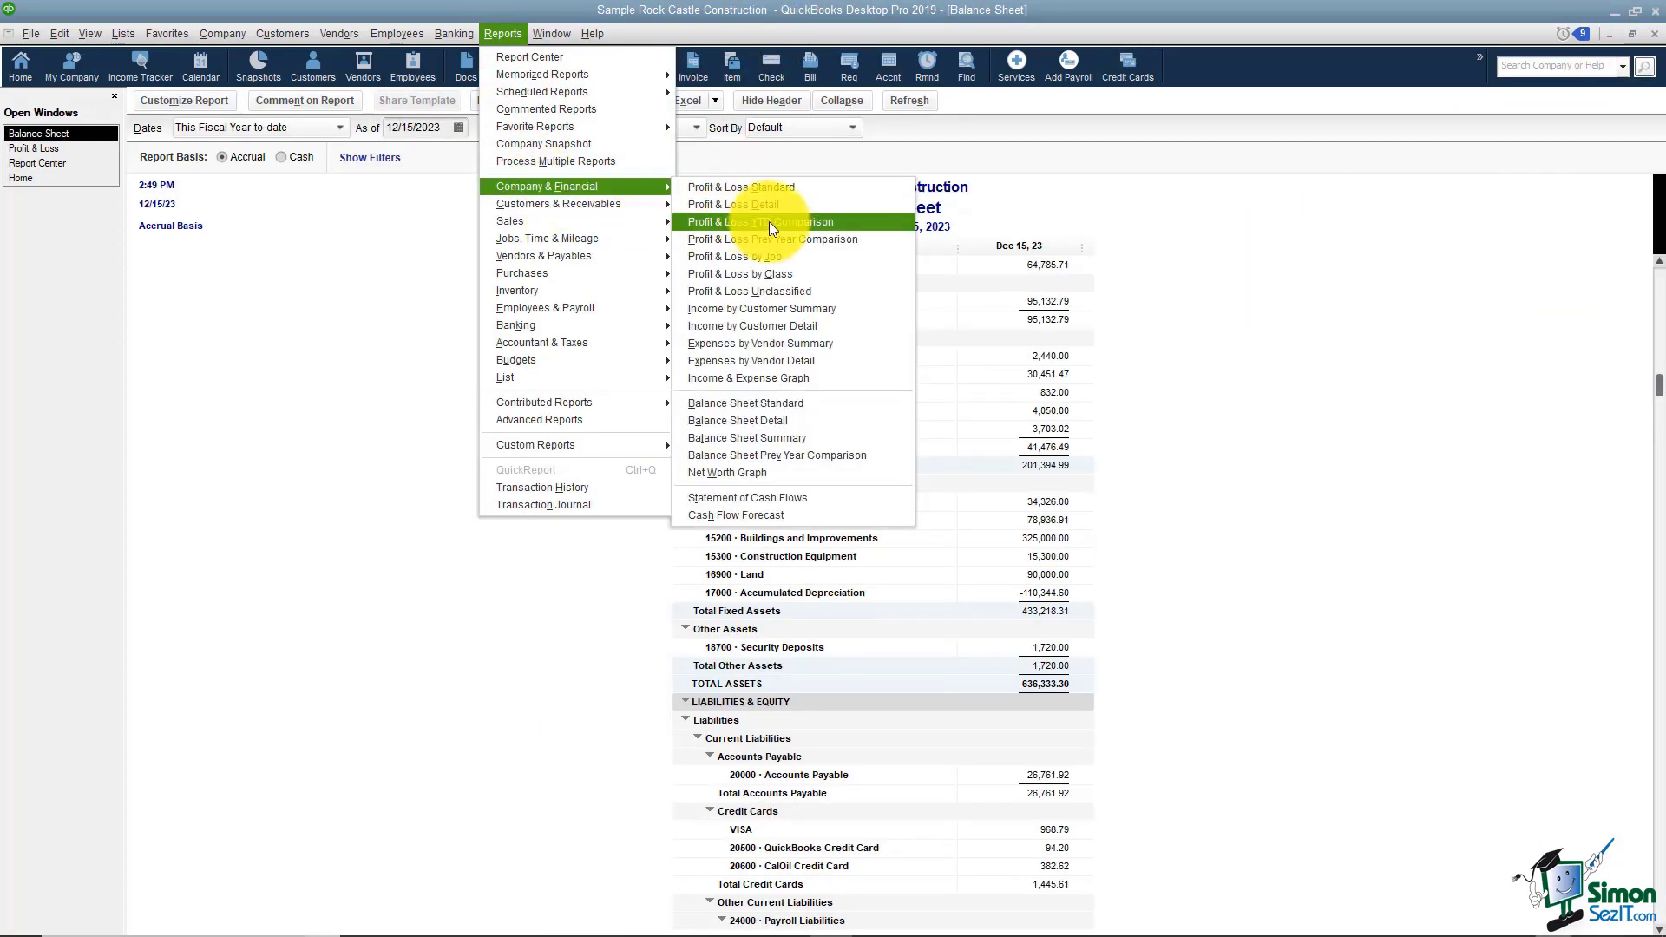
pyautogui.moveTo(871, 256)
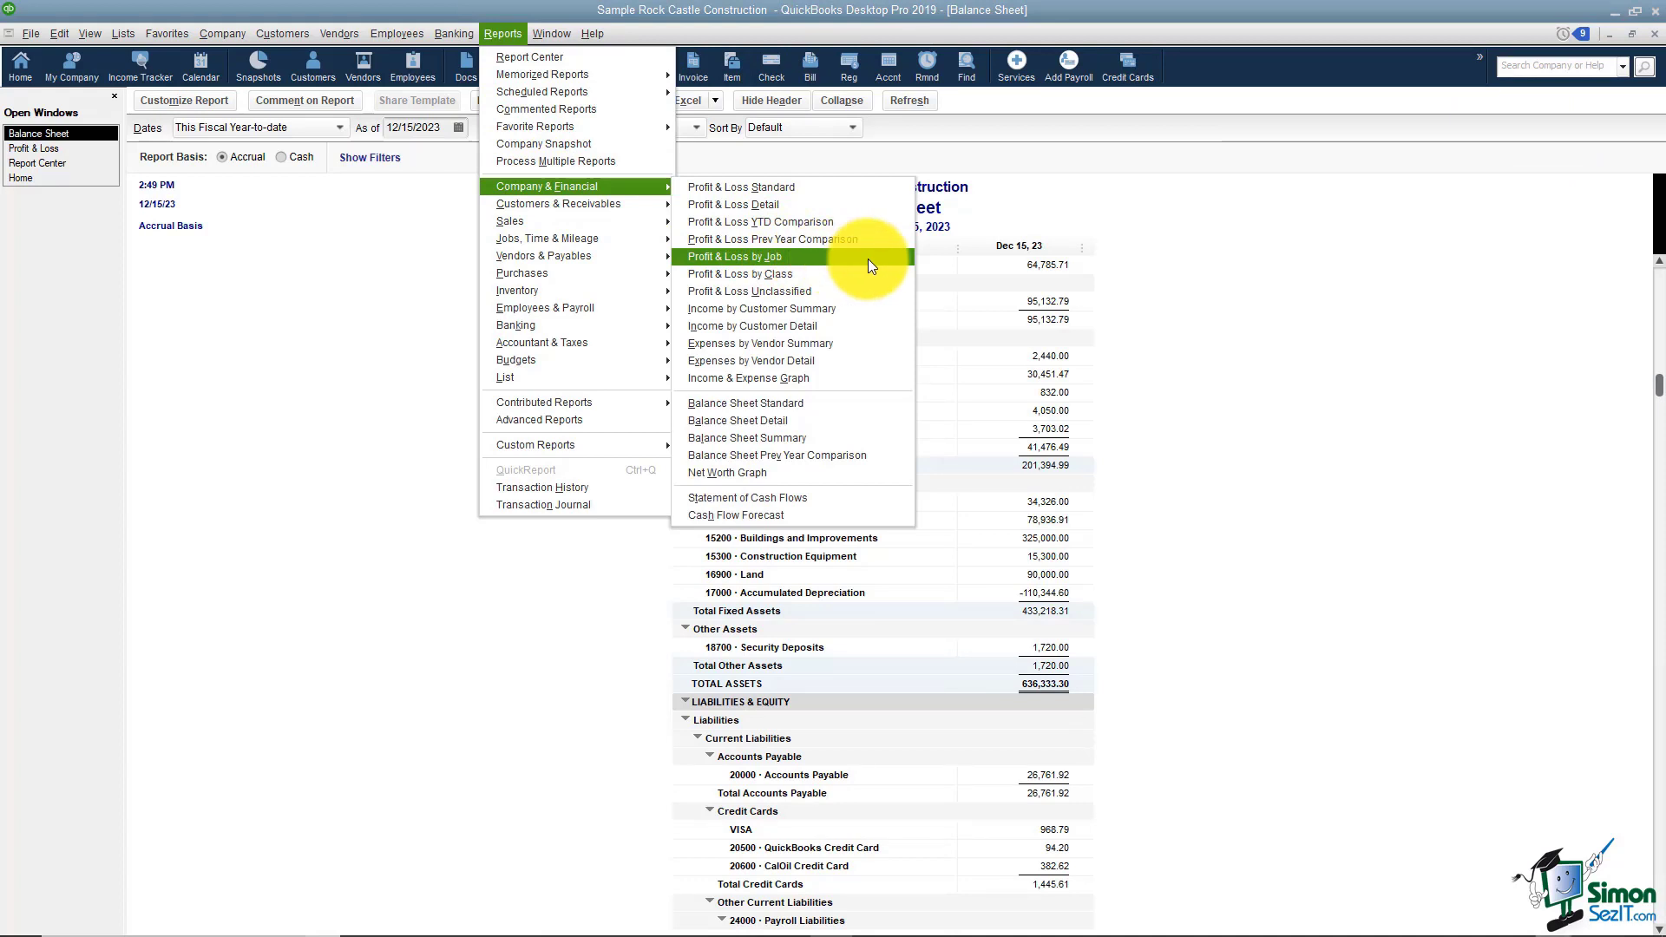
pyautogui.moveTo(871, 274)
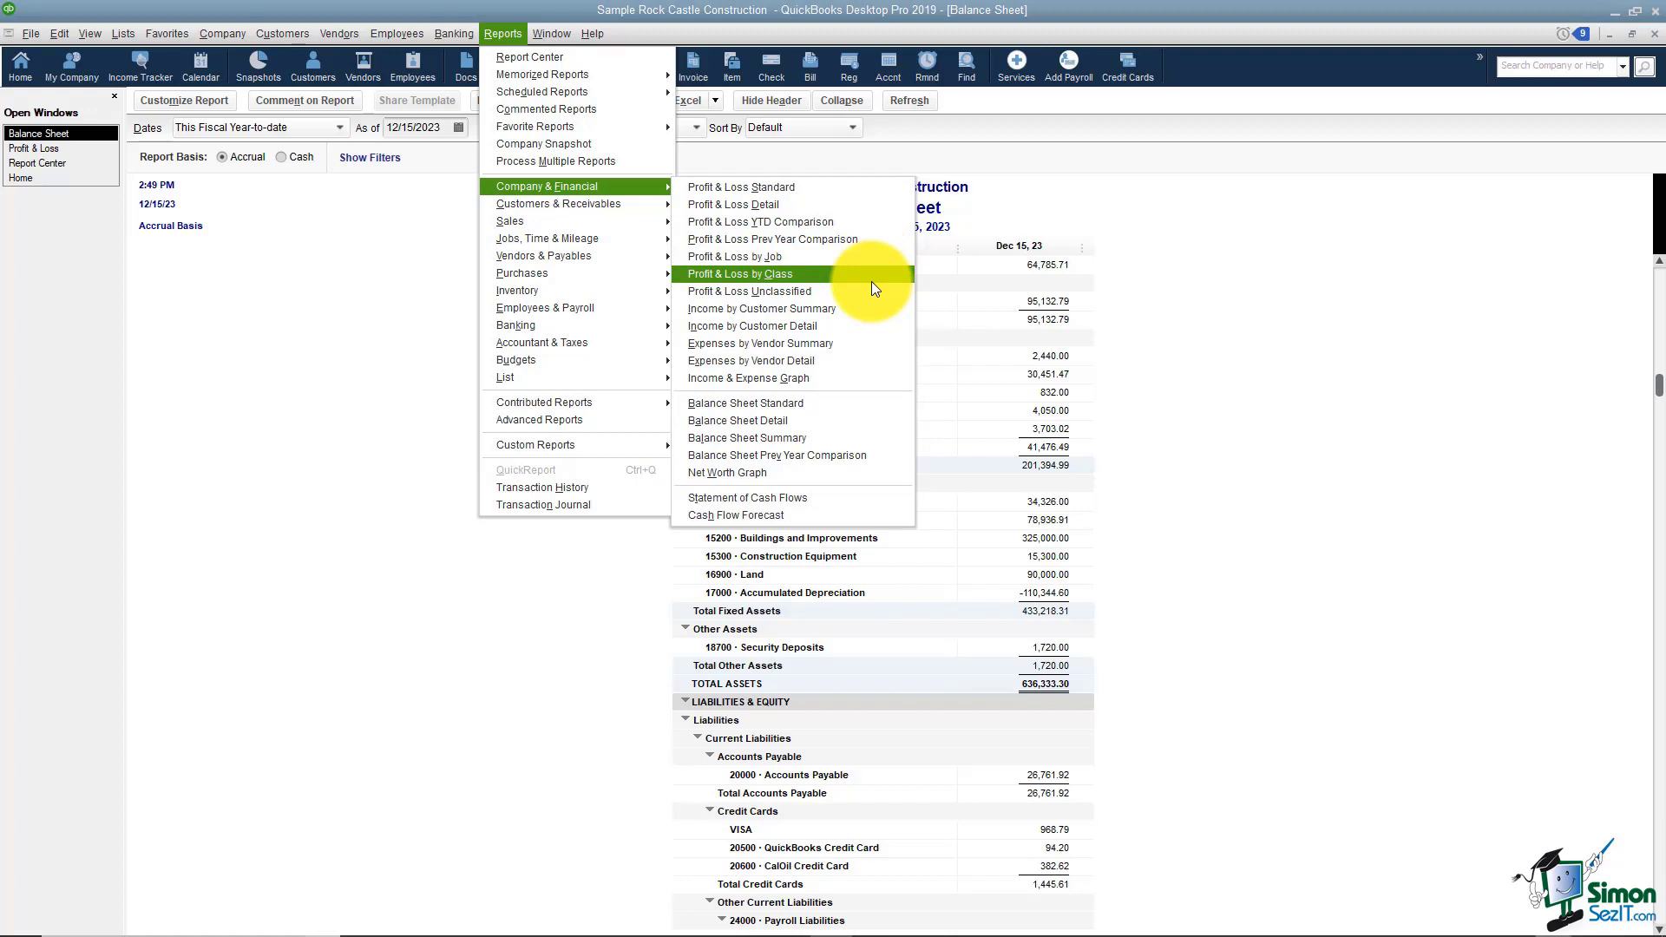
pyautogui.moveTo(883, 288)
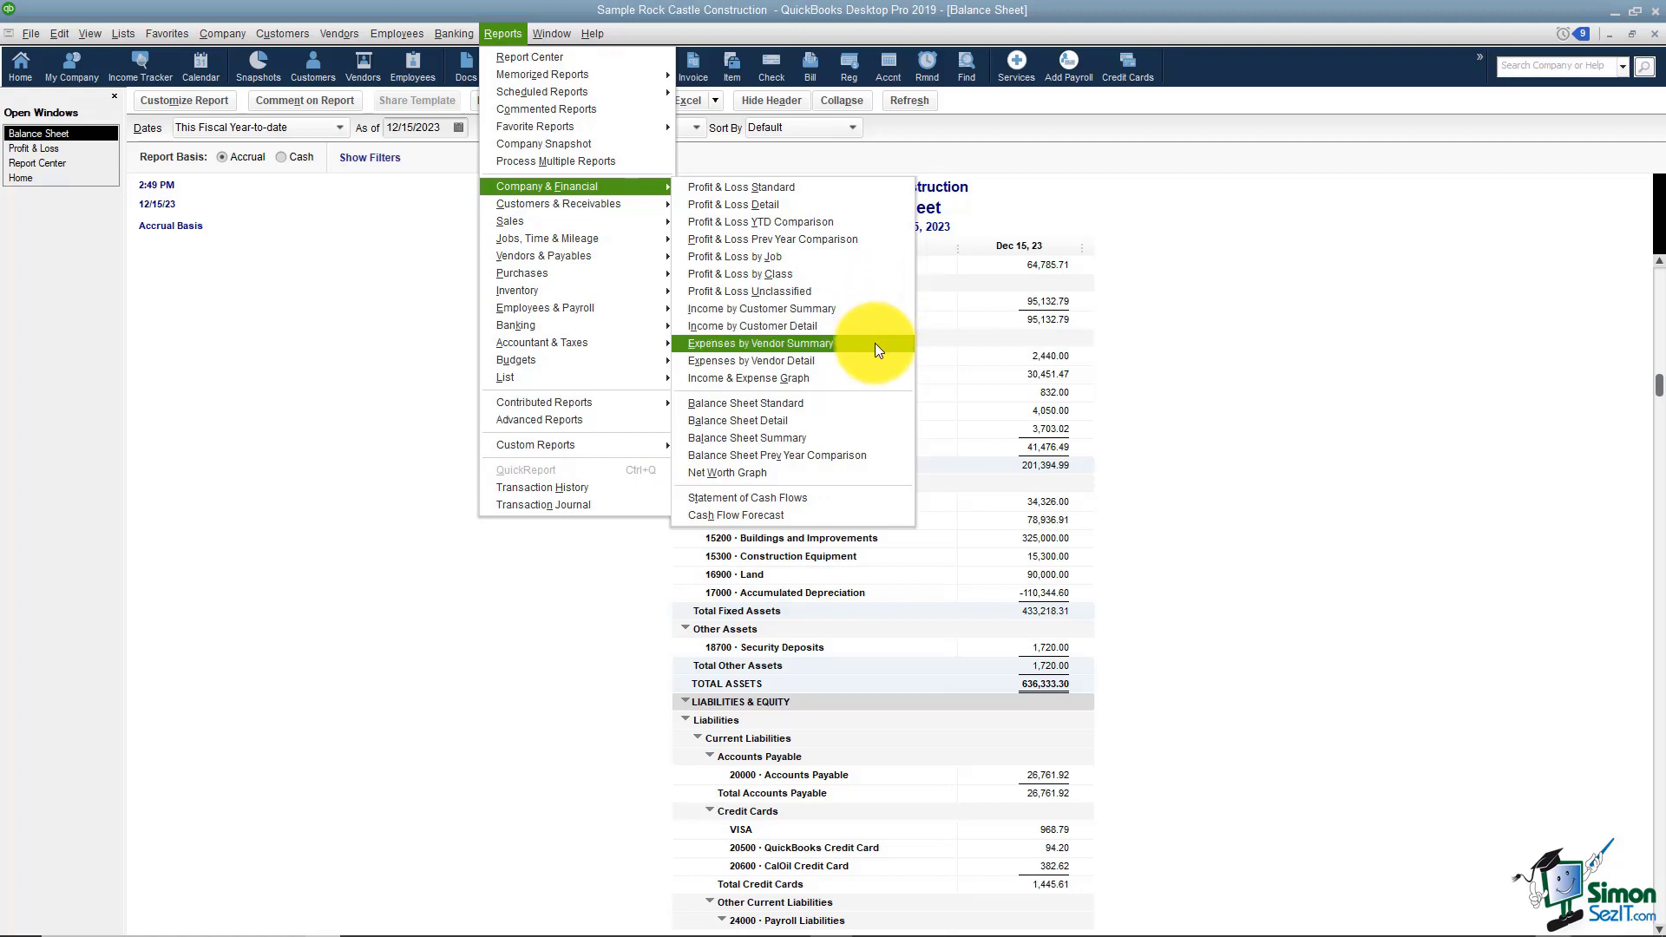
pyautogui.moveTo(862, 378)
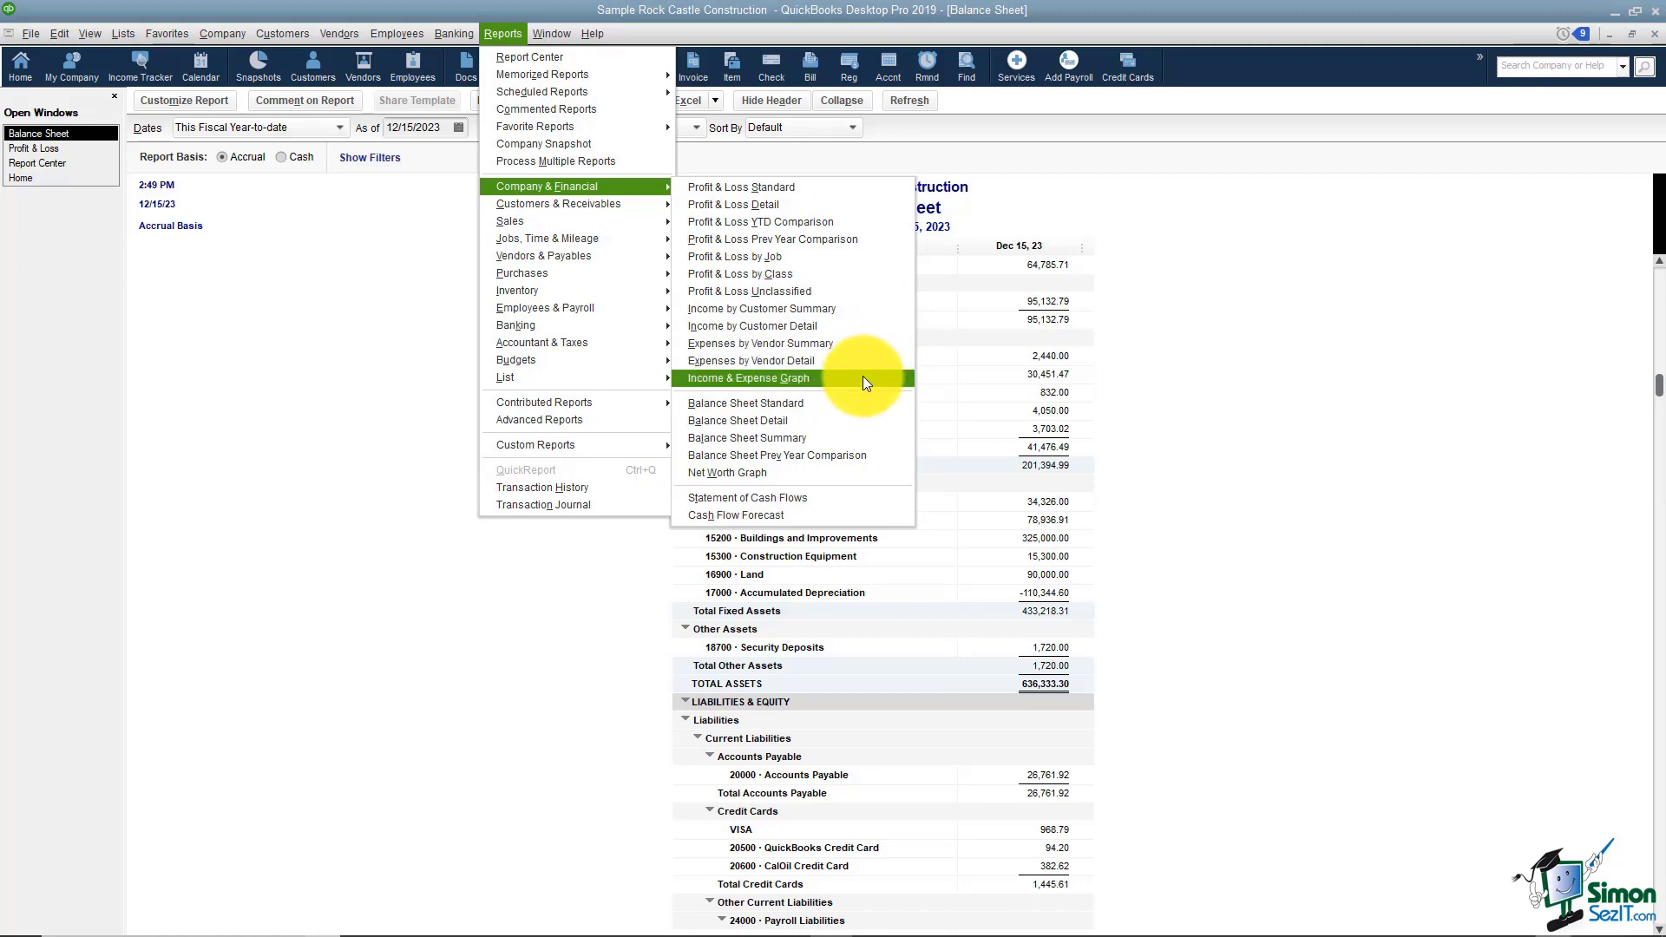
pyautogui.click(747, 378)
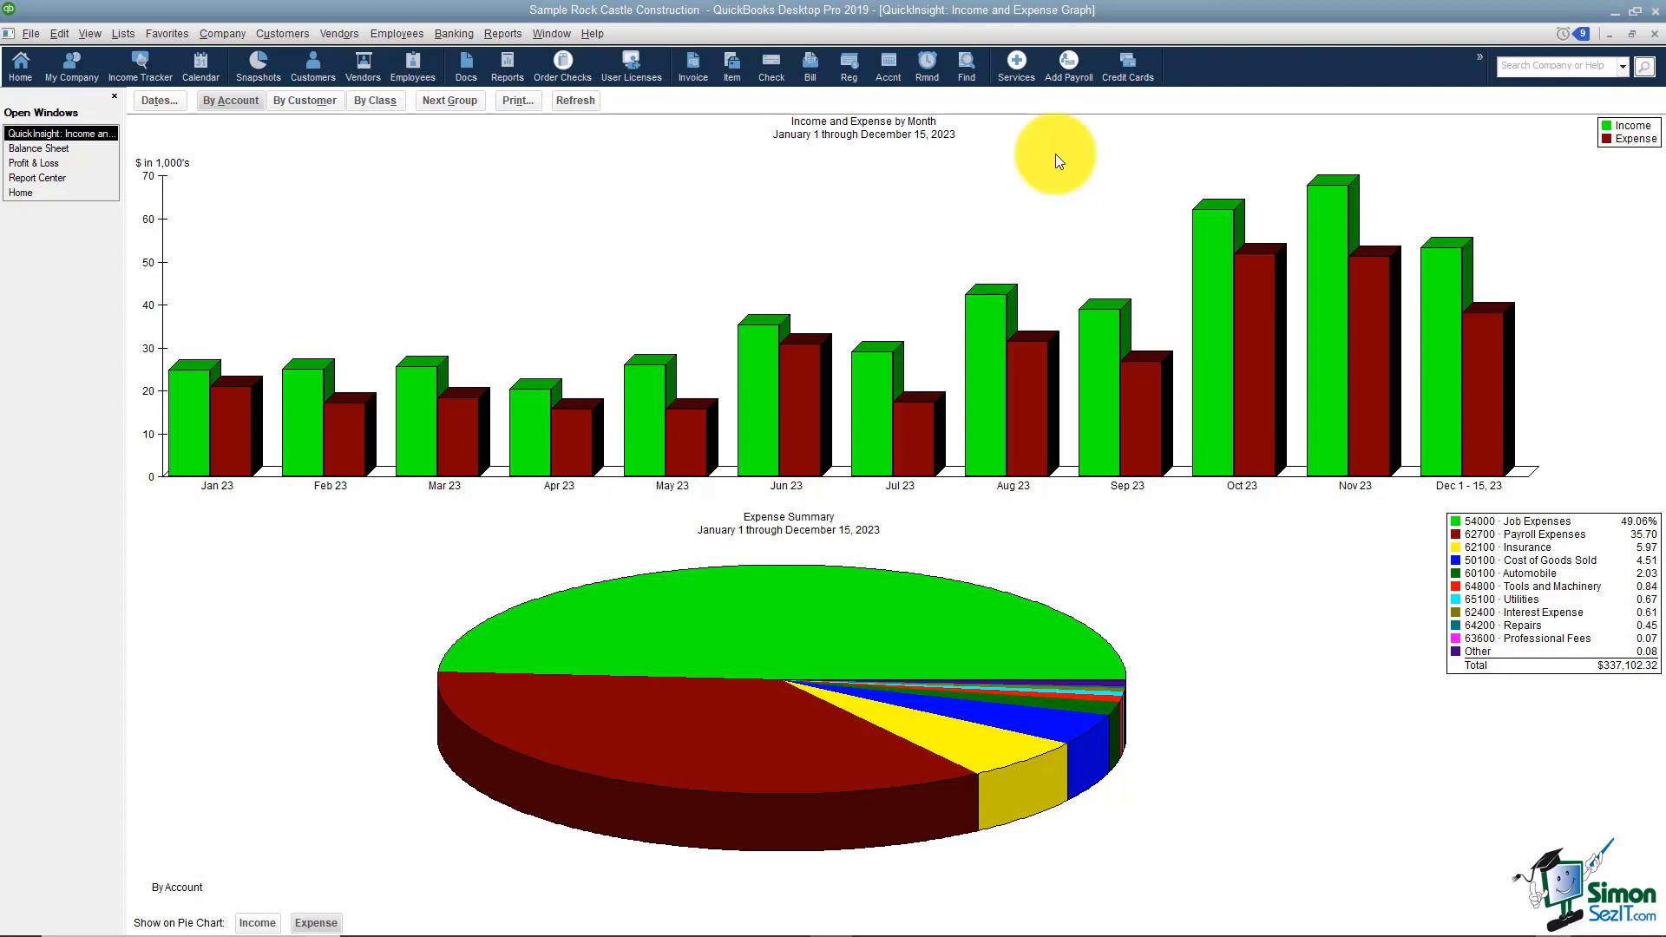
pyautogui.moveTo(761, 366)
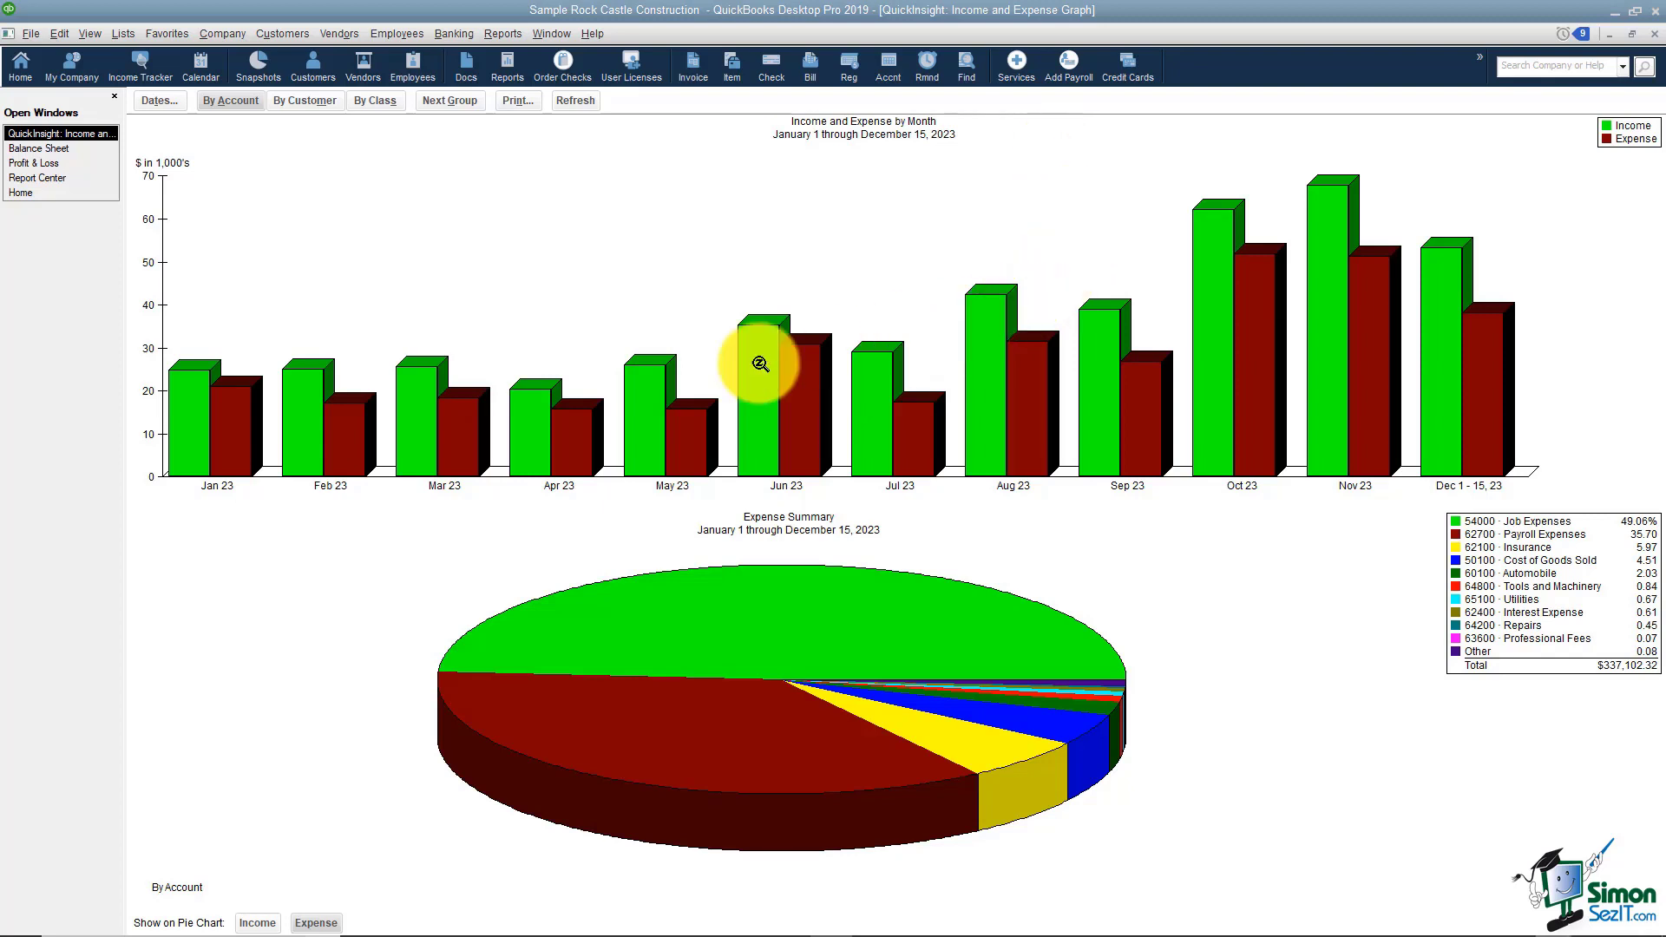
pyautogui.moveTo(856, 417)
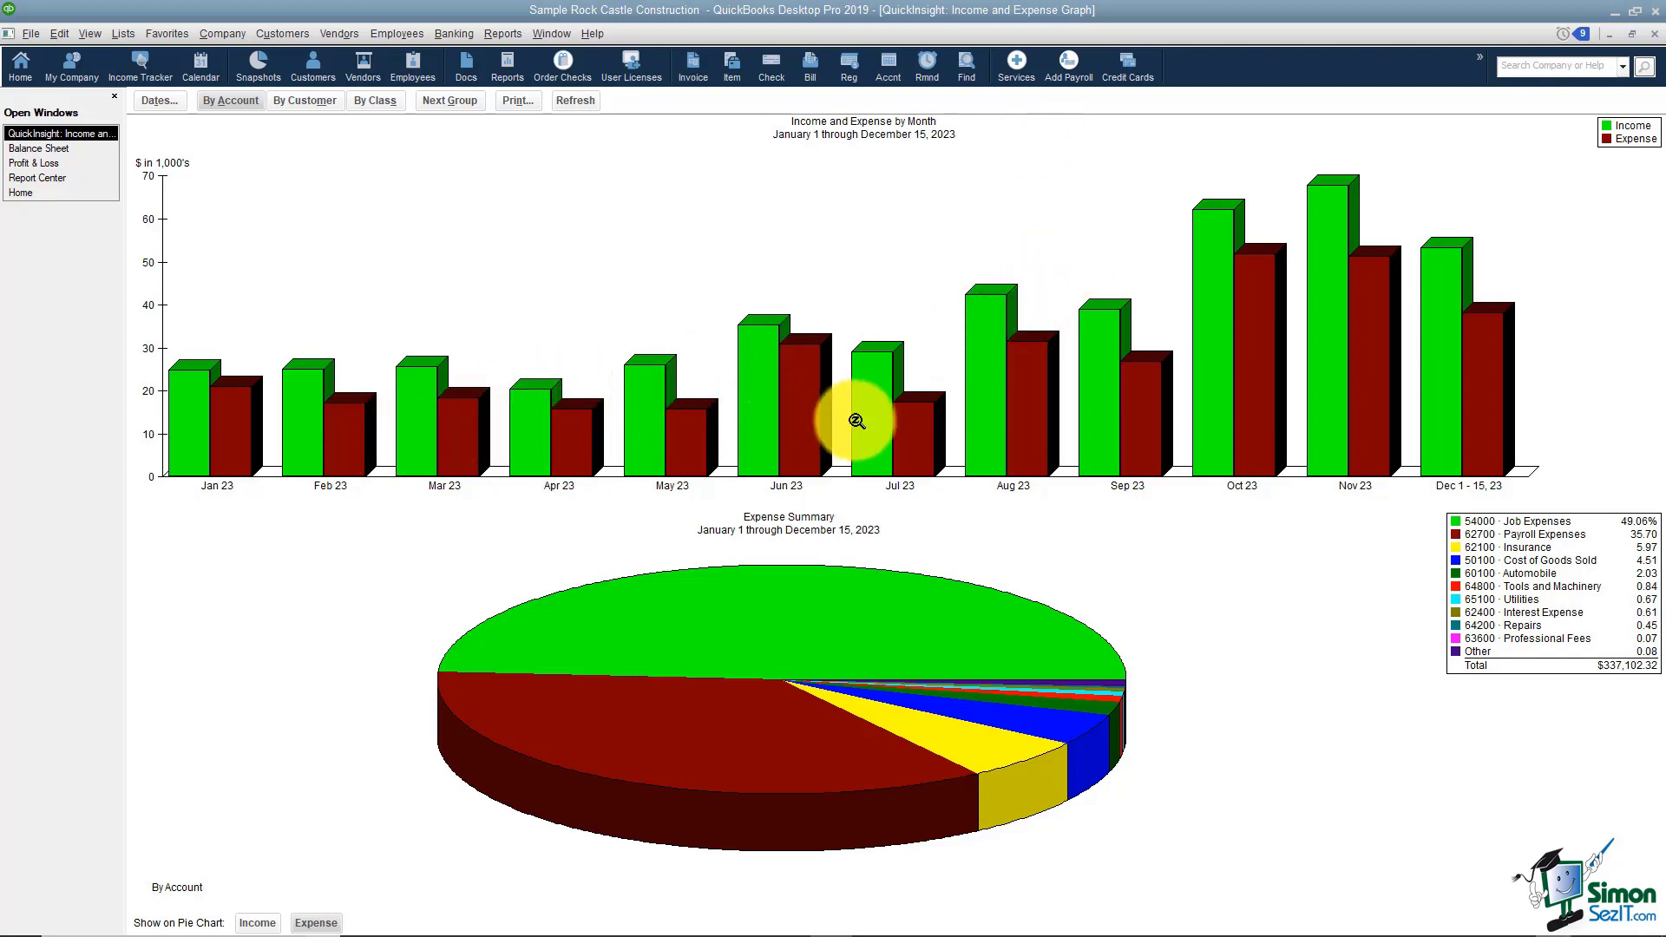
pyautogui.moveTo(762, 700)
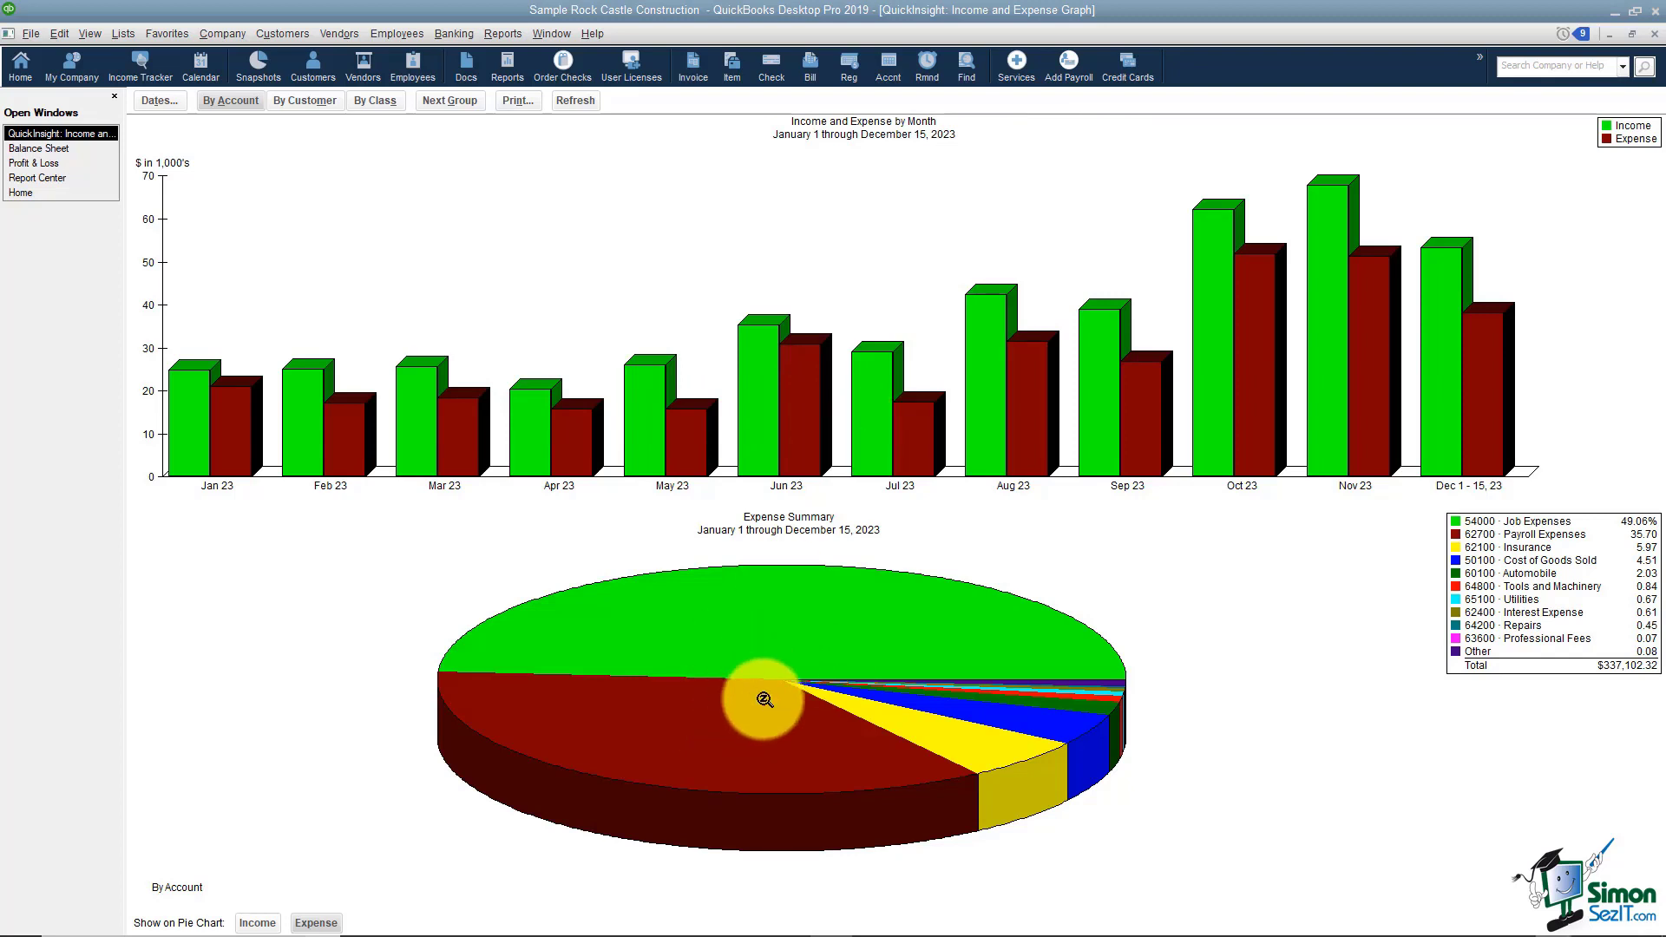
pyautogui.moveTo(1046, 610)
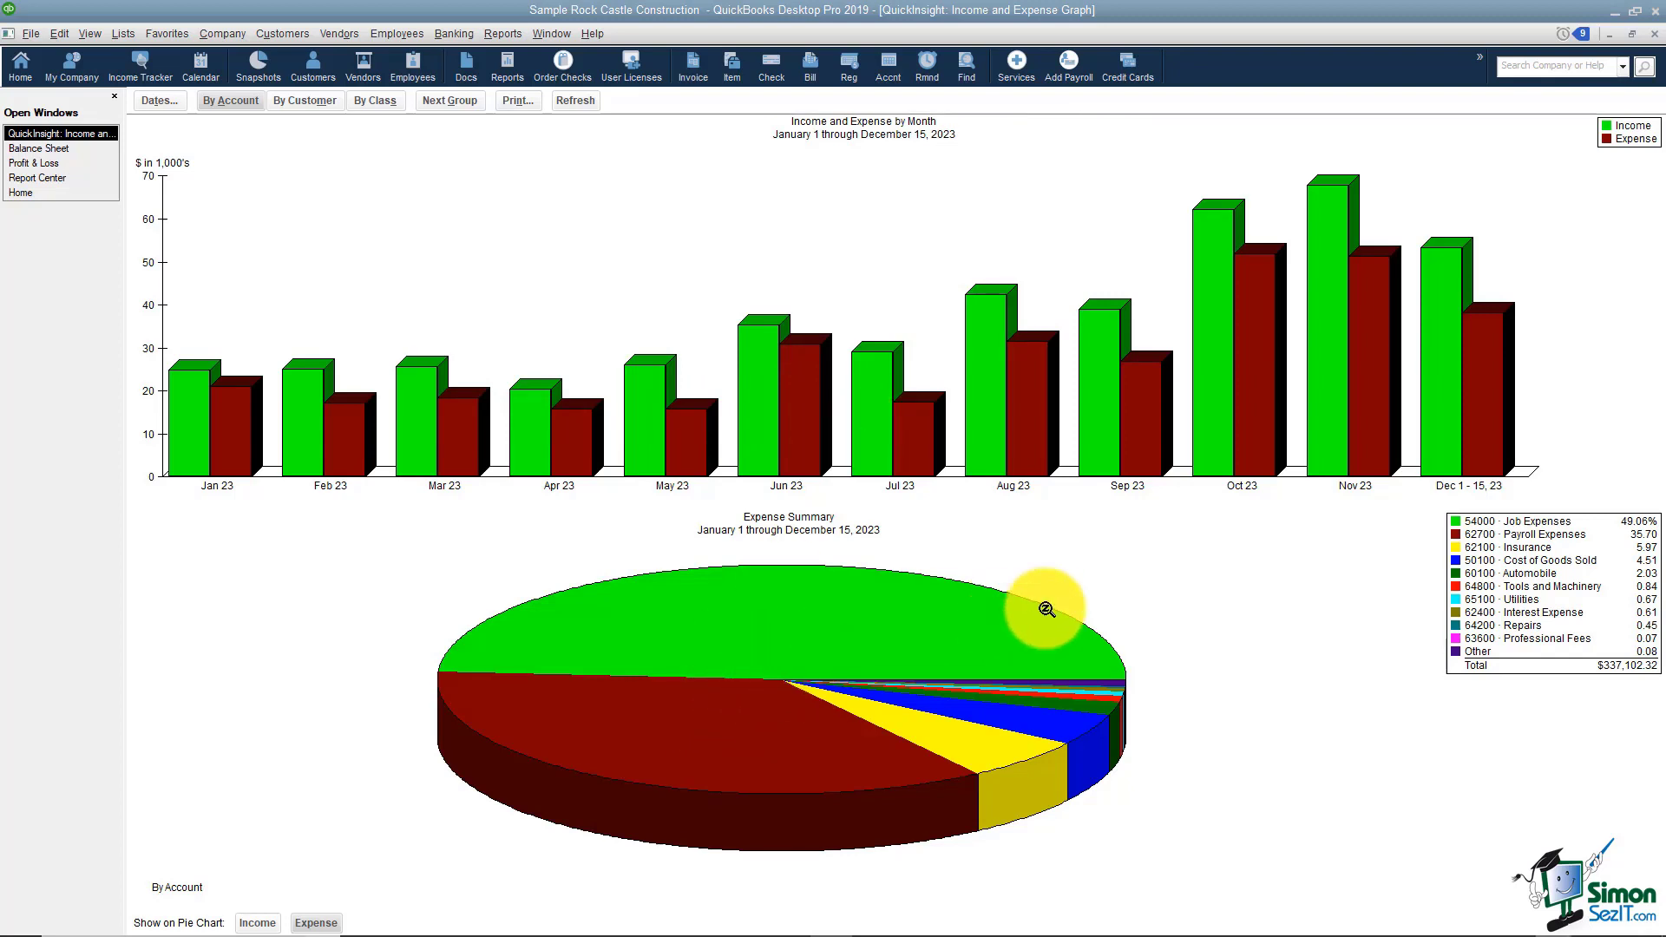
pyautogui.moveTo(754, 490)
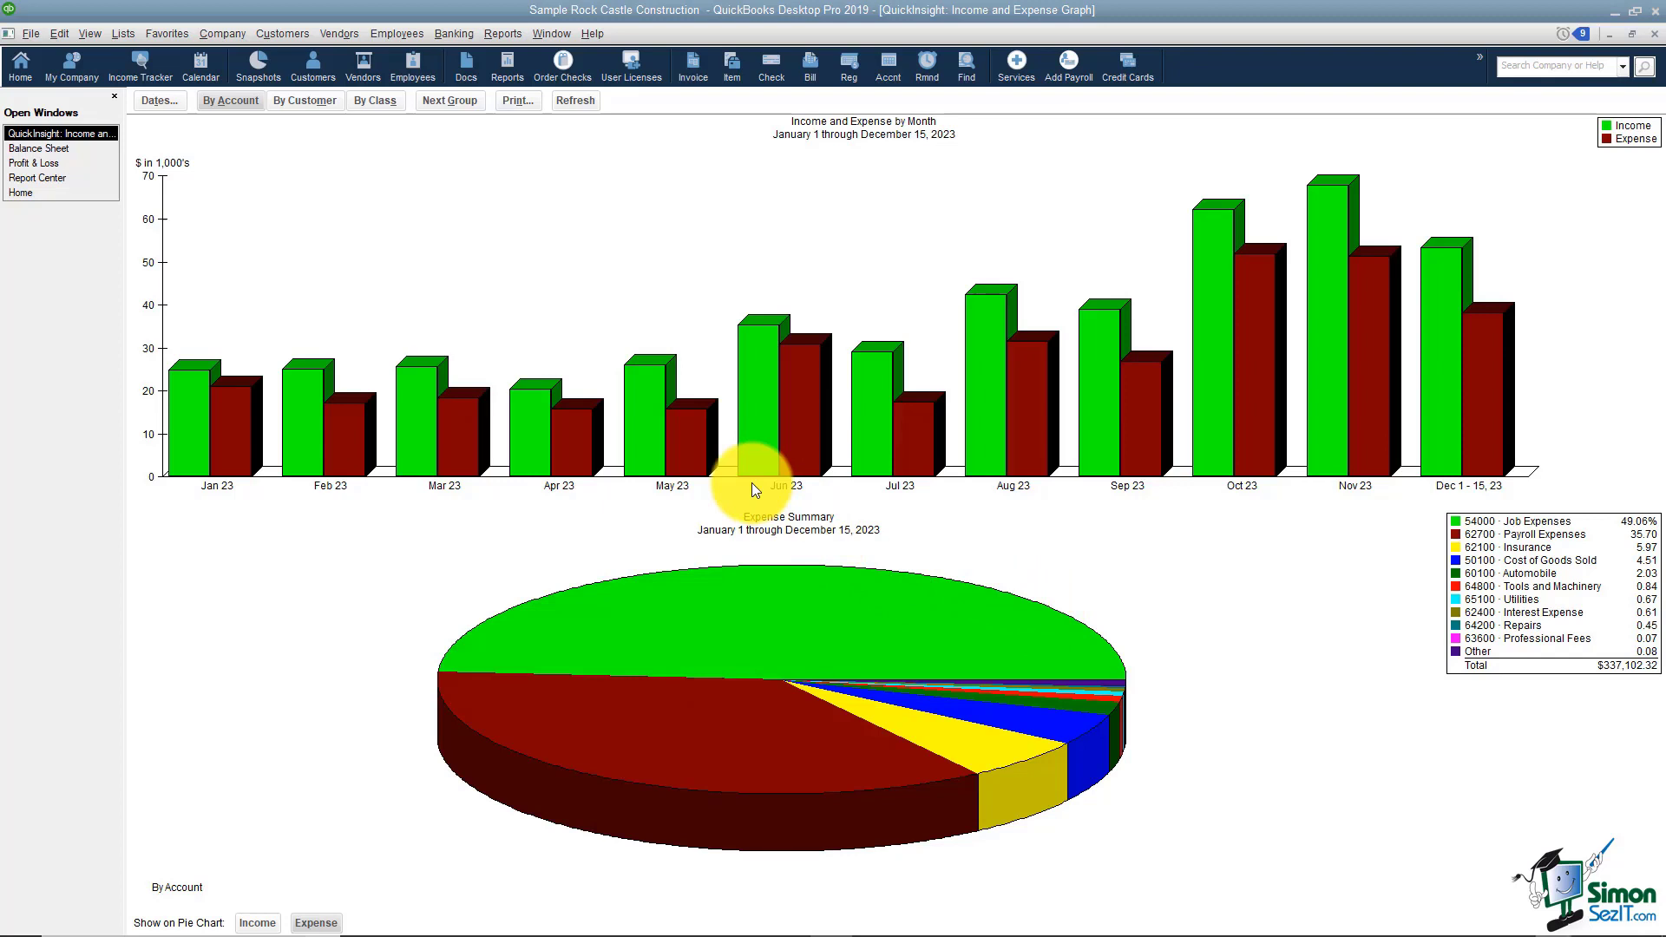
pyautogui.moveTo(228, 100)
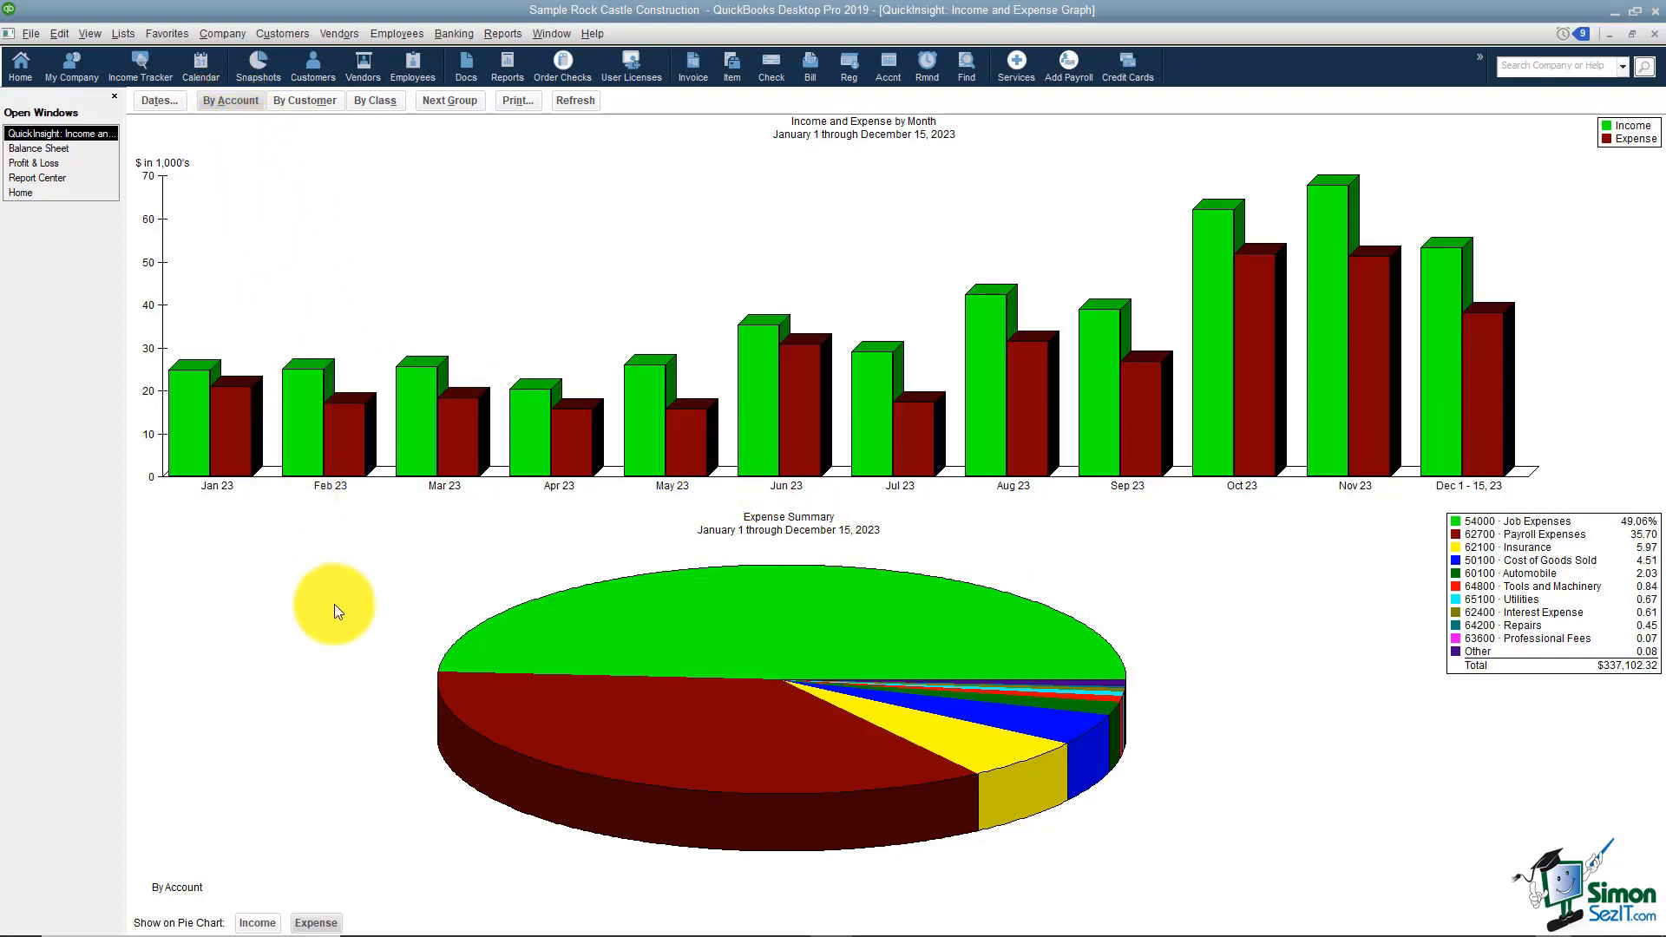
pyautogui.moveTo(329, 854)
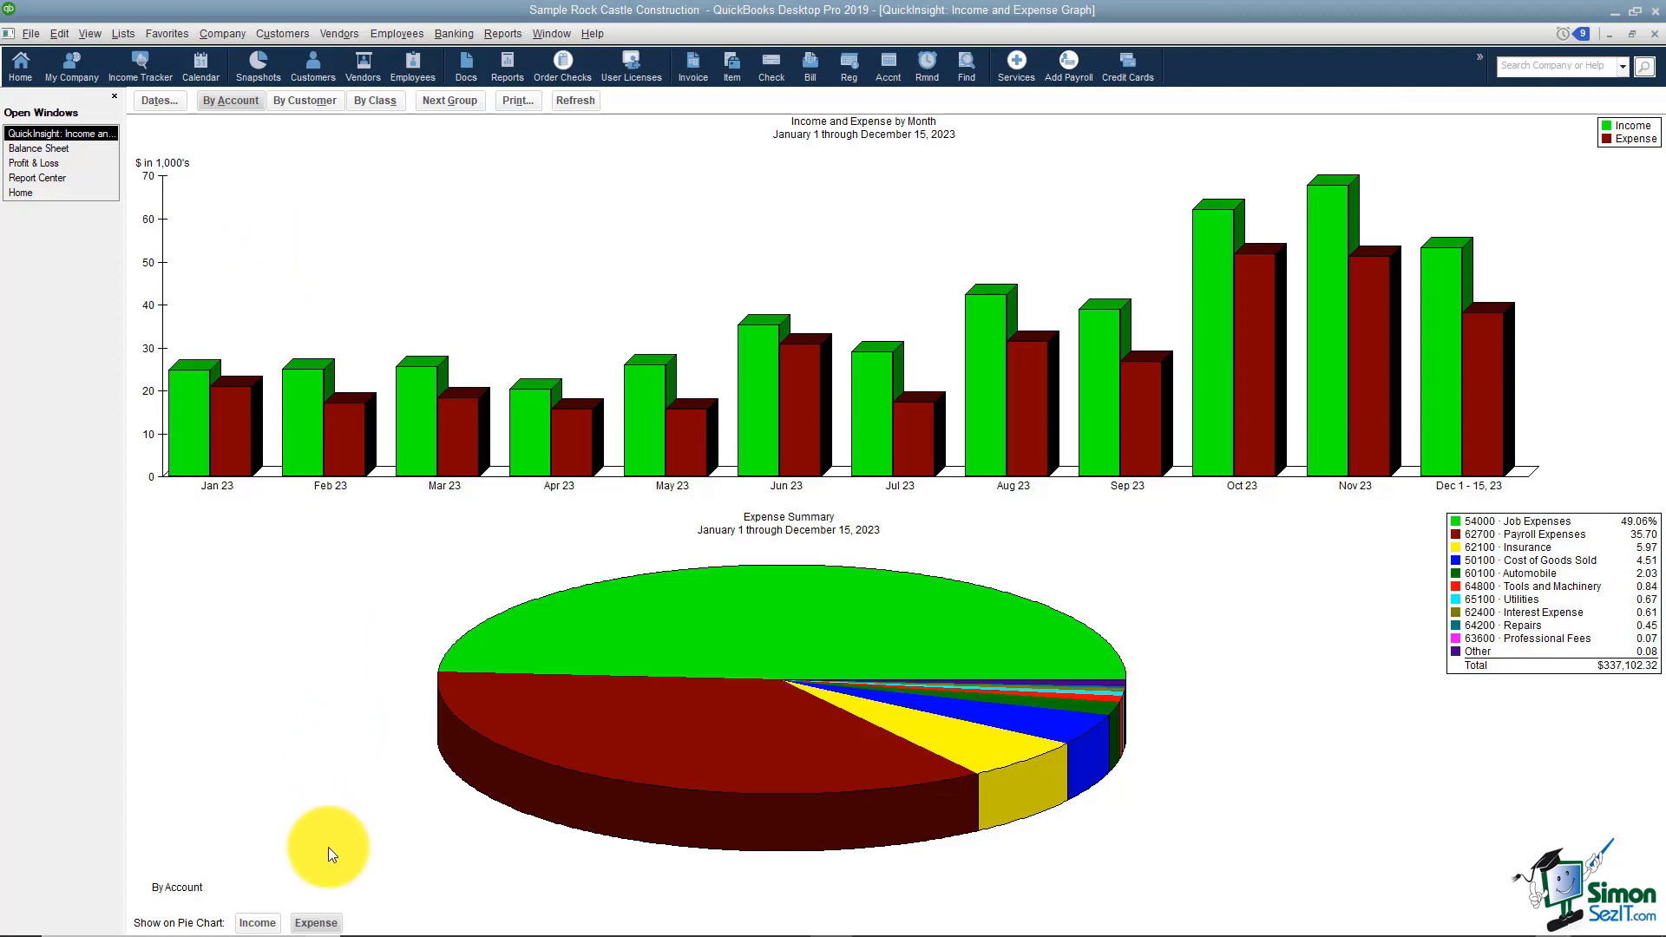
pyautogui.moveTo(314, 922)
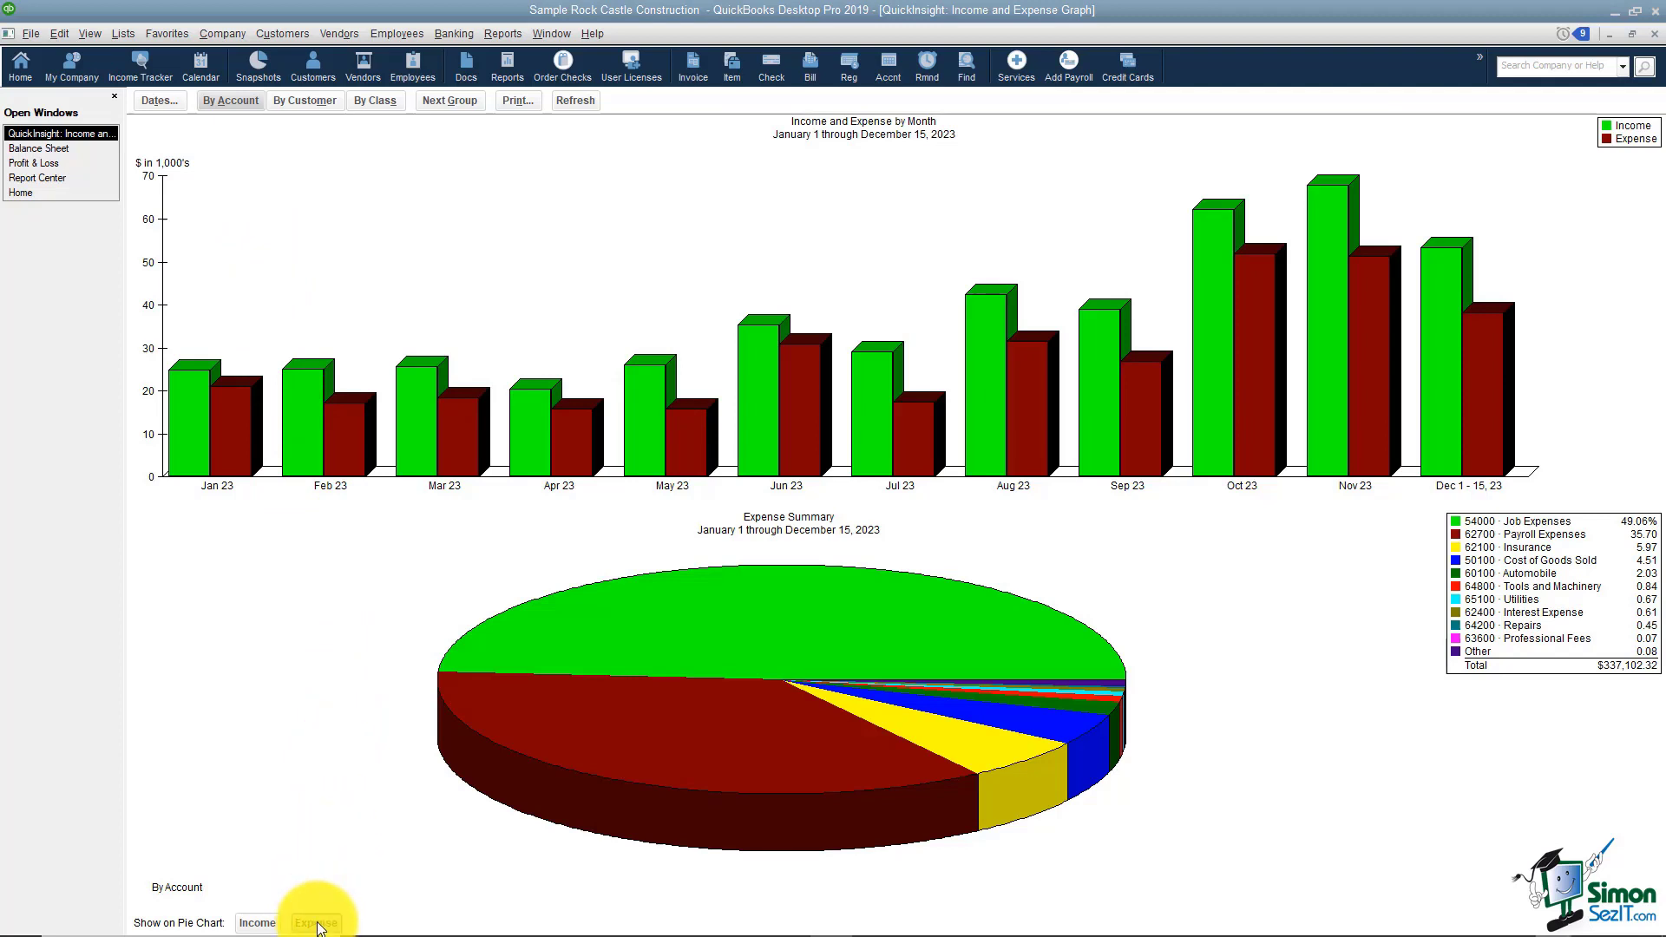
pyautogui.moveTo(316, 100)
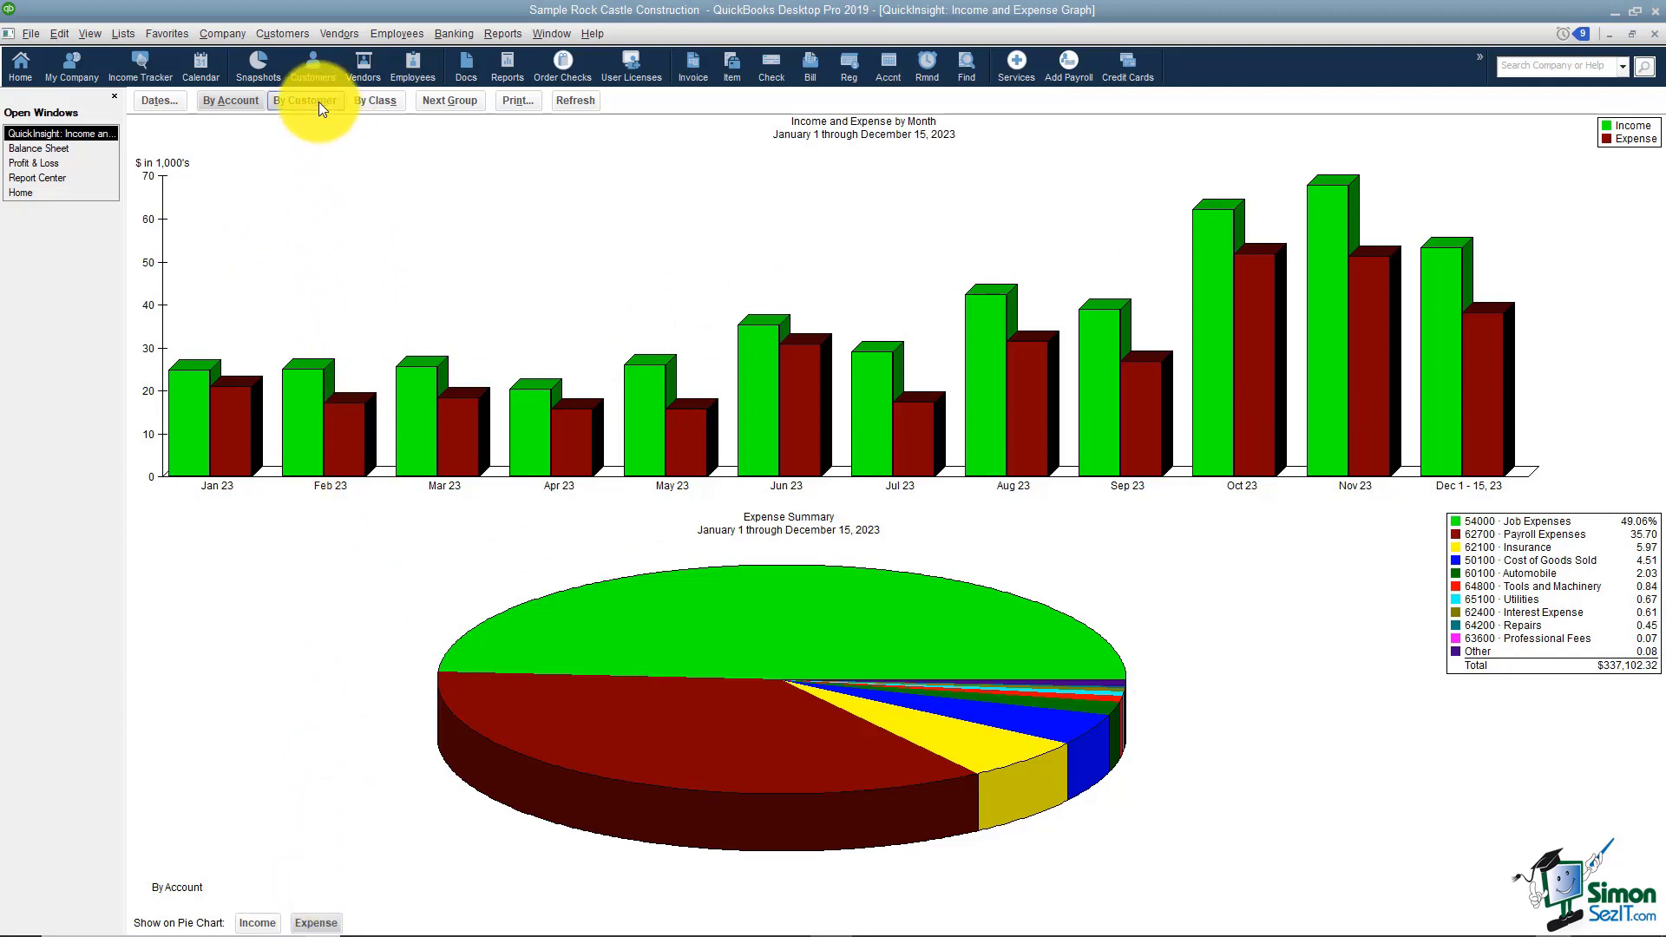
# - Group the graph by customer, show income on the pie chart, then regroup by class
pyautogui.click(304, 100)
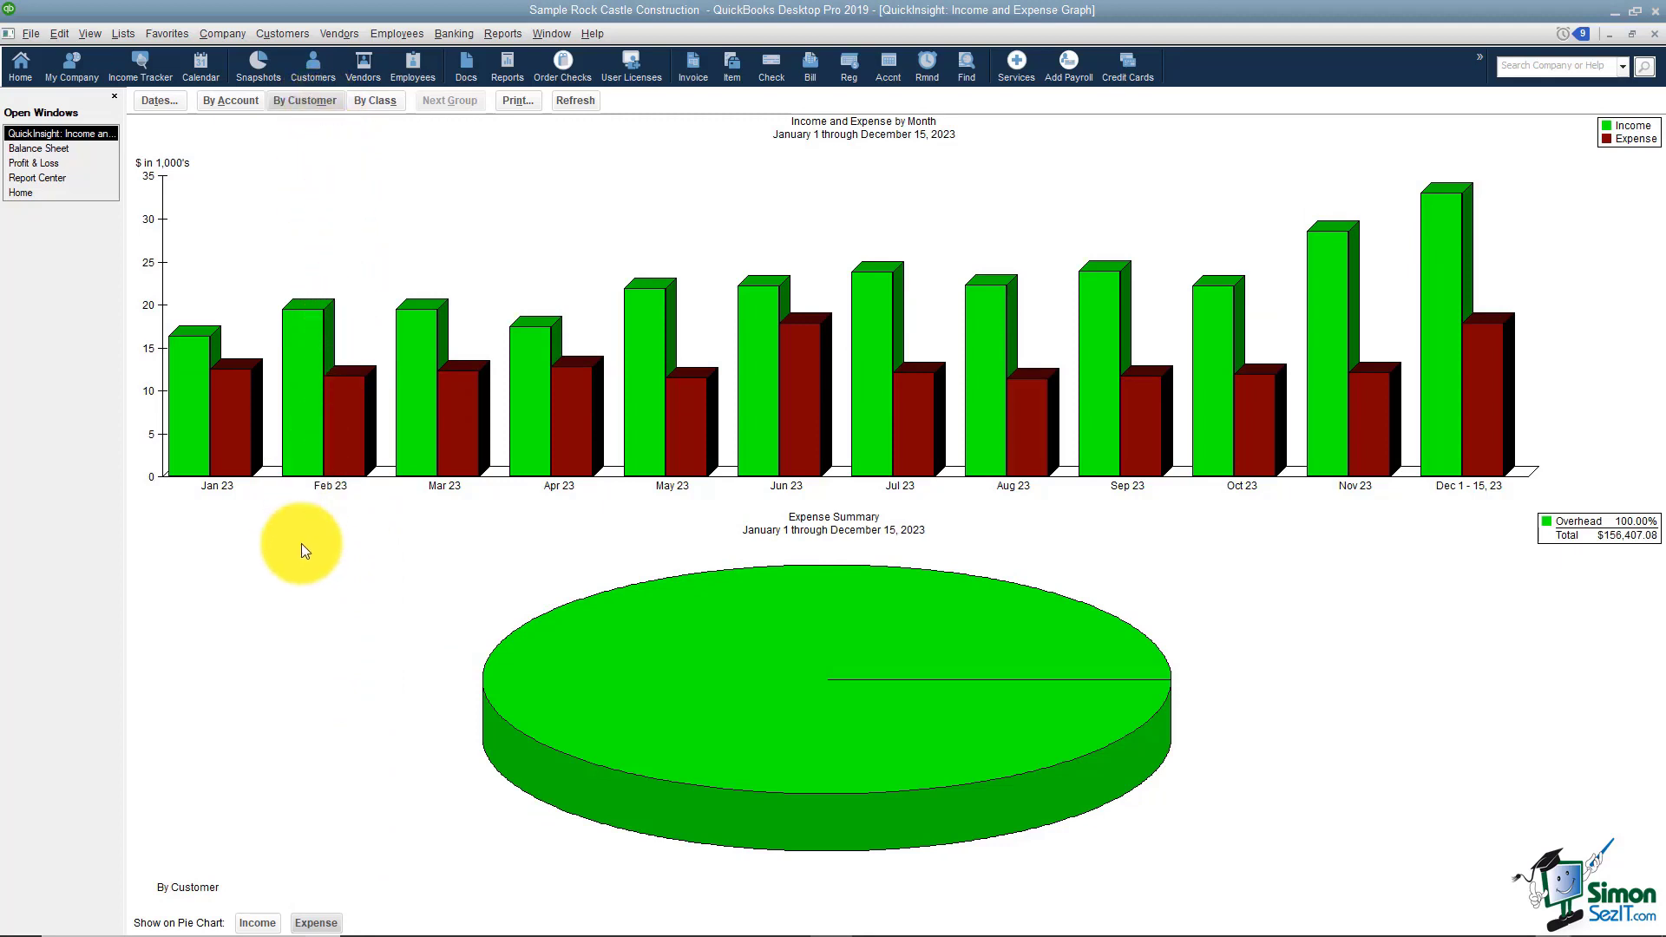
pyautogui.click(256, 922)
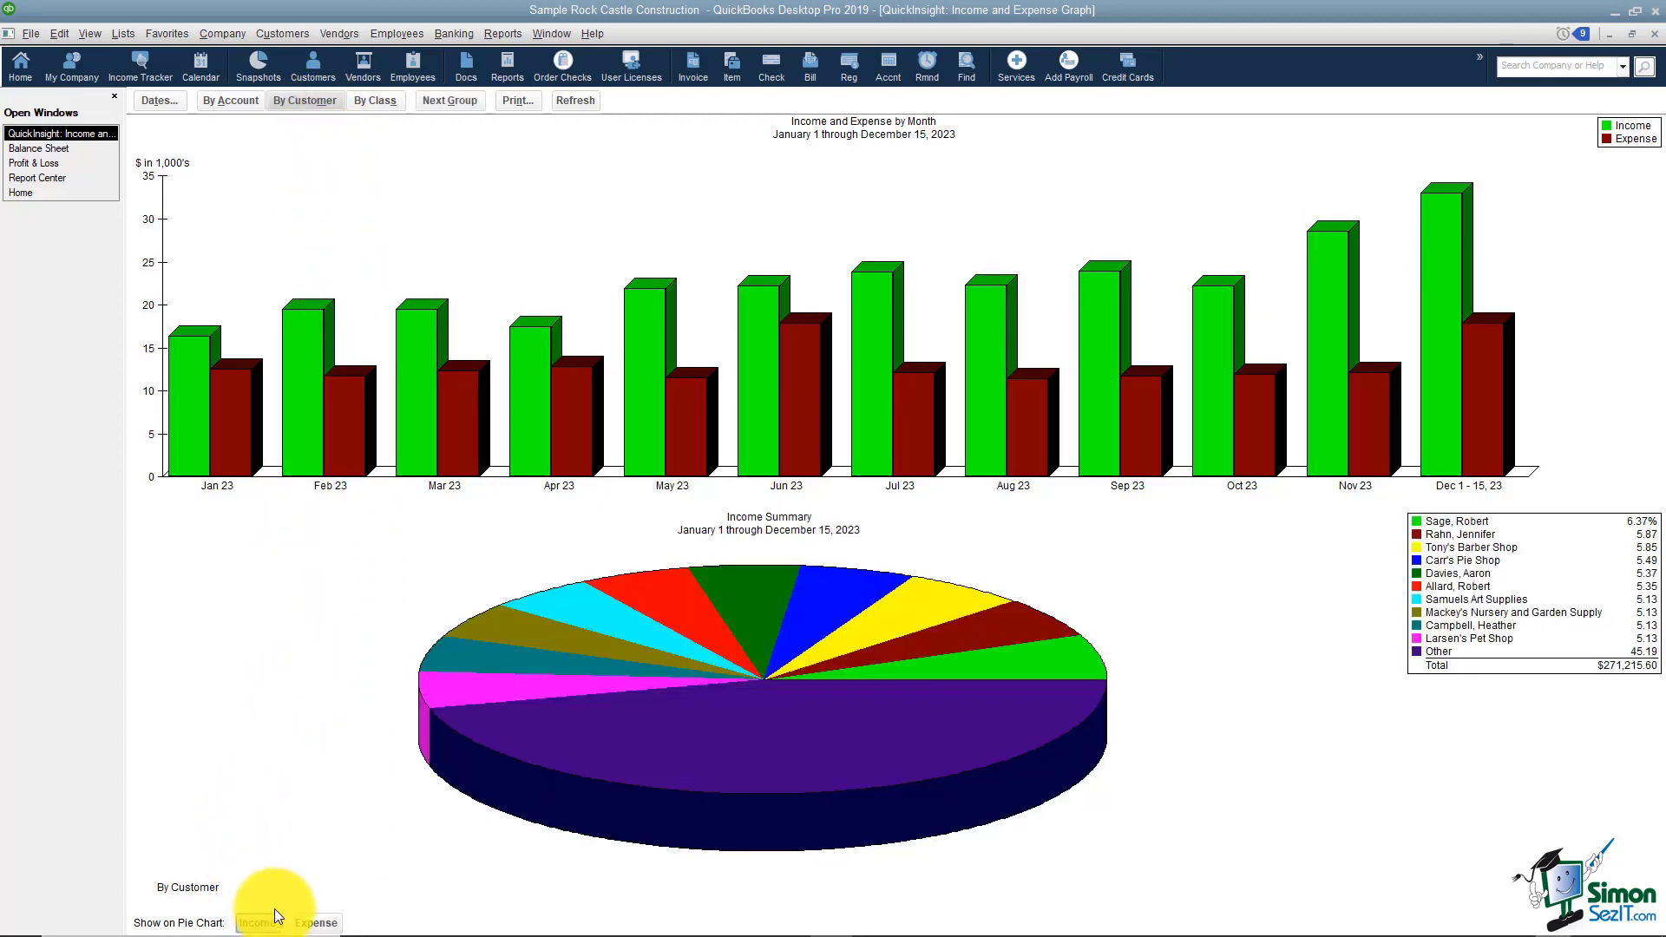
pyautogui.moveTo(370, 271)
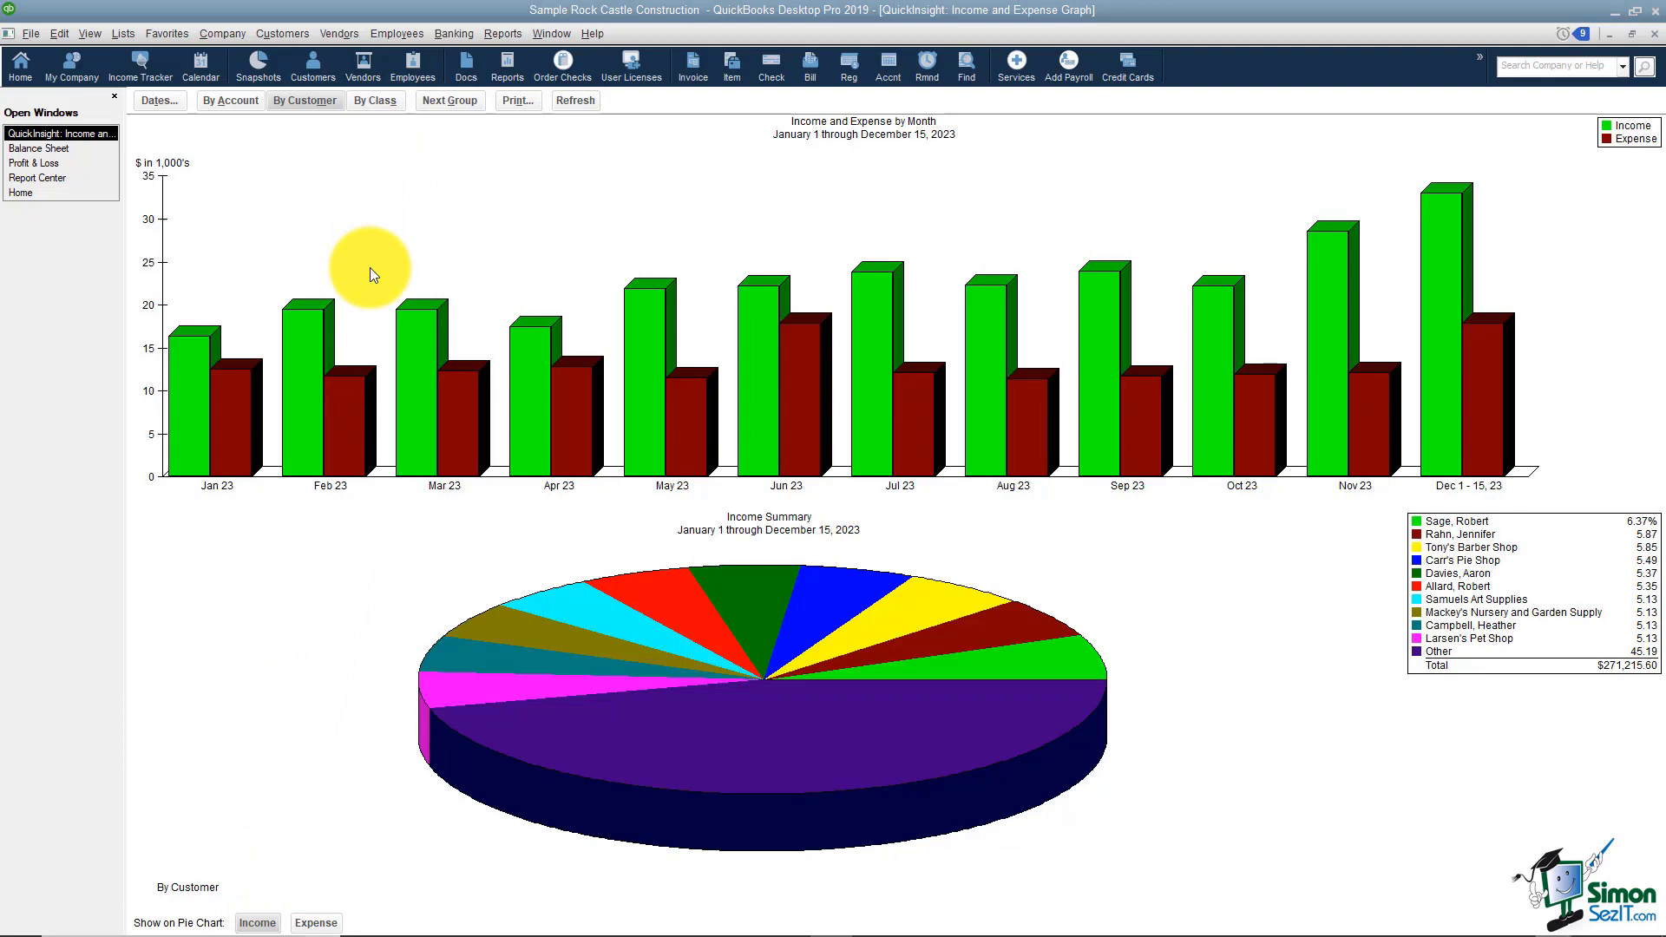
pyautogui.moveTo(328, 536)
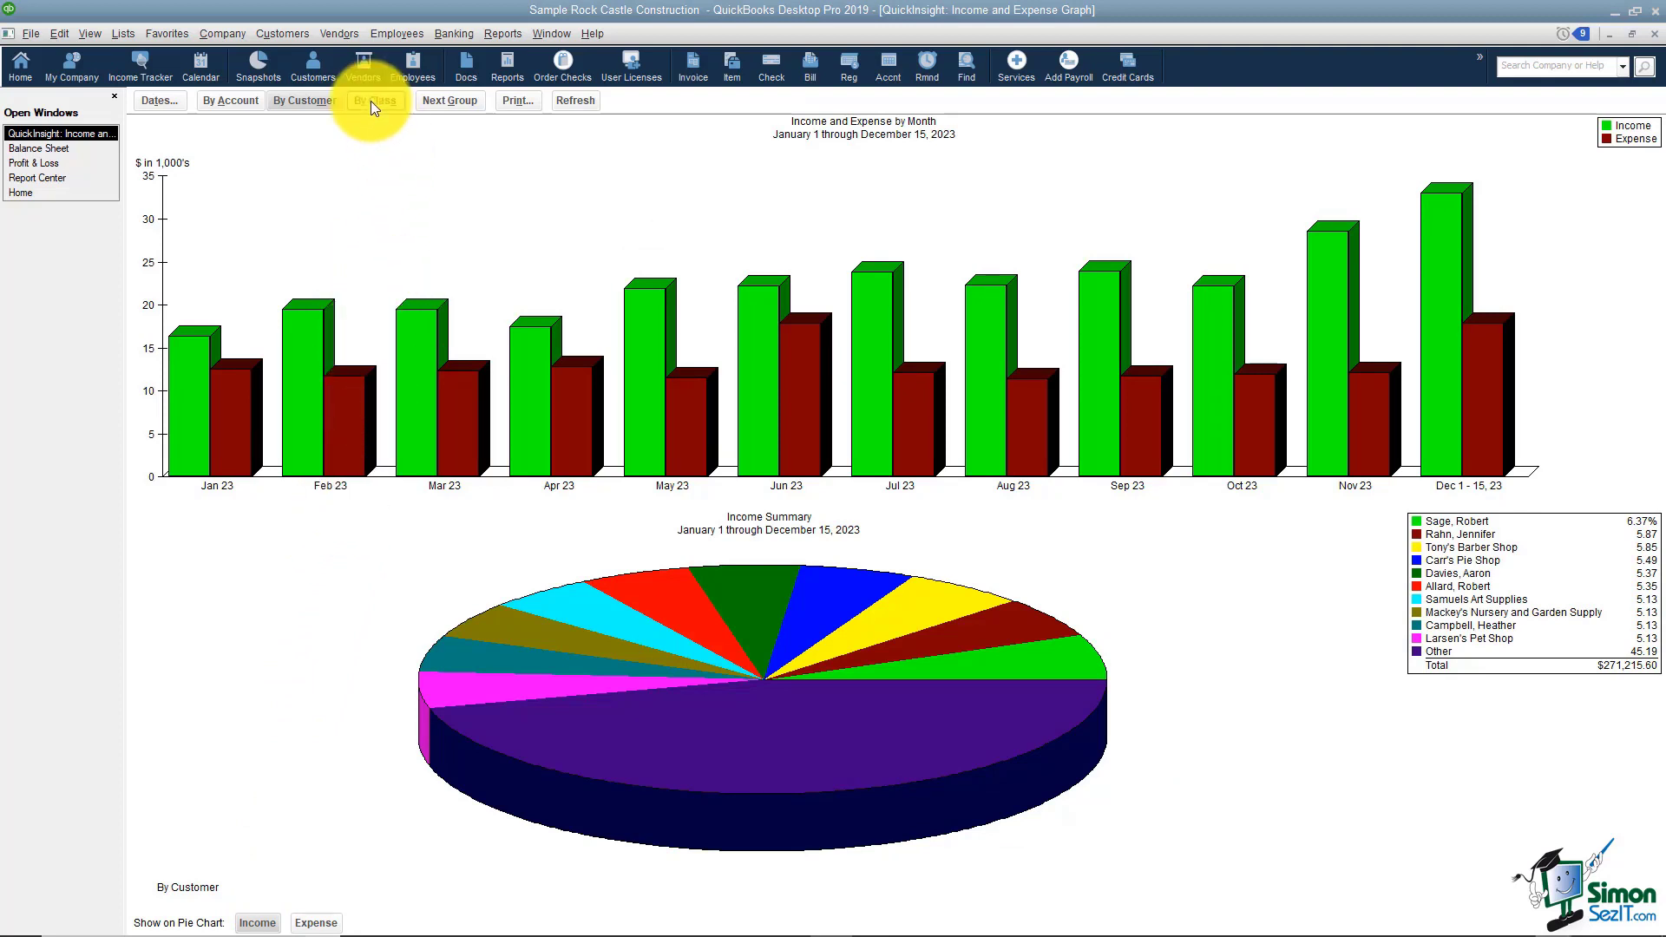
pyautogui.click(374, 100)
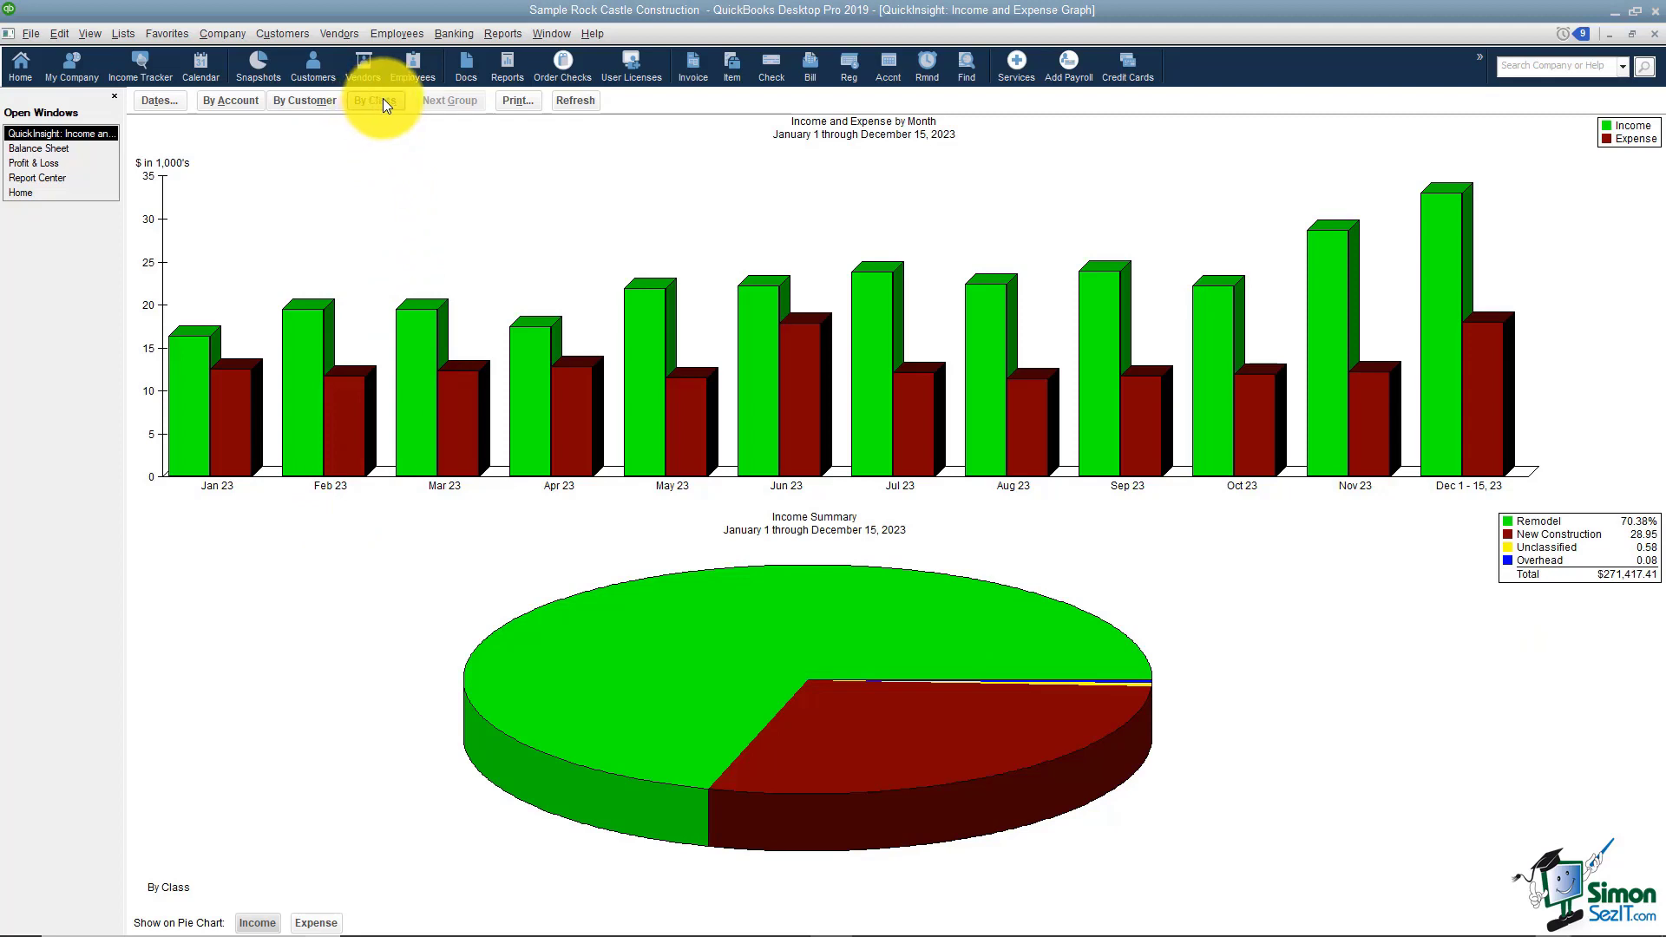
# - Review income and expenses by class, then close the Income & Expense Graph
pyautogui.click(373, 100)
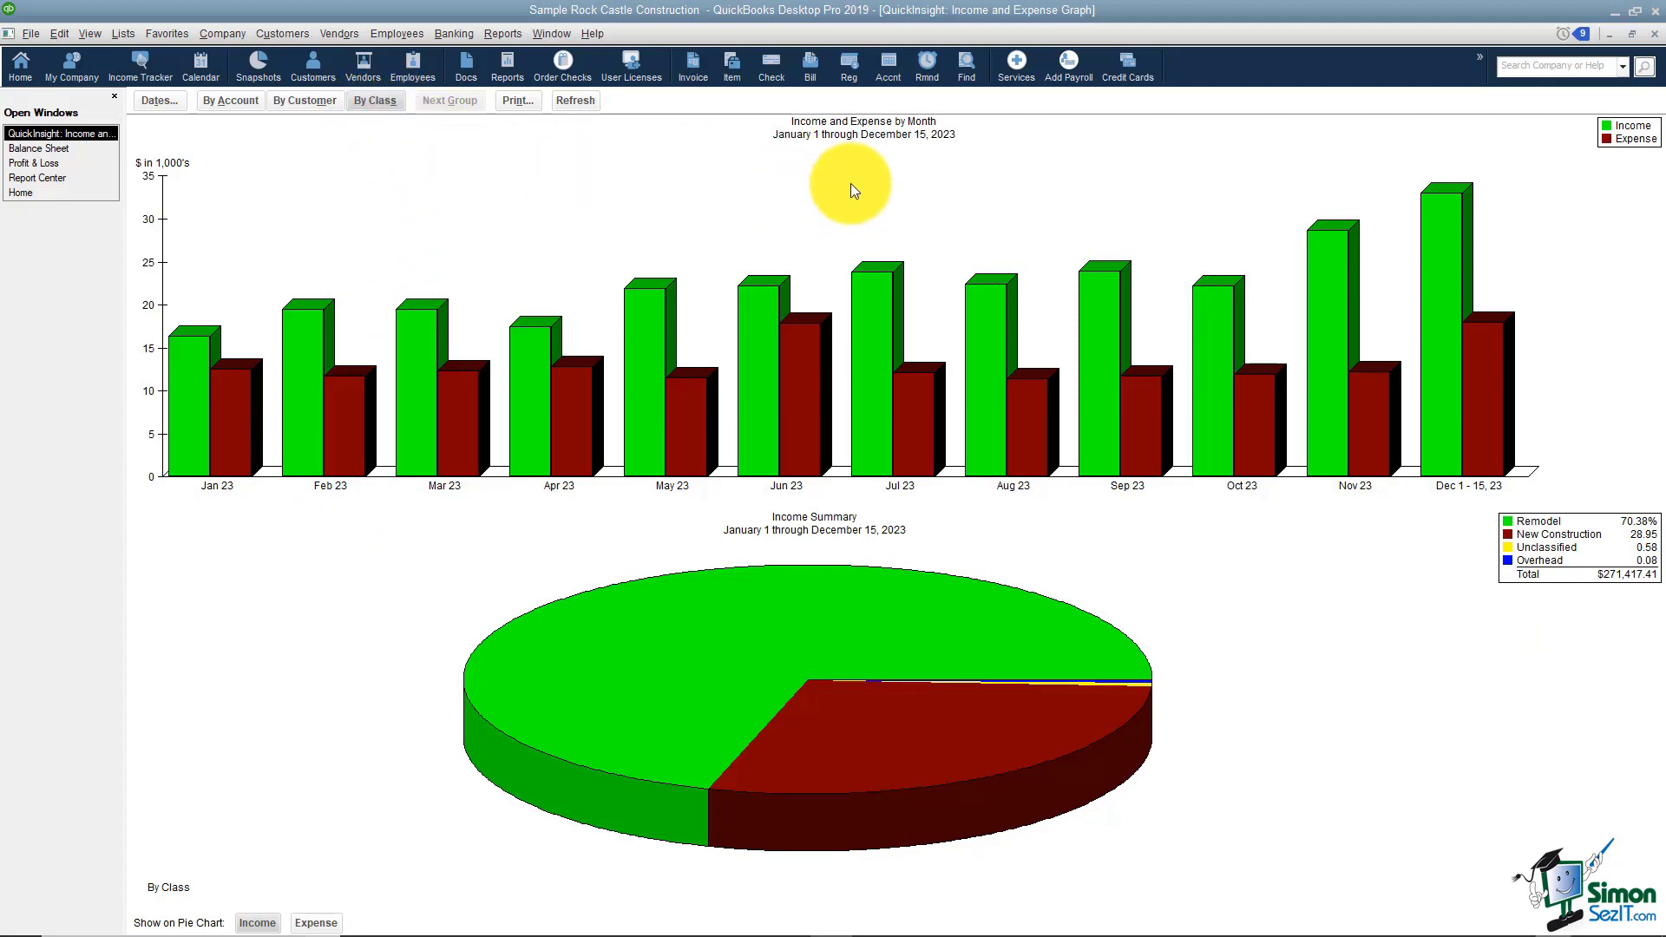
pyautogui.moveTo(760, 559)
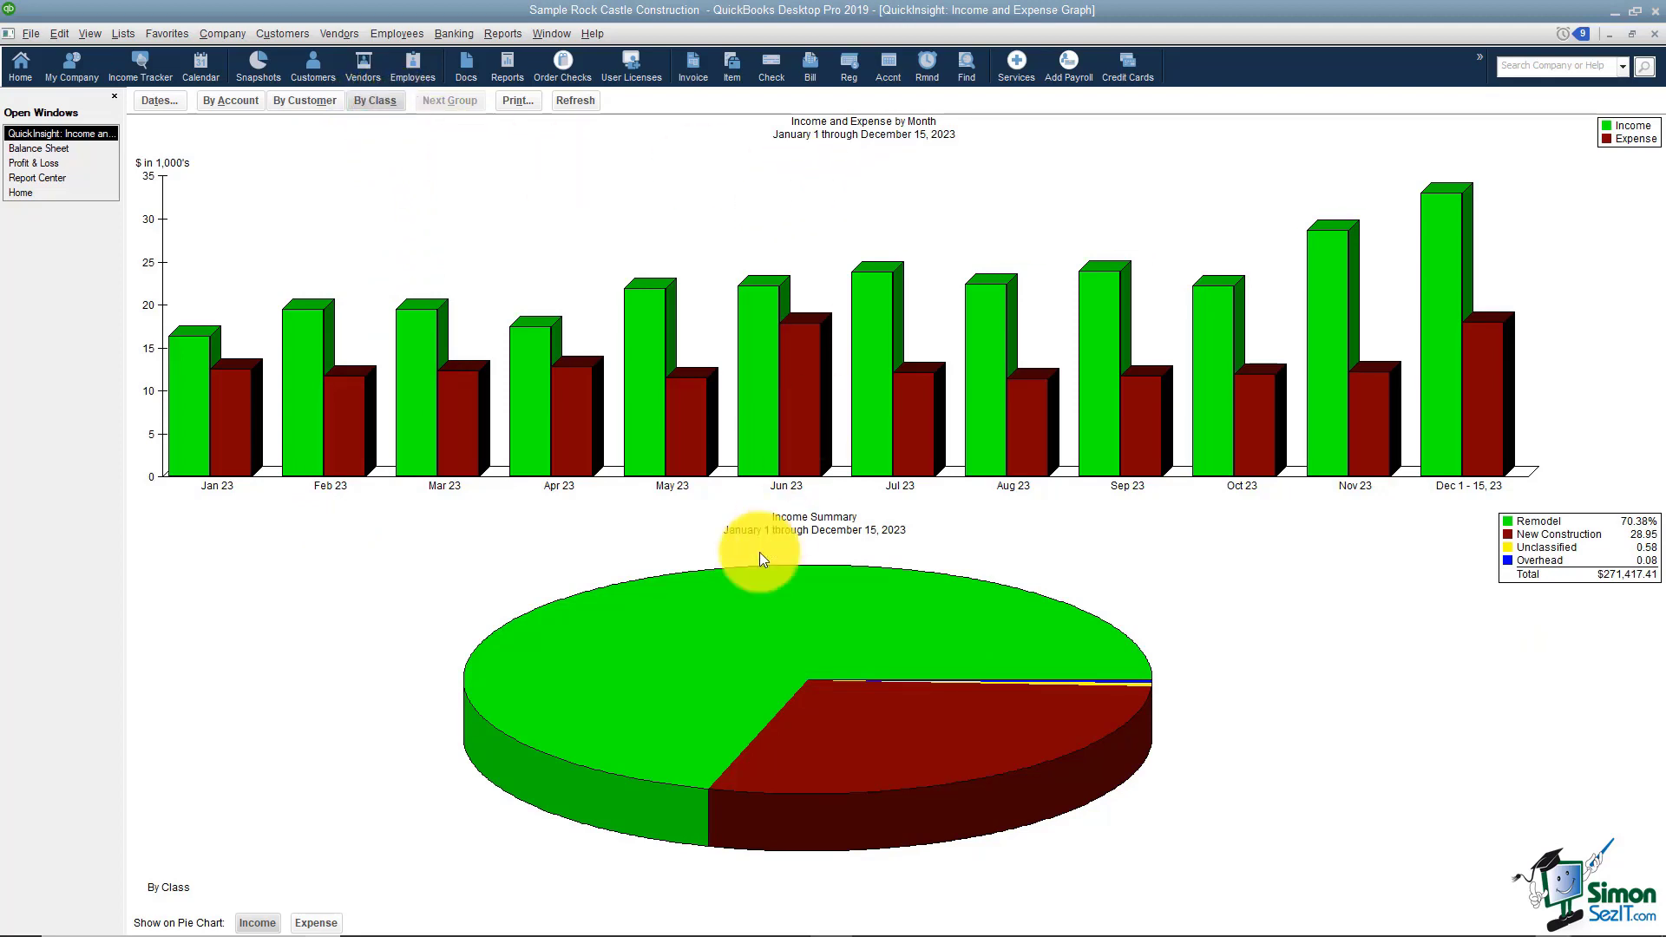
pyautogui.moveTo(739, 645)
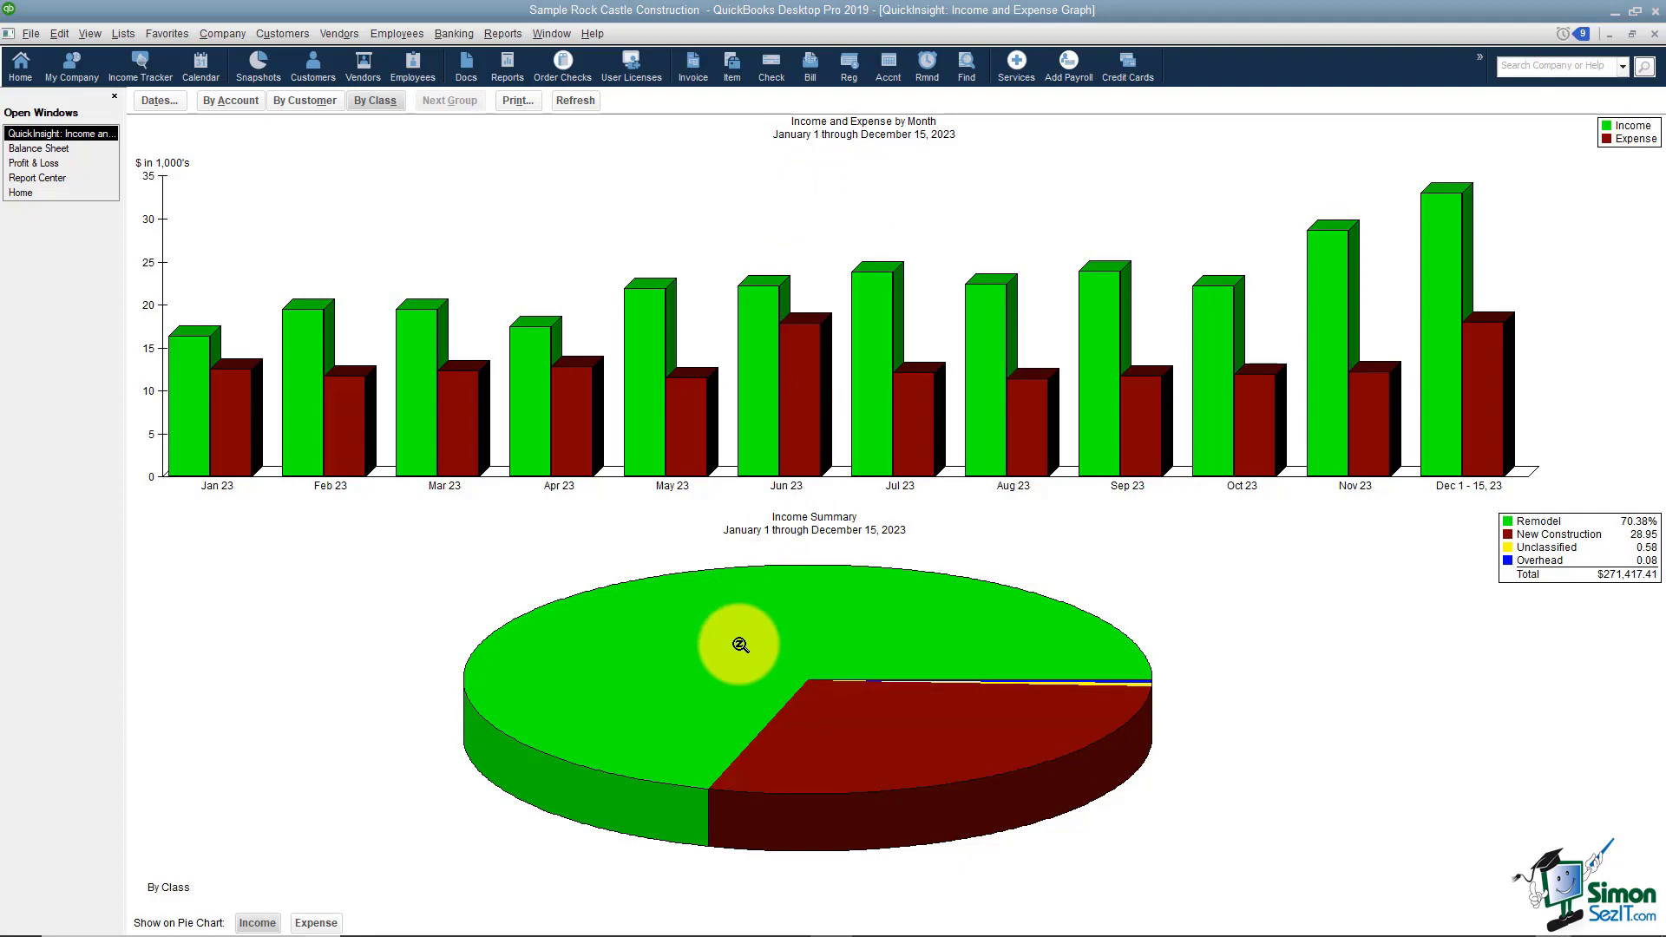
pyautogui.moveTo(1645, 44)
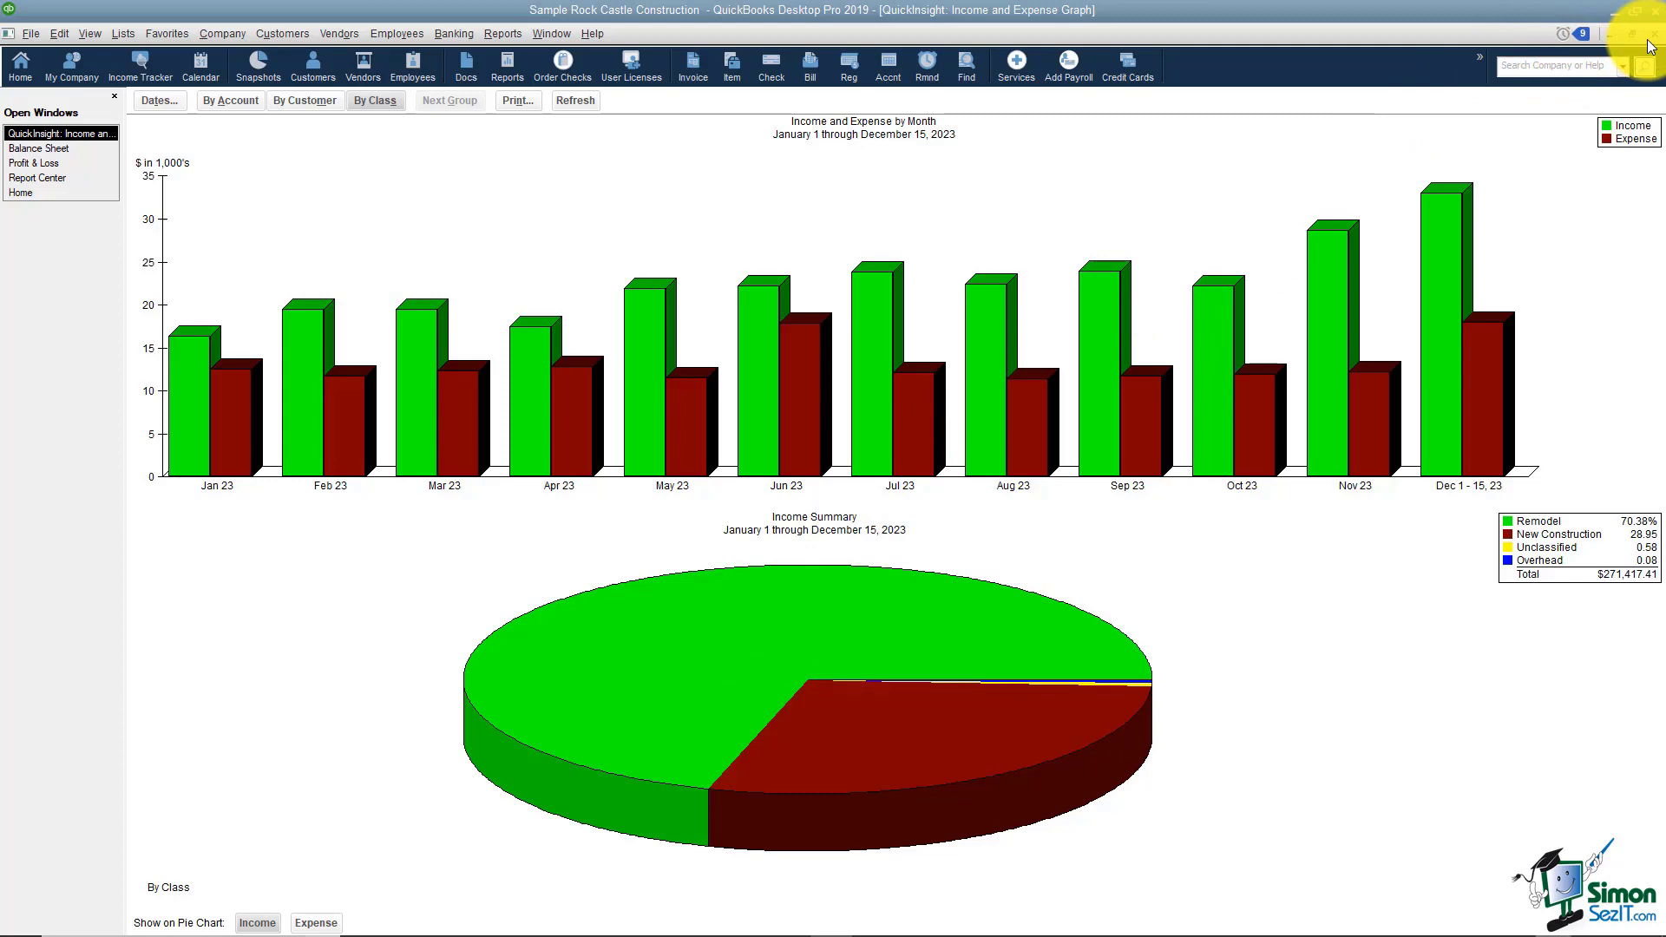
pyautogui.click(39, 148)
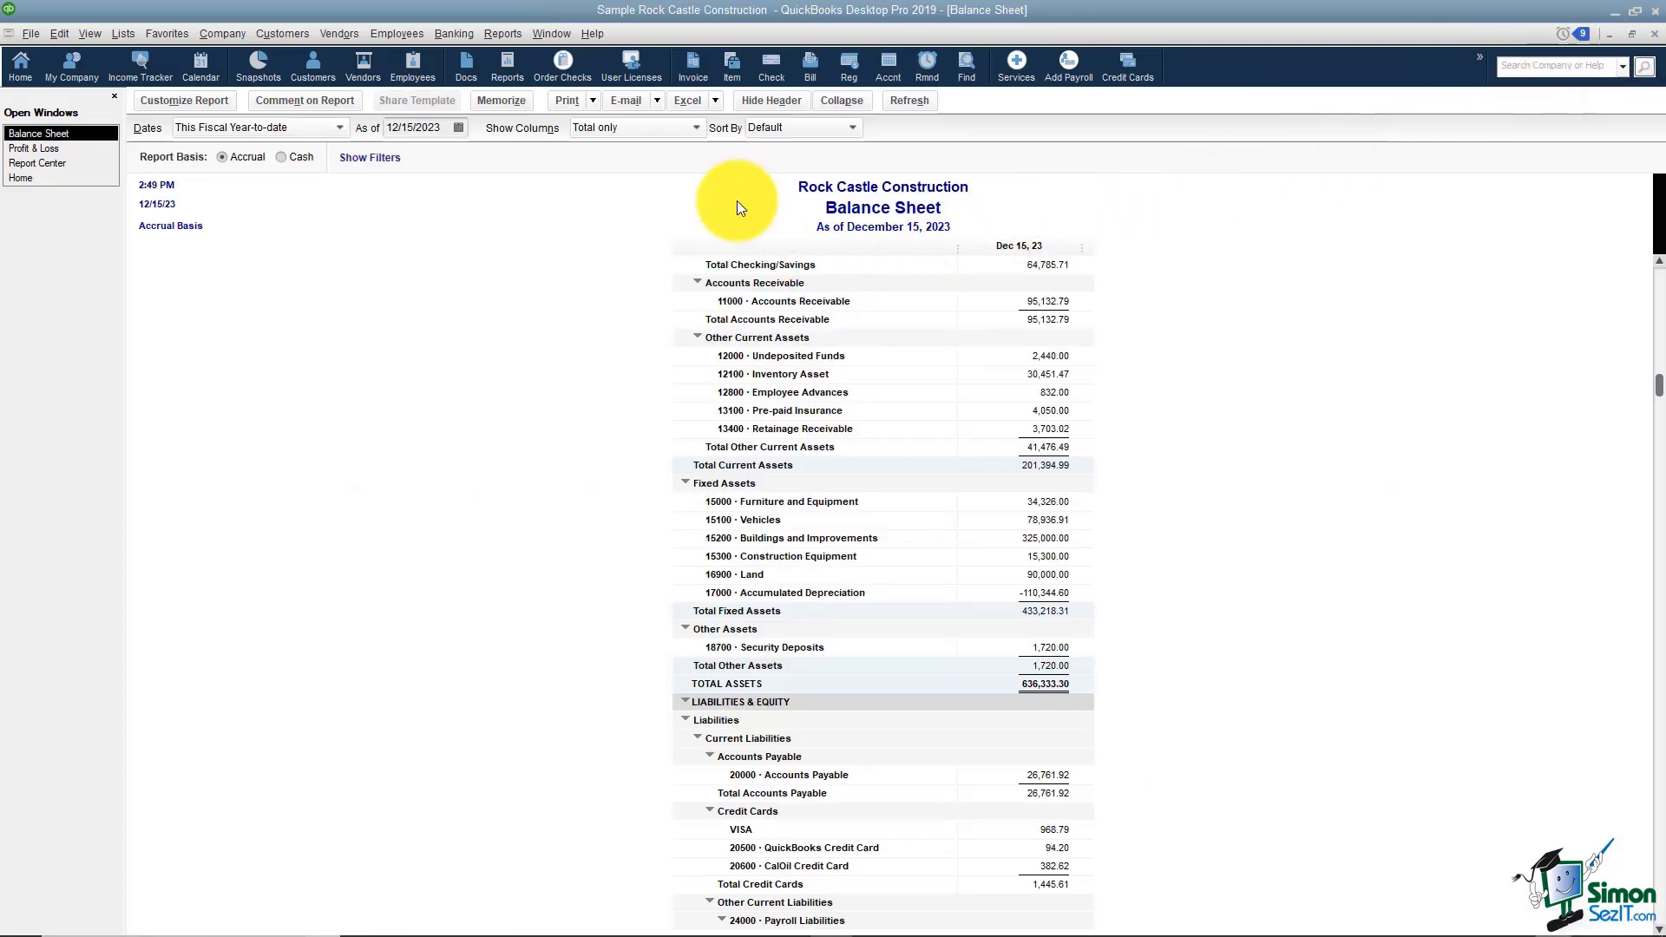
# - Open the Reports menu to reach the Company & Financial report list
pyautogui.click(502, 33)
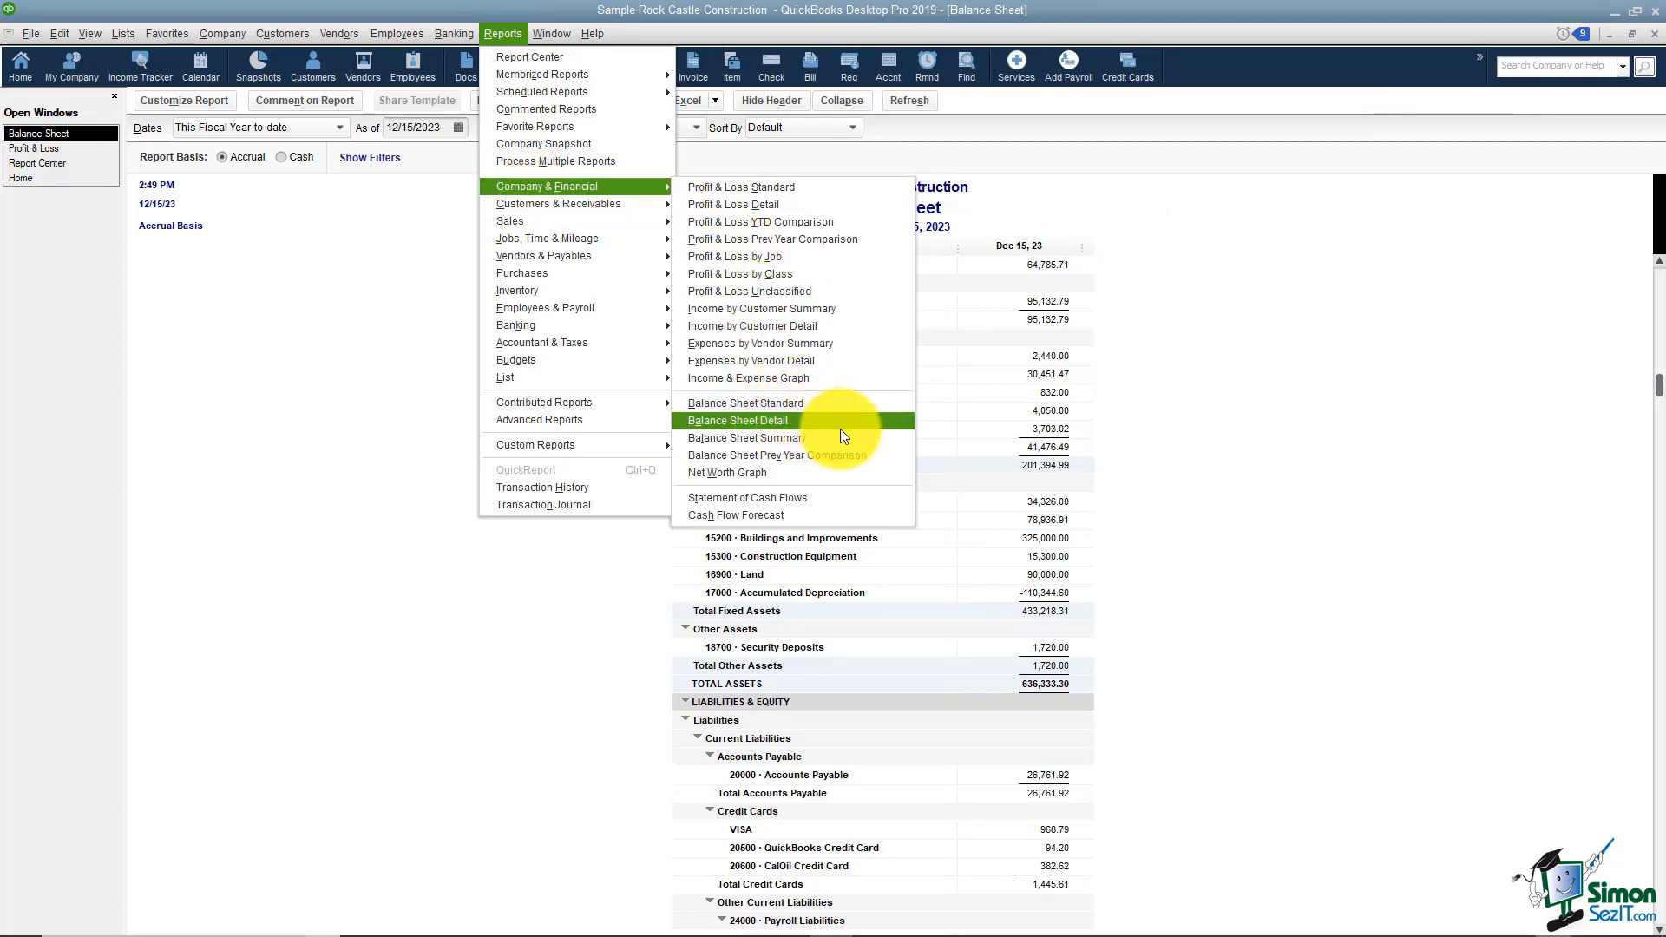
pyautogui.moveTo(876, 454)
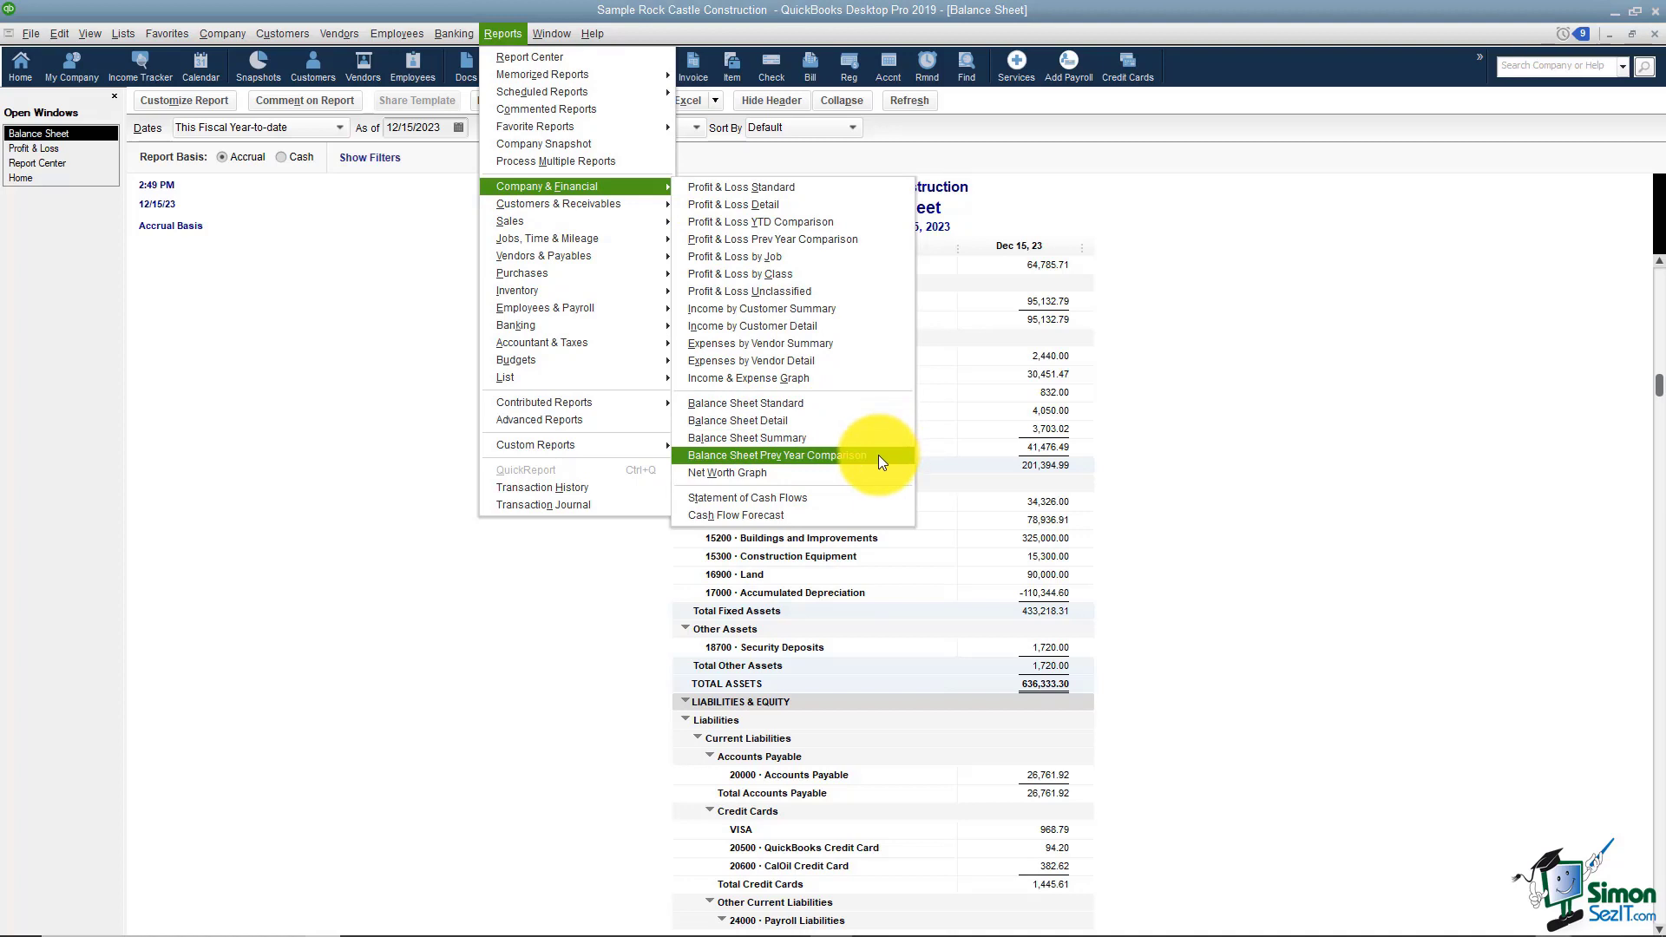
pyautogui.moveTo(847, 525)
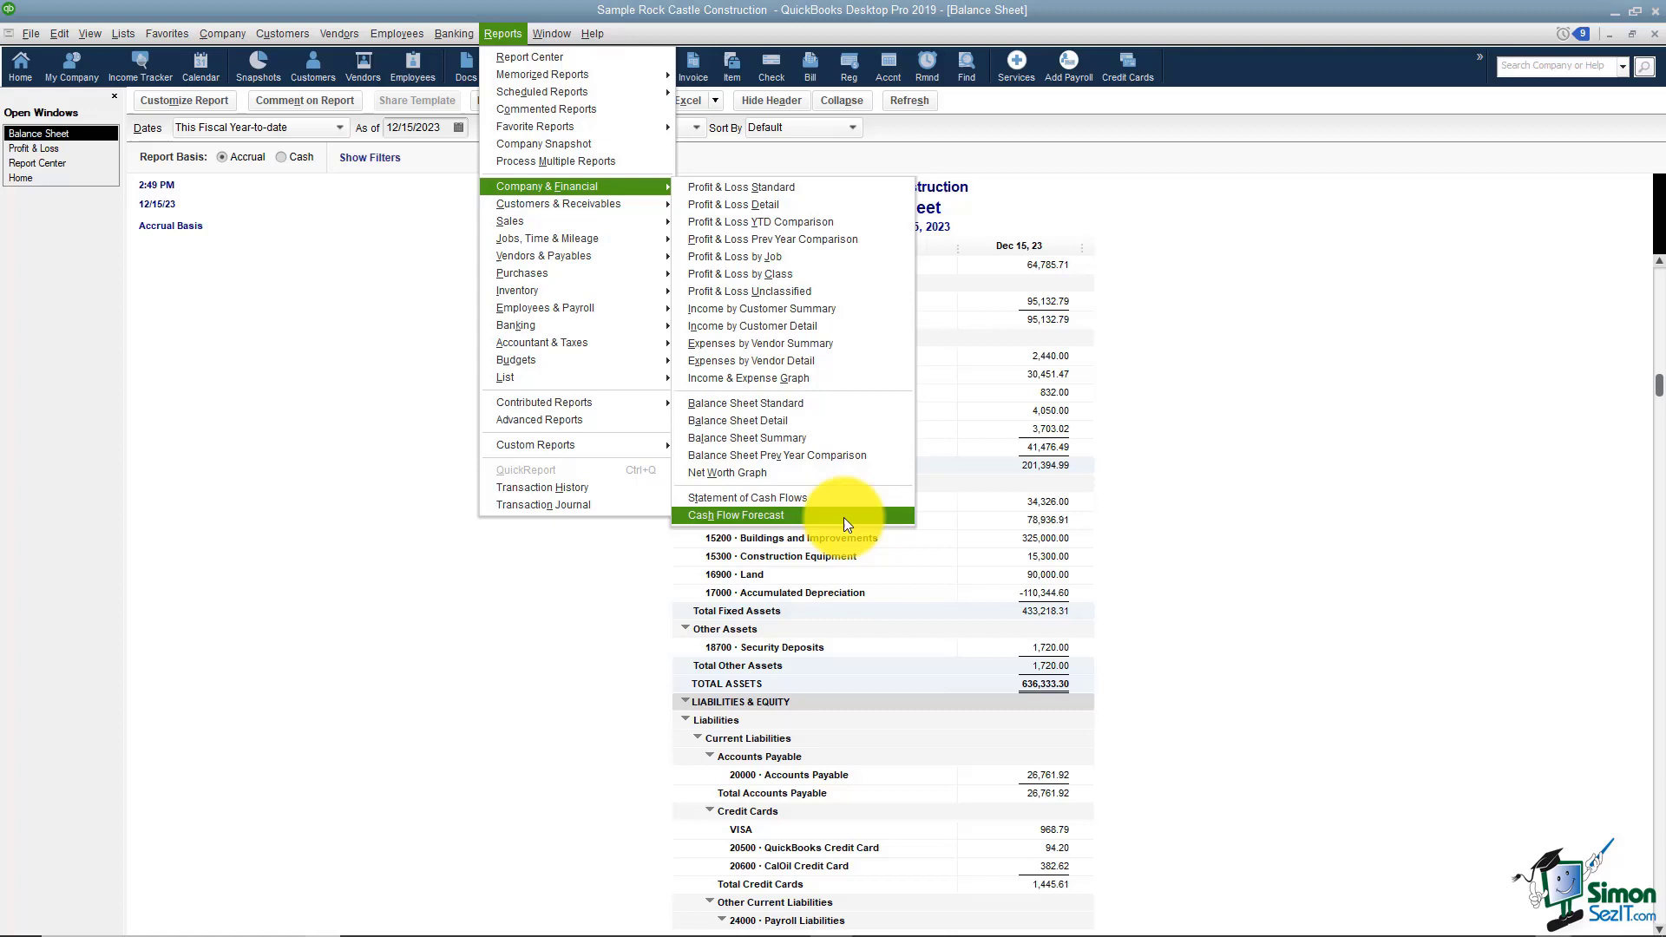
pyautogui.moveTo(650, 198)
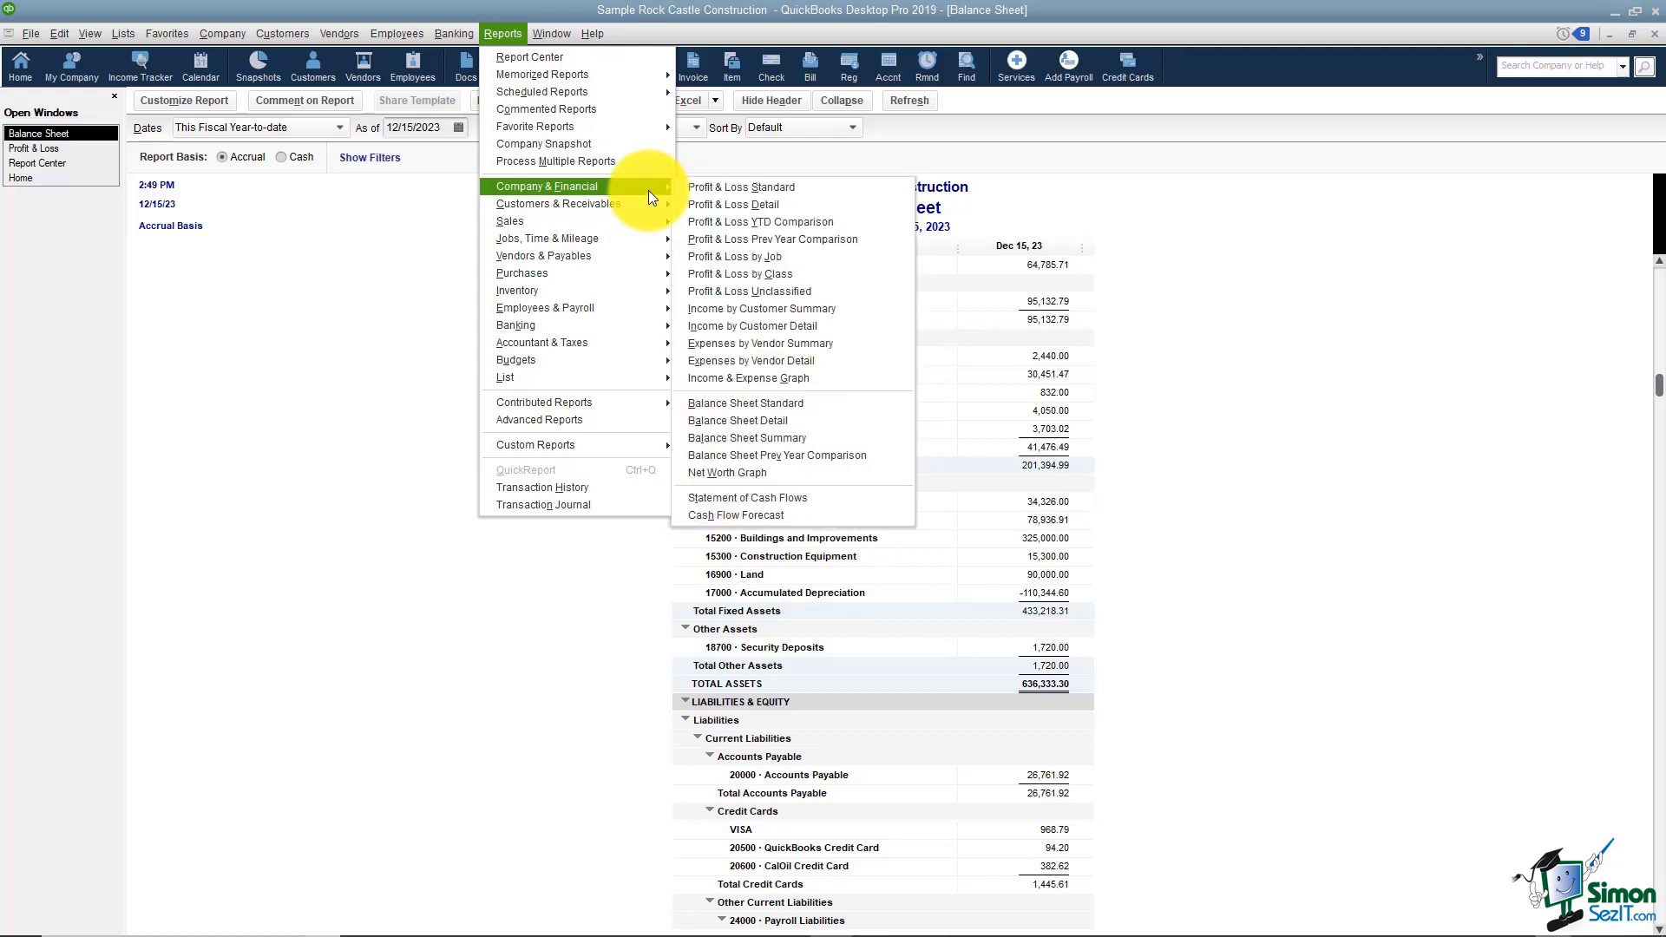